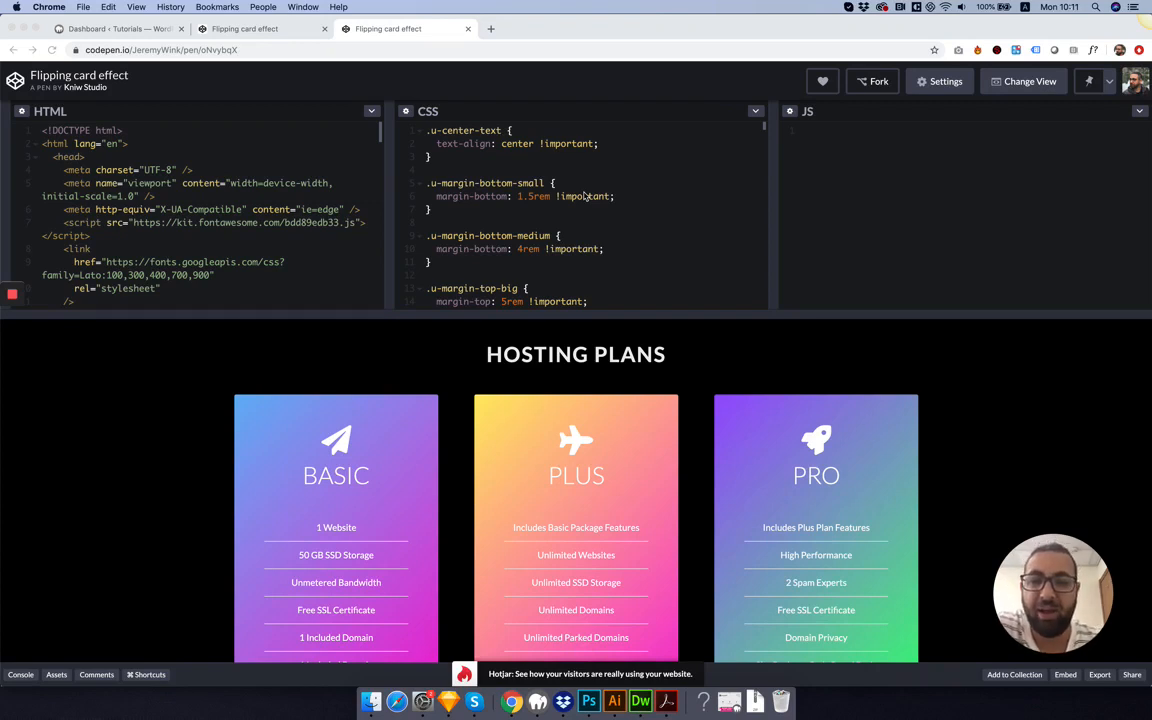
mouse_move(584, 198)
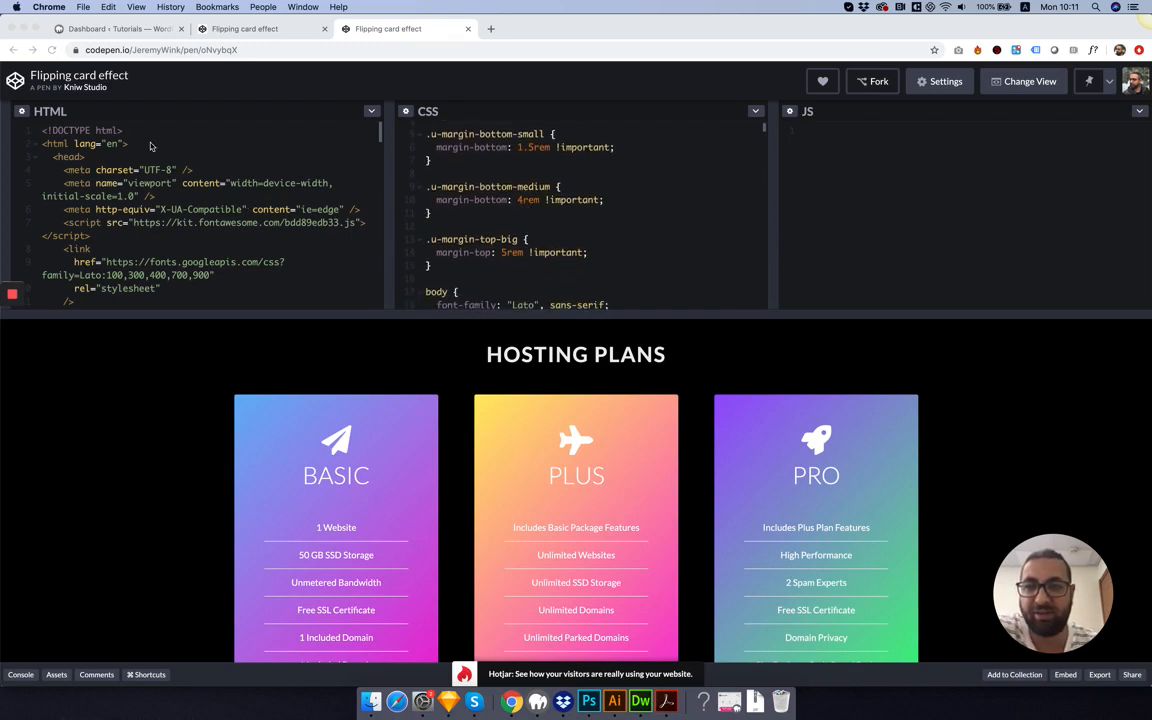
Scroll through the pen's code while trimming it to a single Basic card with a heart icon.
scroll(down, 3)
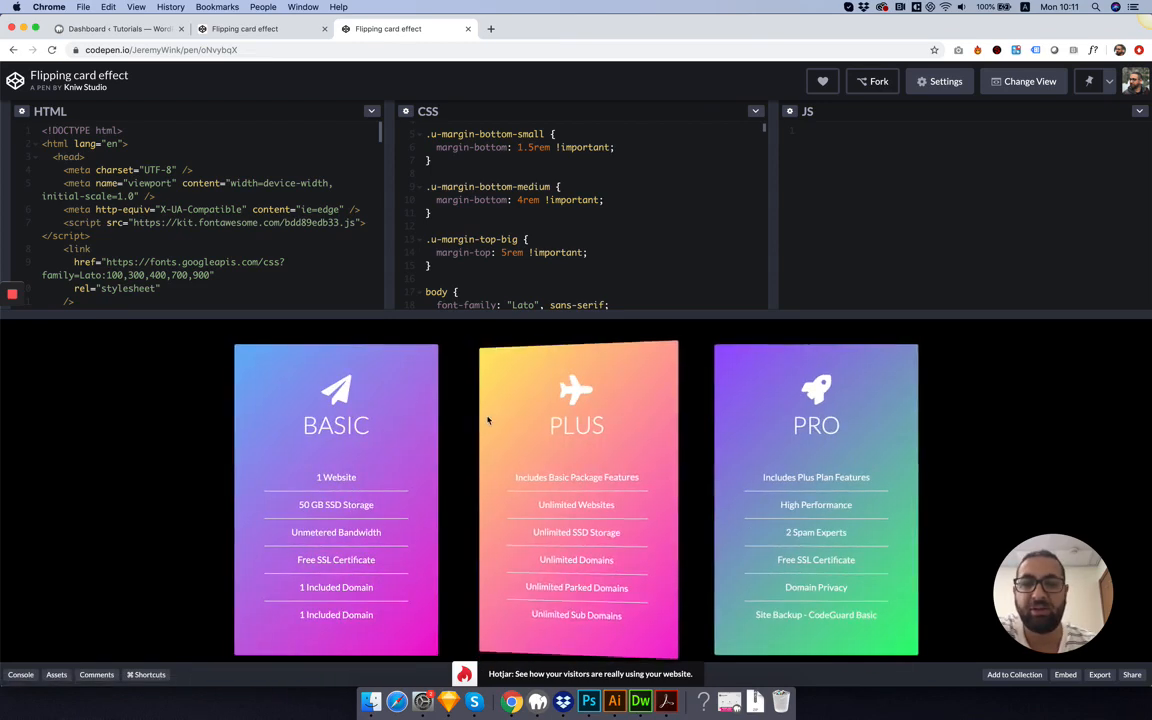
scroll(down, 3)
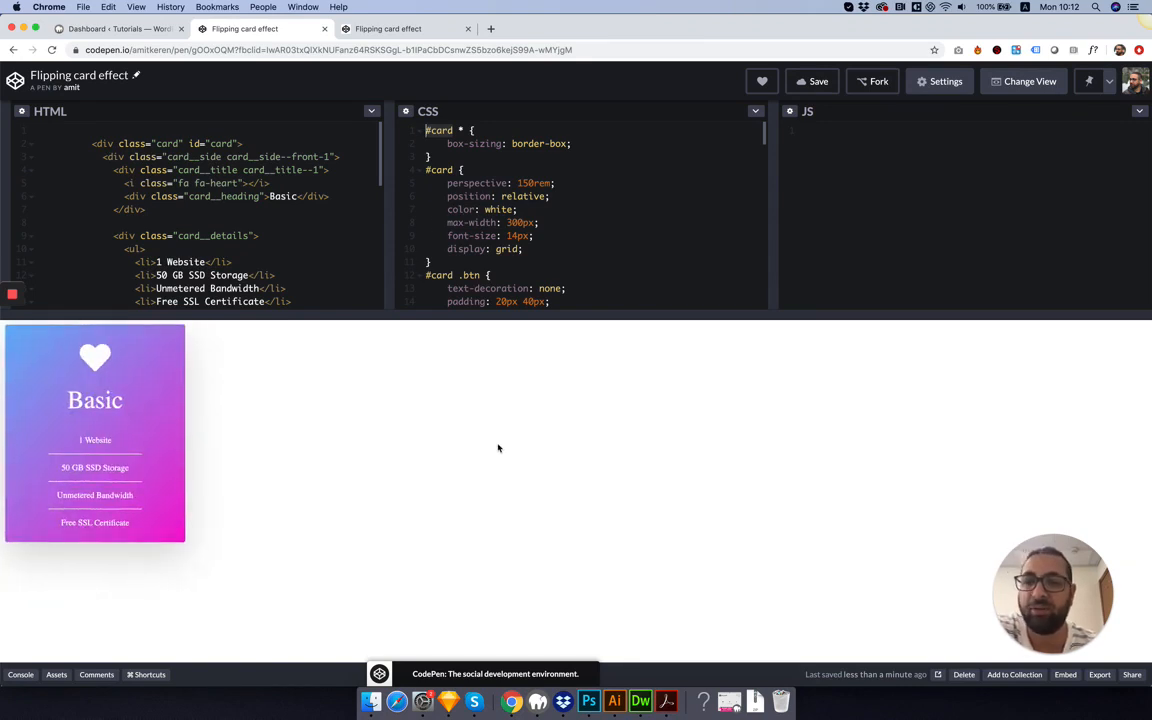
mouse_move(212, 430)
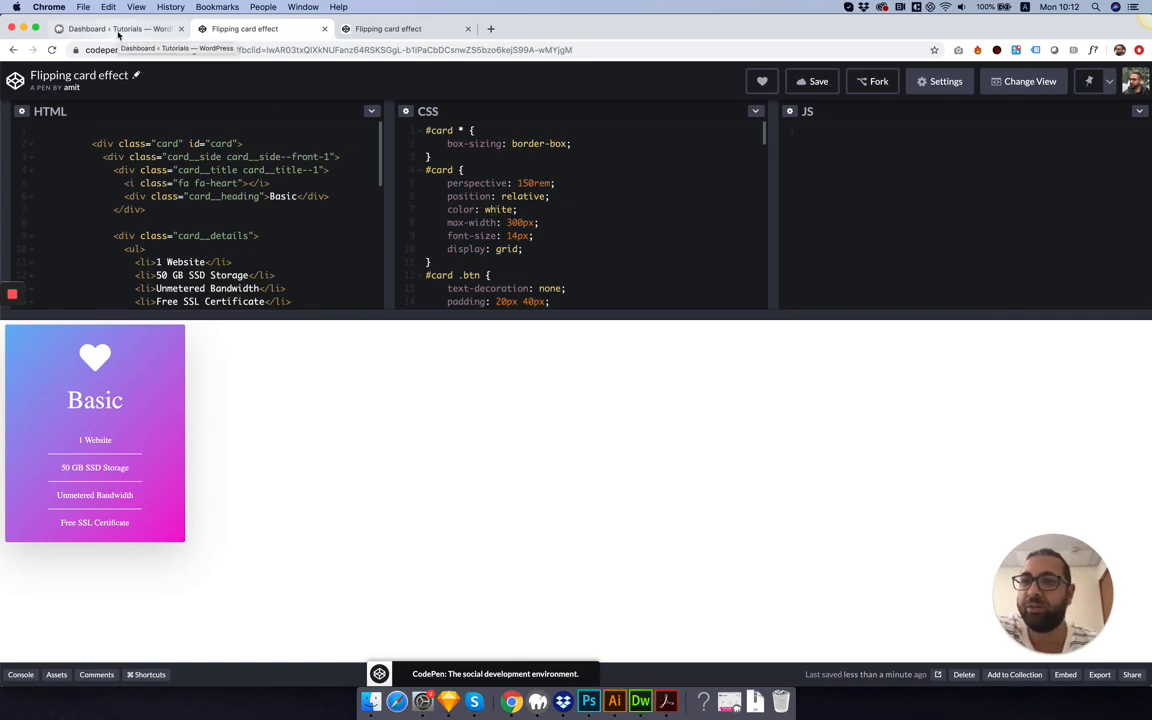
Add a widget titled 'Pricing Table Flip Box' in the Flip Boxes category, name filled from the title.
click(116, 28)
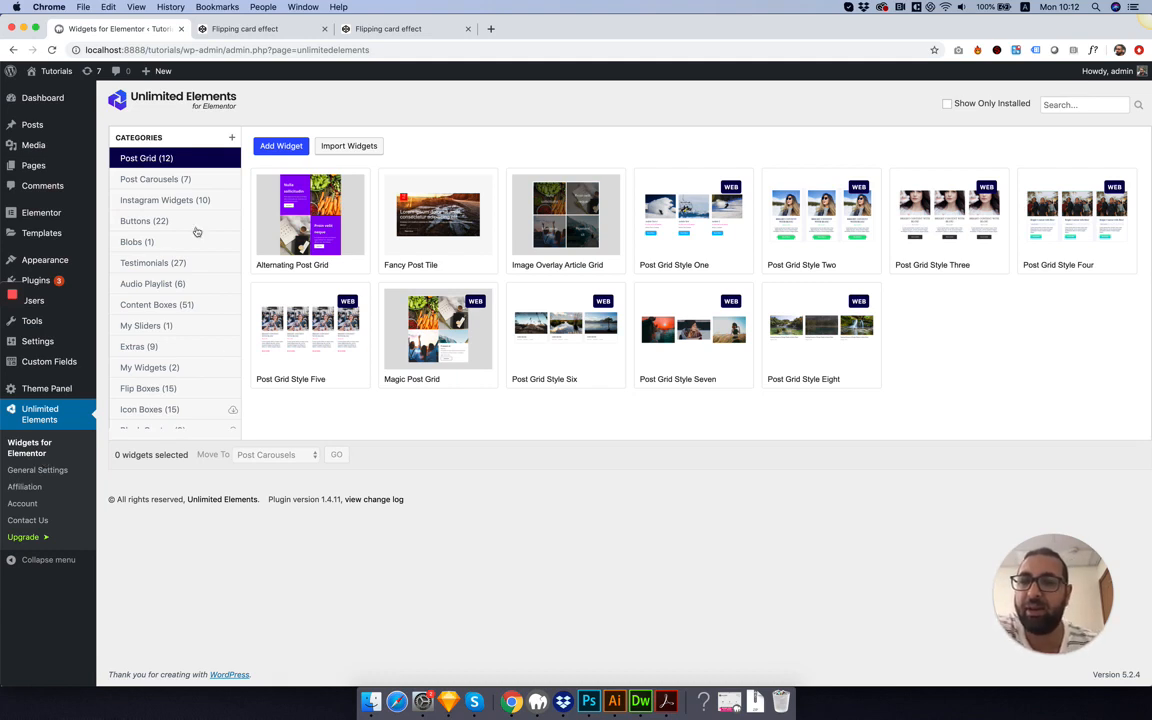
mouse_move(156, 394)
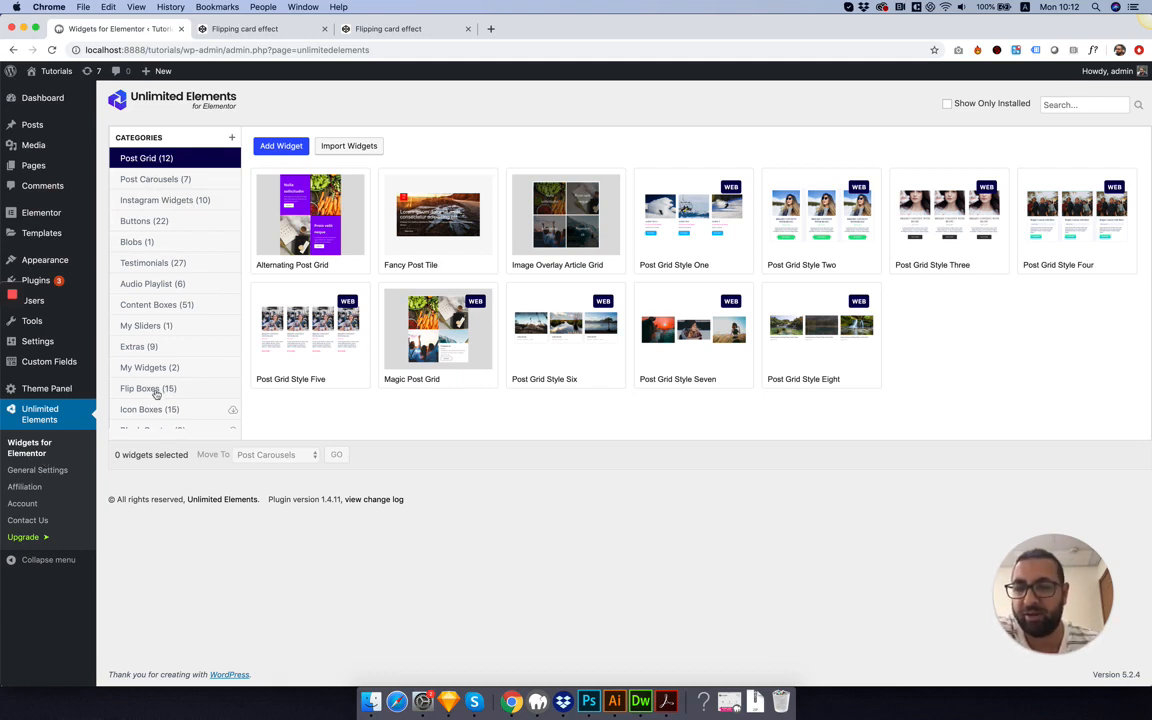
click(148, 388)
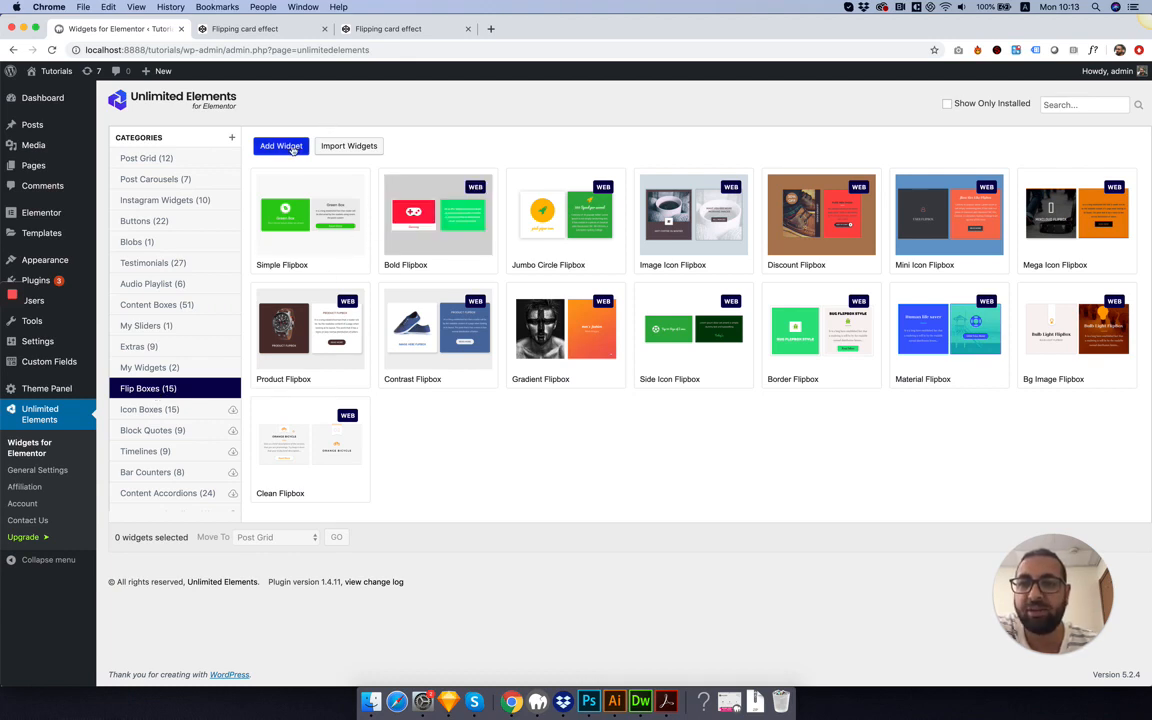
click(280, 146)
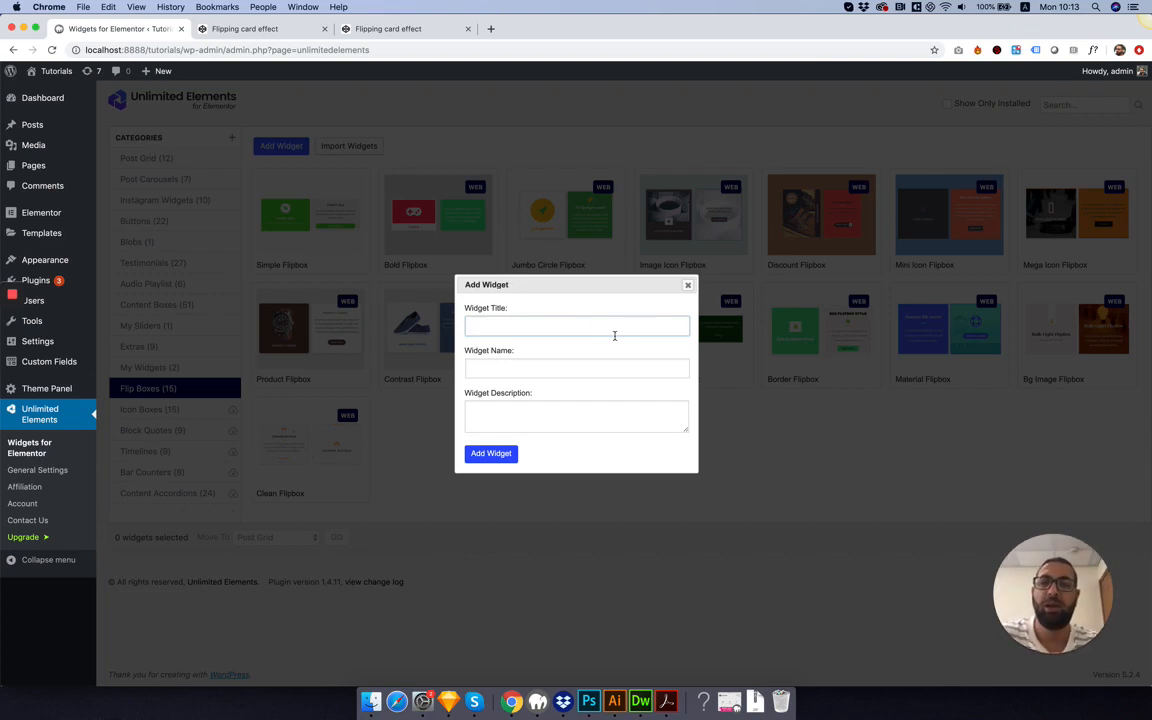
text(Pricing Table)
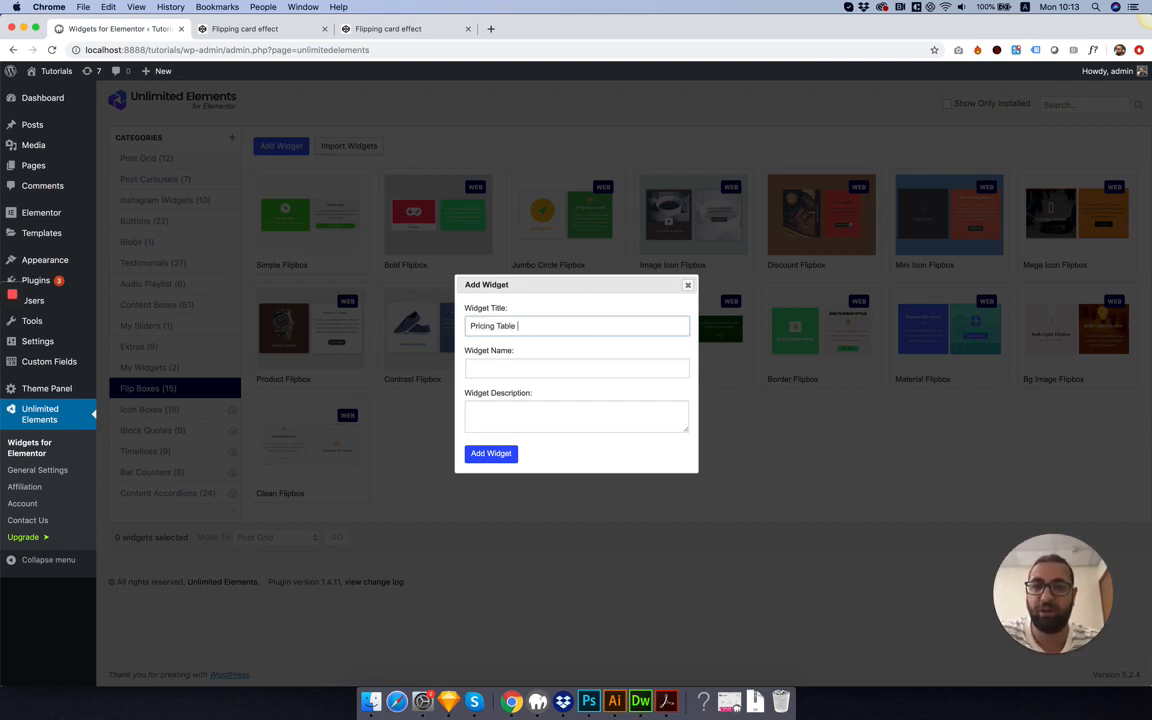
text(Flip Box)
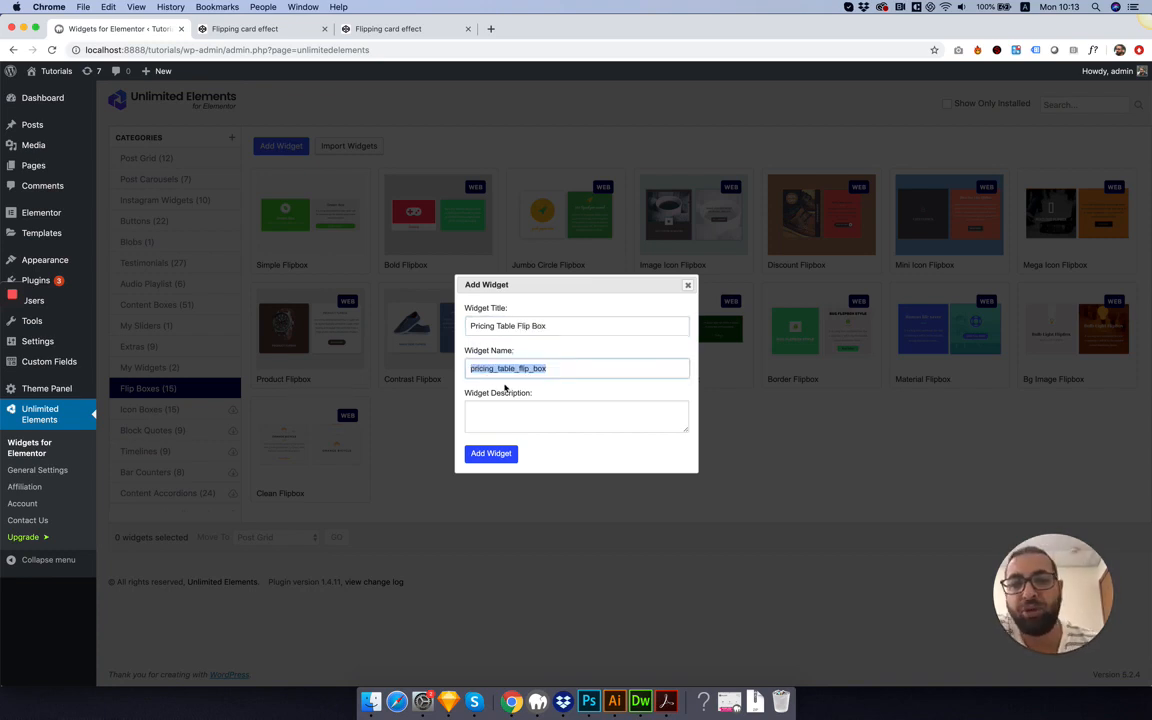
click(492, 452)
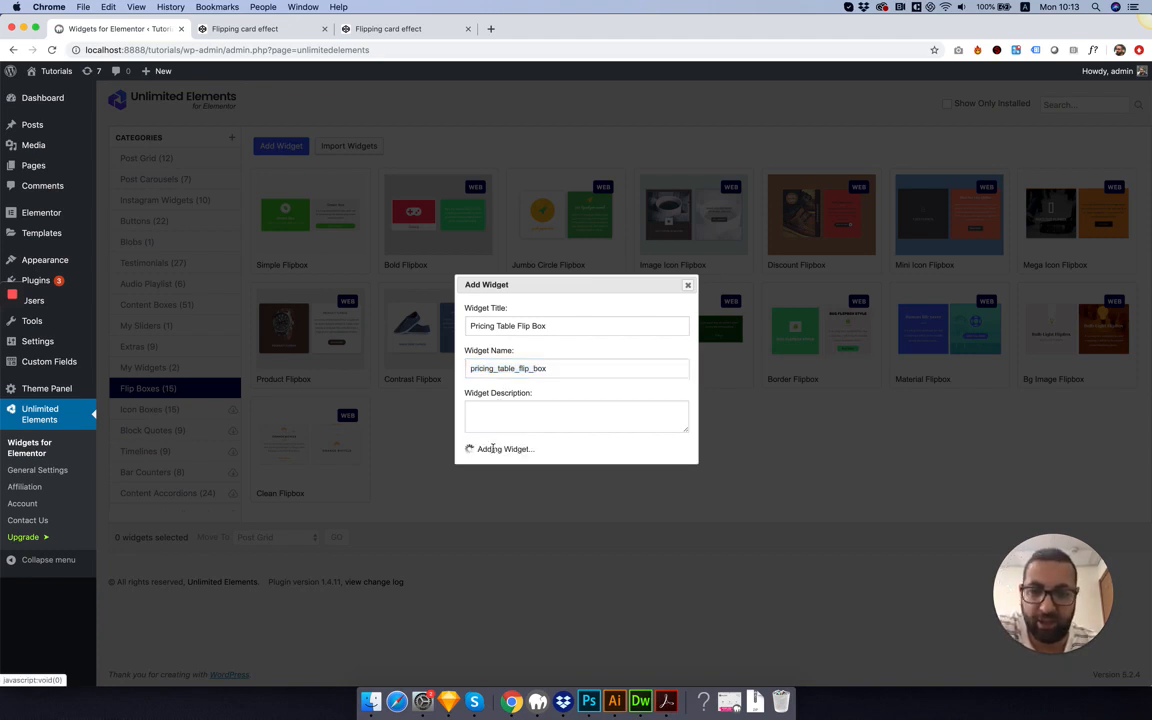
click(504, 448)
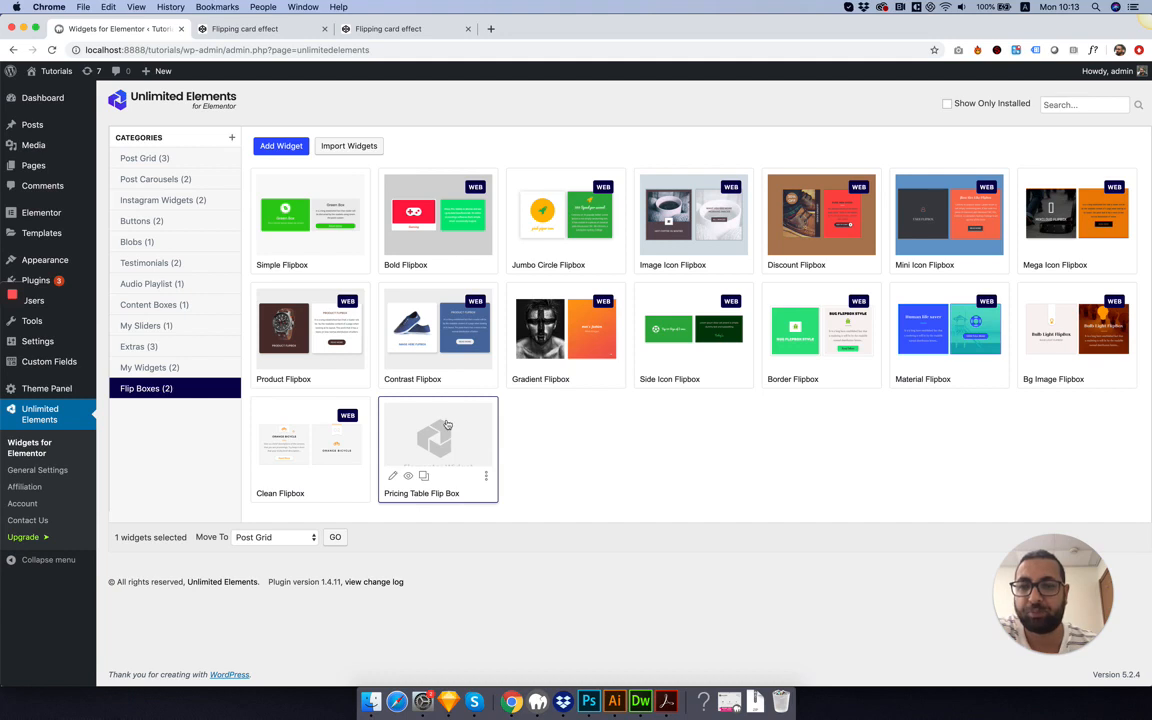
Give the new widget the fa-tag icon from the icon chooser.
click(392, 476)
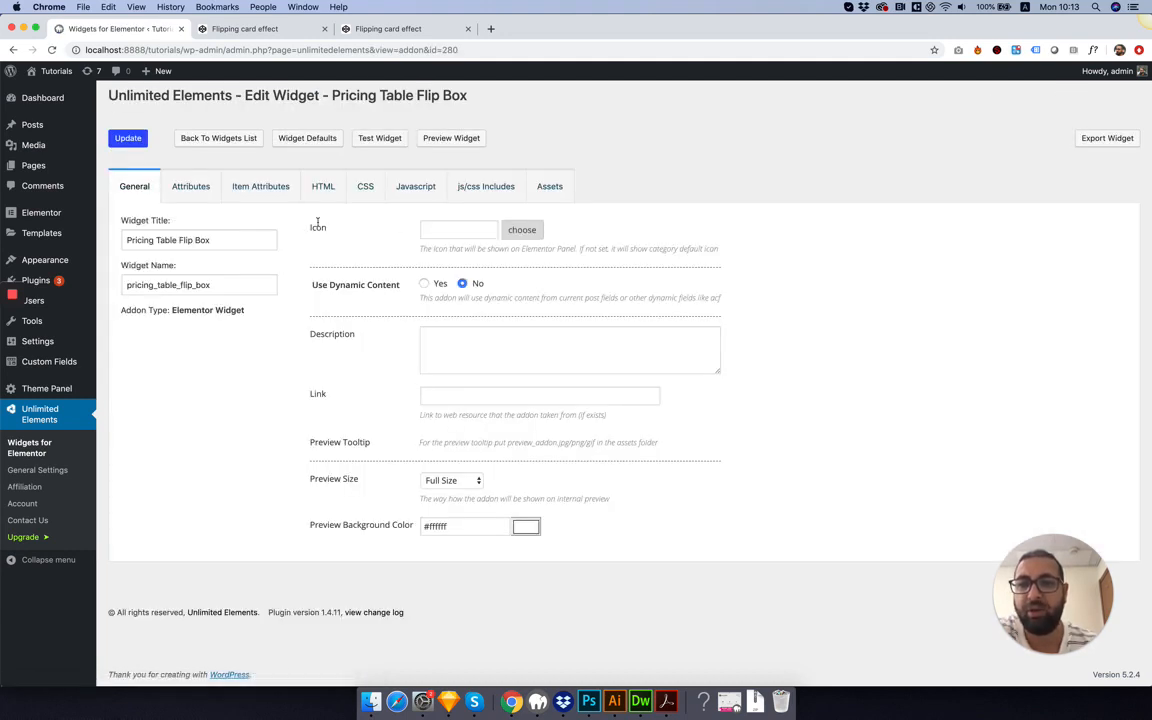
click(522, 228)
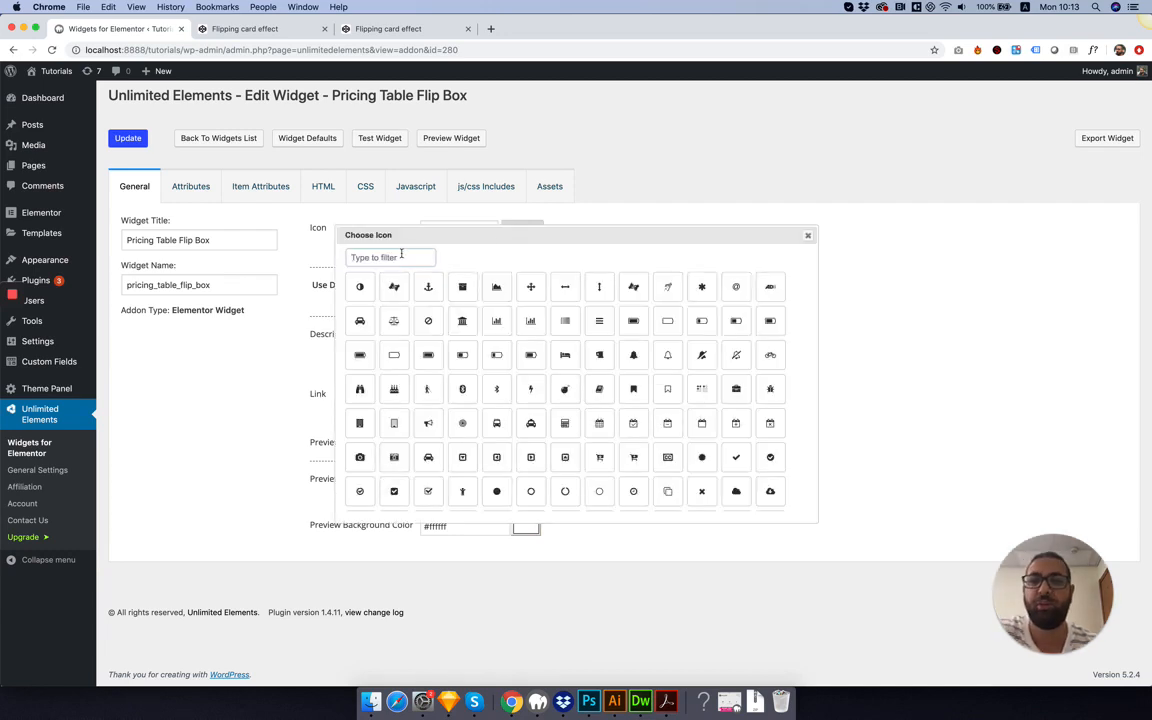
text(tag)
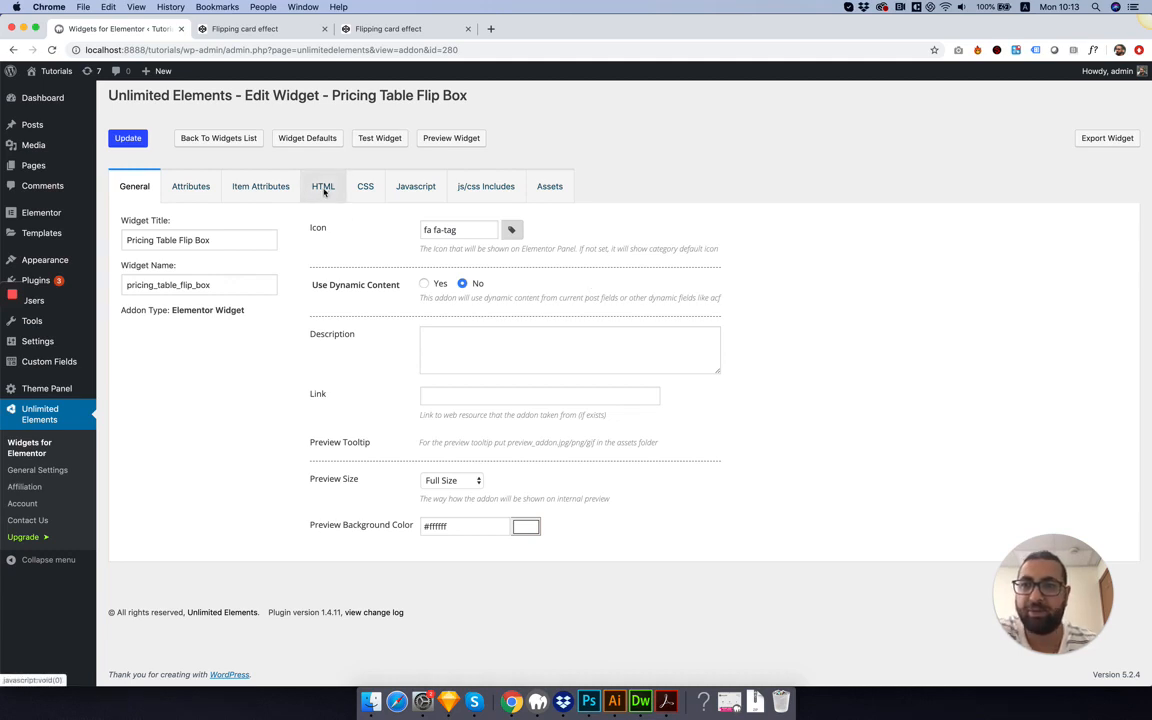
Paste the CodePen card's HTML and CSS into the widget's HTML and CSS editors.
click(324, 186)
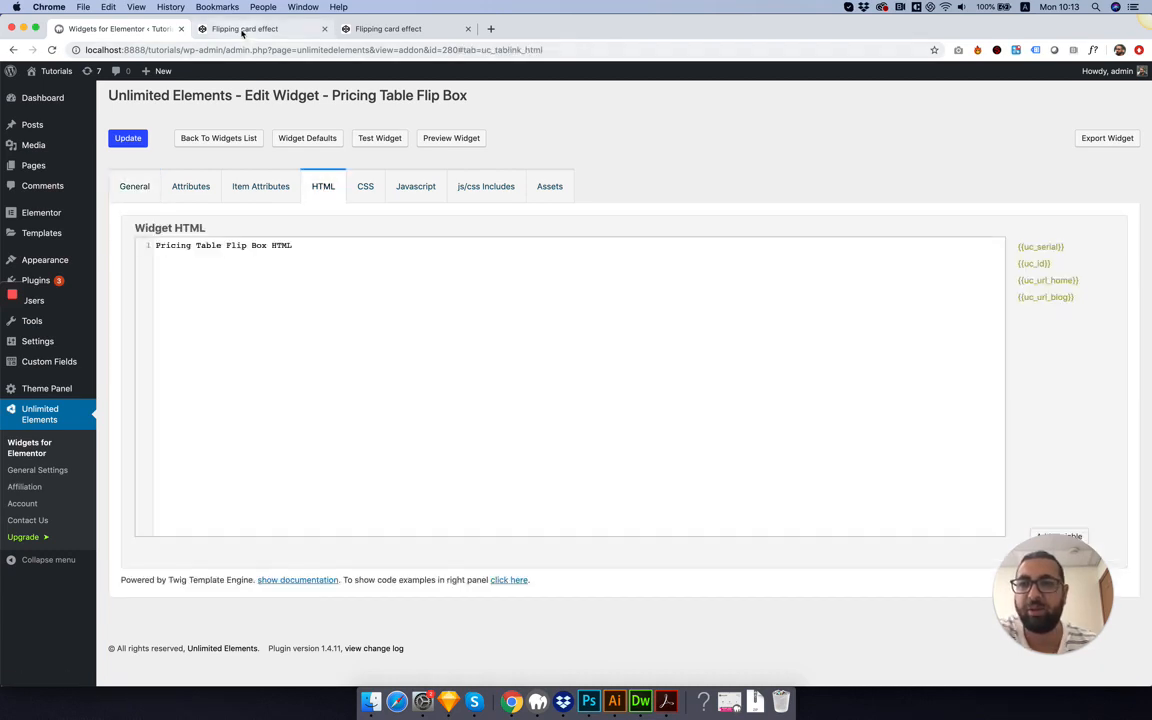
click(264, 28)
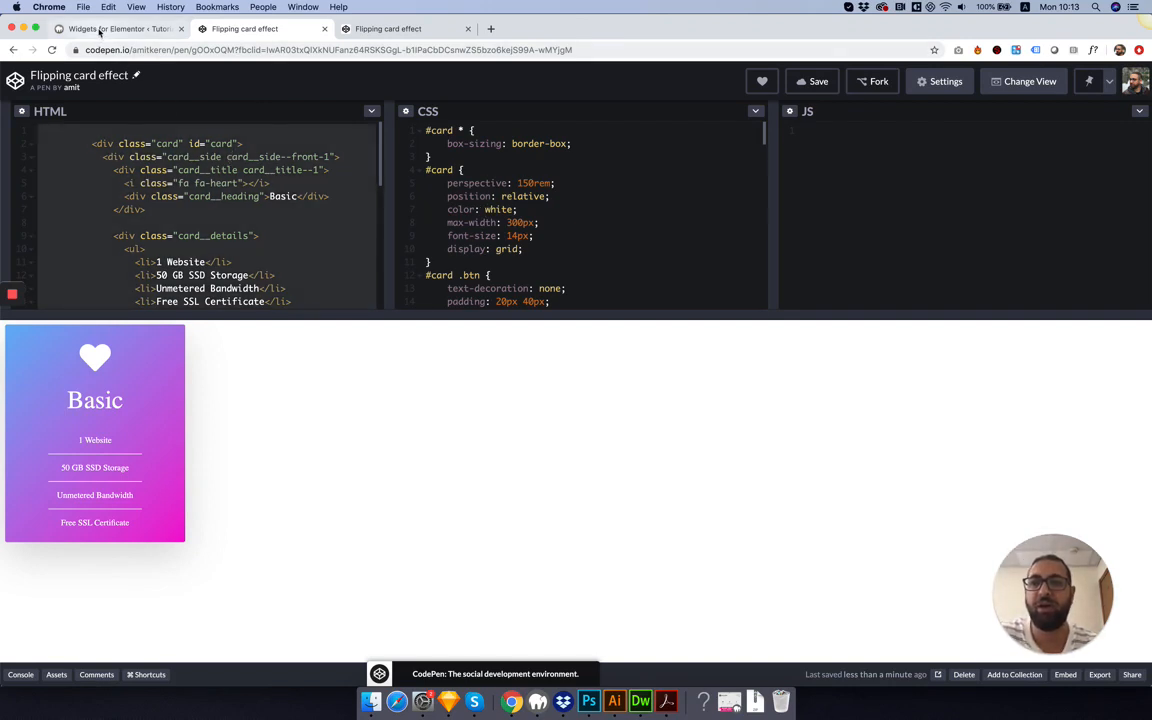
click(116, 28)
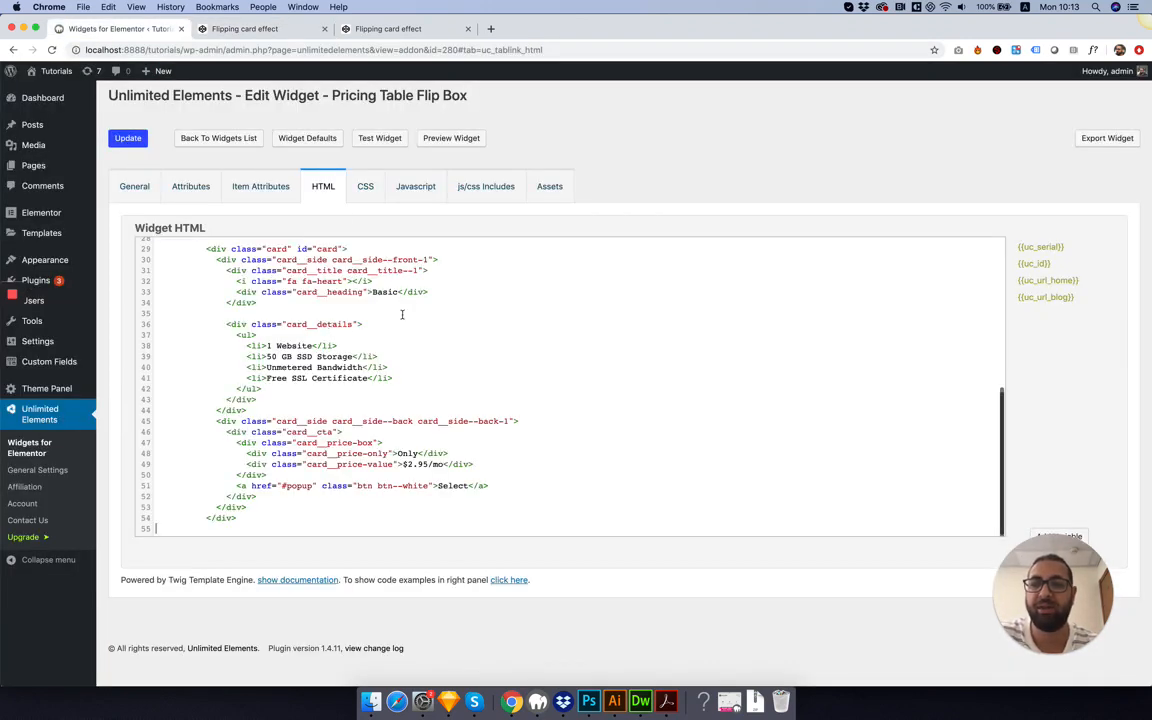
click(244, 28)
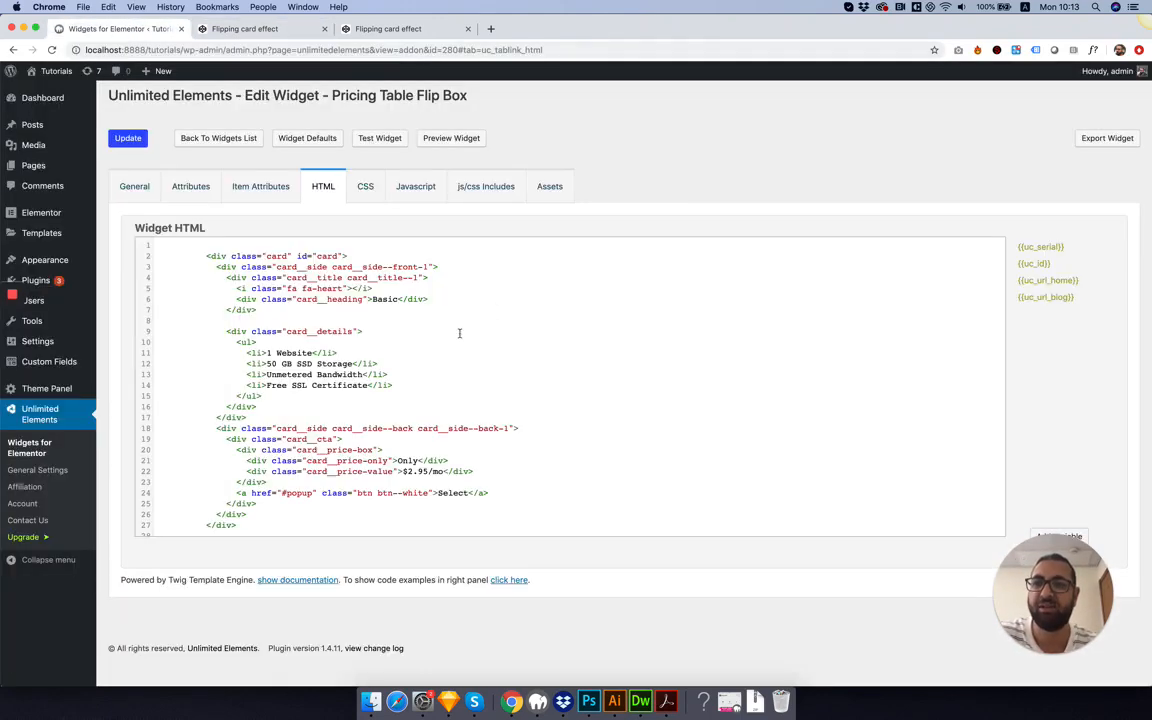
click(364, 186)
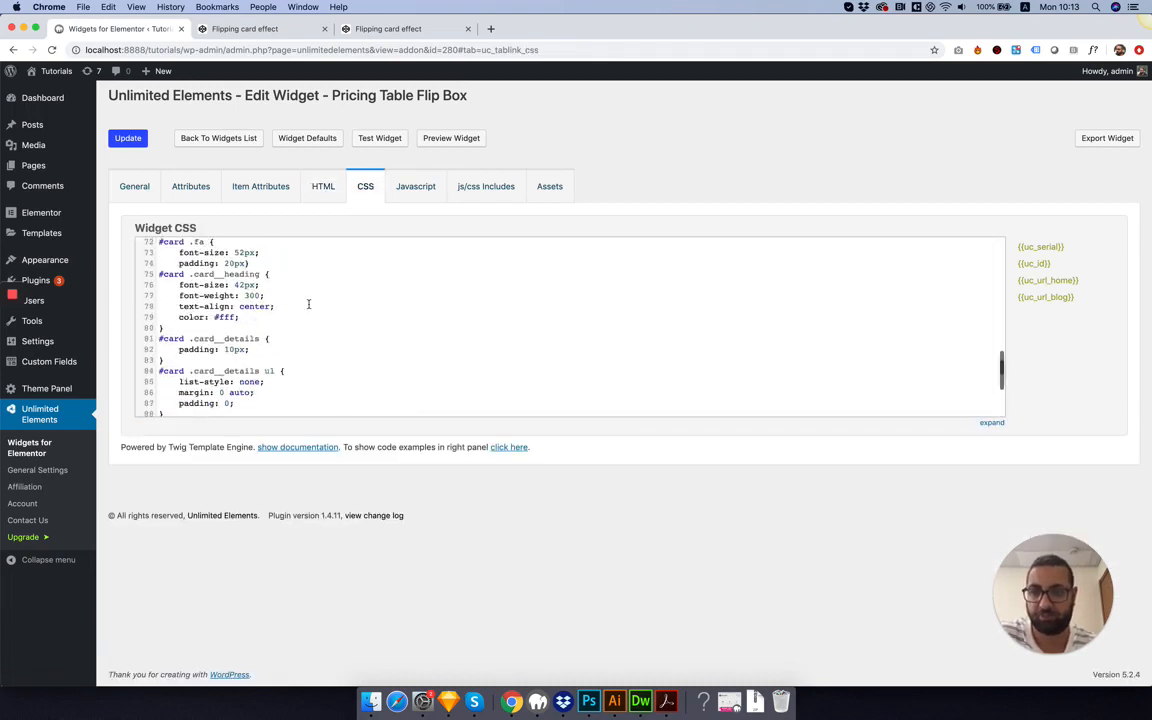
click(128, 138)
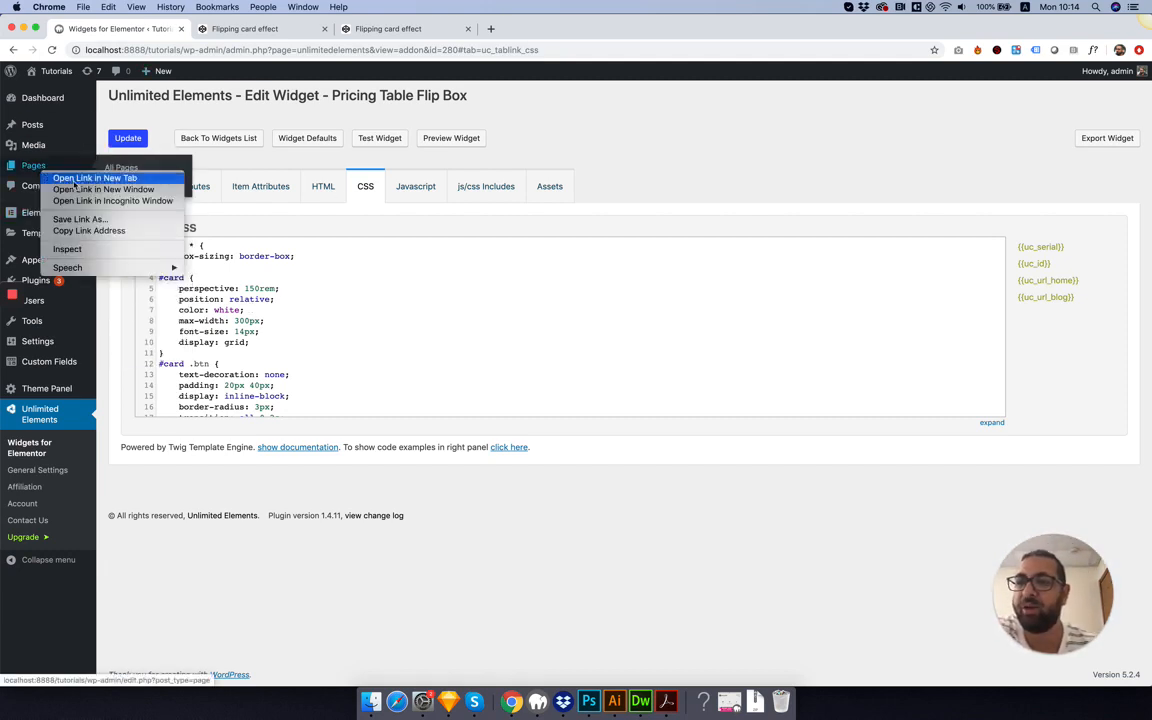
Create a new Elementor page and drop the Pricing Table Flip Box widget onto it.
click(94, 176)
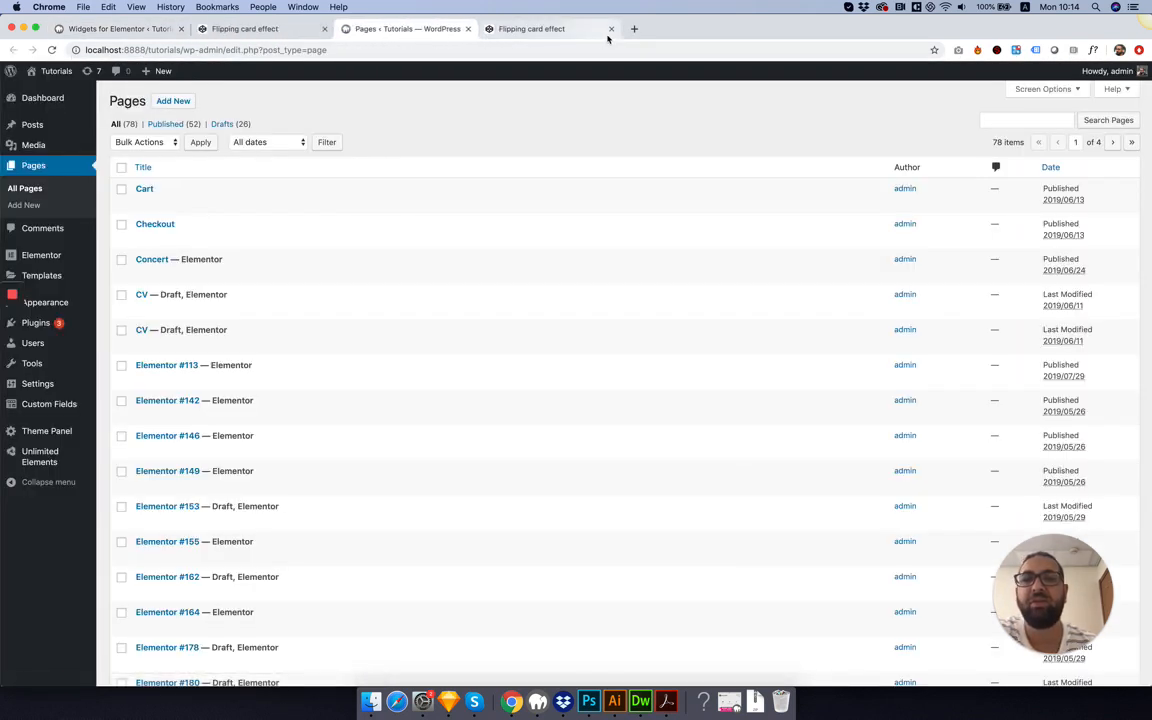
click(612, 28)
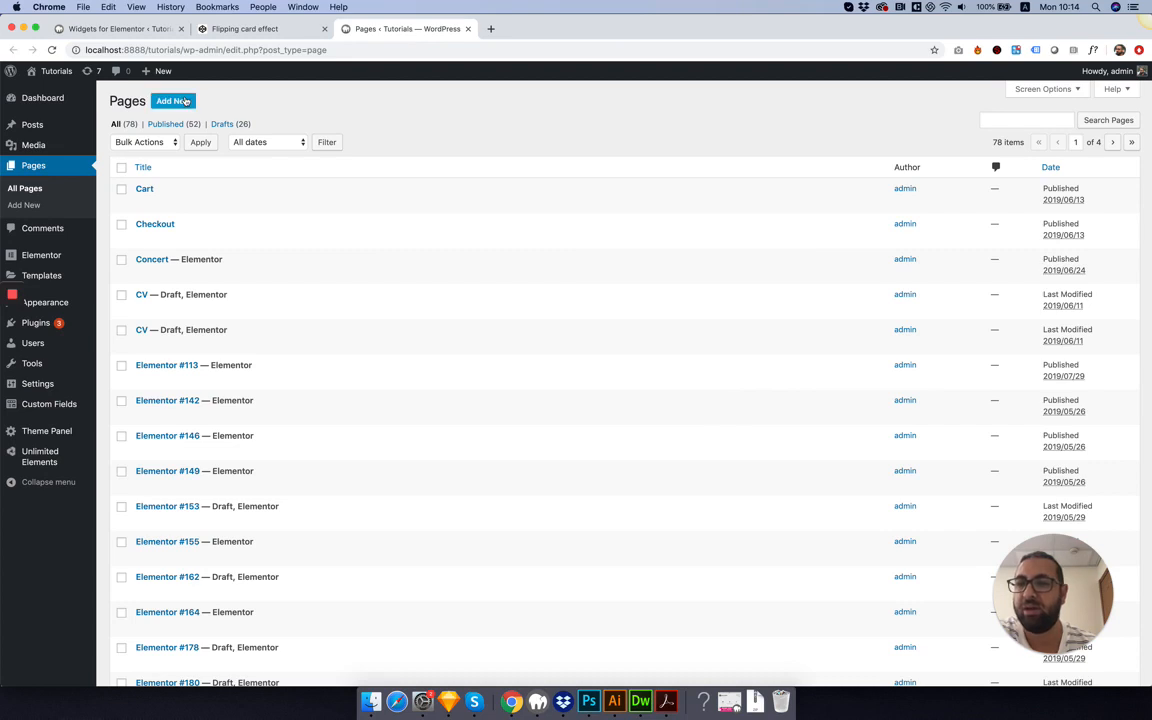
click(172, 100)
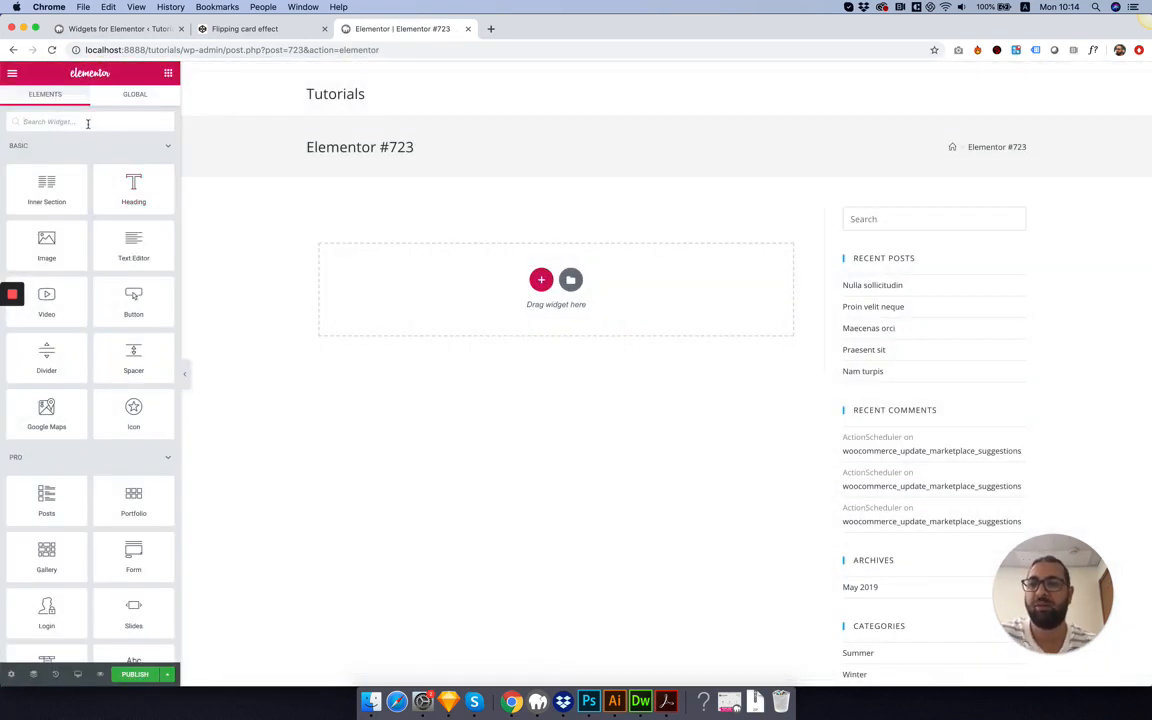
text(fli)
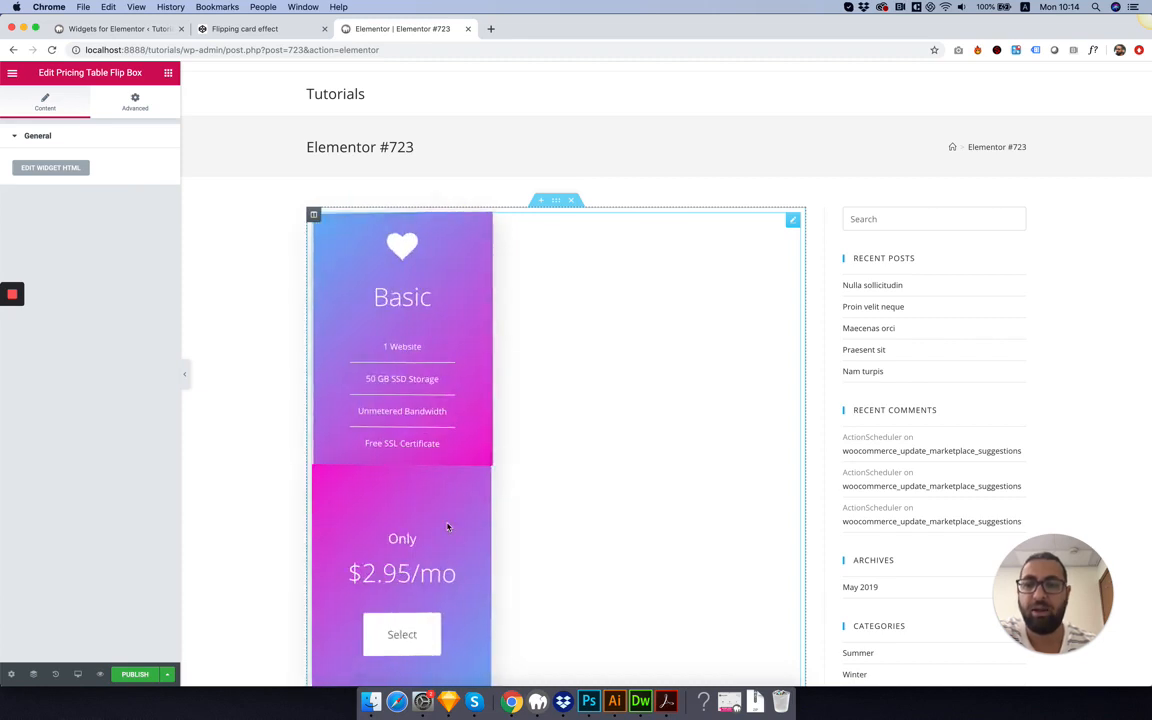
Update the widget's HTML and CSS, then view the Basic card's front face on the test page.
scroll(down, 3)
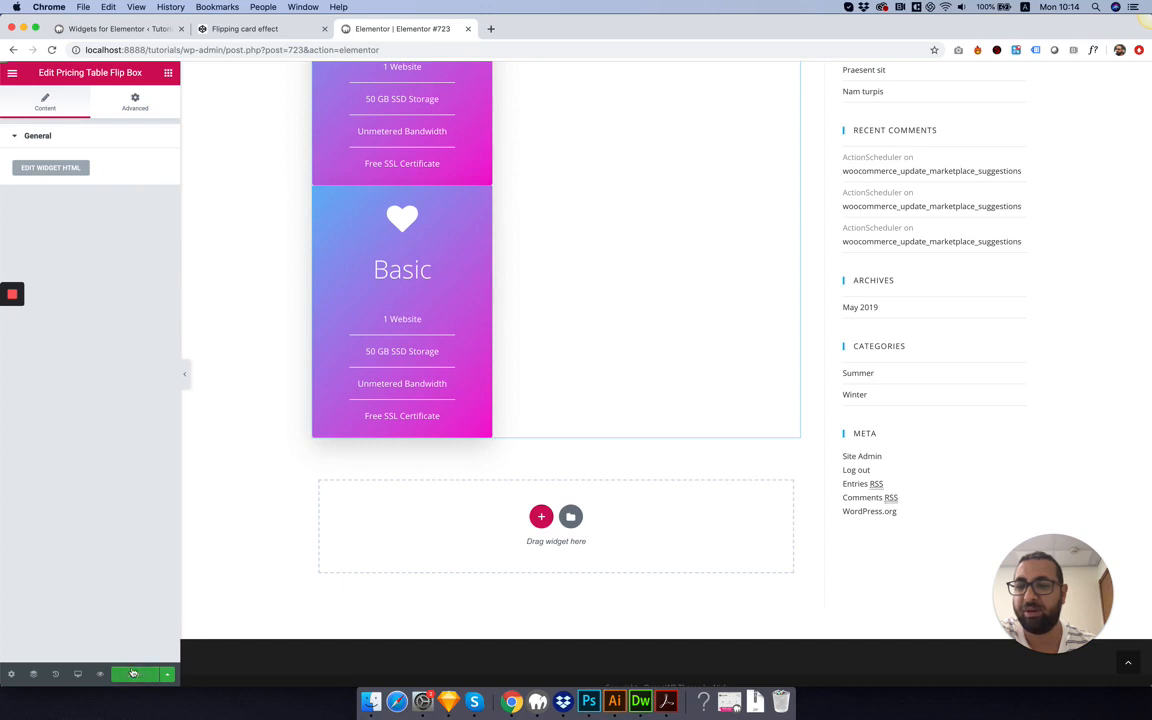
click(110, 28)
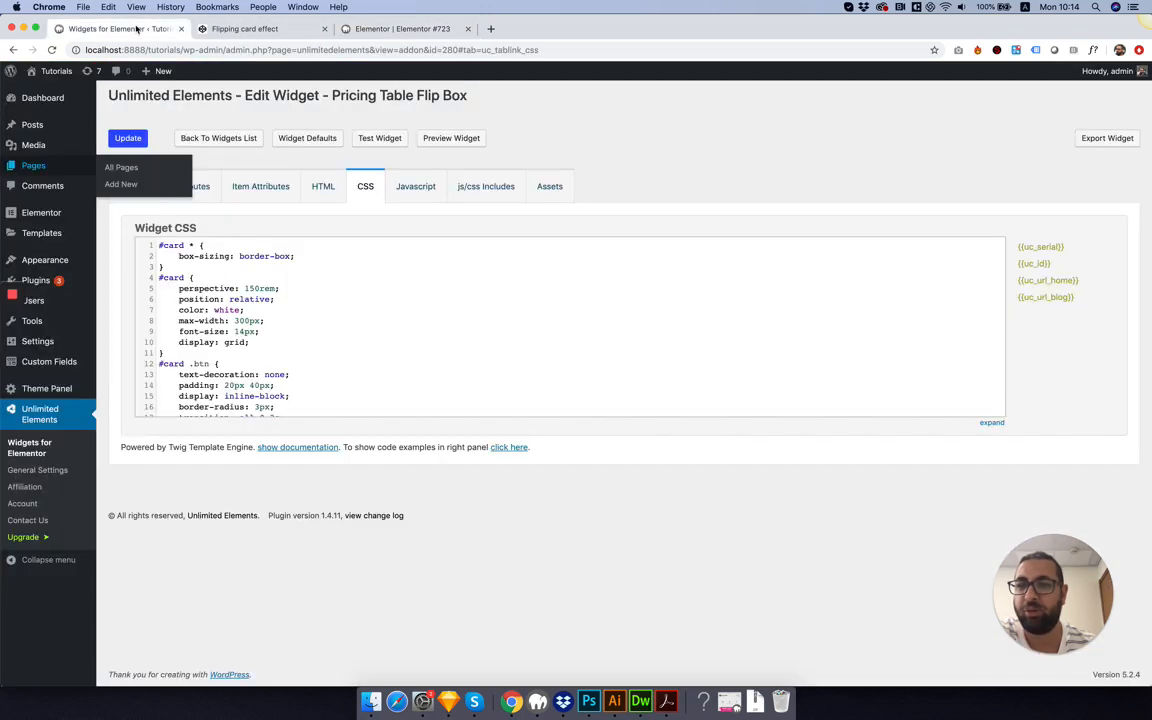
click(322, 186)
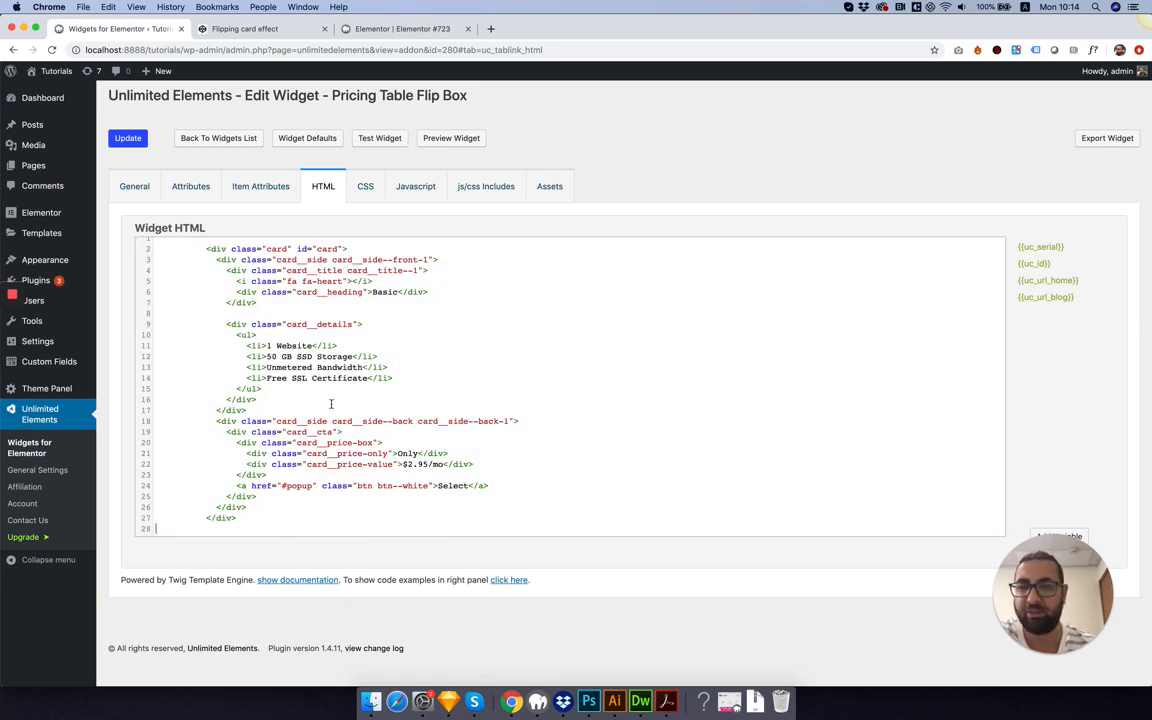
click(128, 136)
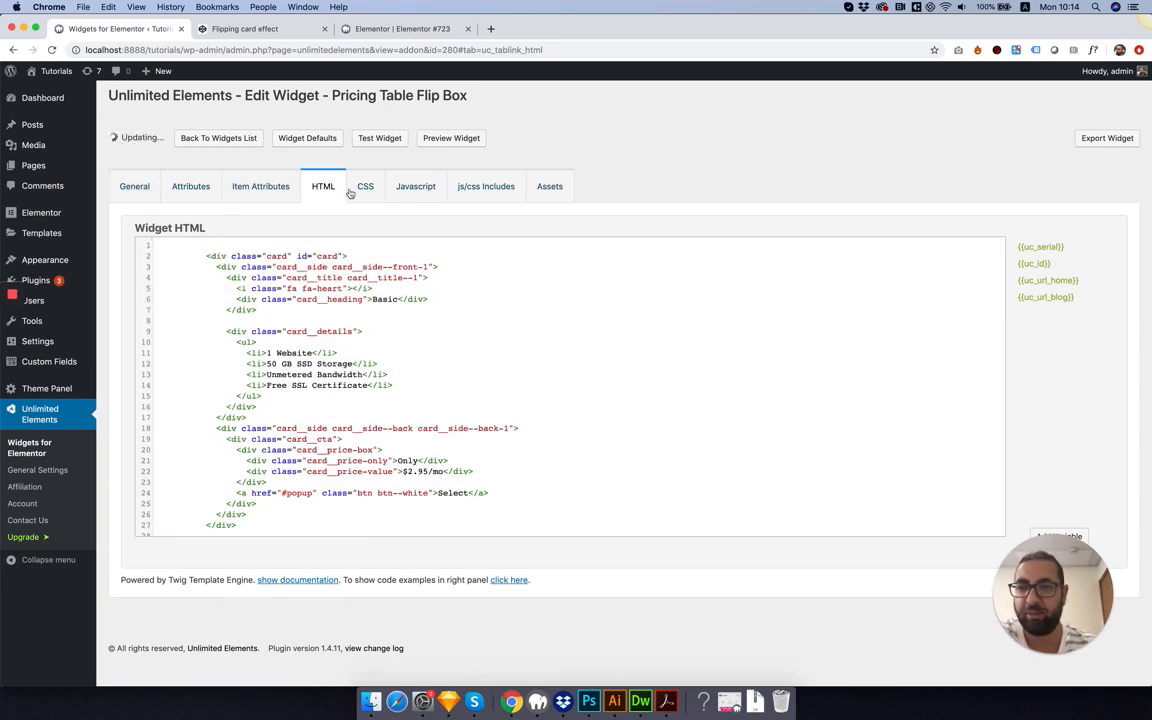
click(364, 186)
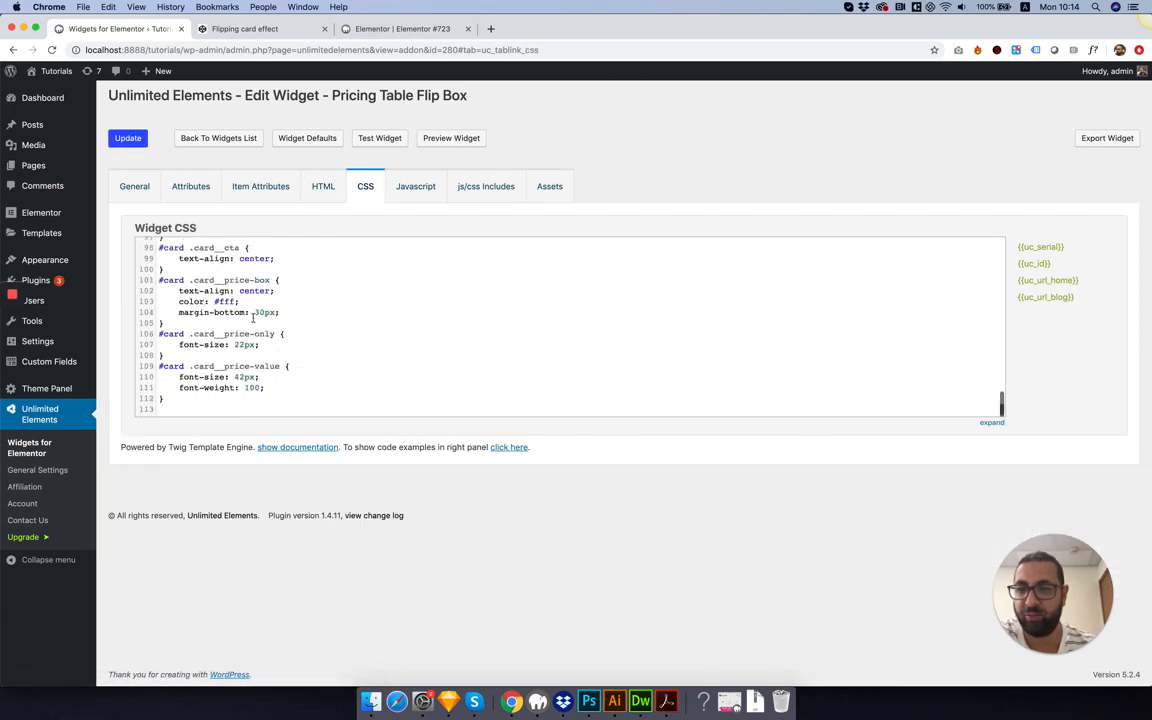
click(128, 136)
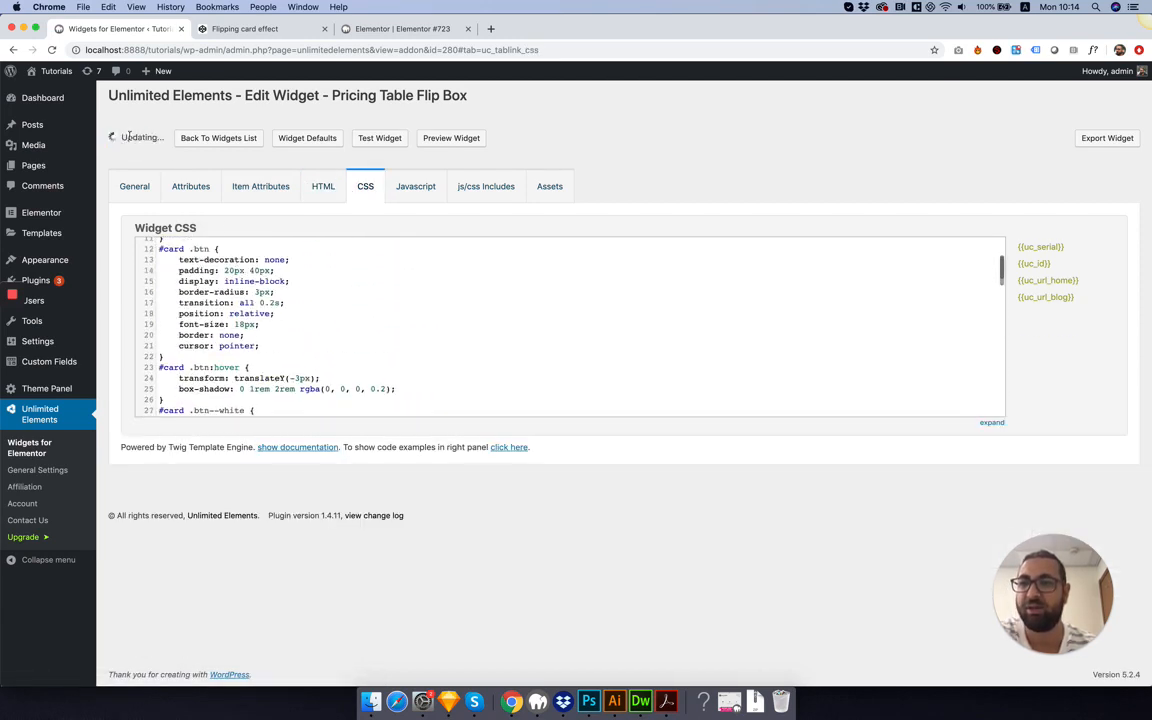
click(402, 28)
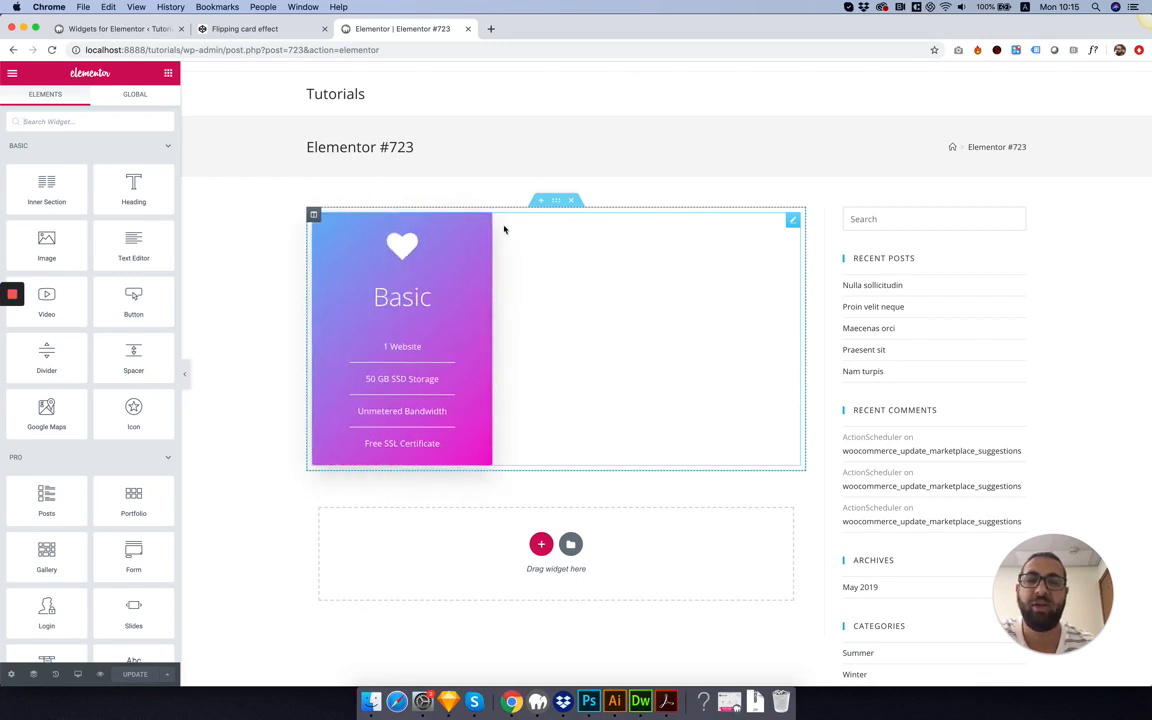
Save the edited .card CSS and preview the card stretching across the full content column.
click(116, 28)
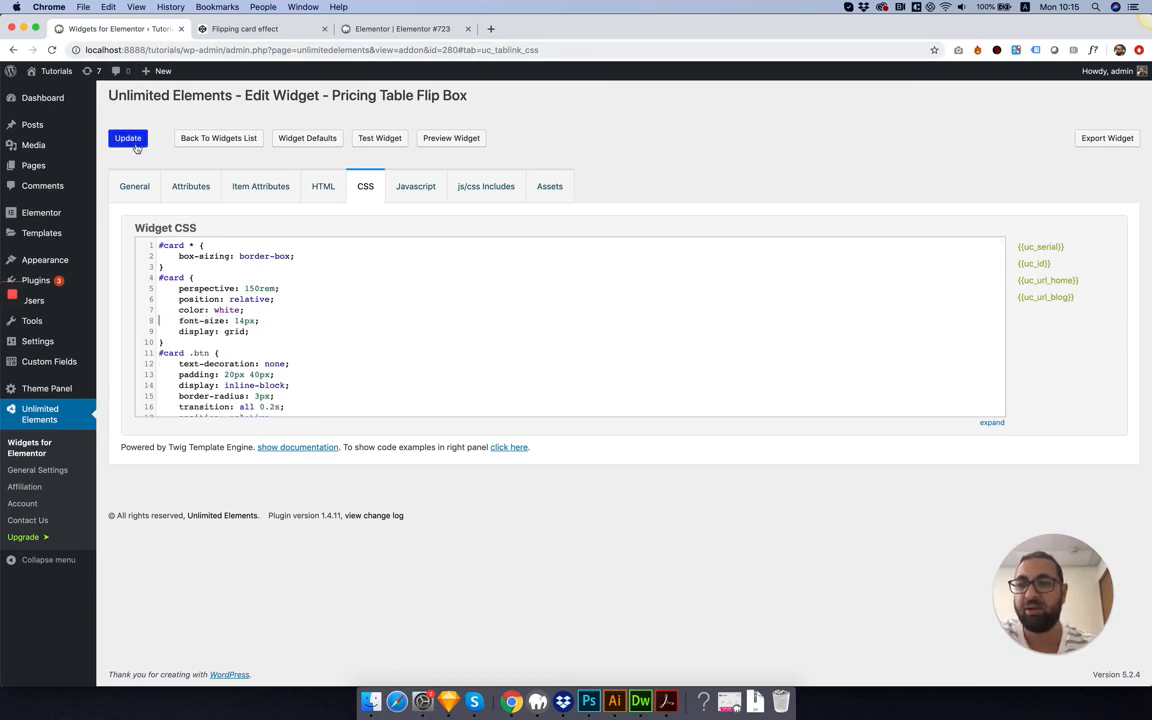
click(402, 28)
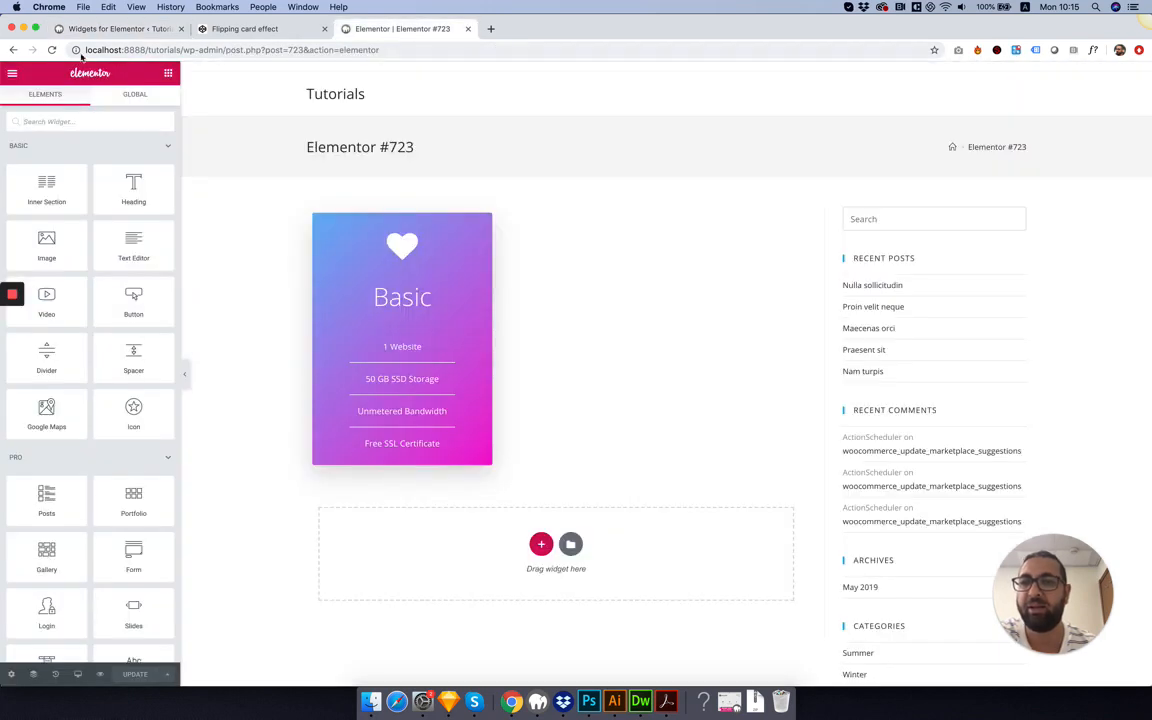
click(52, 50)
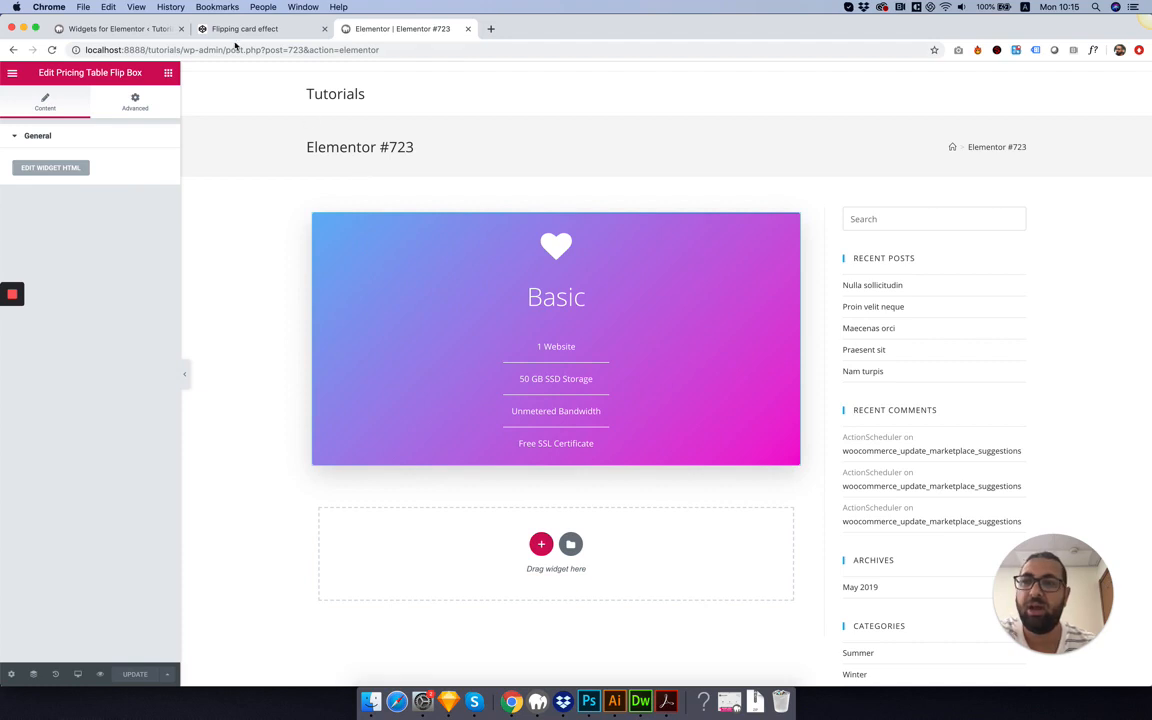
Add an Icon picker attribute named Icon with default value fa fa-heart.
click(244, 28)
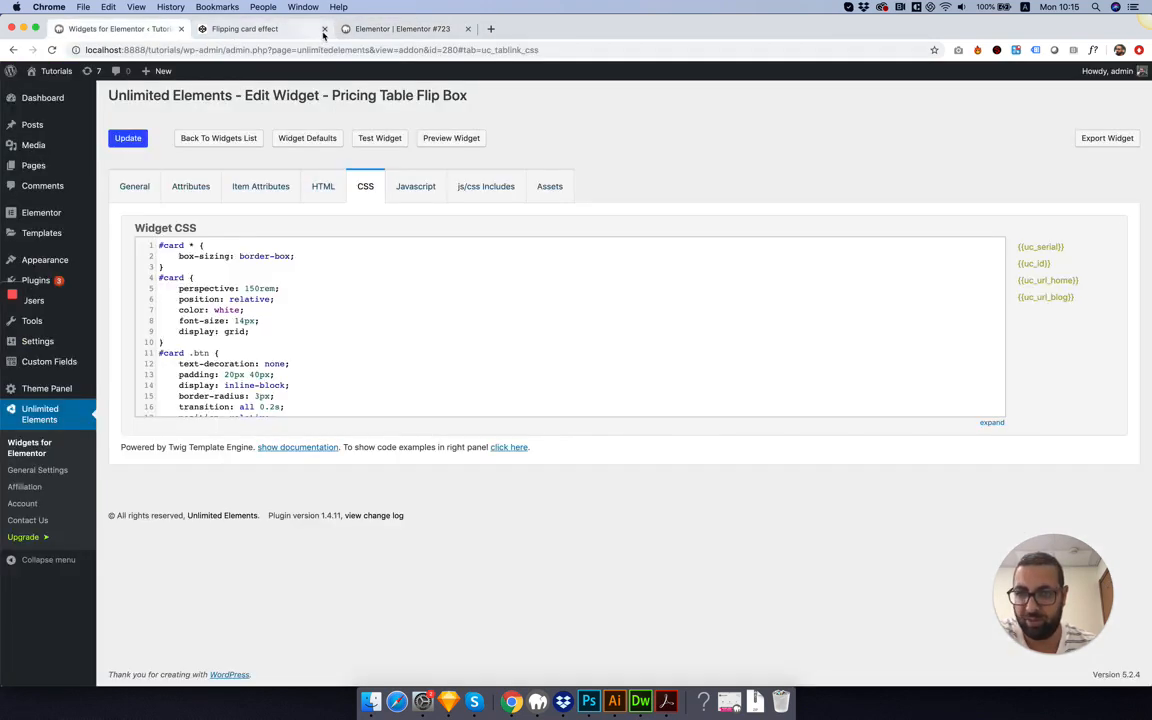
click(324, 28)
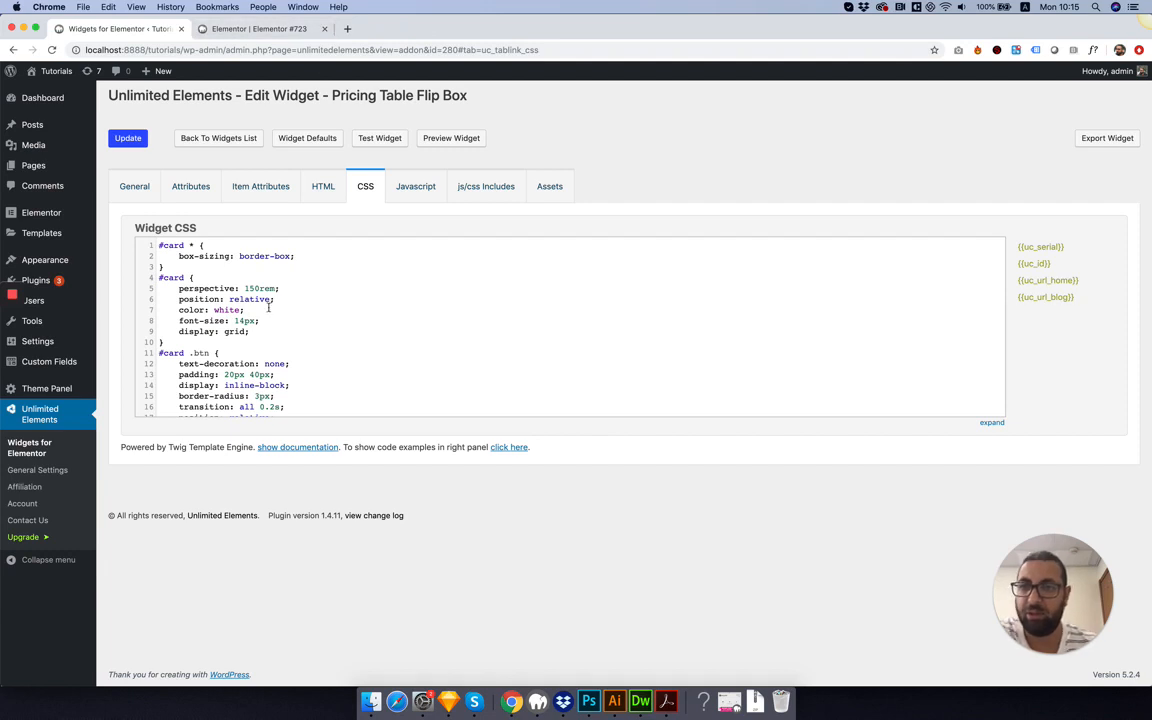
click(262, 28)
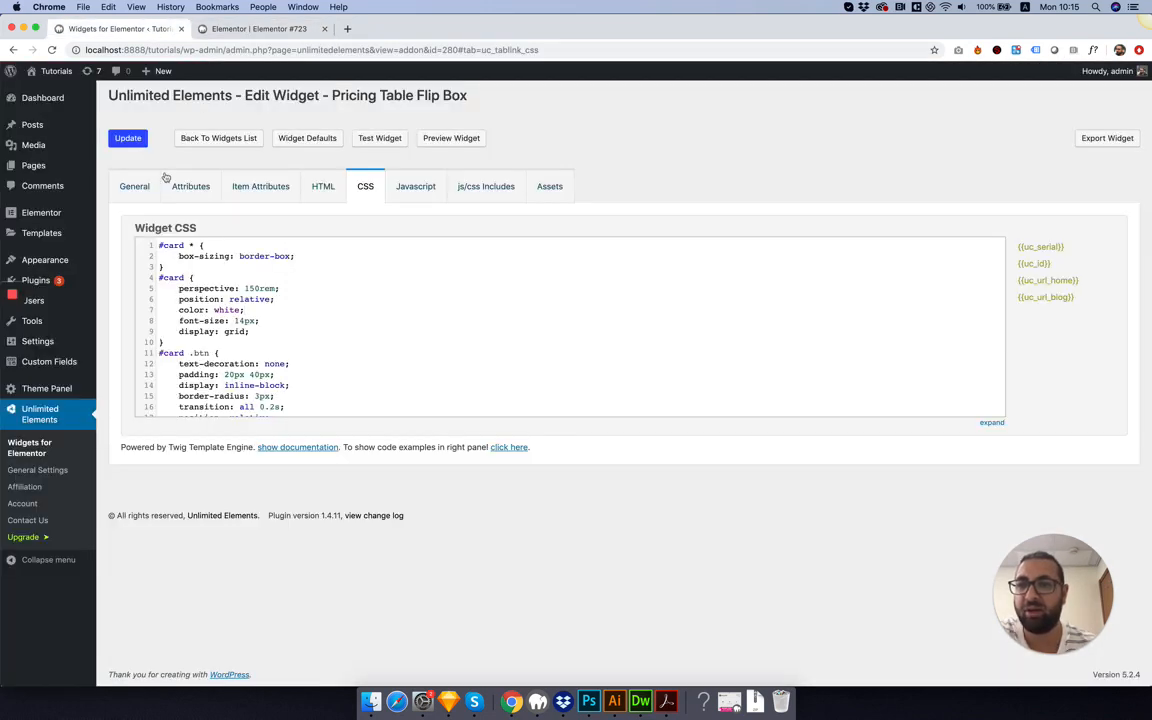
click(190, 186)
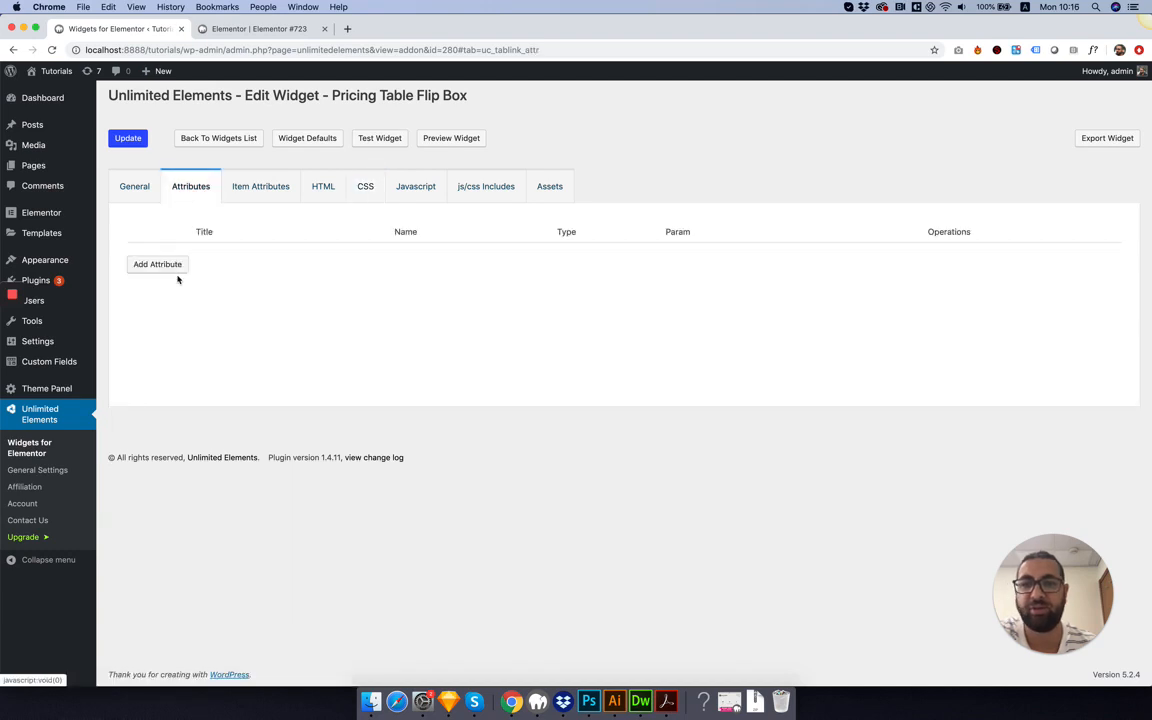
click(156, 264)
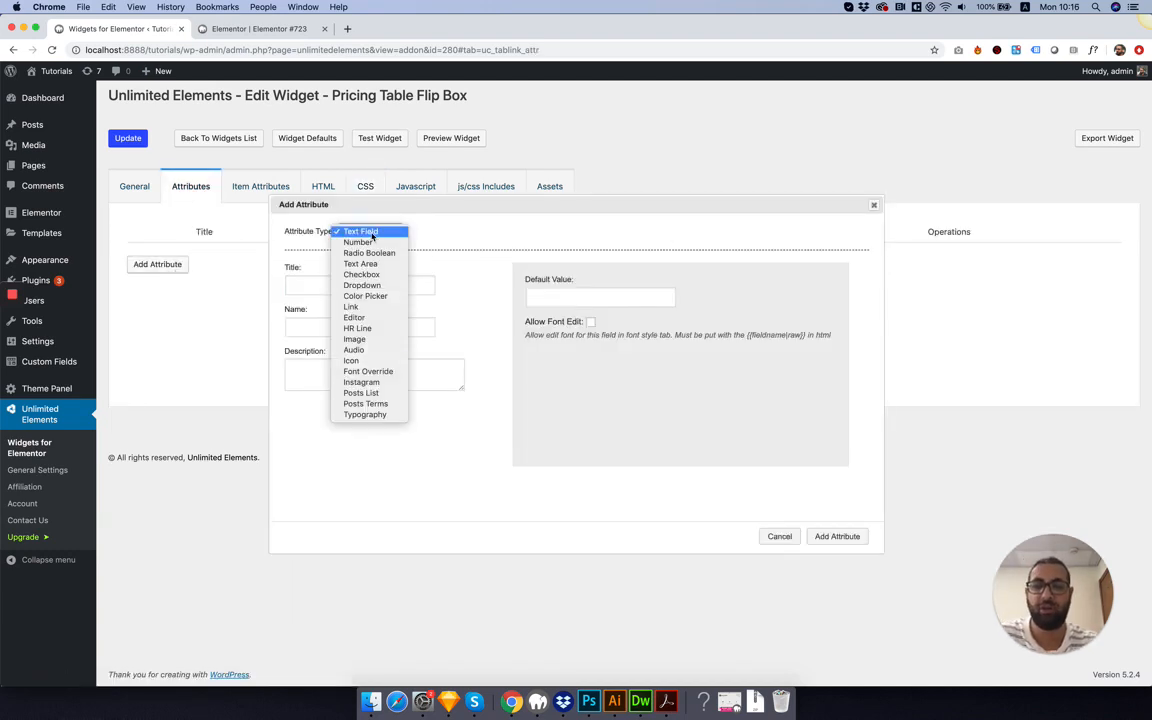
click(352, 360)
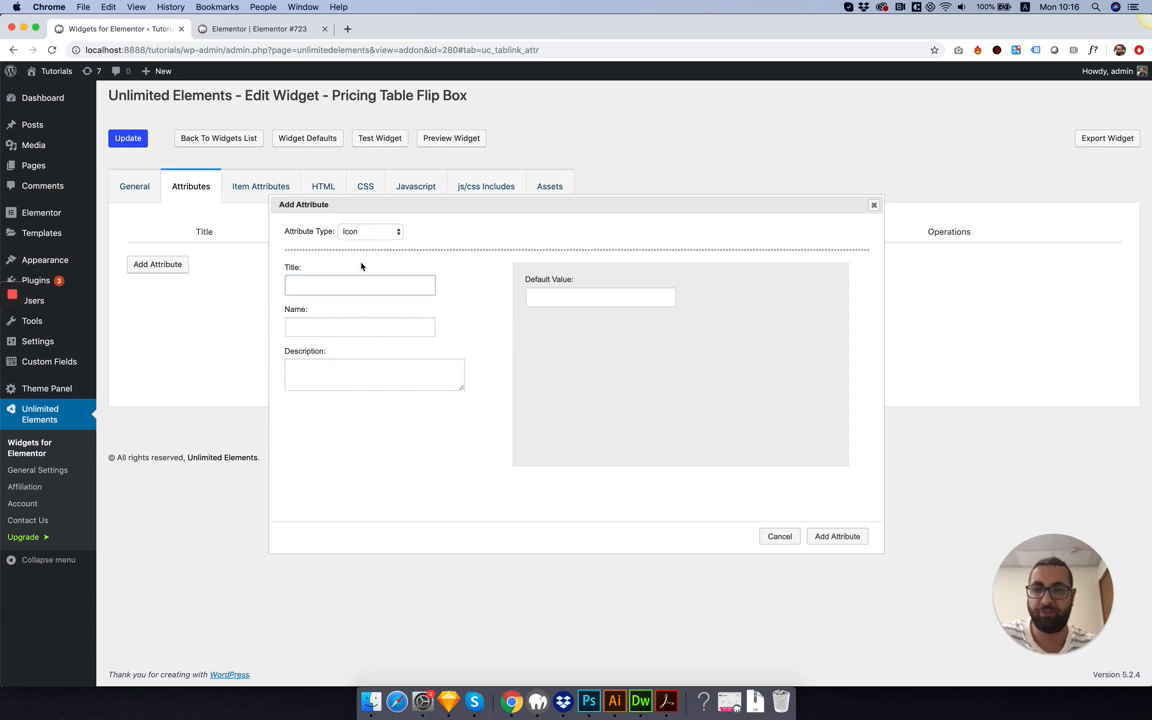
text(I)
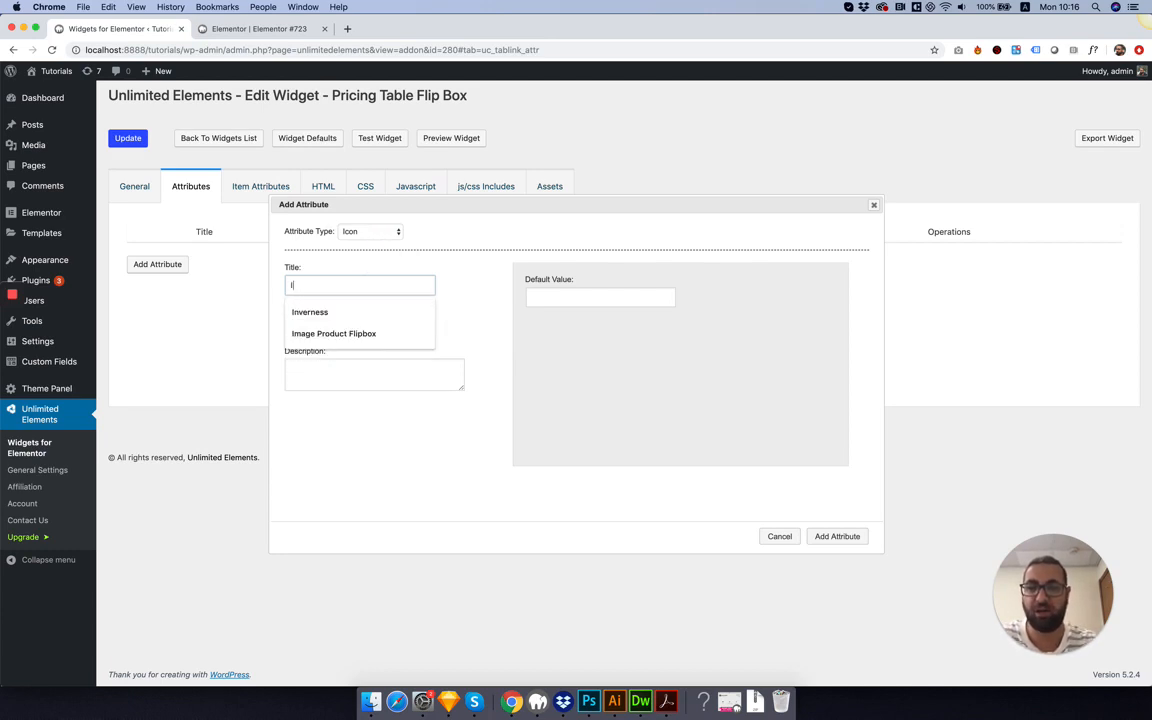
click(600, 296)
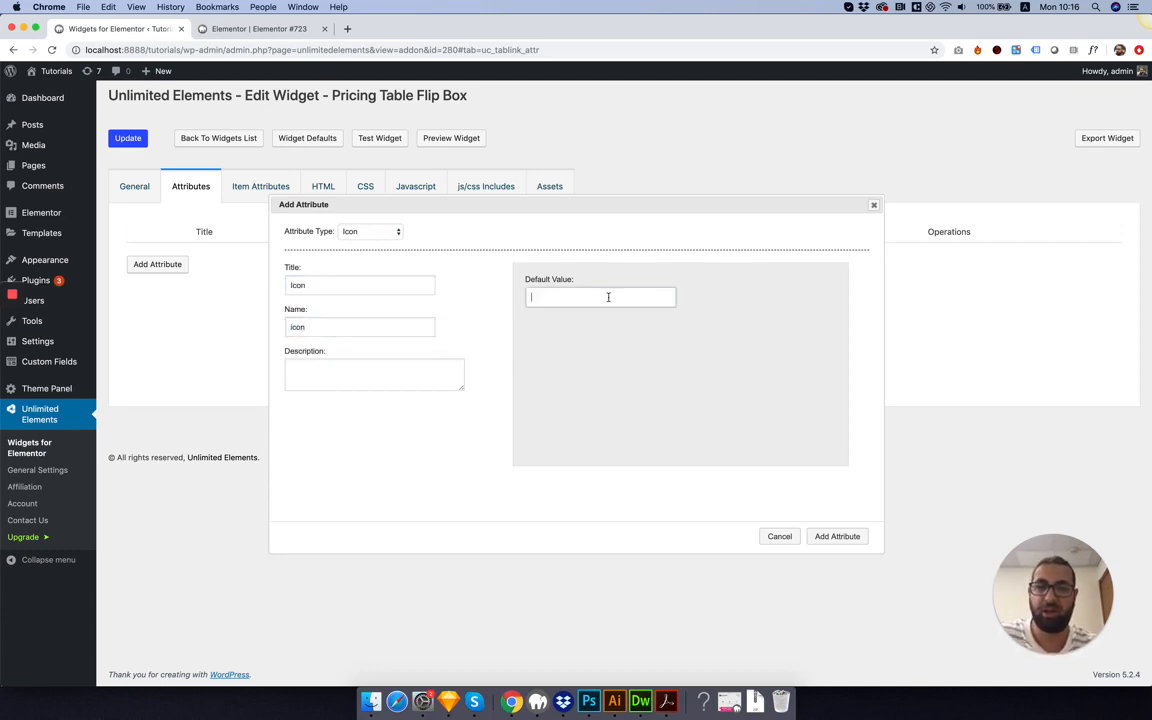
text(fa fa-hh)
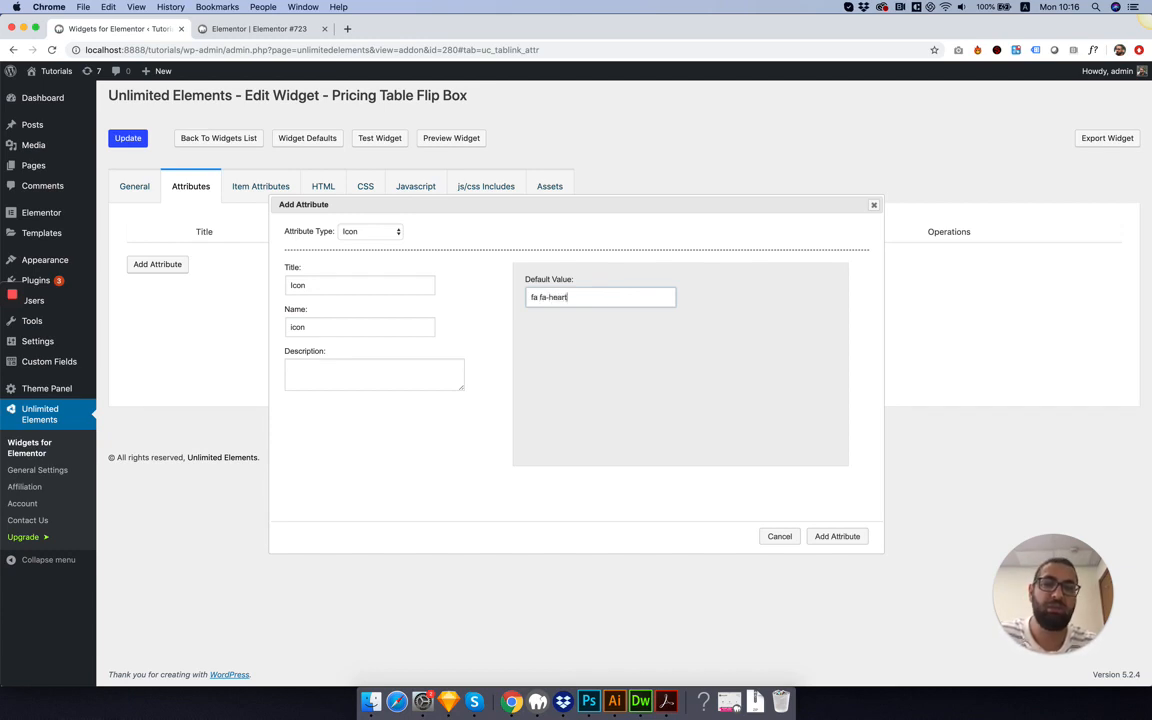
mouse_move(826, 508)
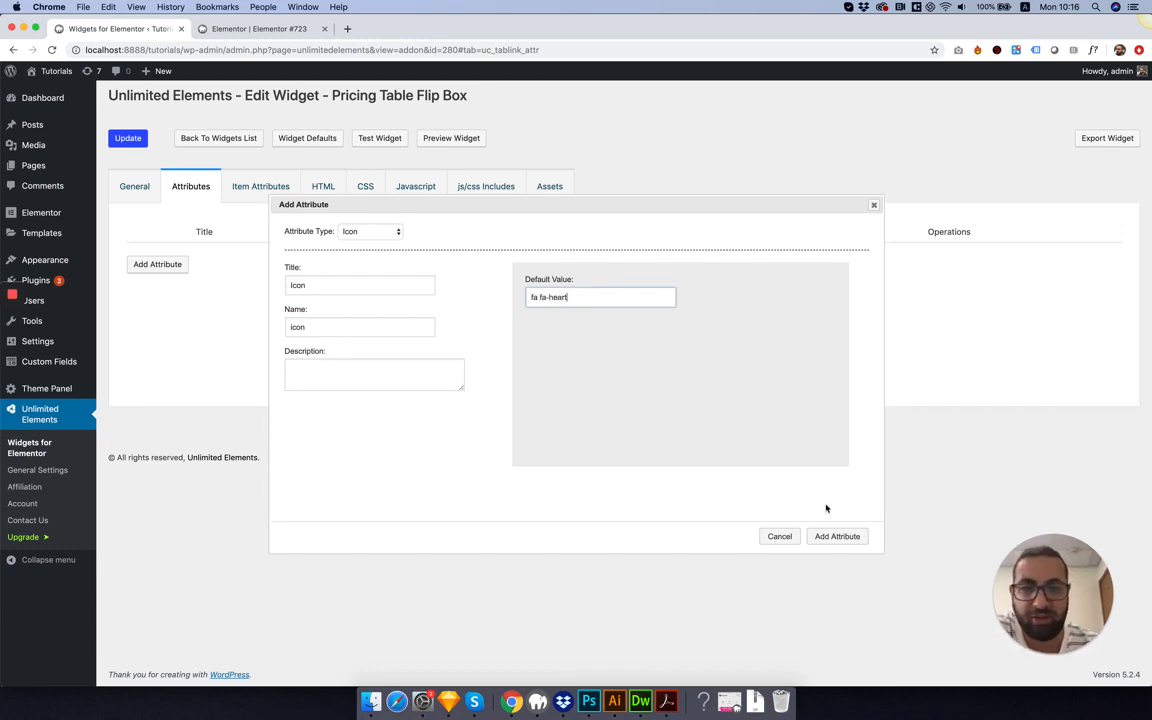
click(836, 536)
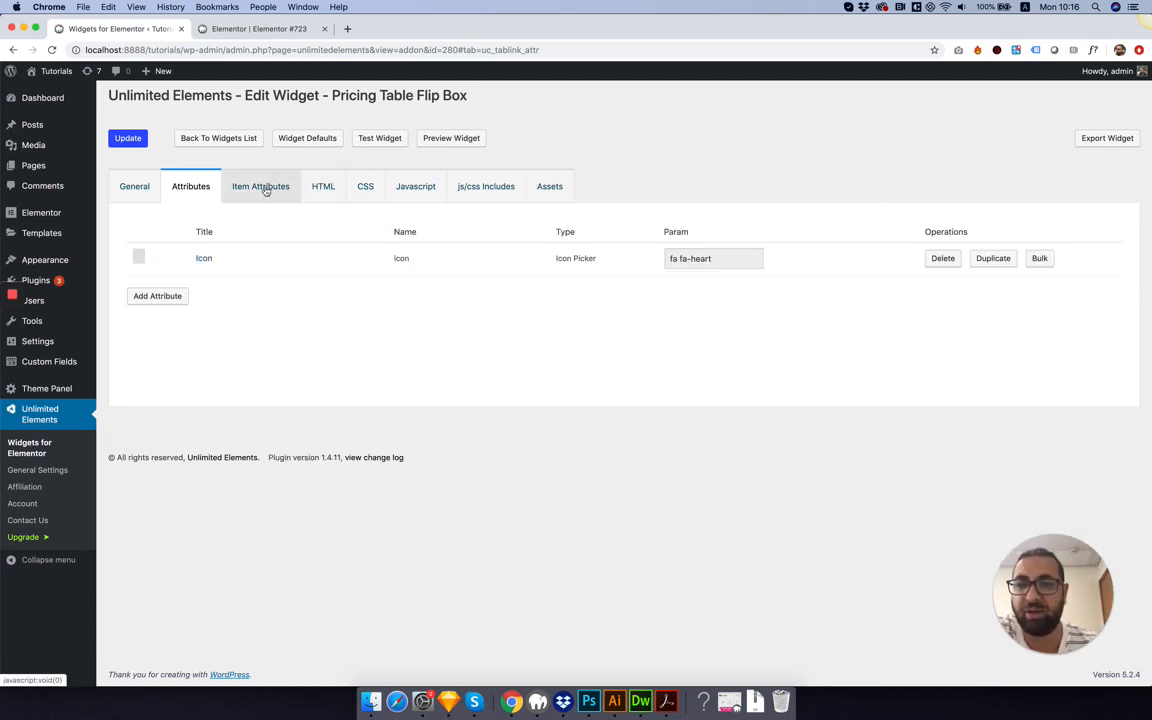
Replace the hard-coded fa fa-heart class in the HTML with the {{icon}} placeholder.
click(324, 186)
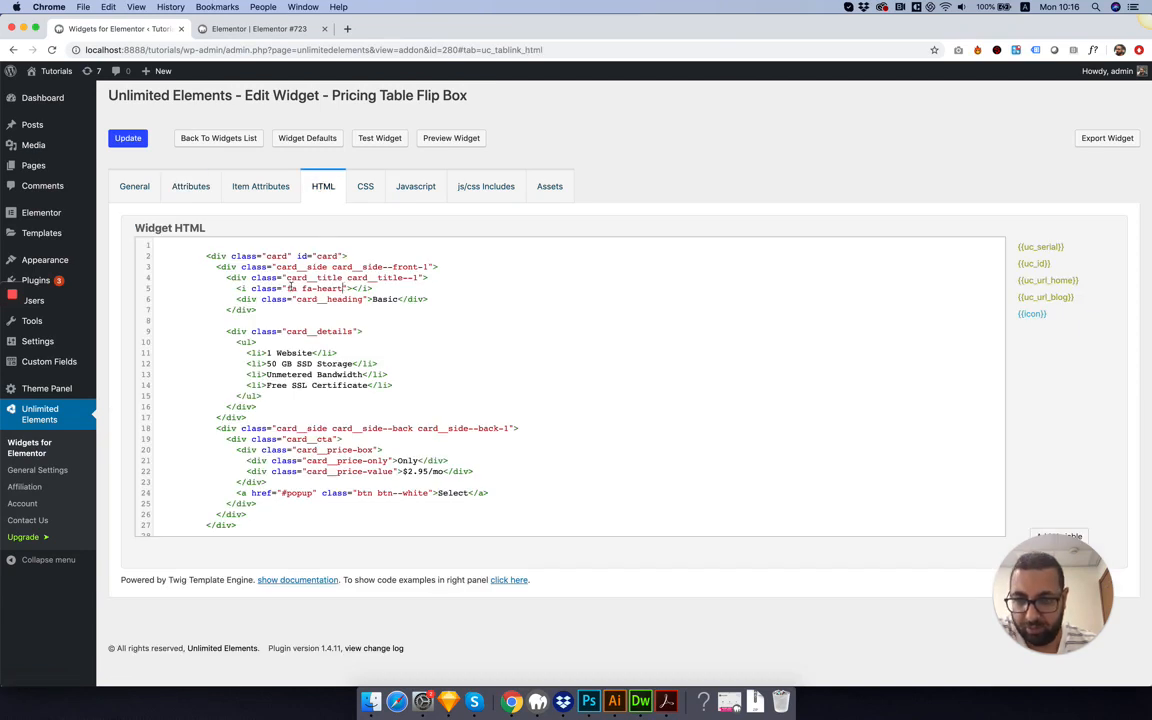
double_click(316, 288)
text({{icon}})
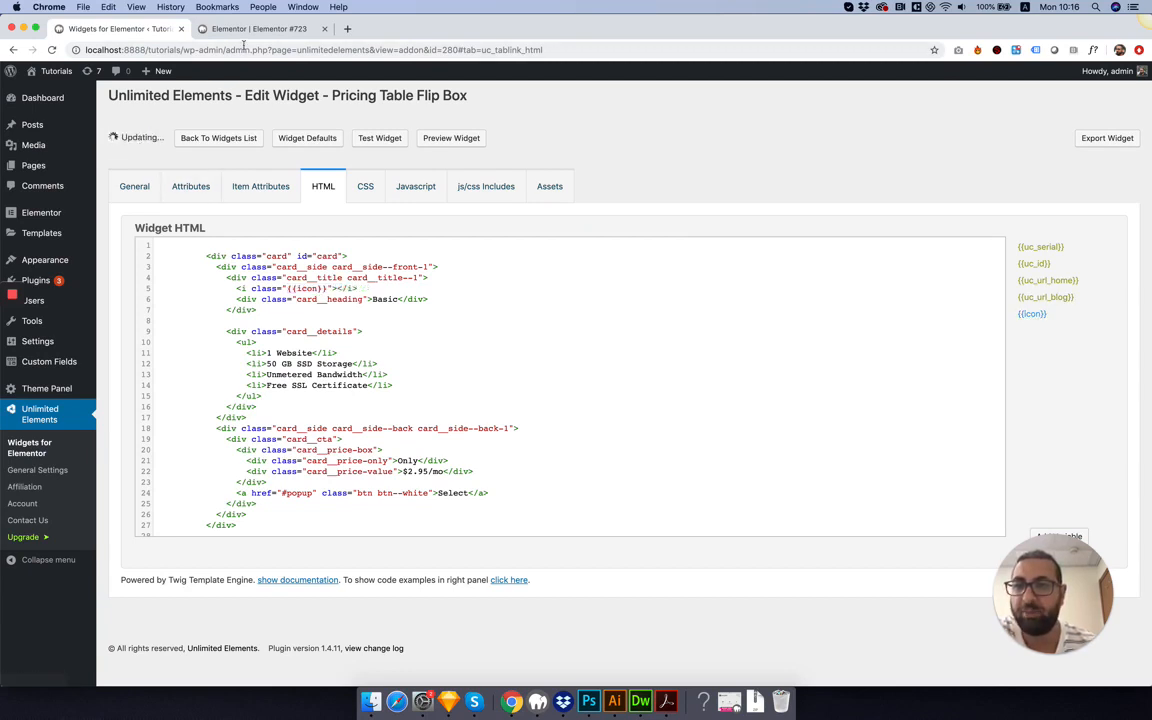
Reload the test page and choose a different icon from the widget's new Icon control.
click(258, 28)
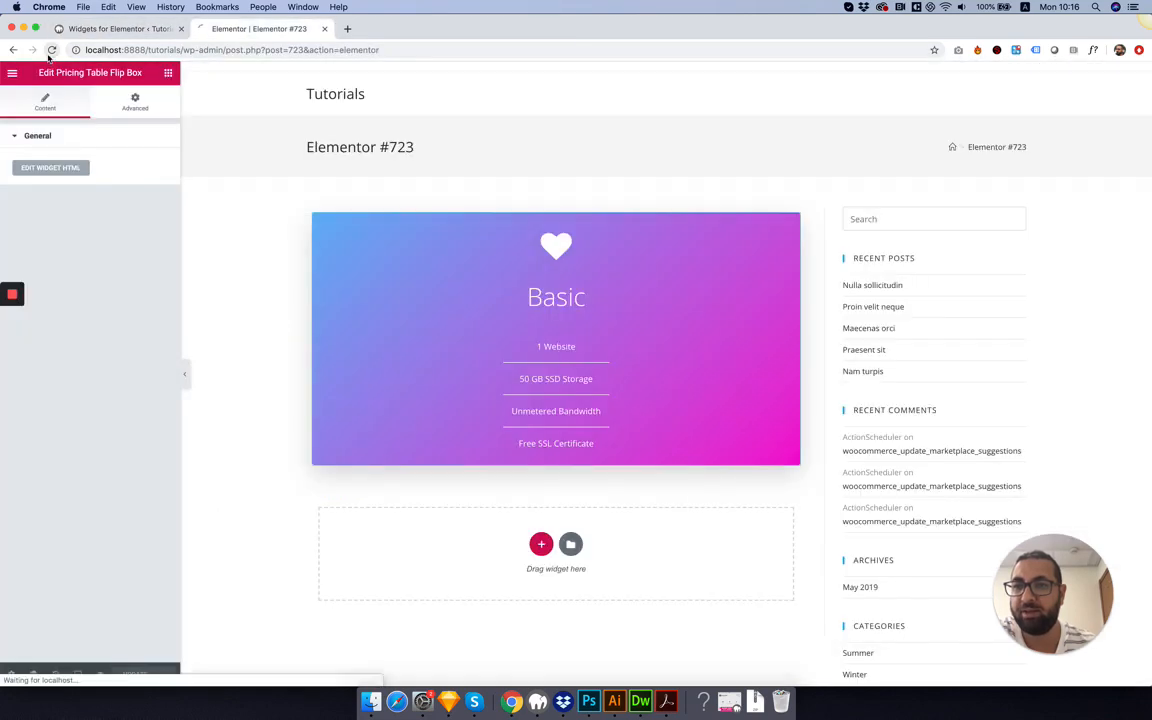
click(52, 50)
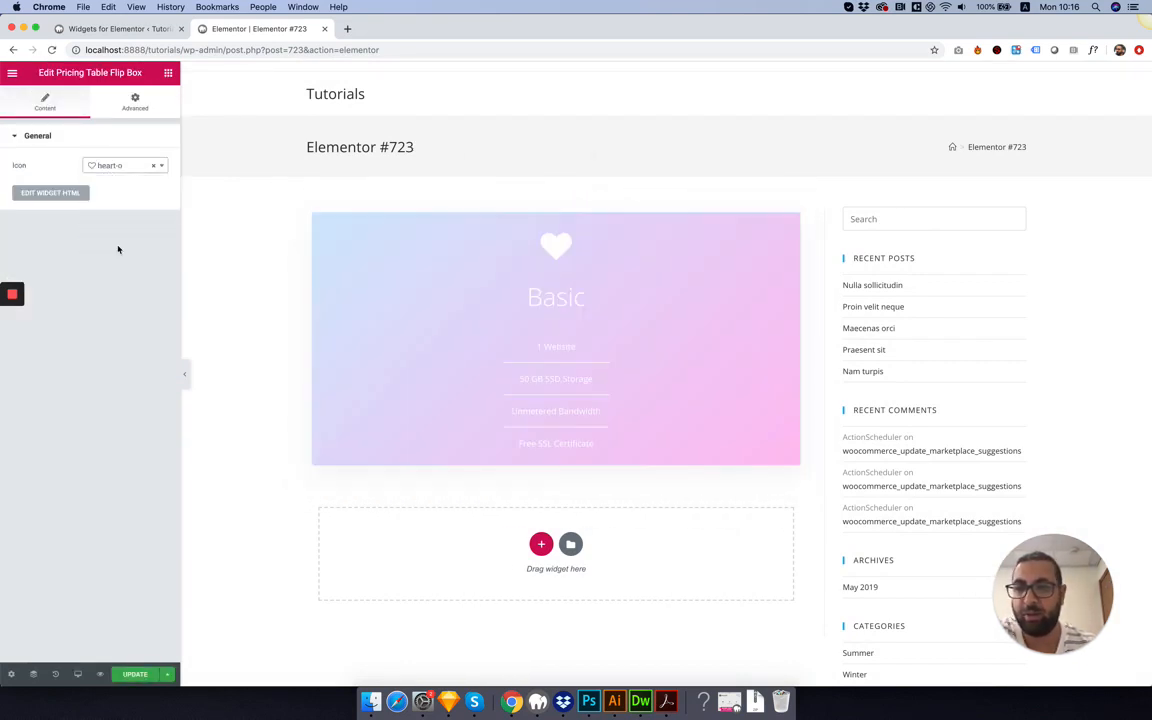
click(120, 164)
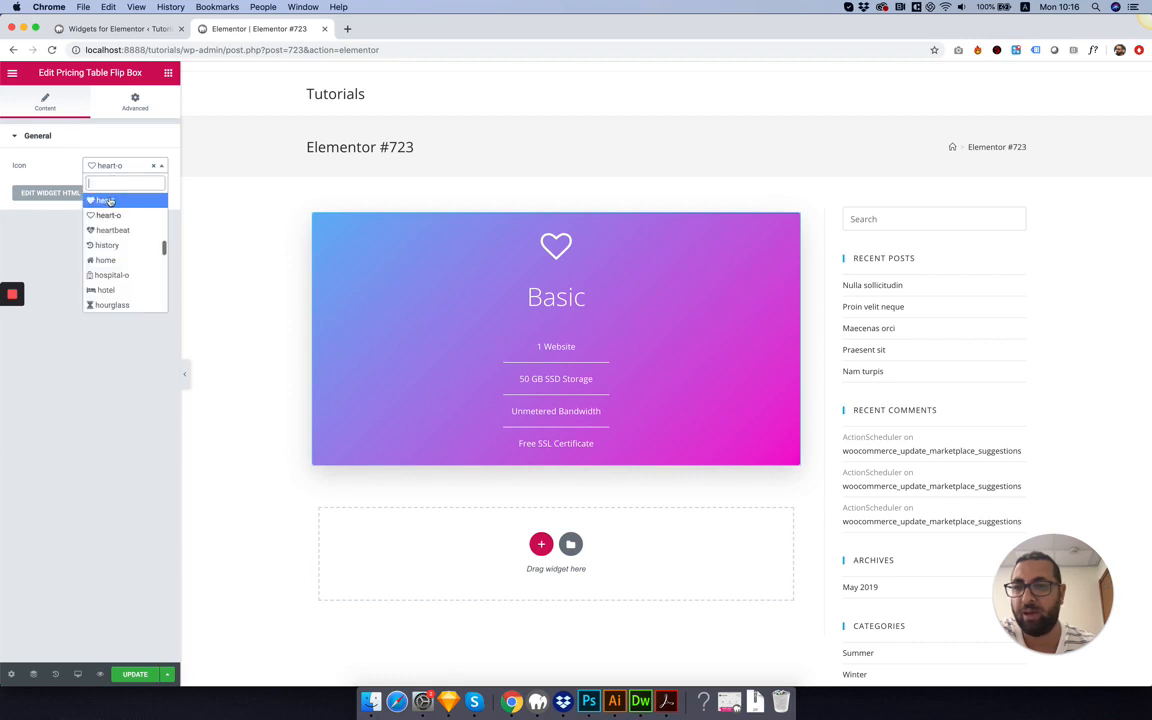
scroll(down, 3)
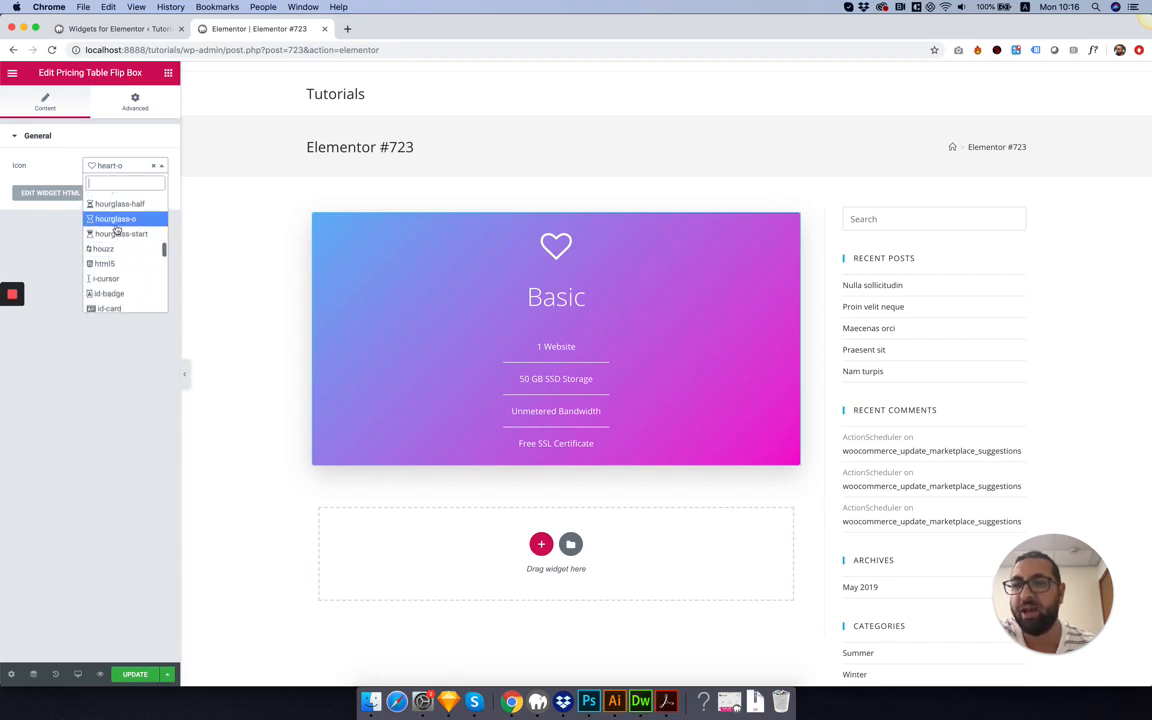
click(104, 264)
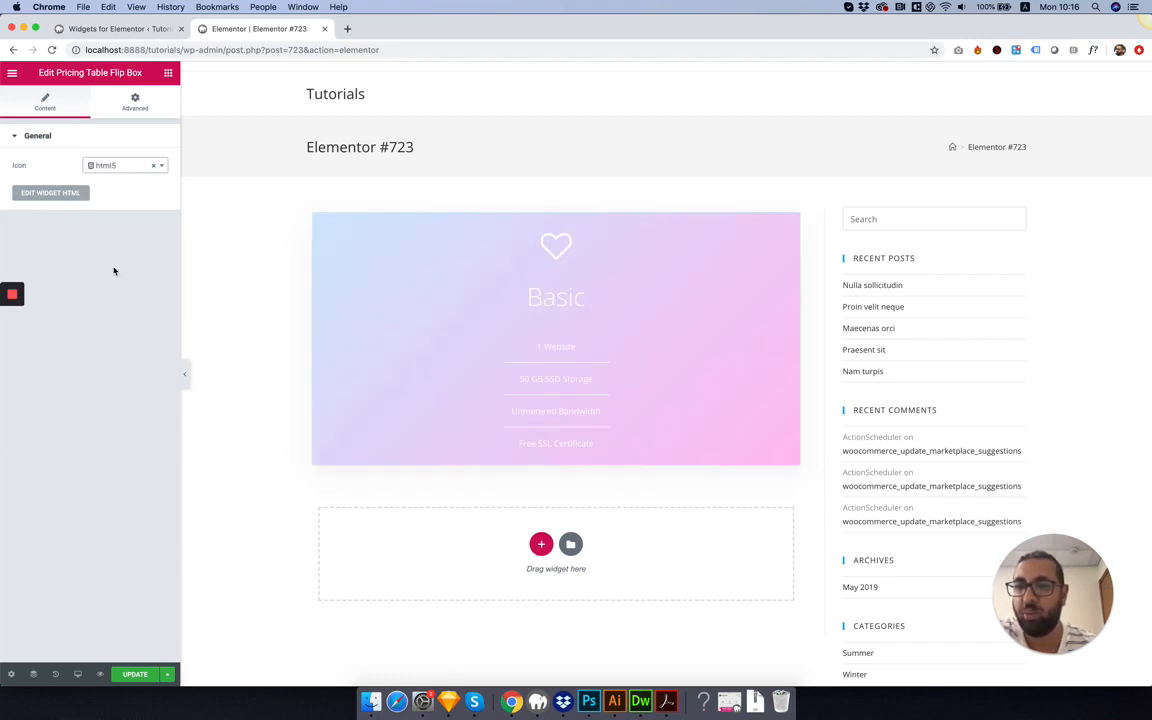
click(136, 674)
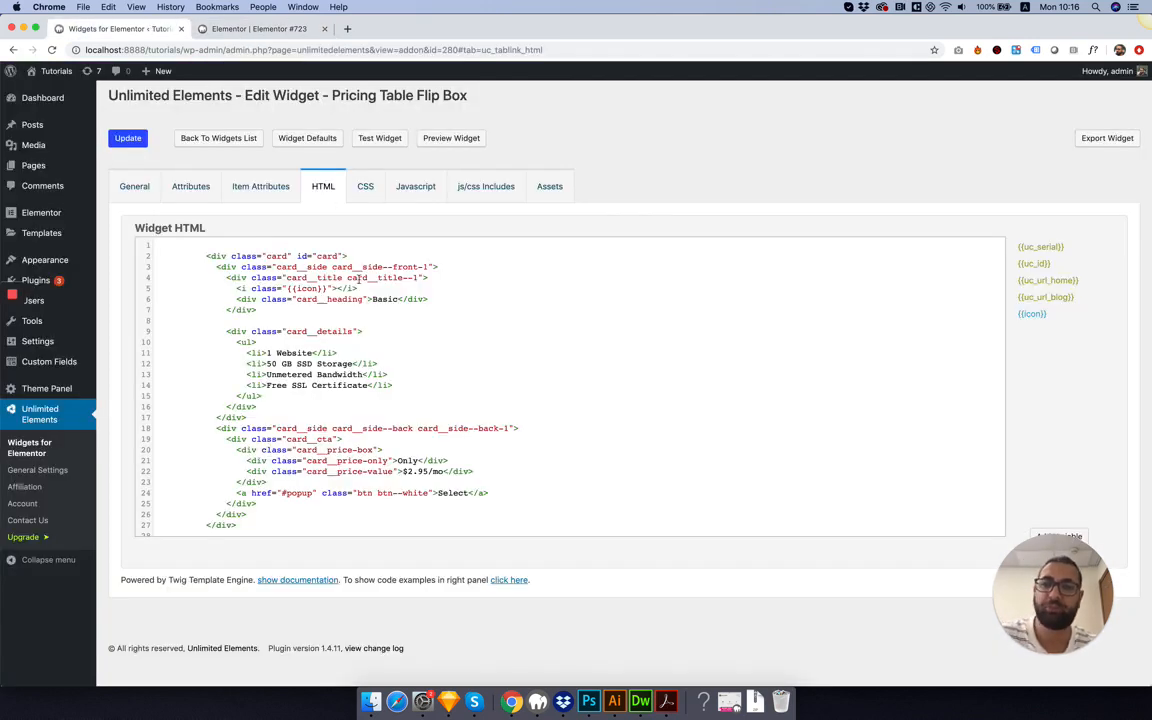
Add a Text Field attribute Title, named title with default Basic, and save the widget.
double_click(384, 300)
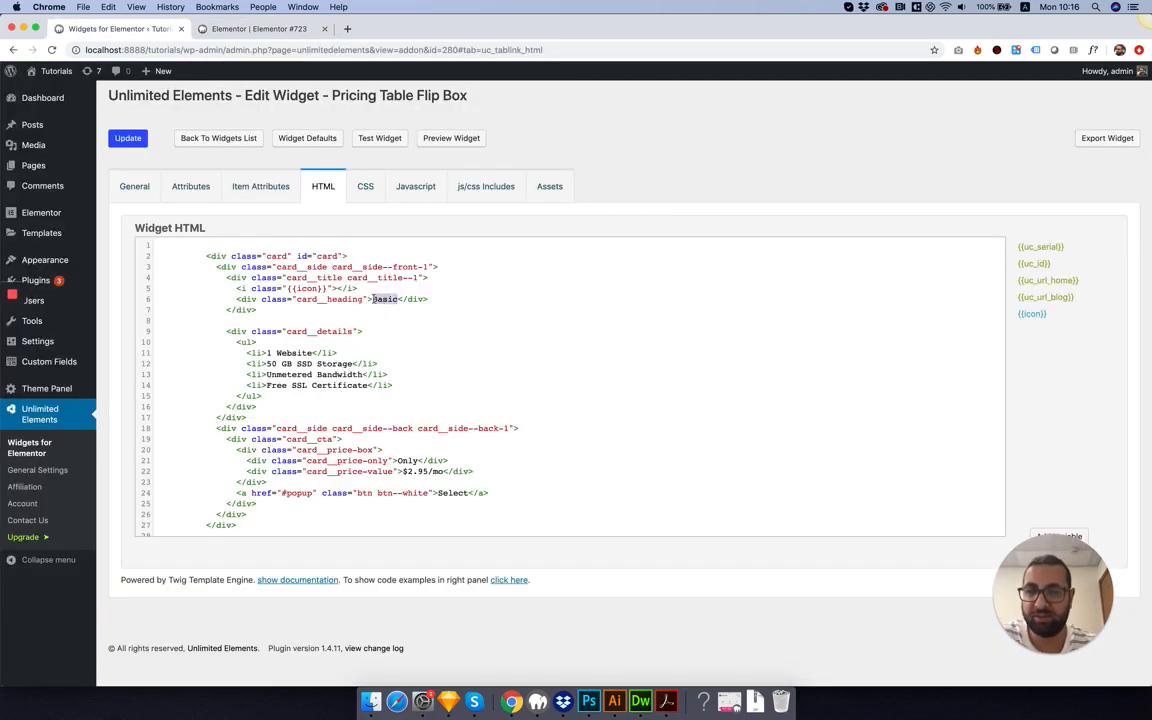
click(190, 186)
text(T)
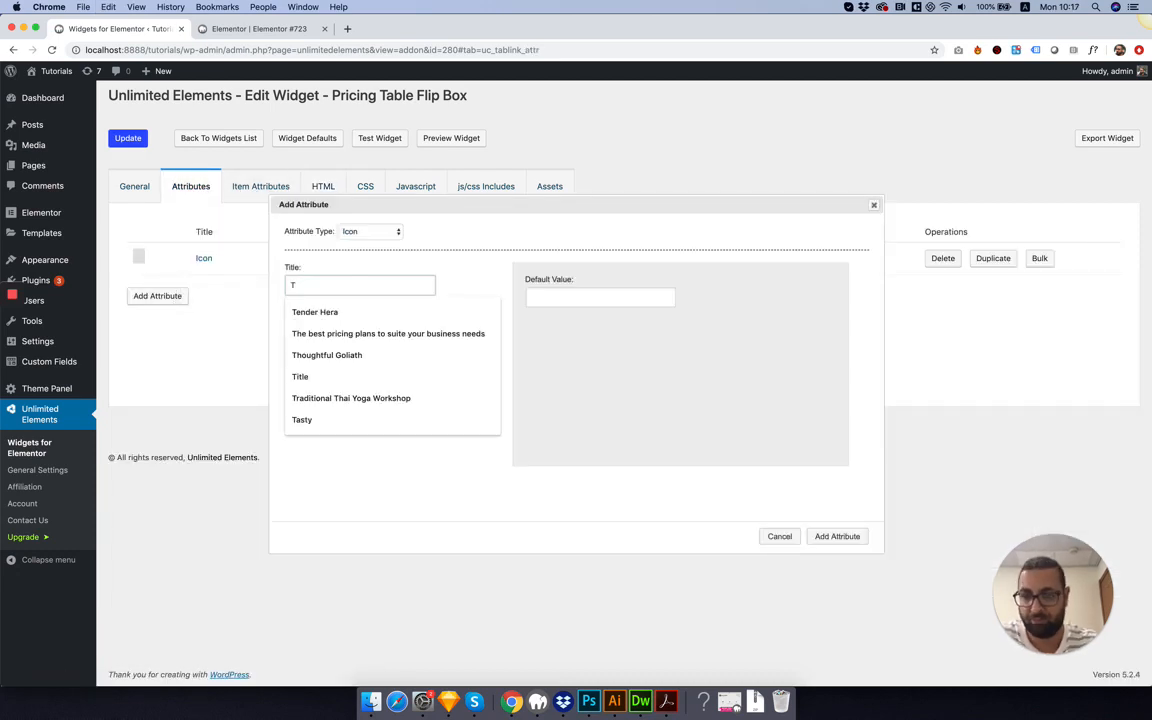
click(300, 376)
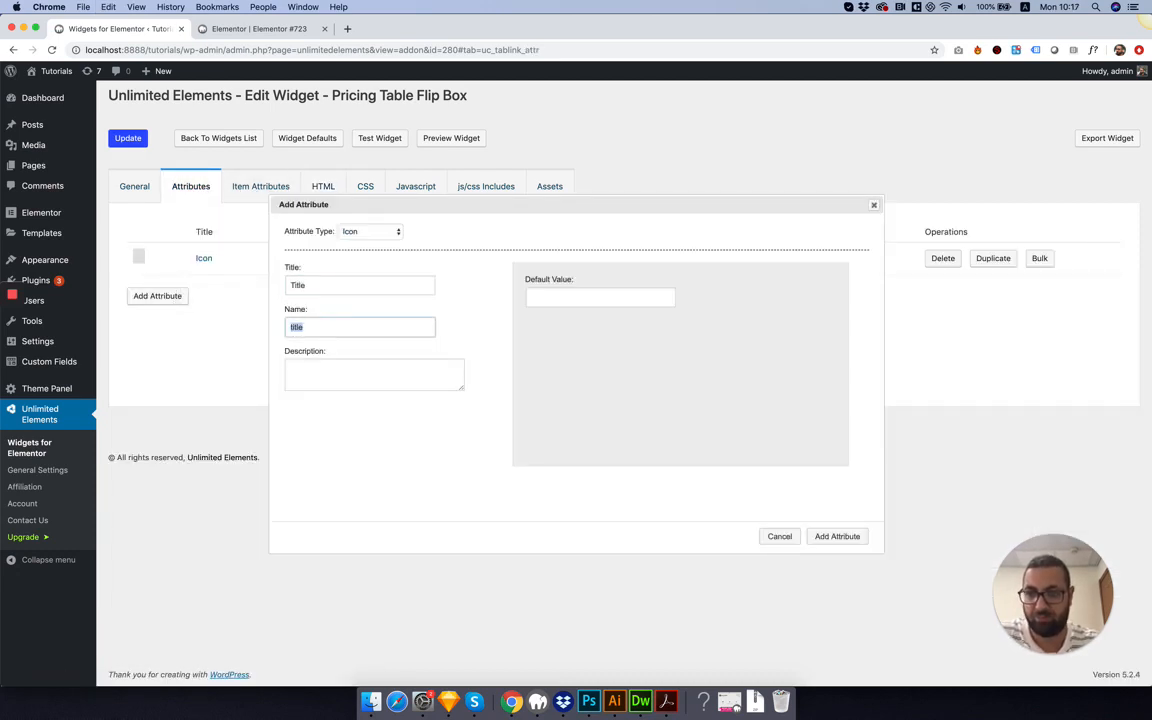
text(Basic)
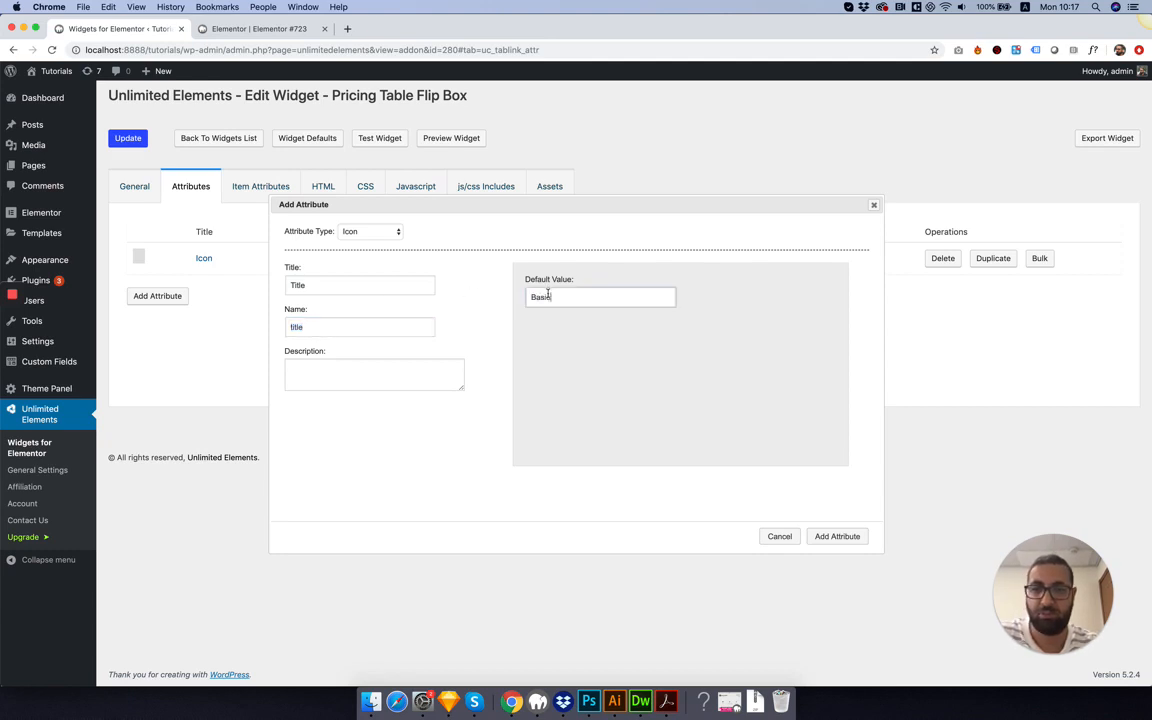
click(370, 232)
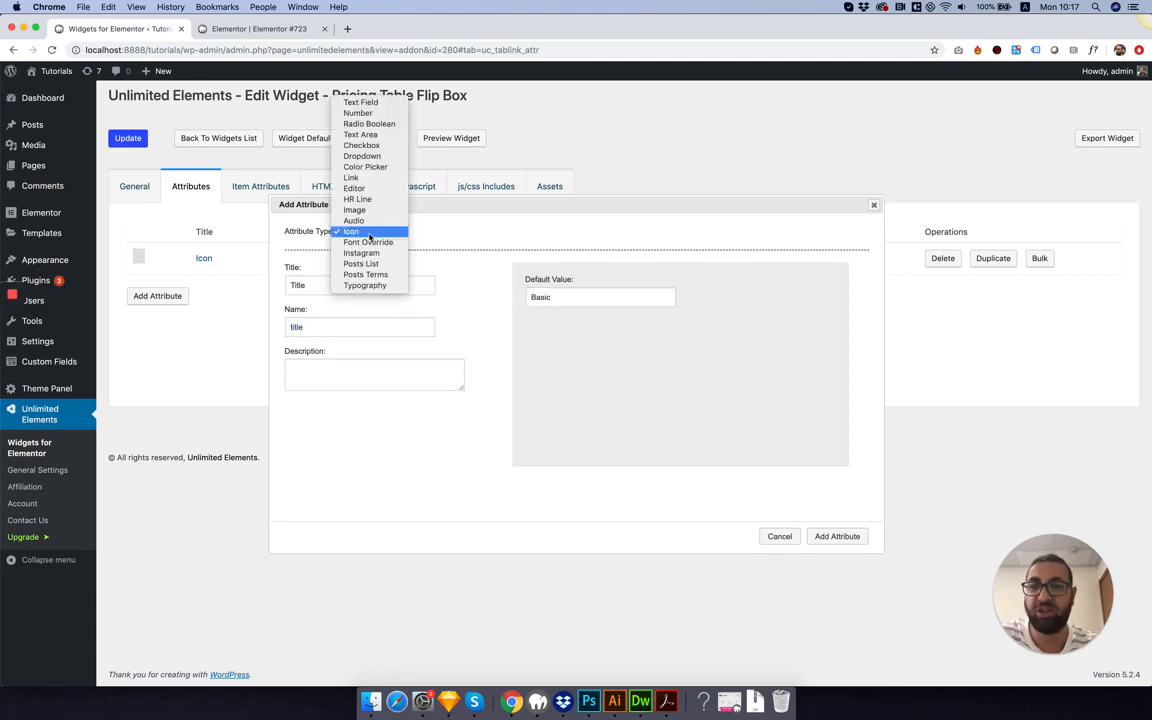
click(360, 102)
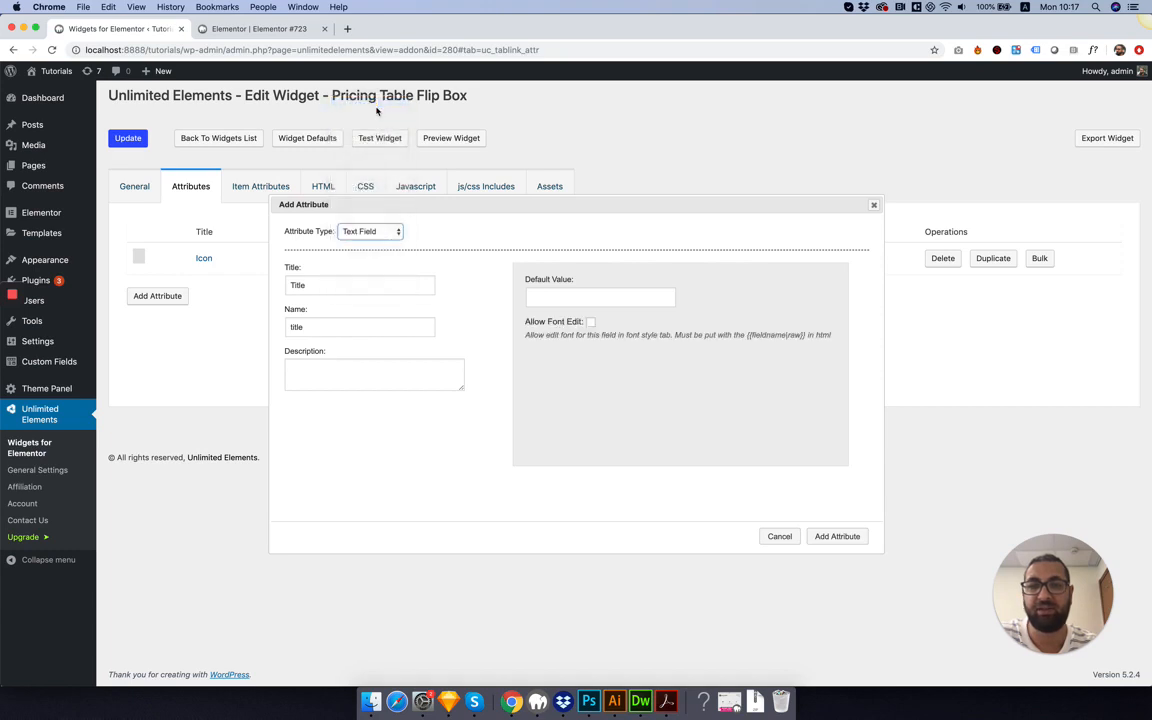
text(Basic)
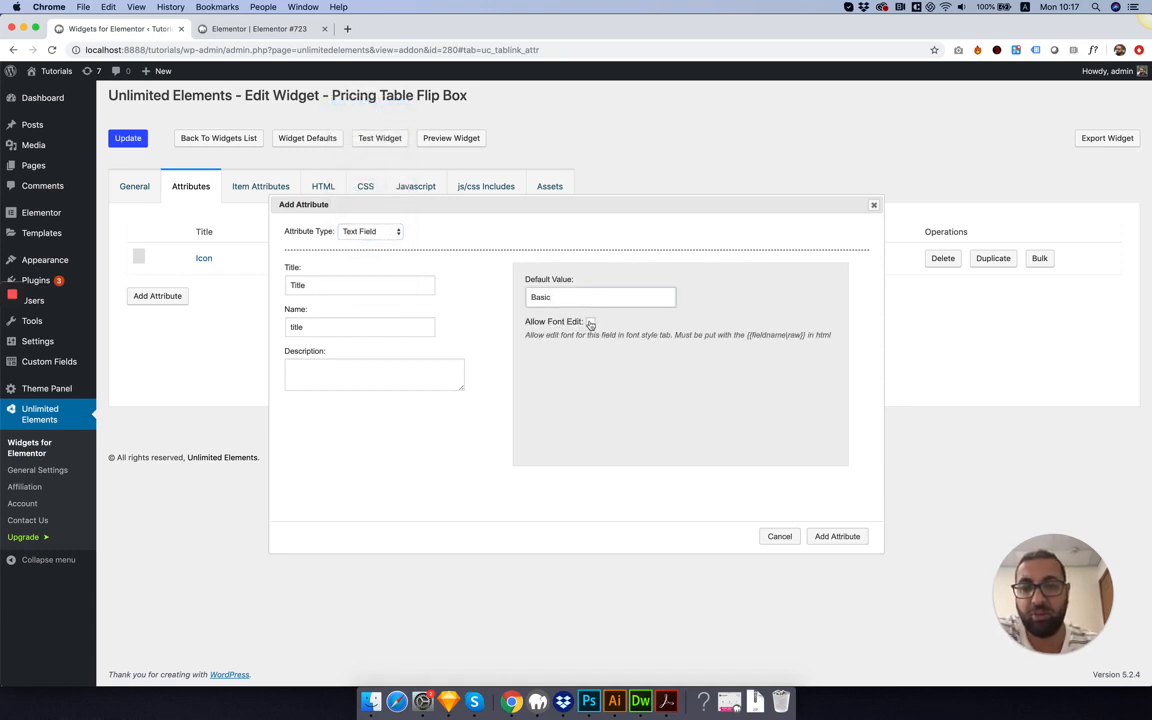
click(836, 536)
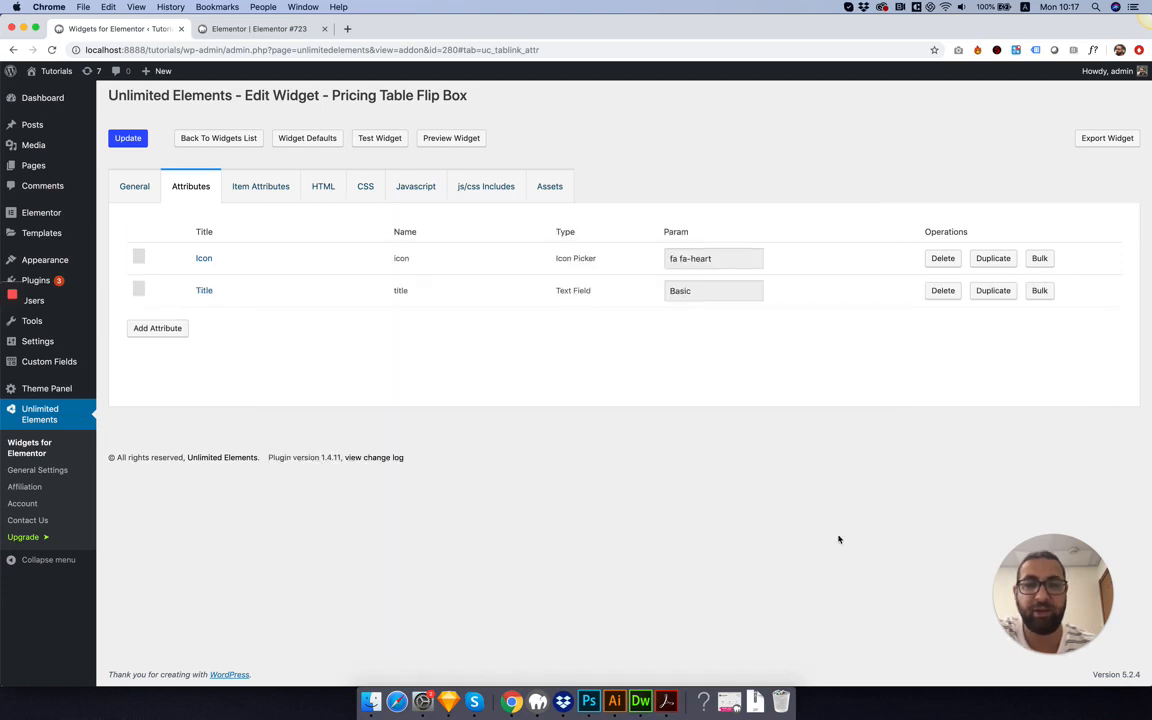
click(128, 138)
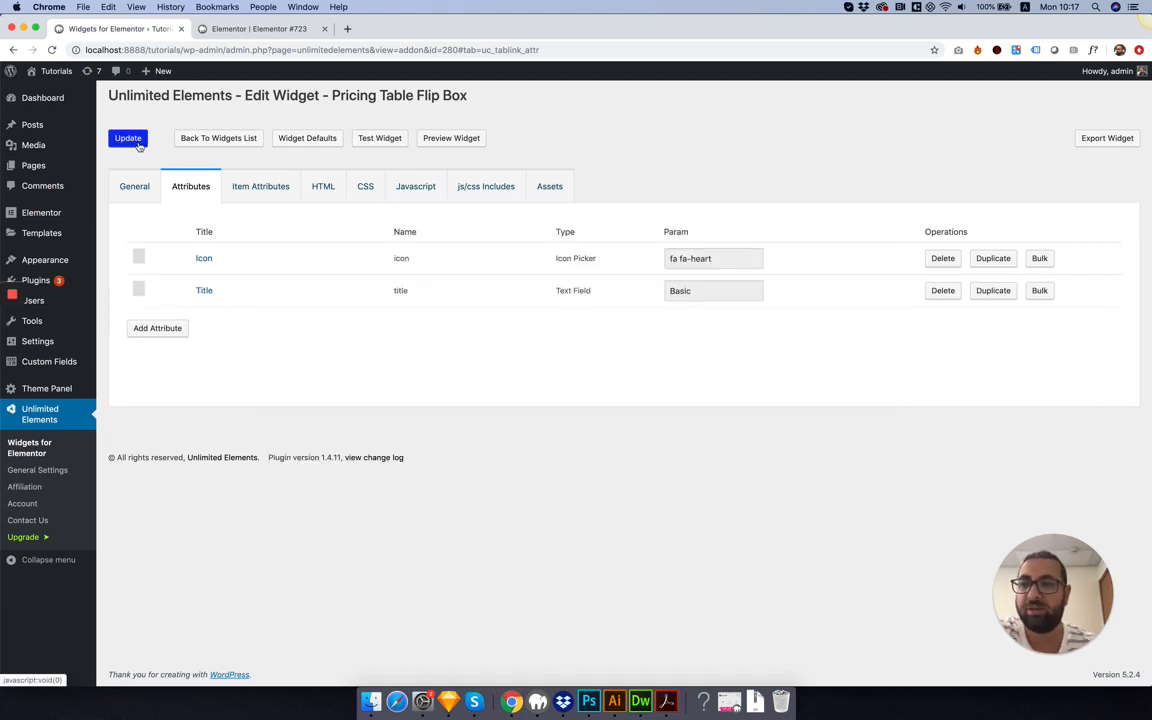
Replace the card heading text in the widget HTML with {{title|raw}} and save it.
click(324, 186)
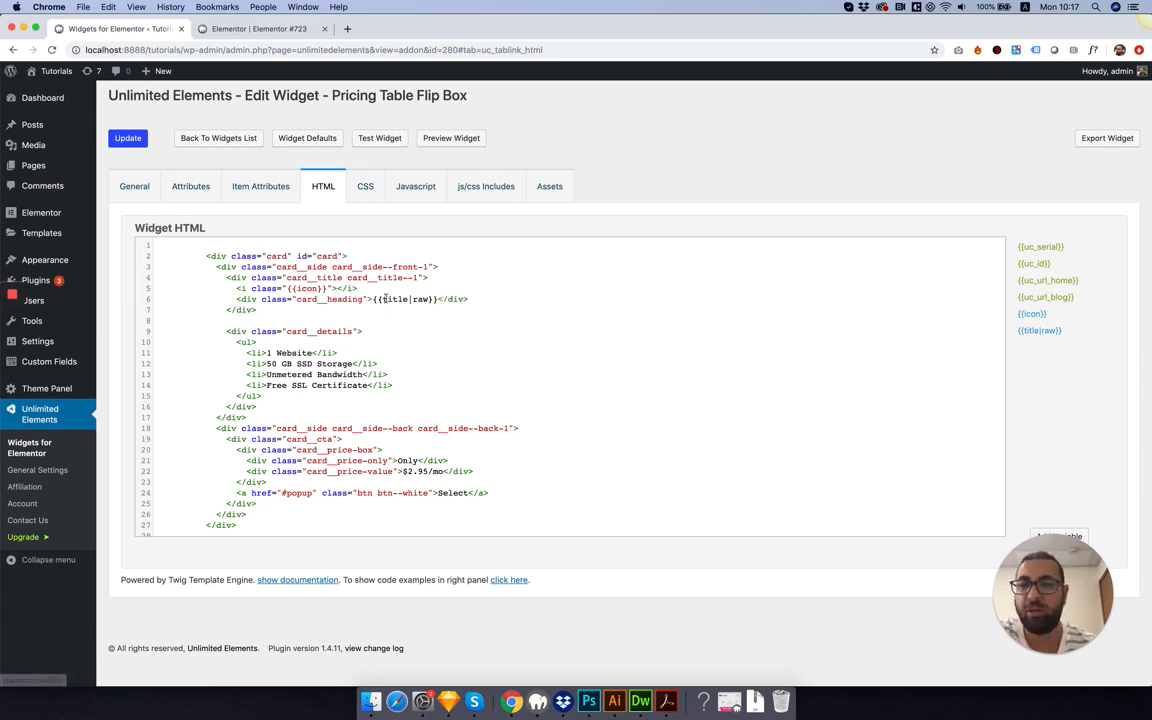
click(128, 136)
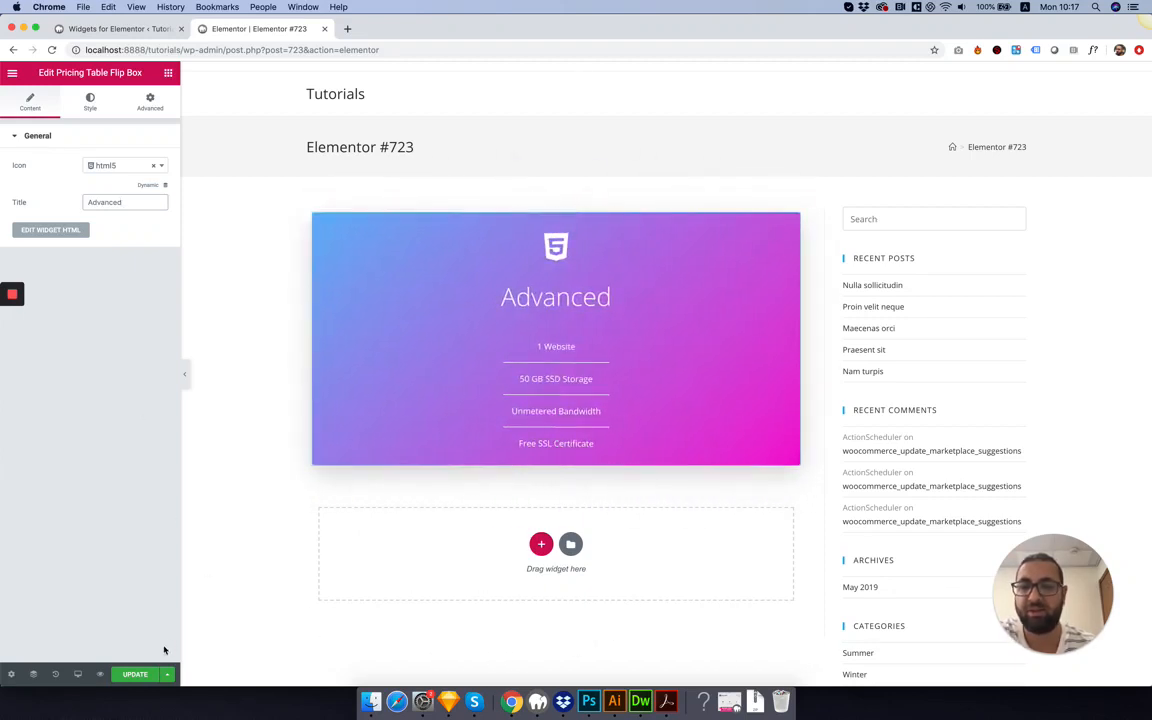
Save the page with Title set to Advanced, then set Enable Items to Yes in Item Attributes.
click(118, 28)
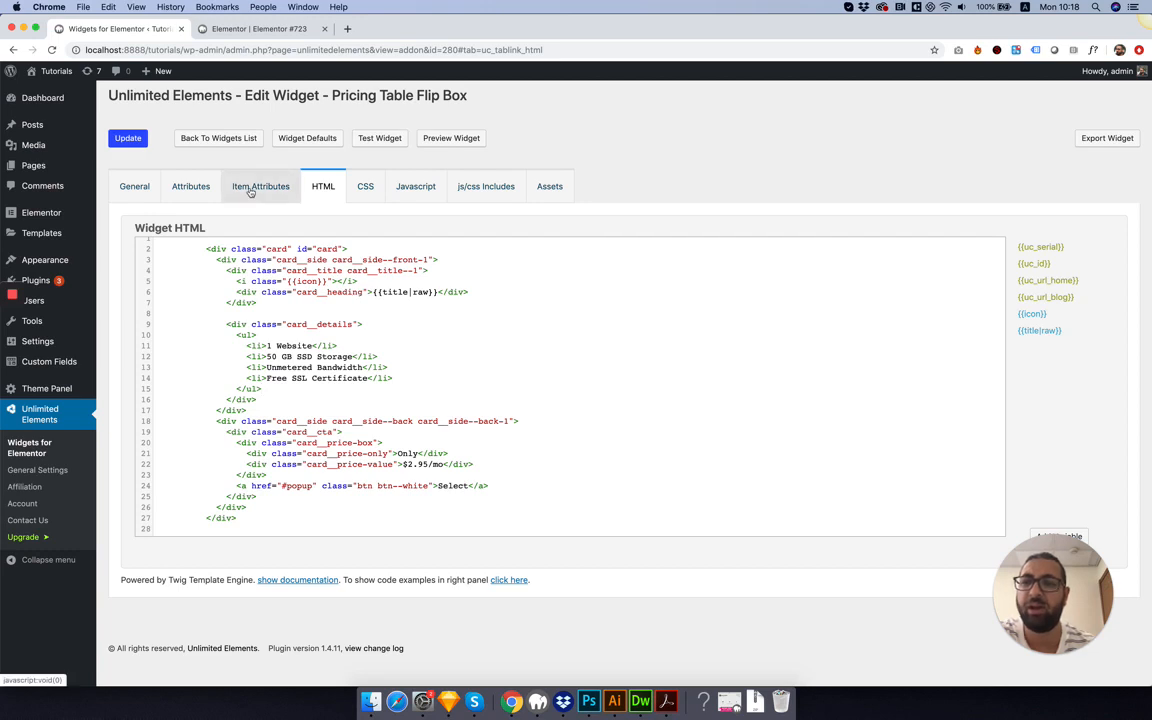
click(260, 186)
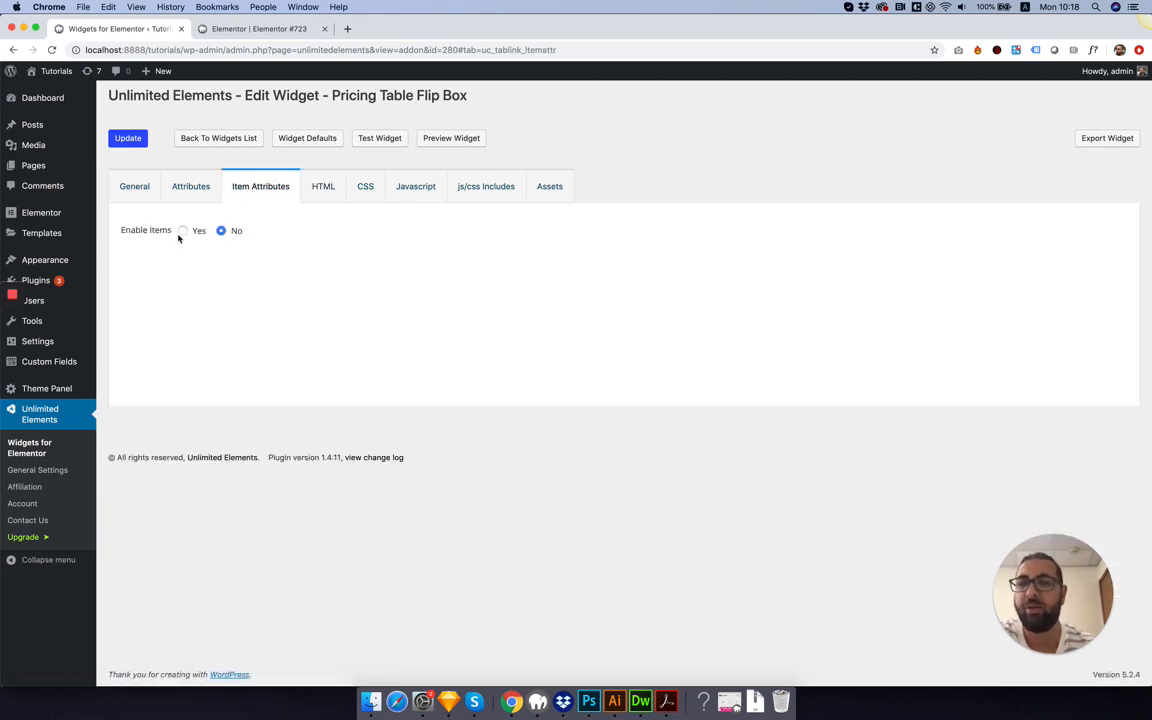
click(184, 230)
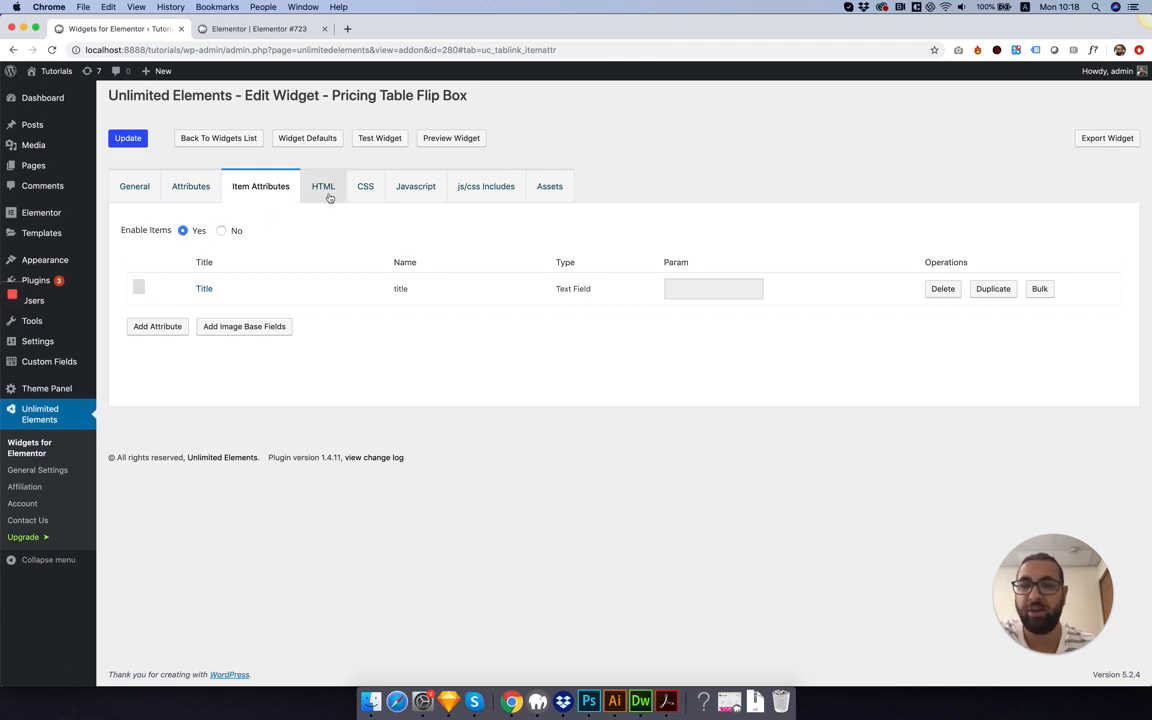
click(324, 186)
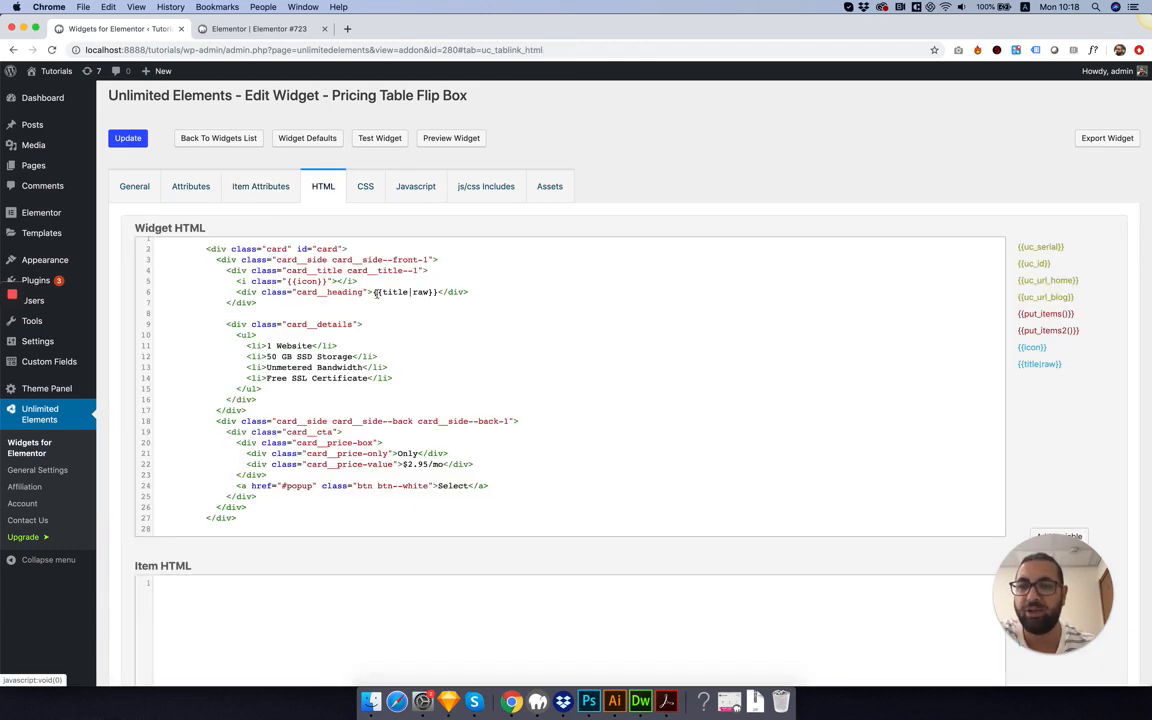
Cut the four hard-coded <li> feature lines and put {{put_items()}} inside the <ul>.
drag(248, 346, 392, 378)
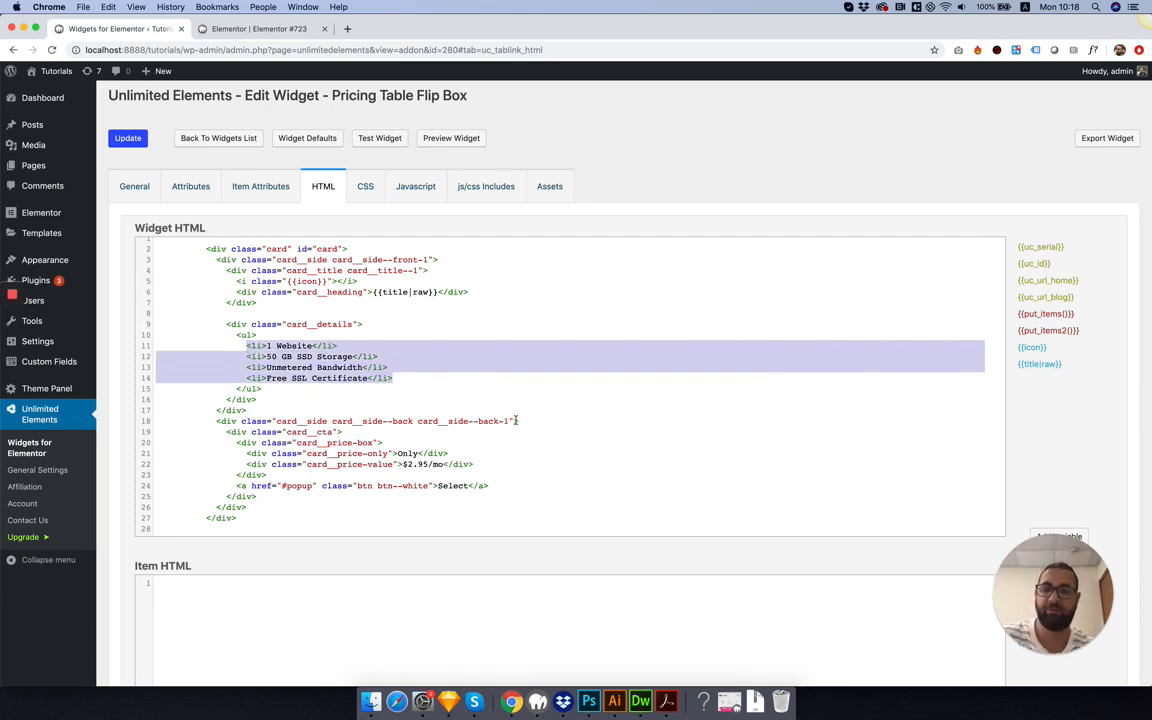
key(Delete)
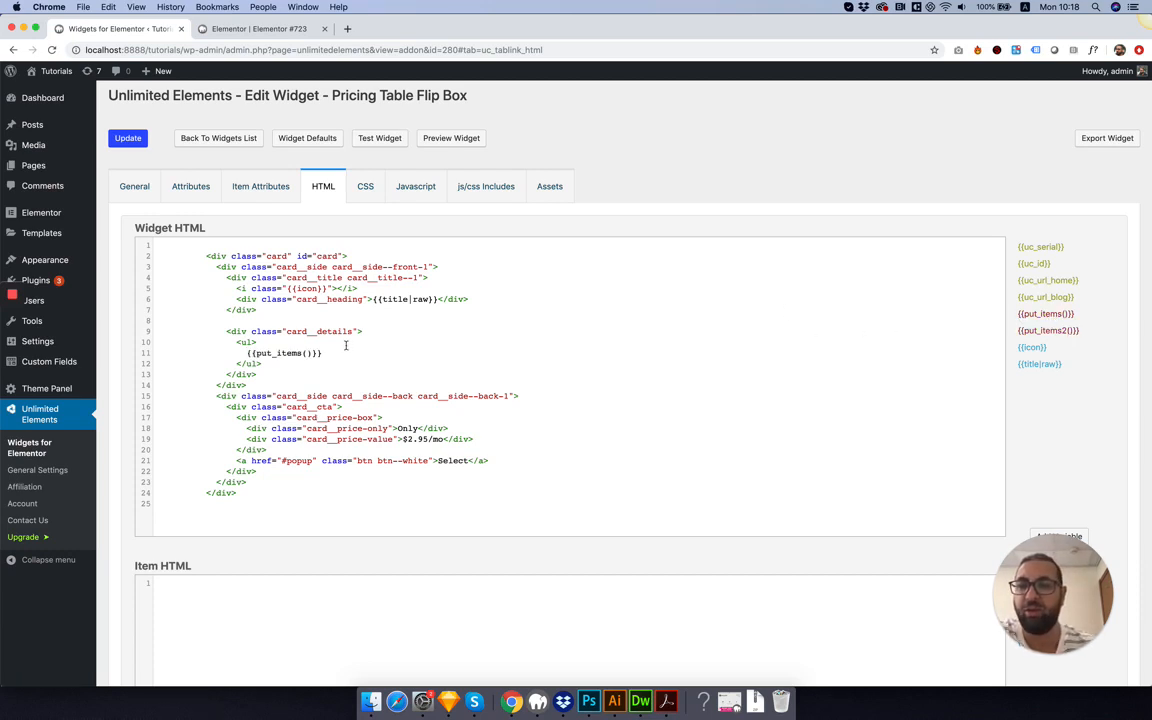
scroll(down, 3)
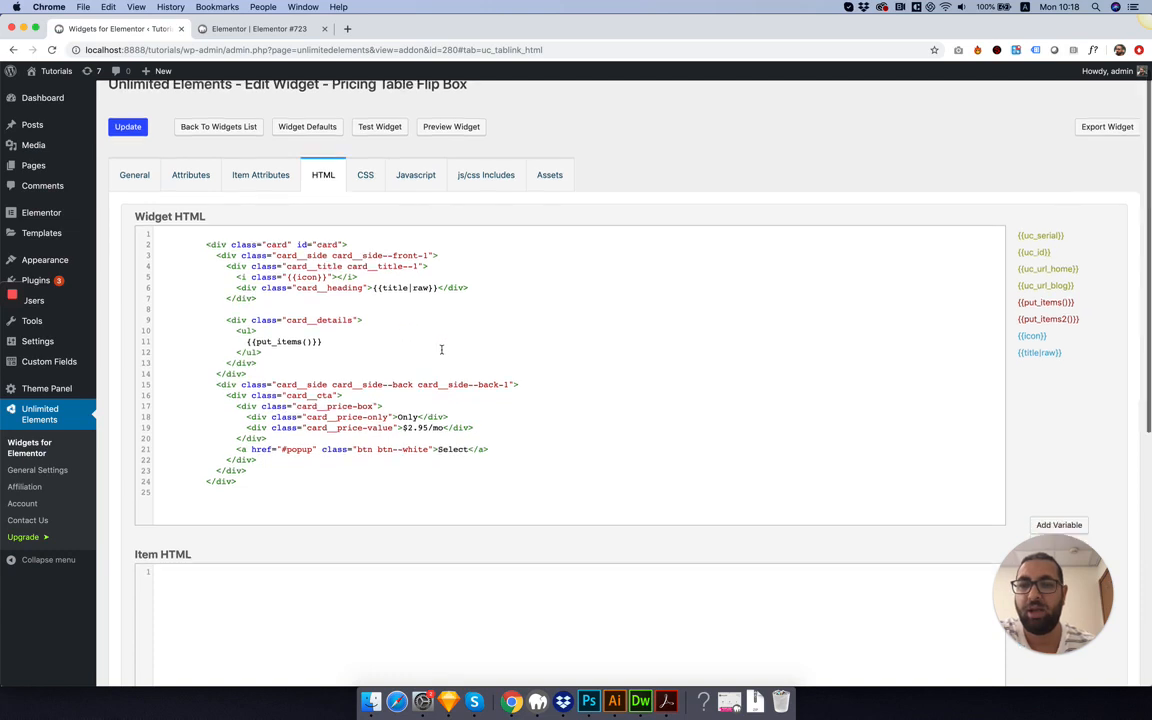
scroll(down, 3)
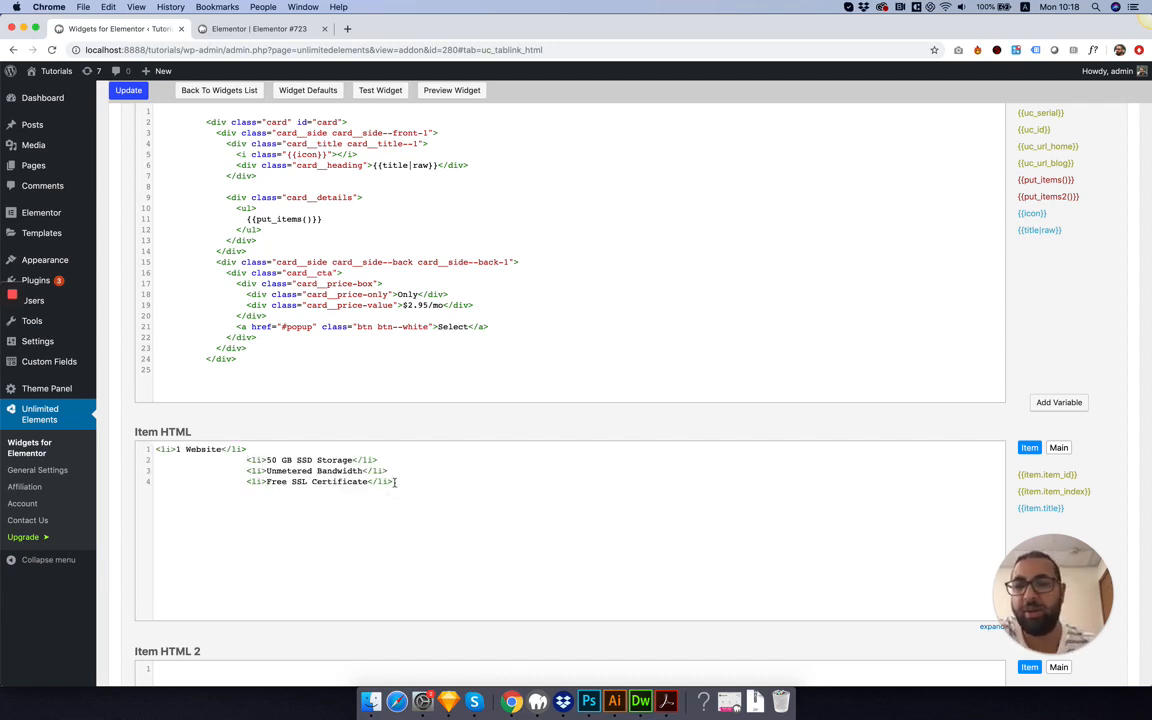
Reduce Item HTML to one <li> showing {{item.title}} instead of '1 Website' and save the widget.
drag(248, 458, 392, 480)
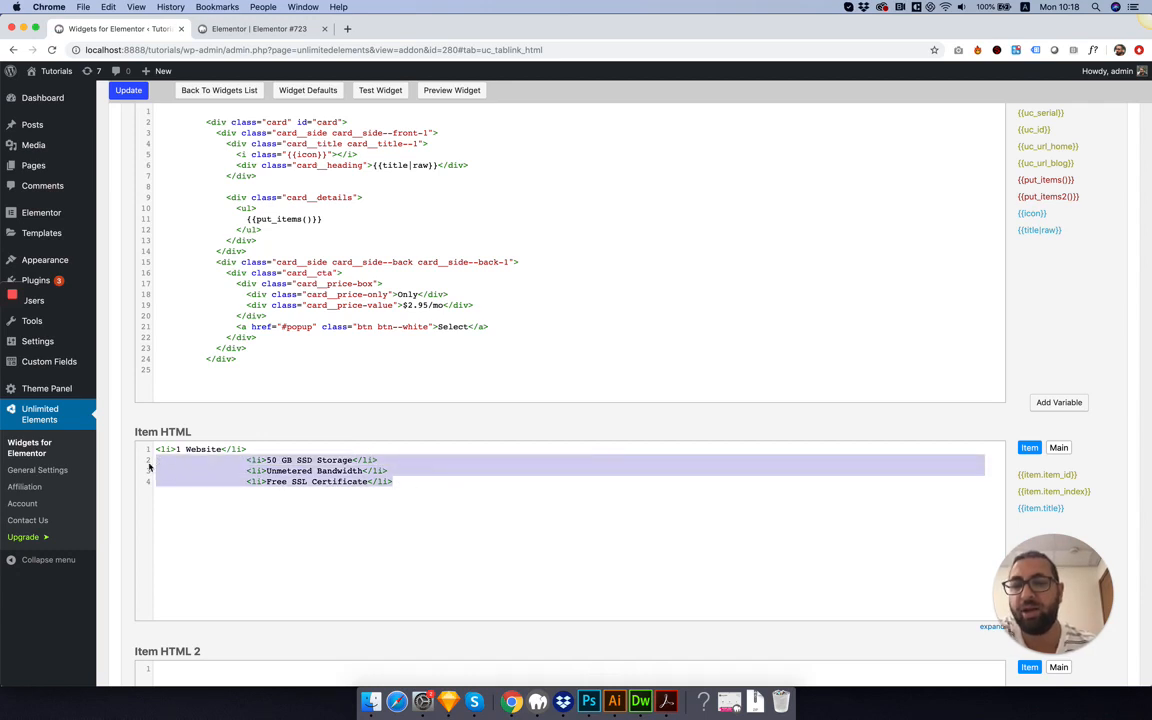
key(Delete)
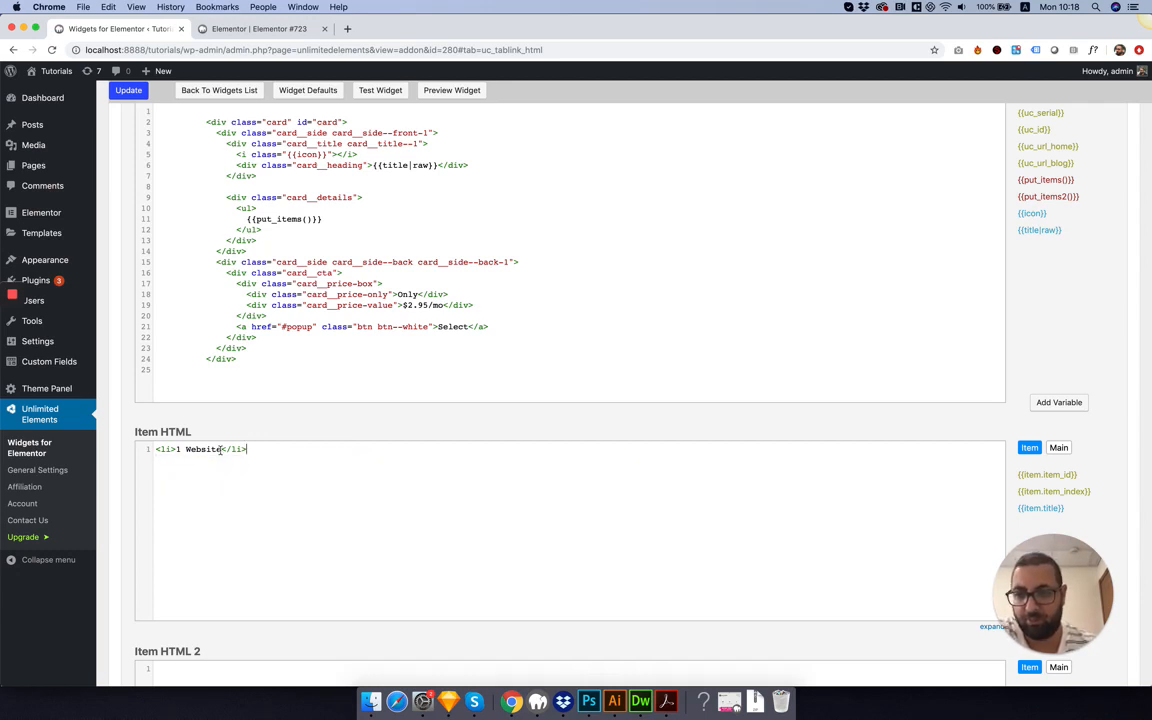
double_click(200, 448)
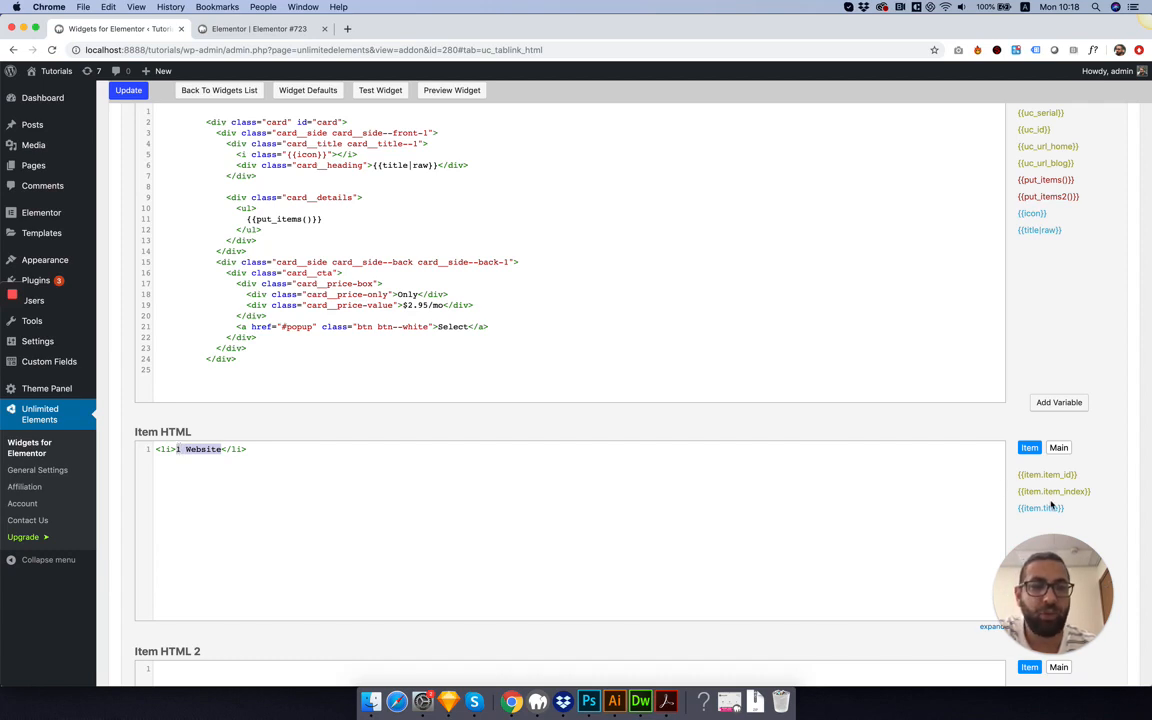
text({{item.title}})
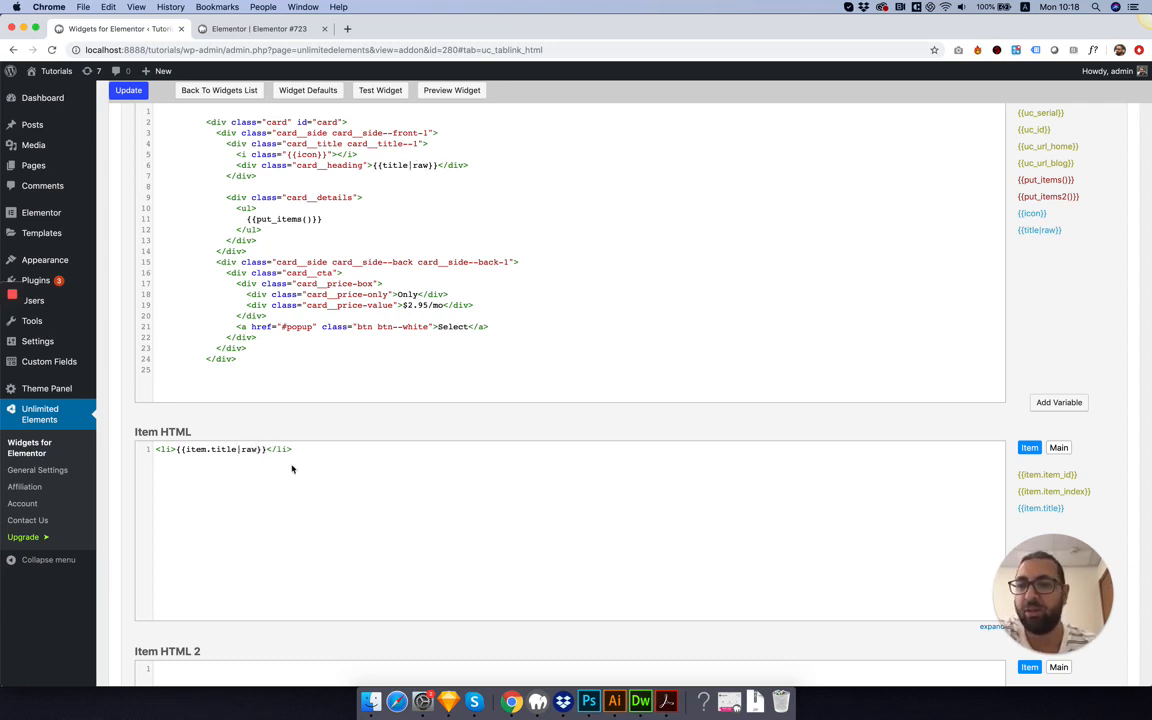
click(128, 90)
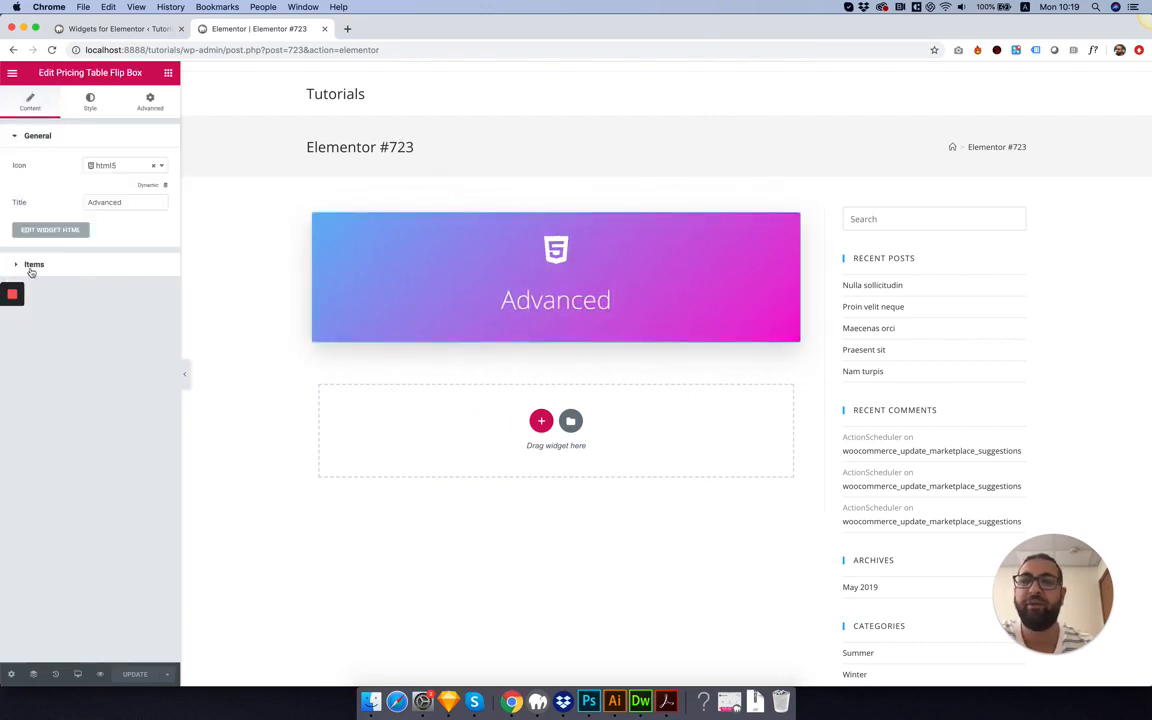
Add three repeater items titled 100 users, 50 GB Space and 24/7 Support to the card.
click(34, 264)
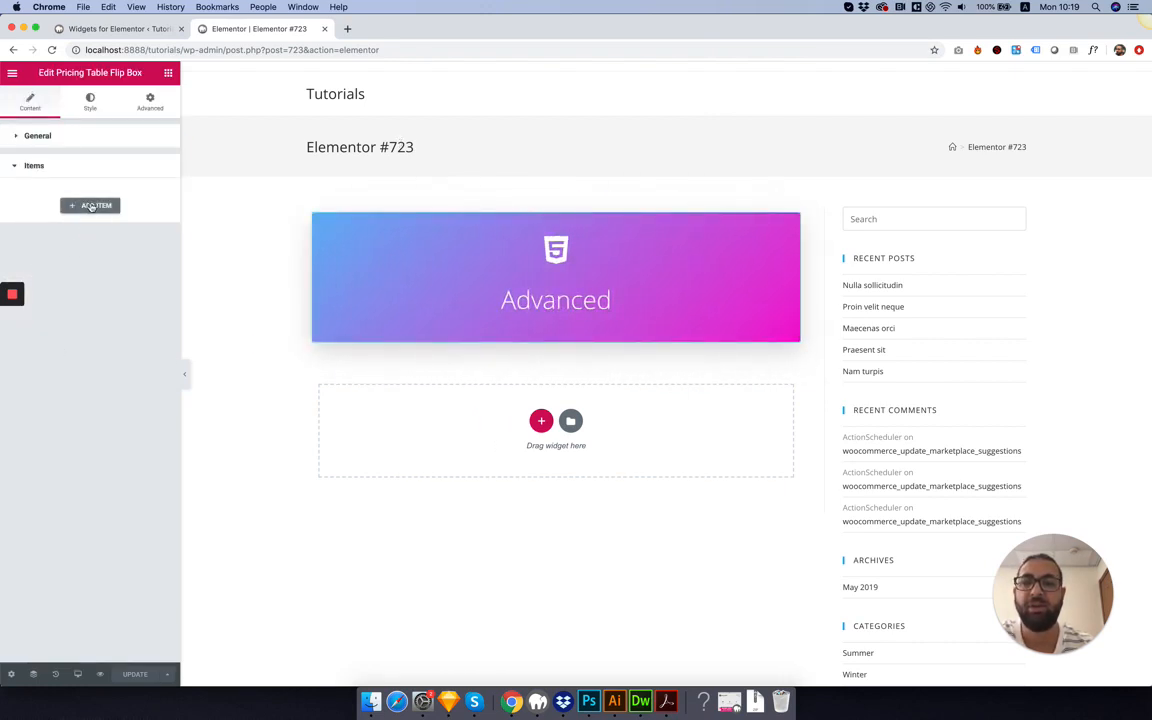
click(90, 204)
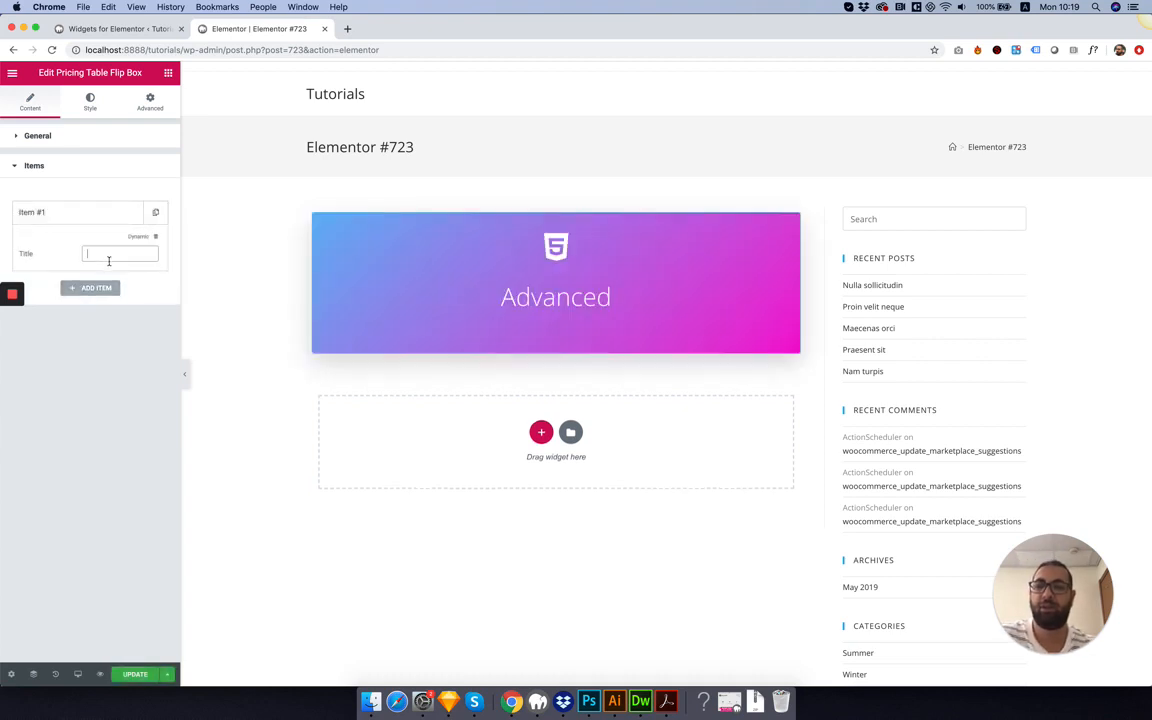
text(100)
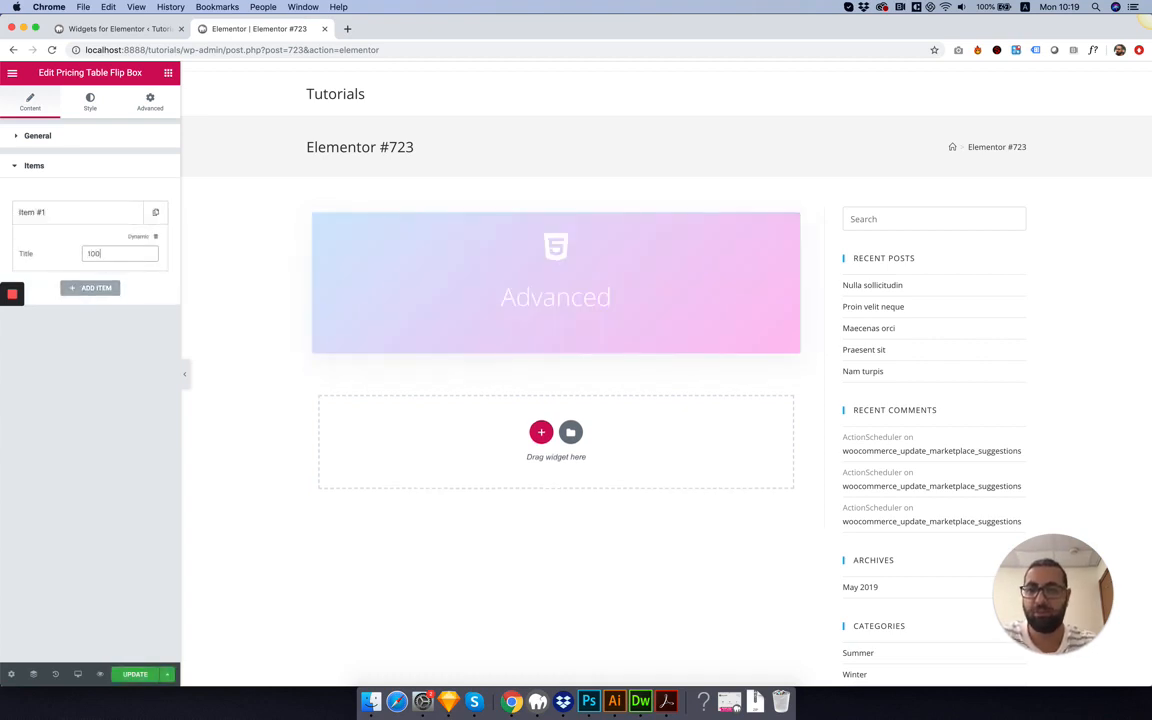
text(users)
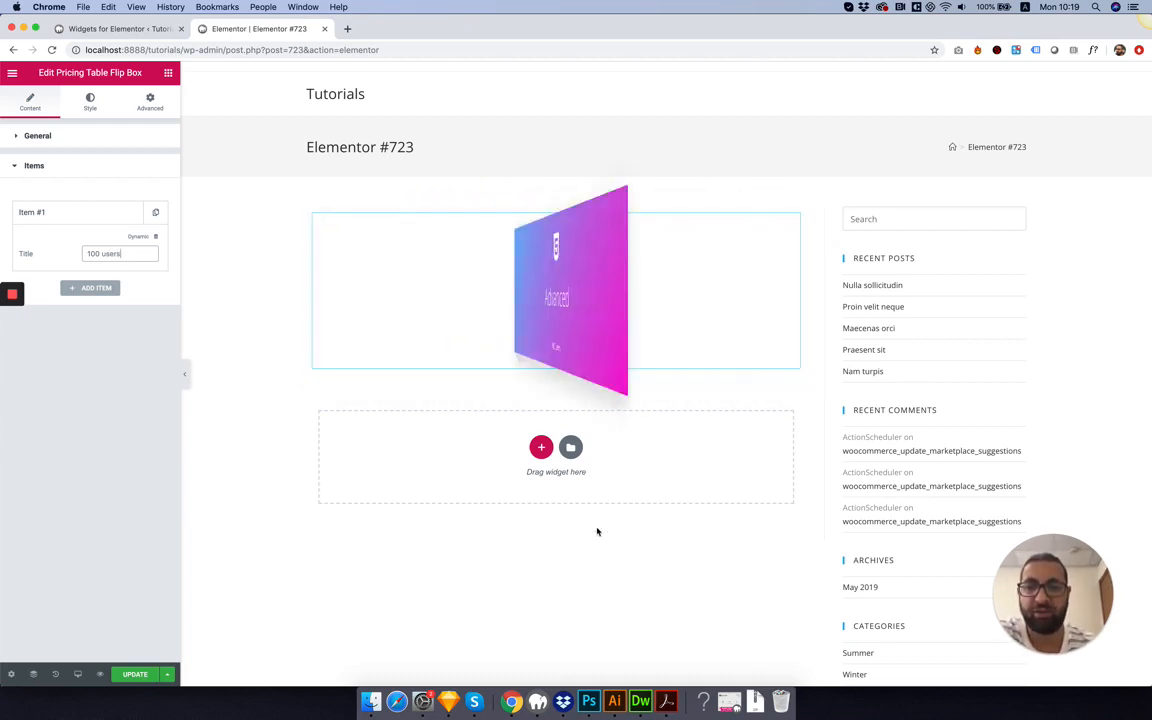
click(90, 288)
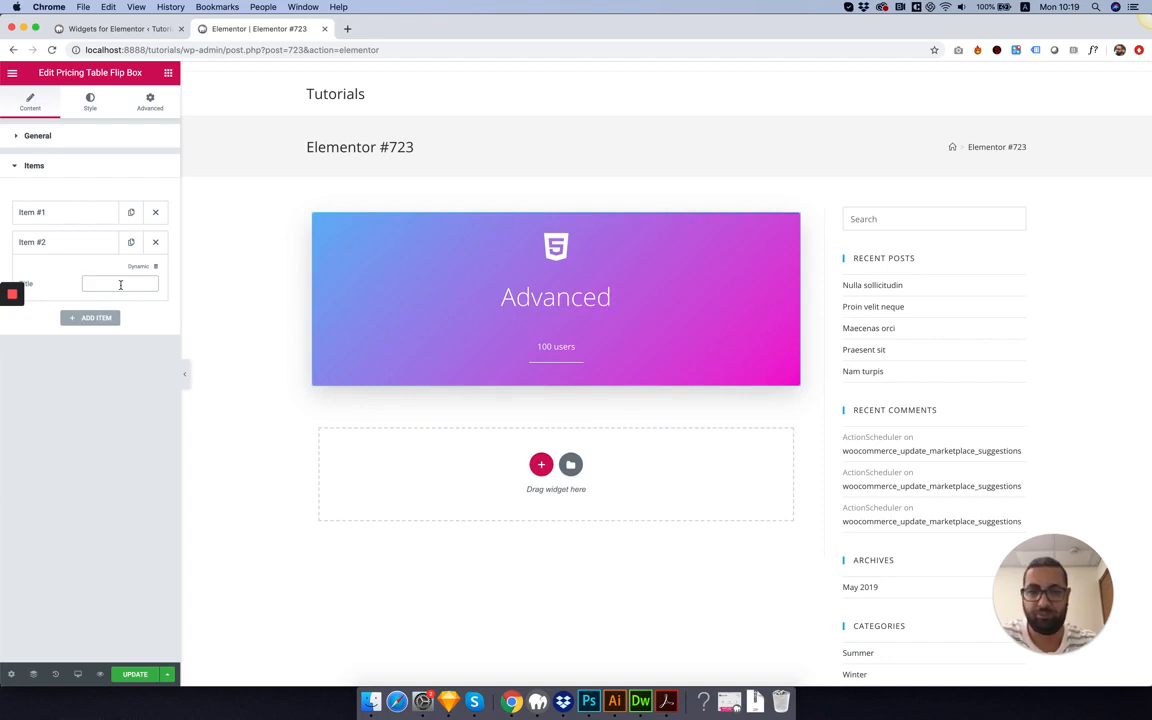
text(50 GB)
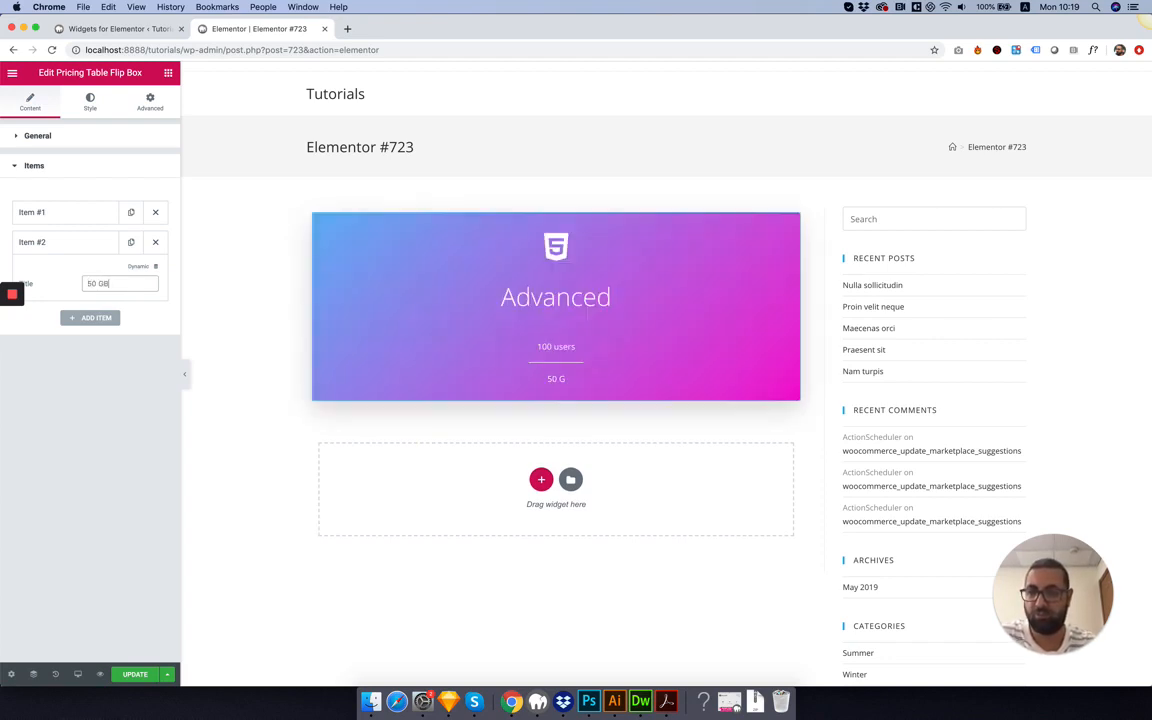
text(Space)
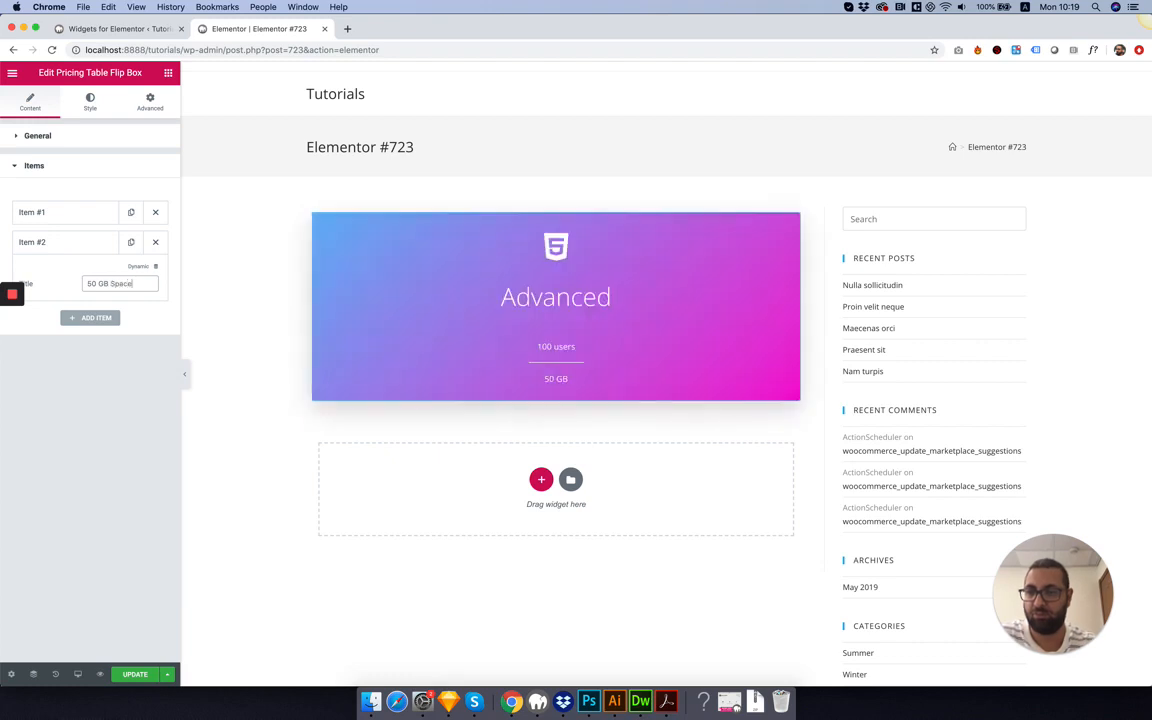
click(90, 316)
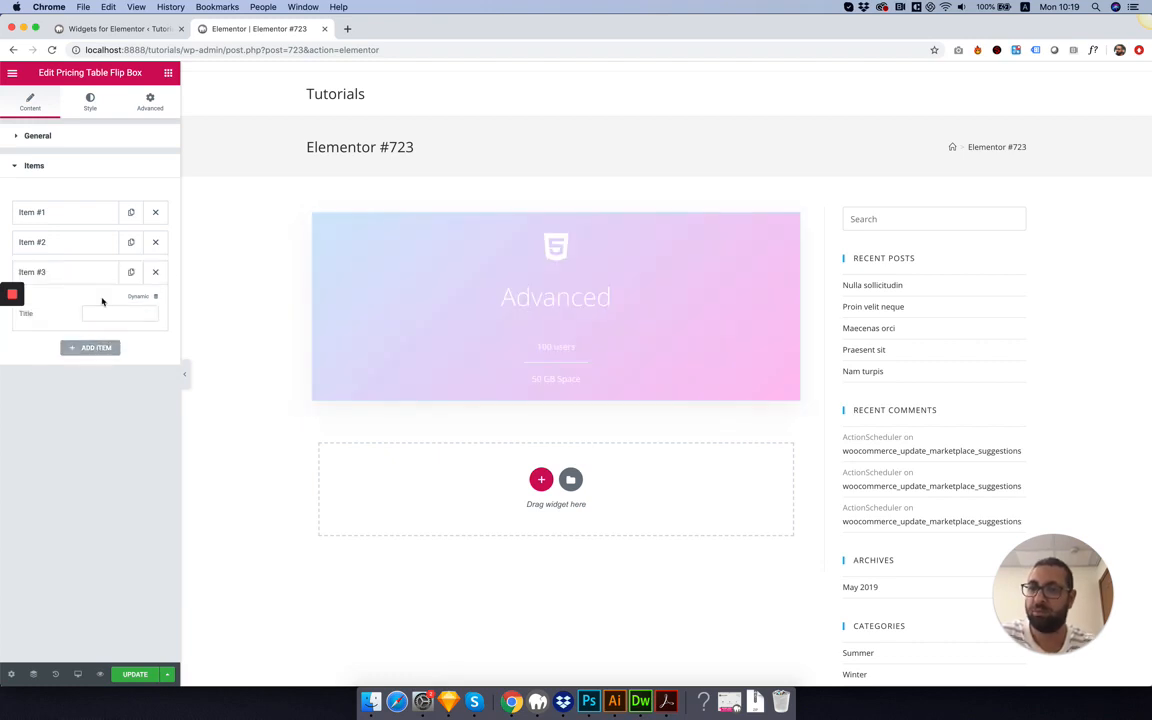
text(24/7 Support)
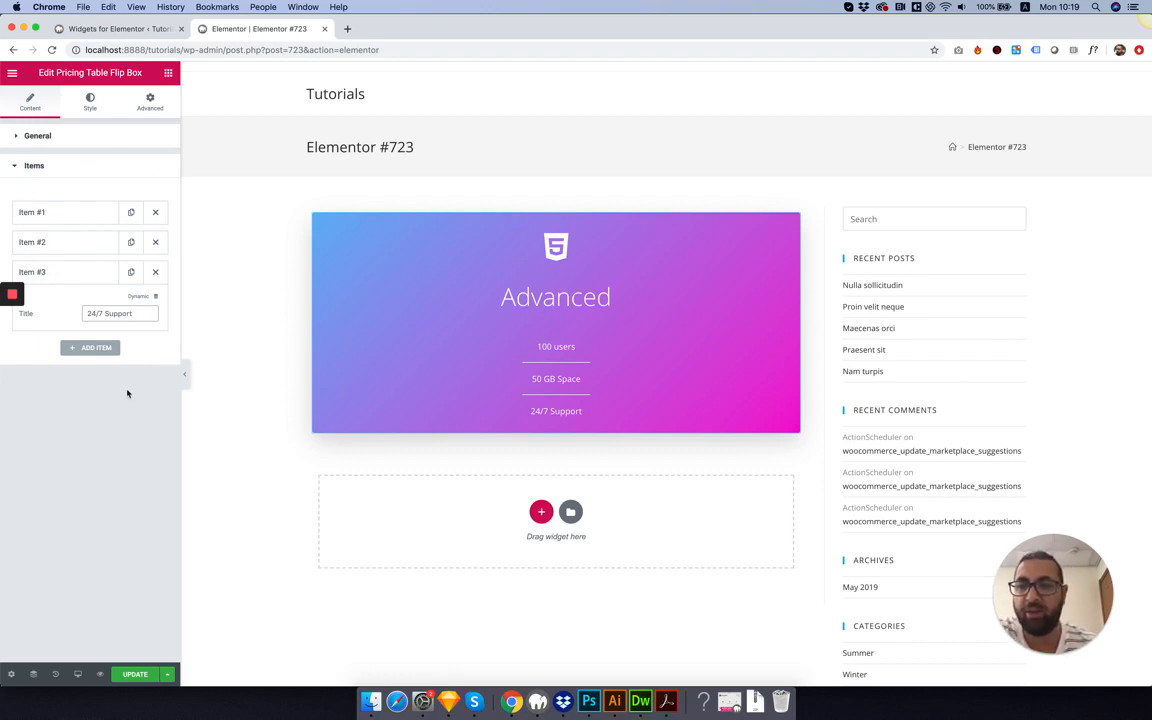
mouse_move(376, 438)
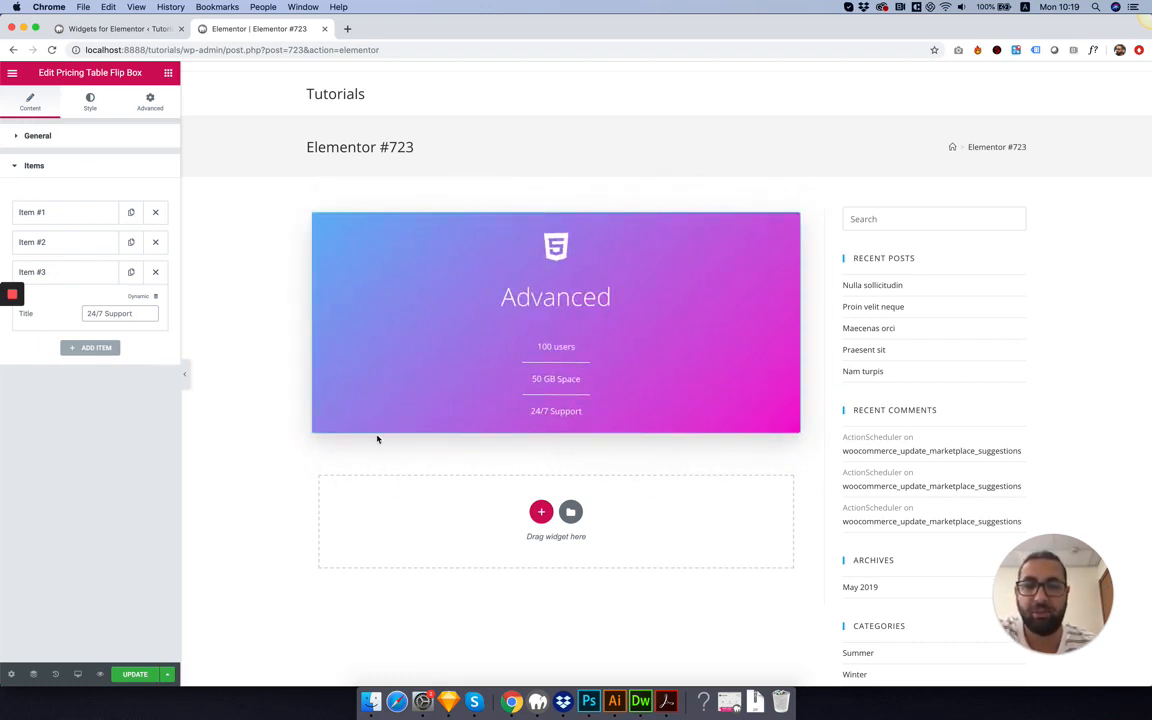
click(136, 674)
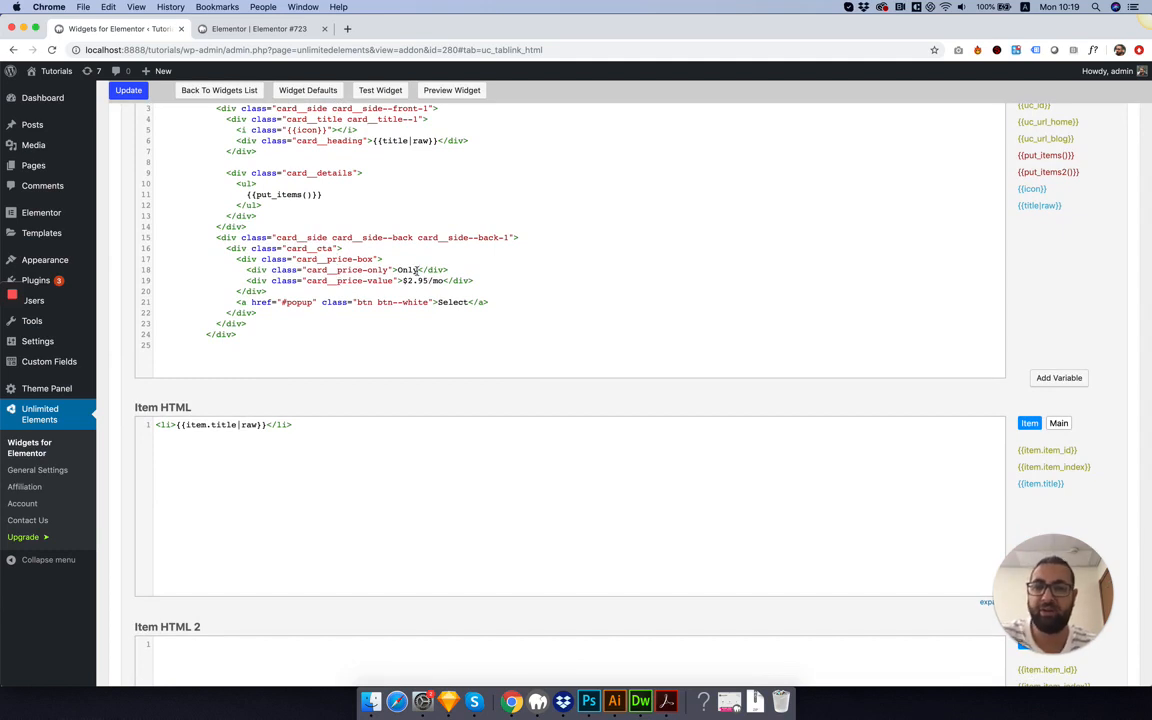
Select the hardcoded word Only in the price markup and view the widget's attribute list.
double_click(406, 270)
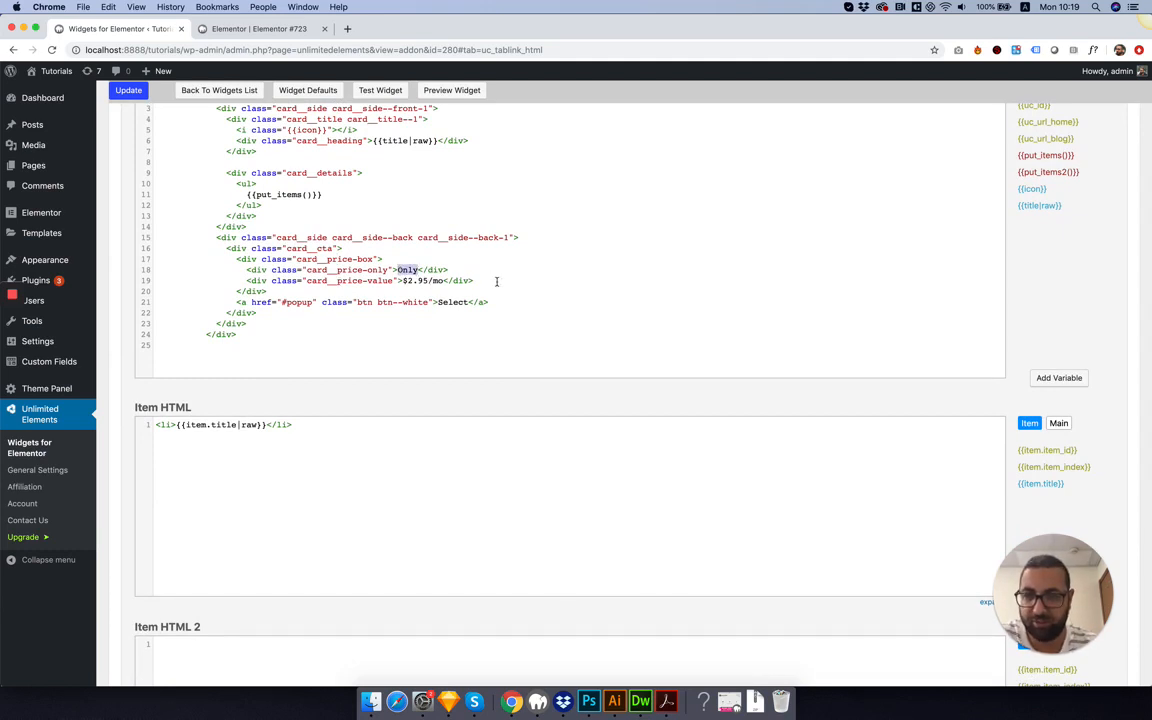
scroll(down, 3)
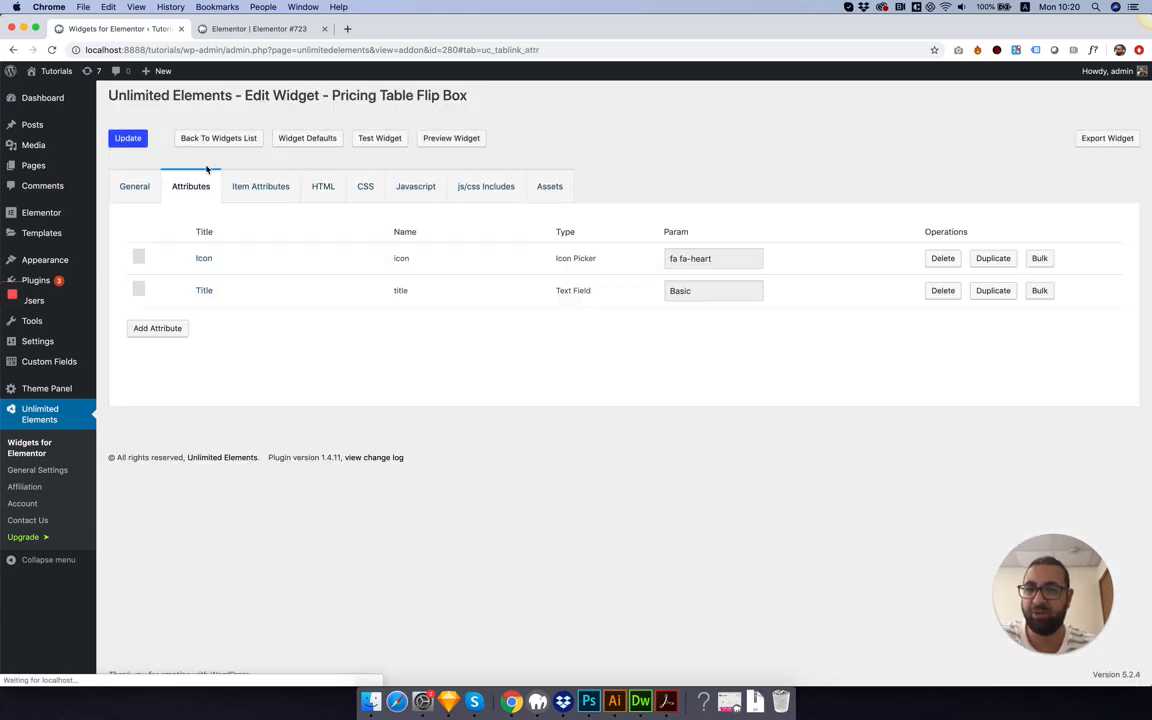
Add a Subtitle text field attribute with default value Only.
click(156, 328)
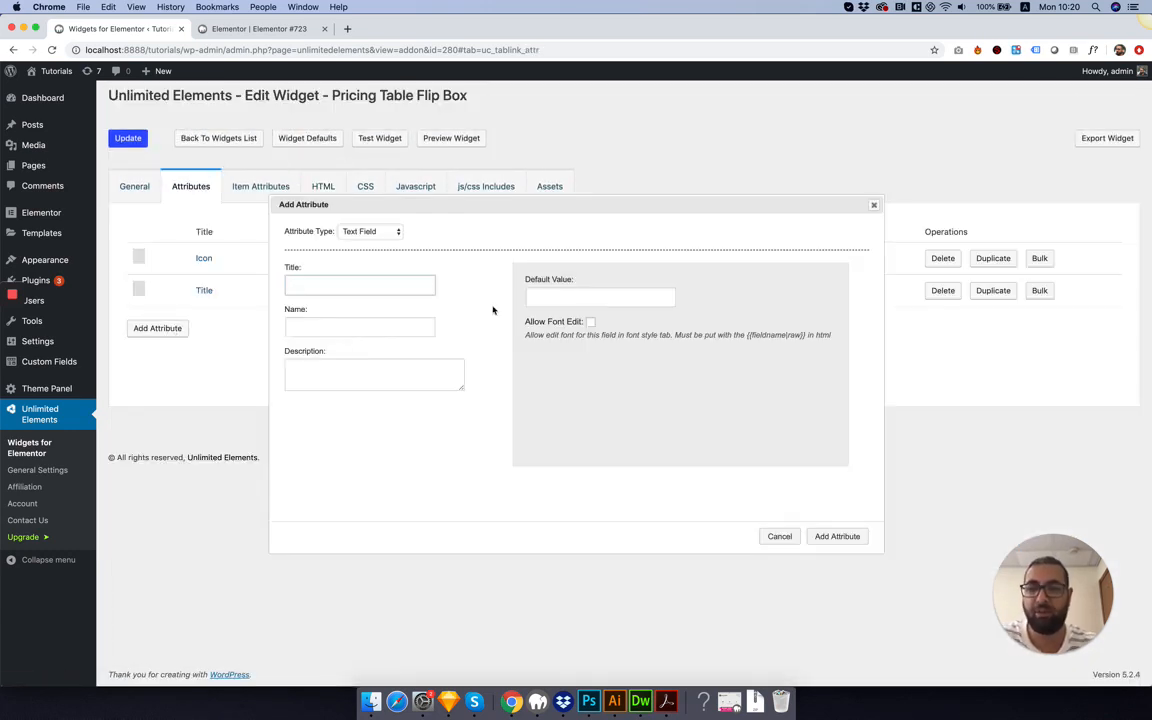
text(Sub)
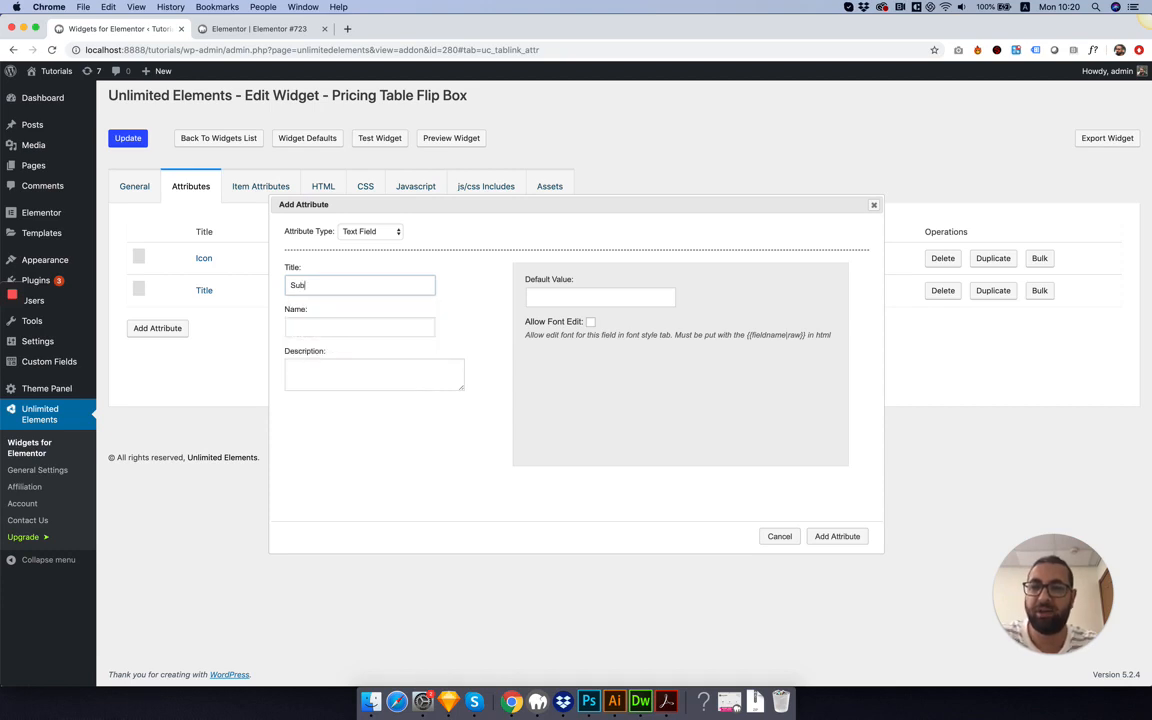
text(title)
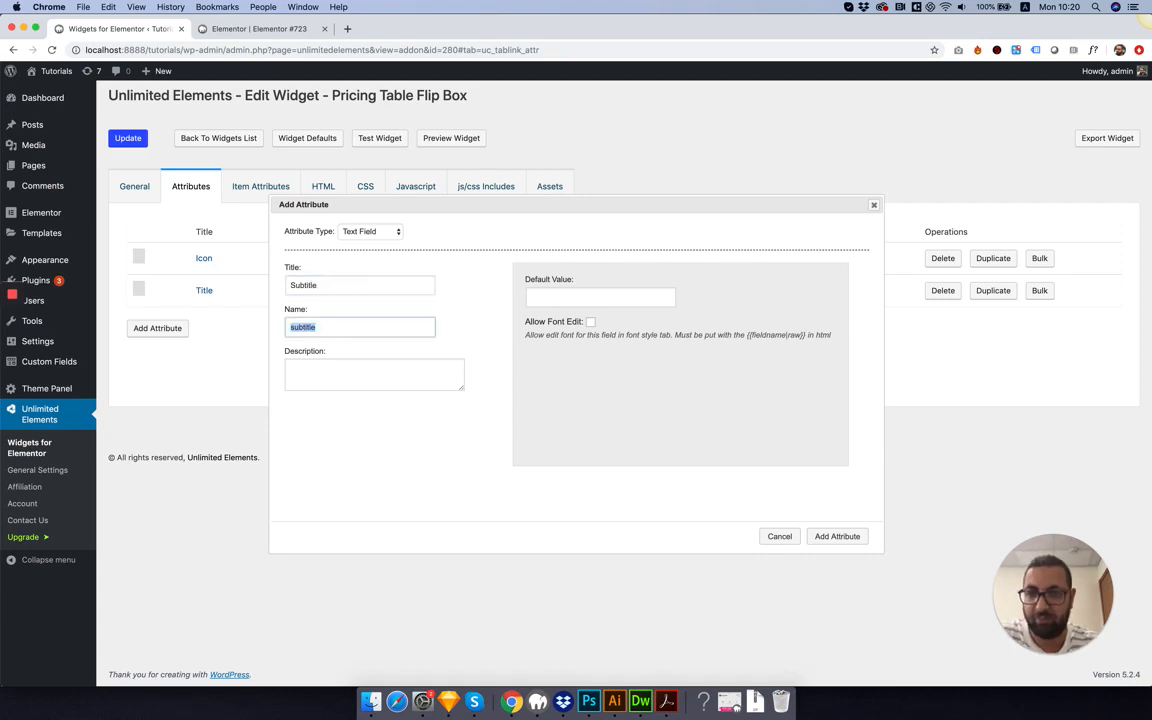
text(Only)
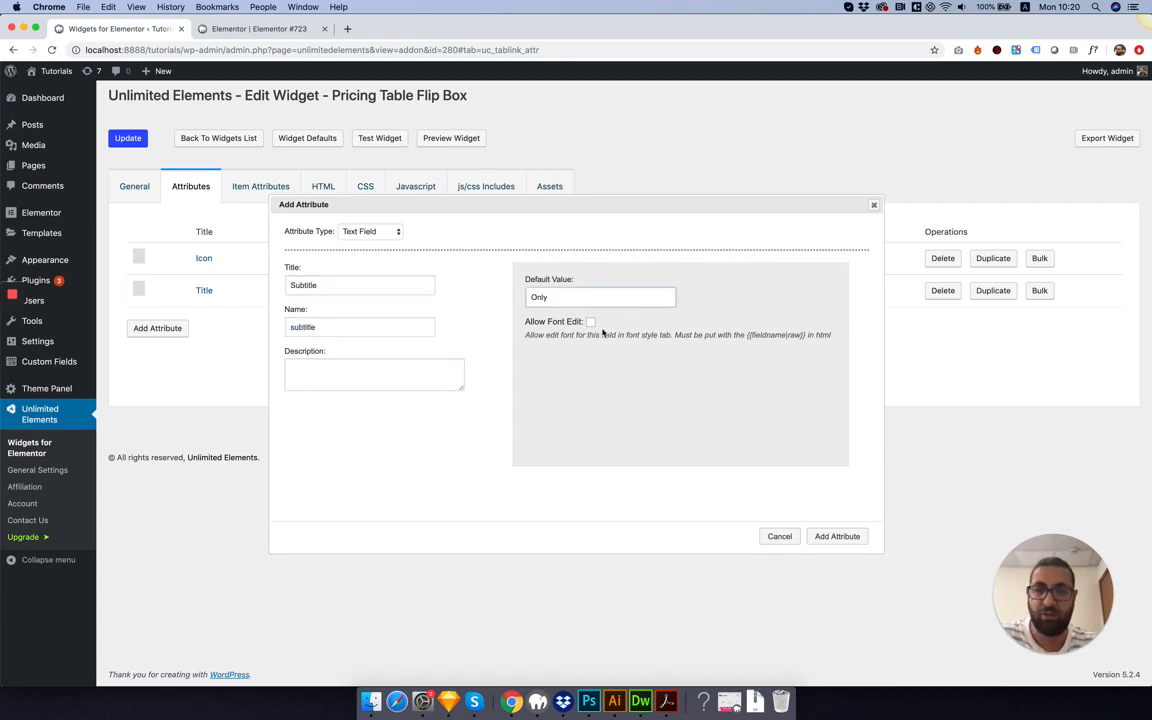
click(324, 186)
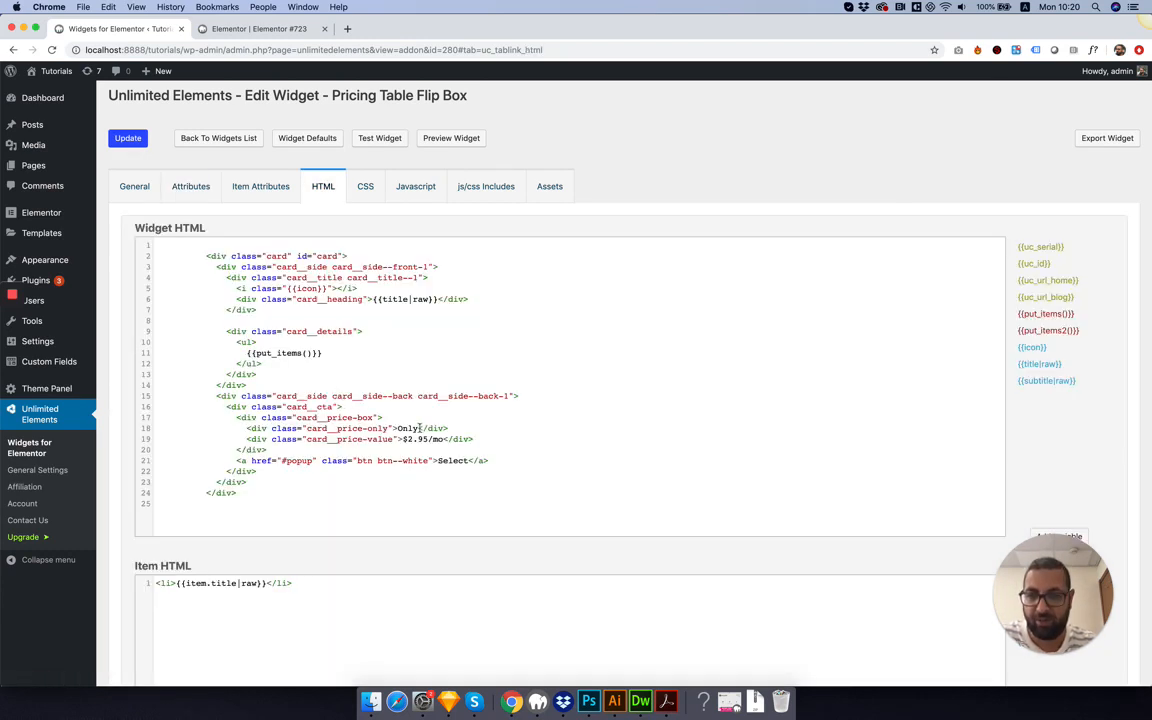
Replace the fixed word Only in the widget HTML with {{subtitle|raw}}.
double_click(408, 428)
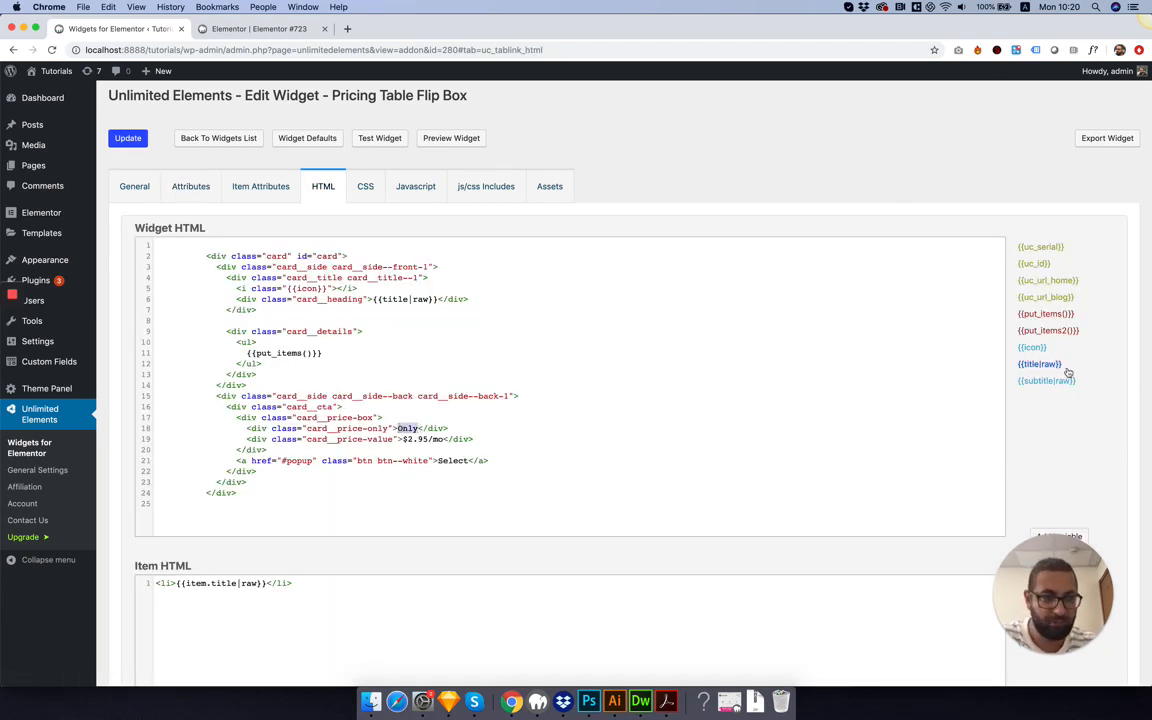
text({{subtitle|raw}})
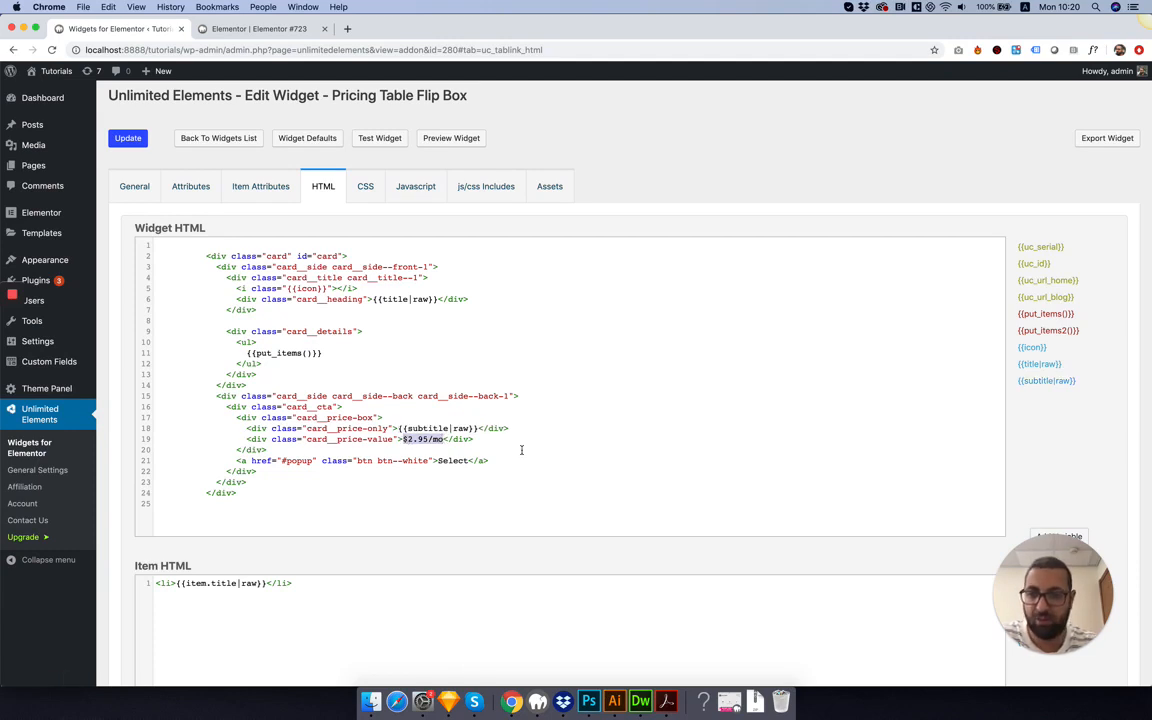
click(190, 186)
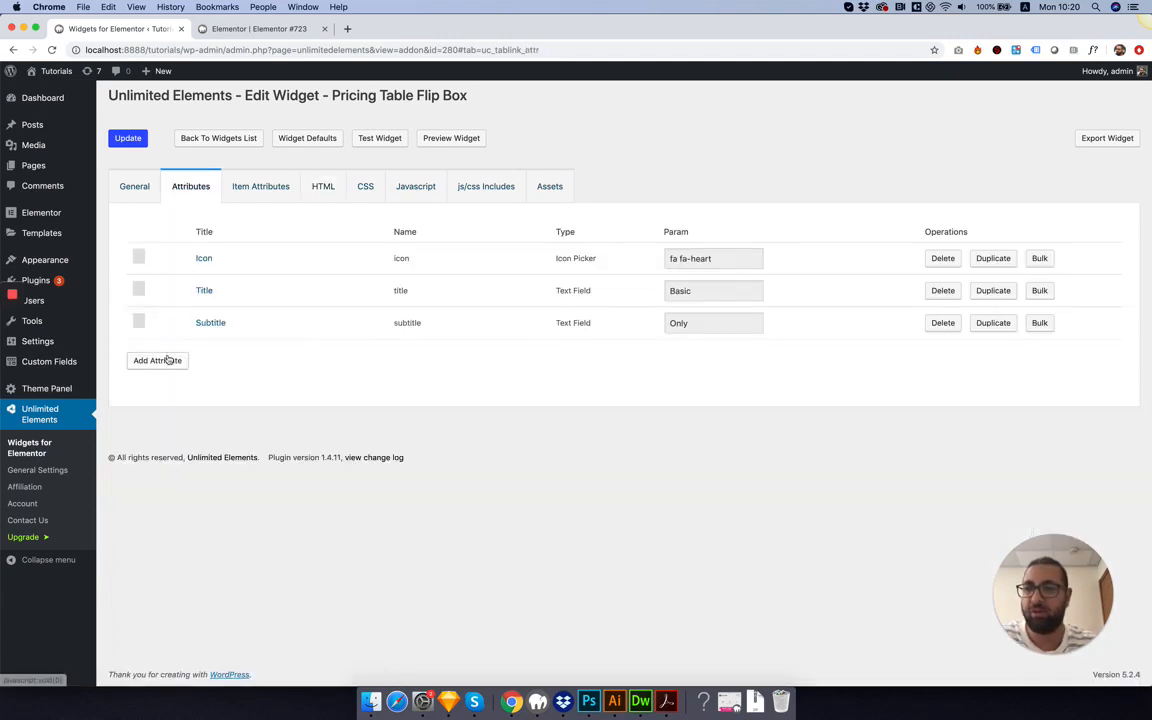
Add a Price text attribute defaulting to $2.95/mo, use {{price|raw}} in the HTML, and save.
click(156, 360)
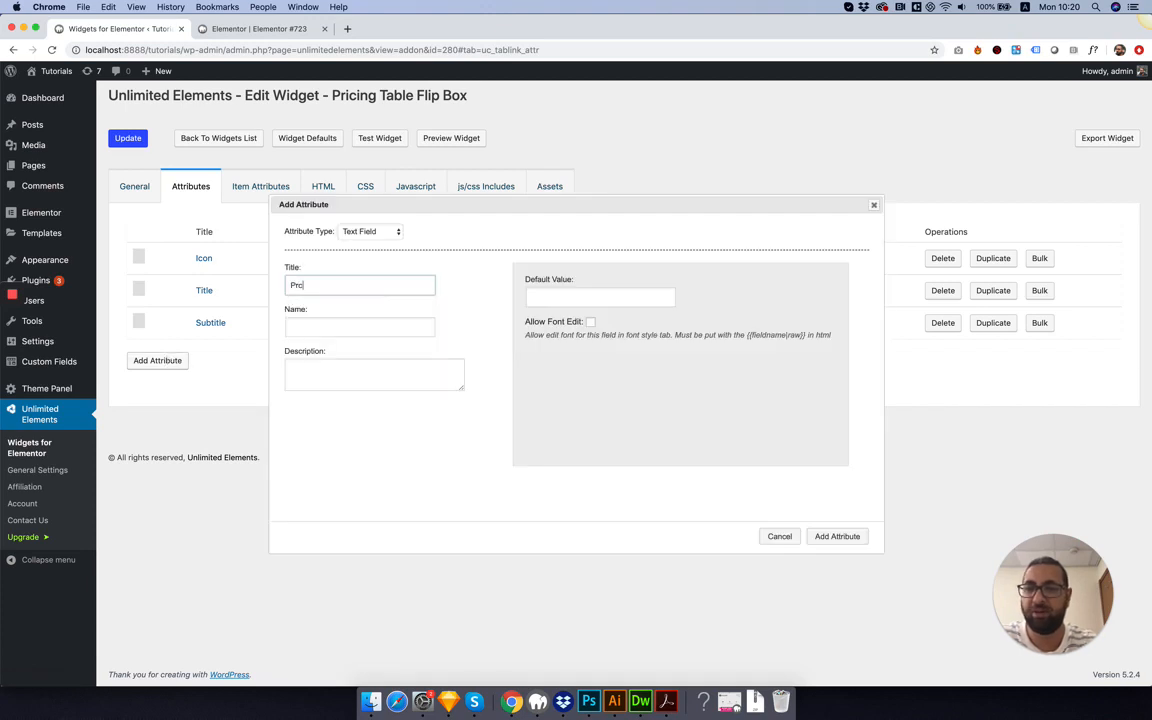
text(Price)
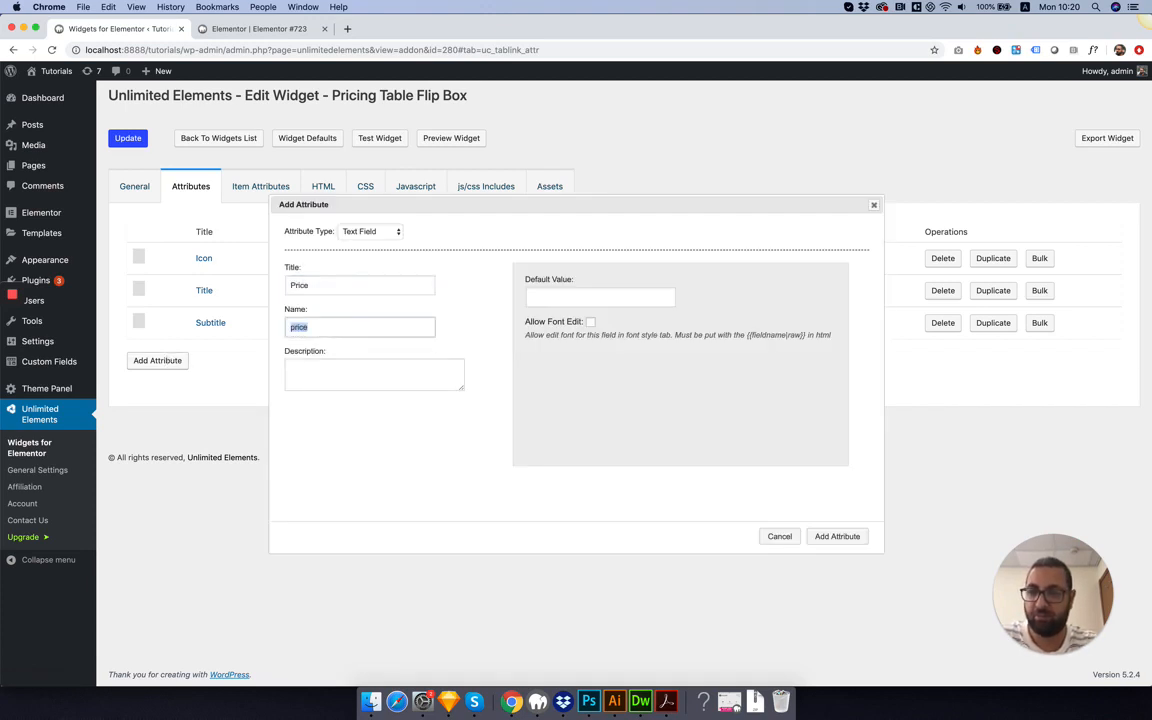
key(Backspace)
text($2.95/mo)
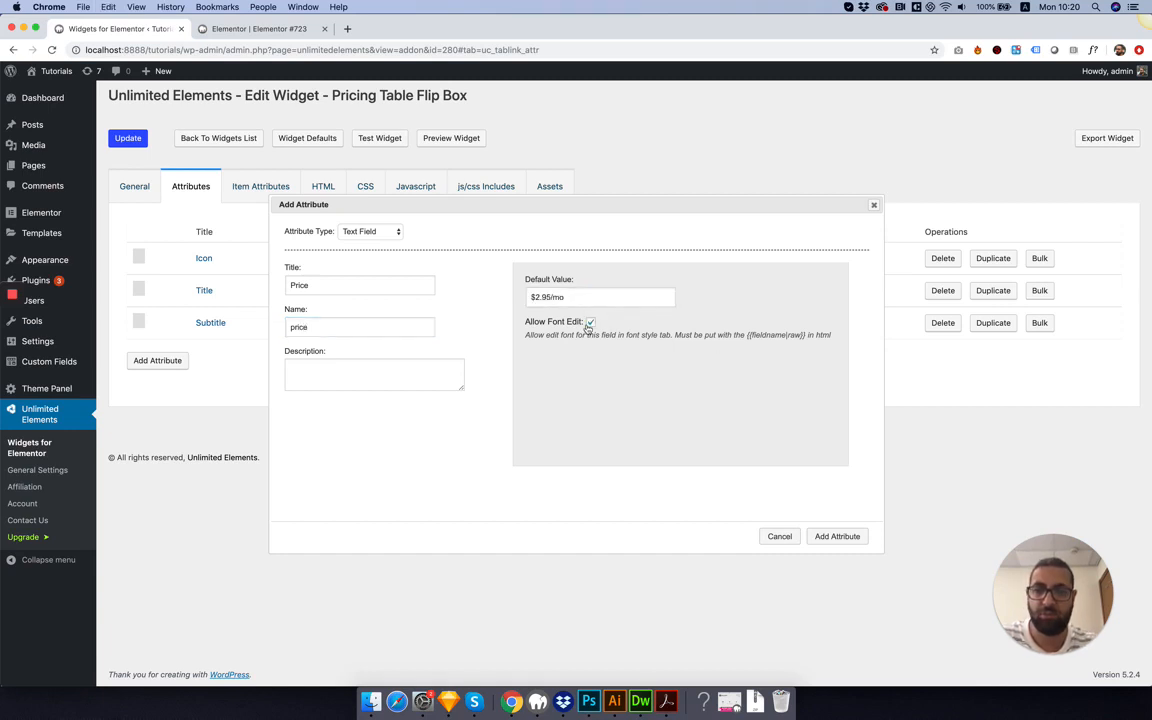
click(322, 186)
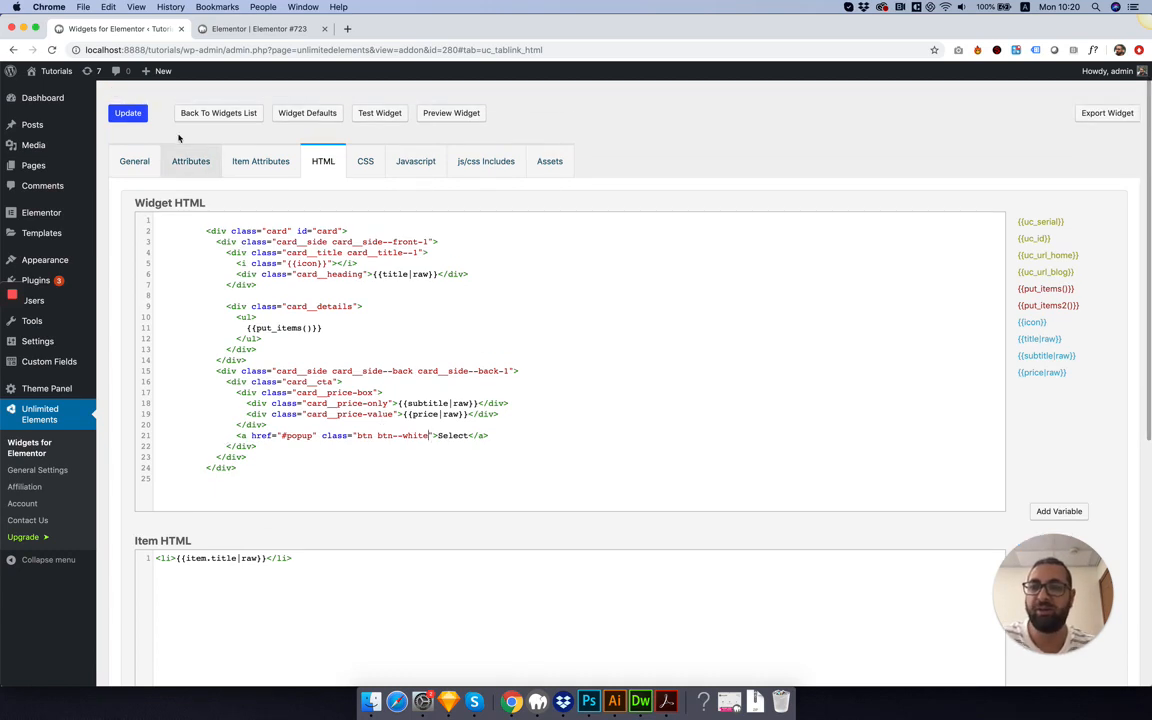
click(128, 112)
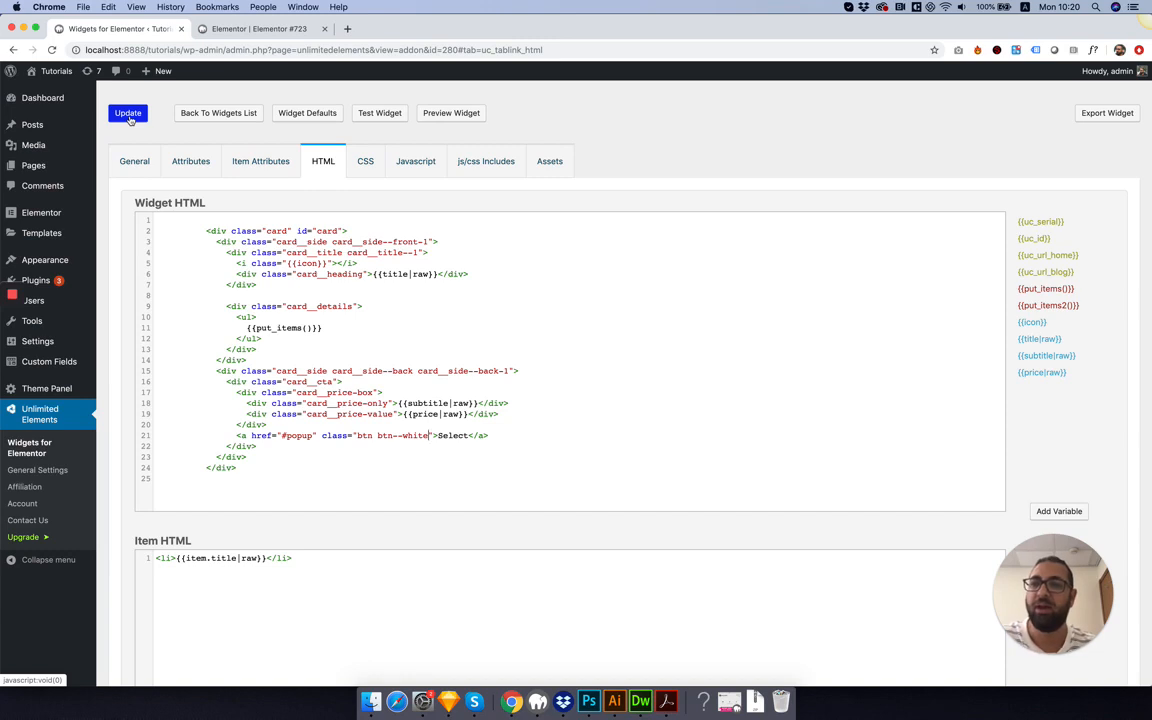
Add a Link-type attribute named Button Link with default #.
click(190, 160)
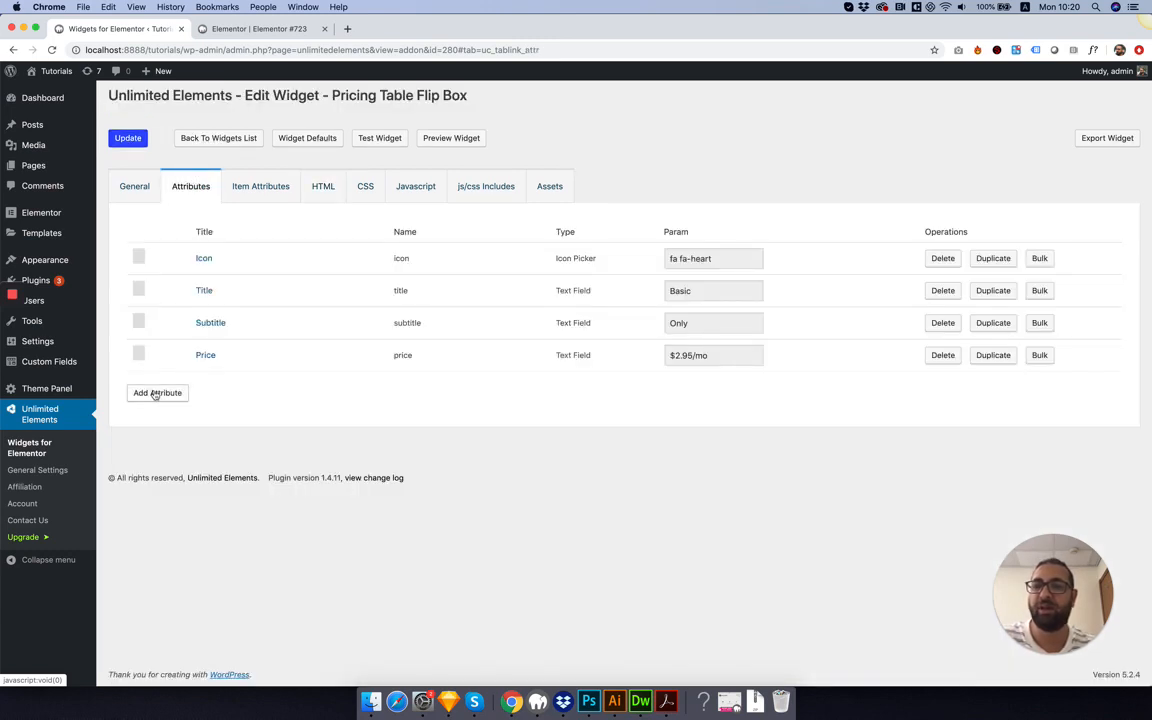
click(156, 392)
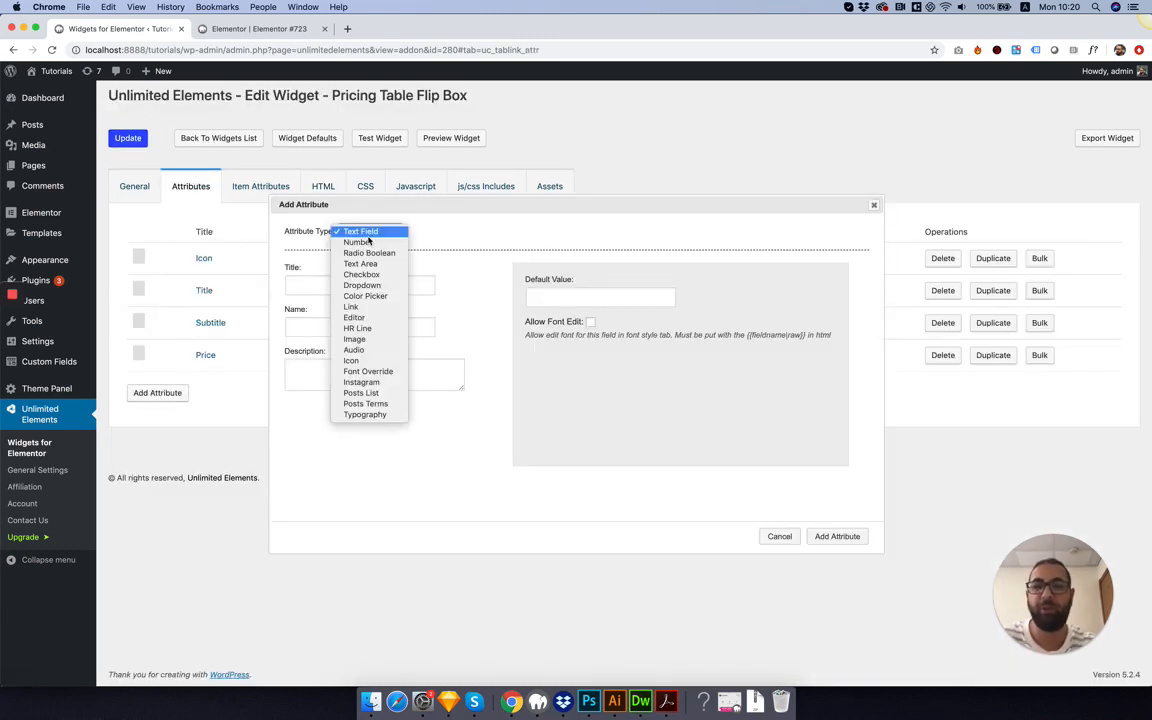
mouse_move(352, 306)
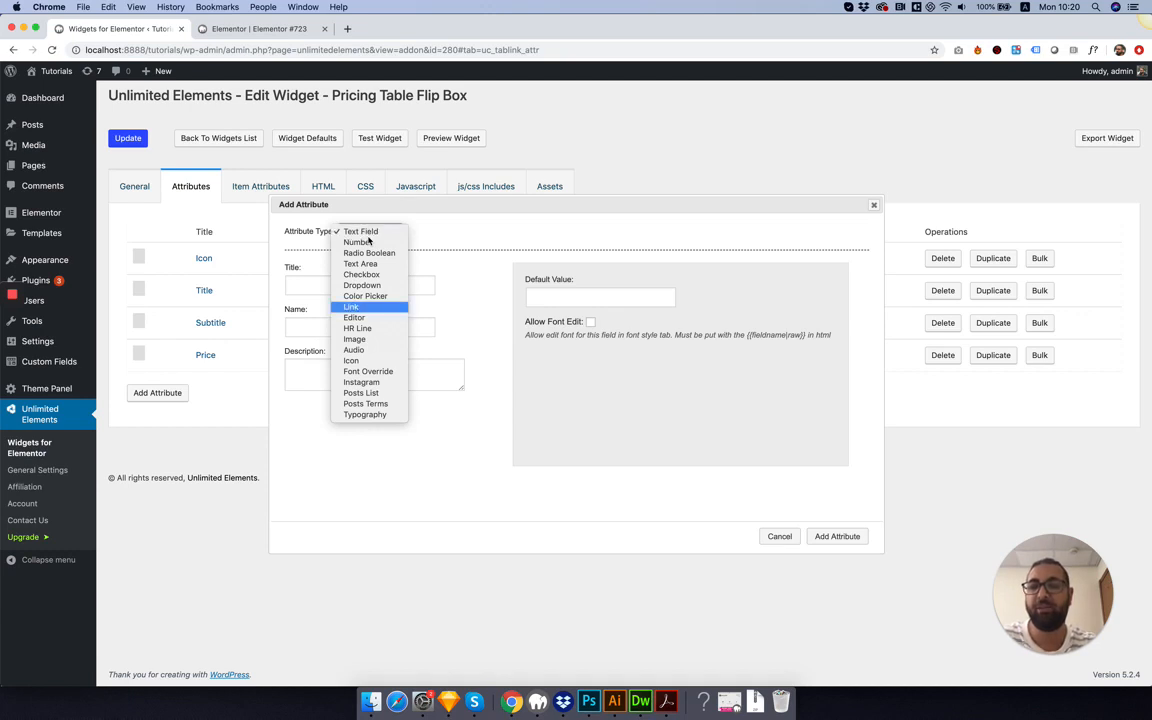
click(352, 308)
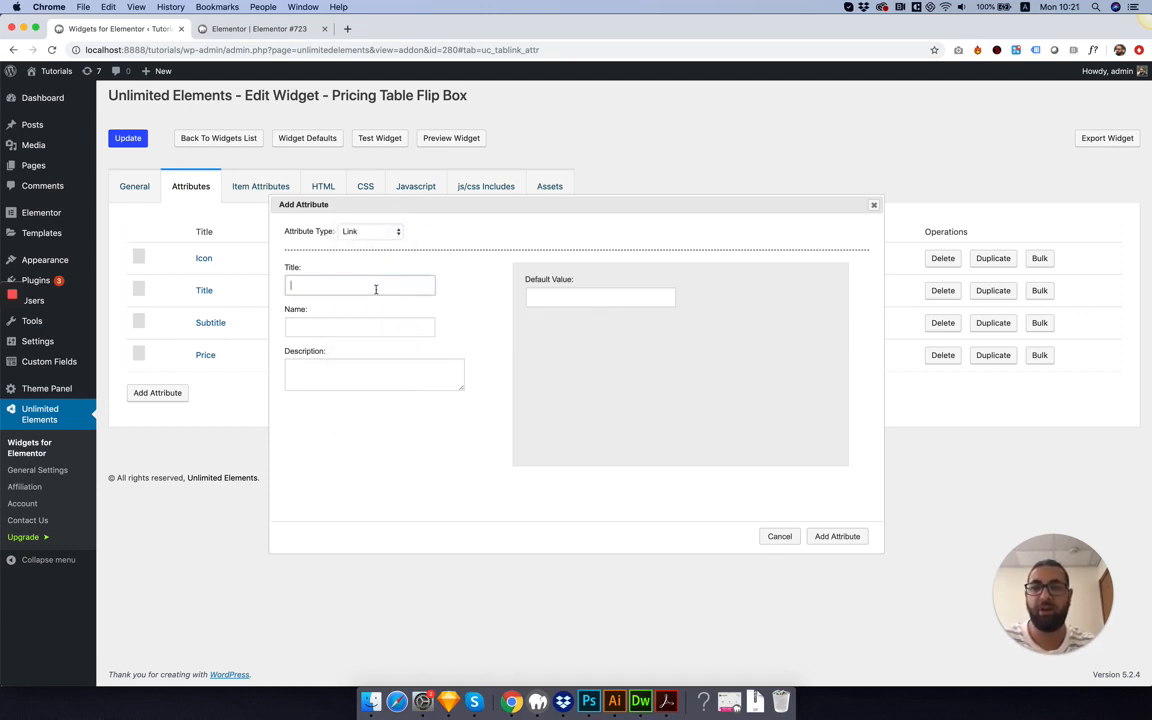
text(Button Link)
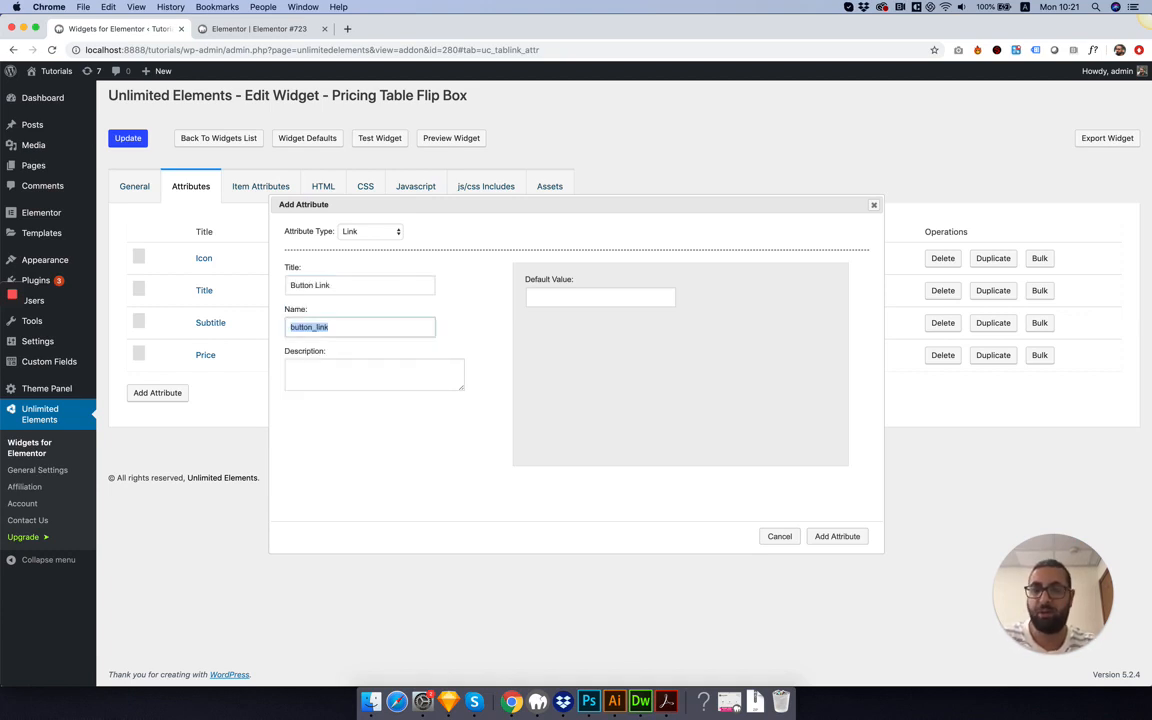
text(#)
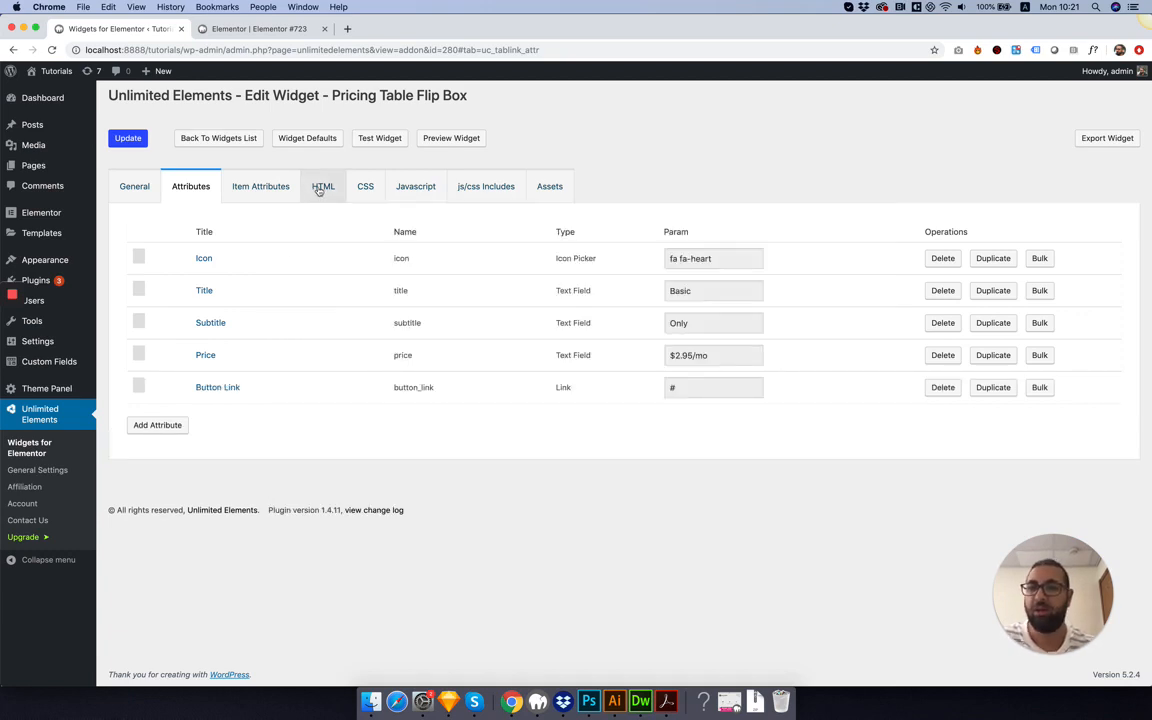
Set the Select button href to {{button_link}} with {{button_link_html_attributes|raw}} and save.
click(324, 186)
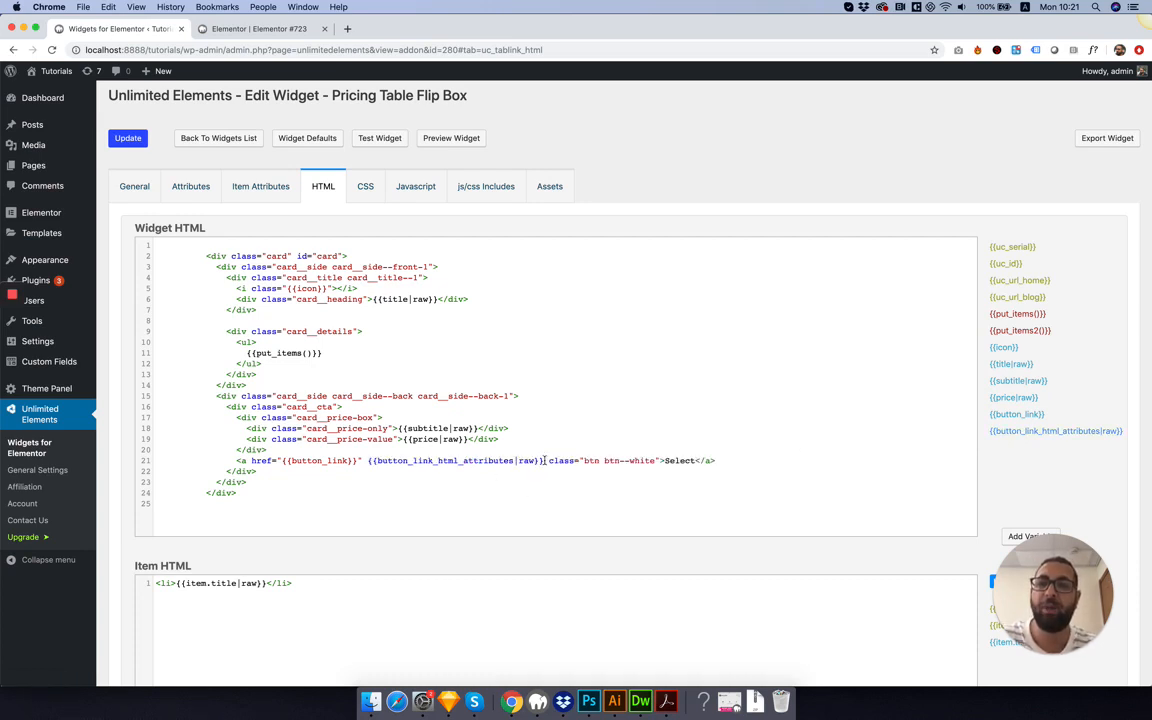
click(128, 138)
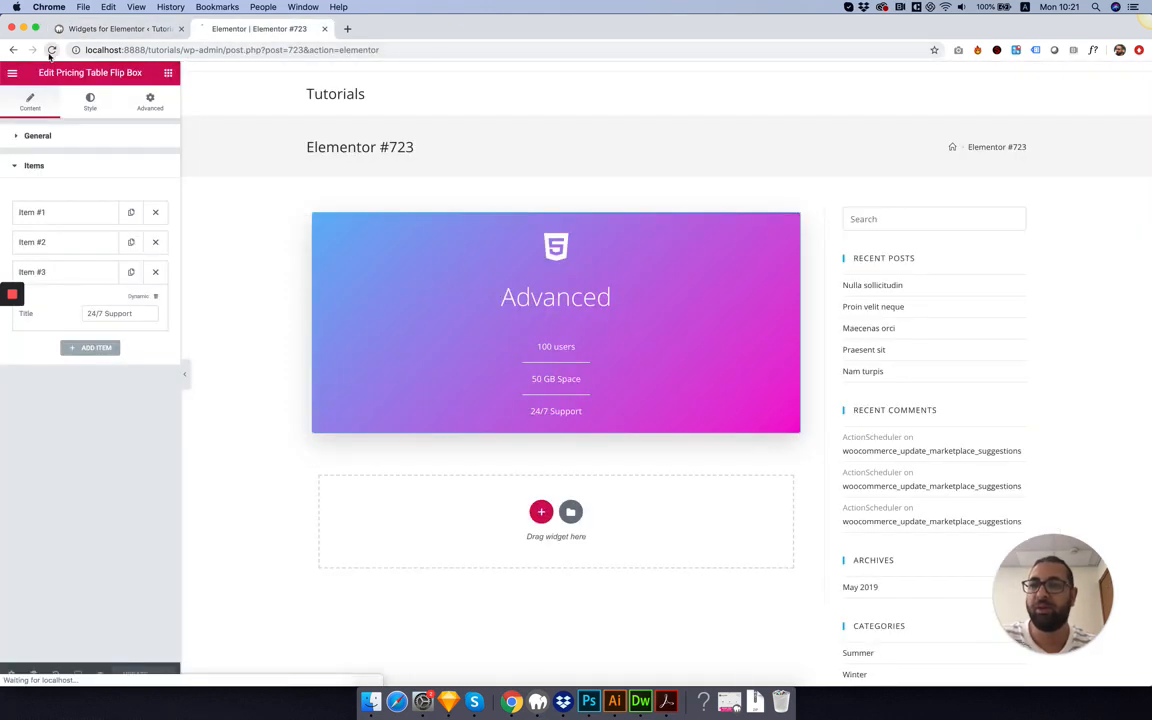
Reload the Elementor editor and expand the Button Link setting's link options under General.
click(52, 50)
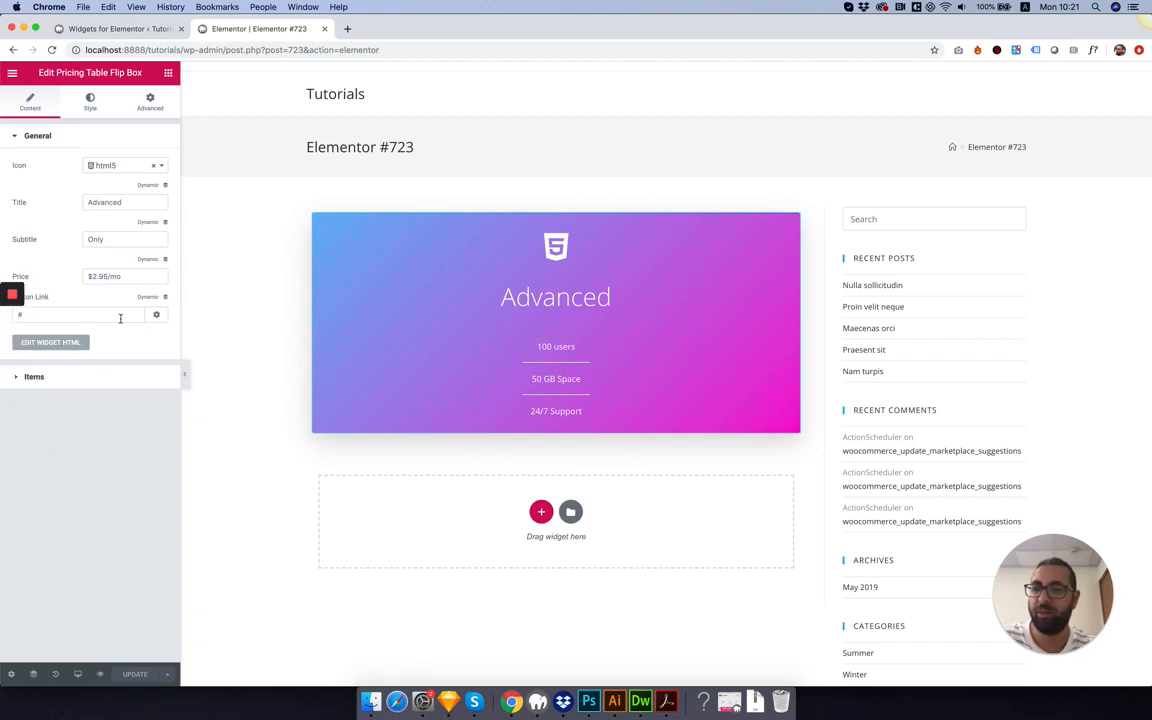
mouse_move(156, 316)
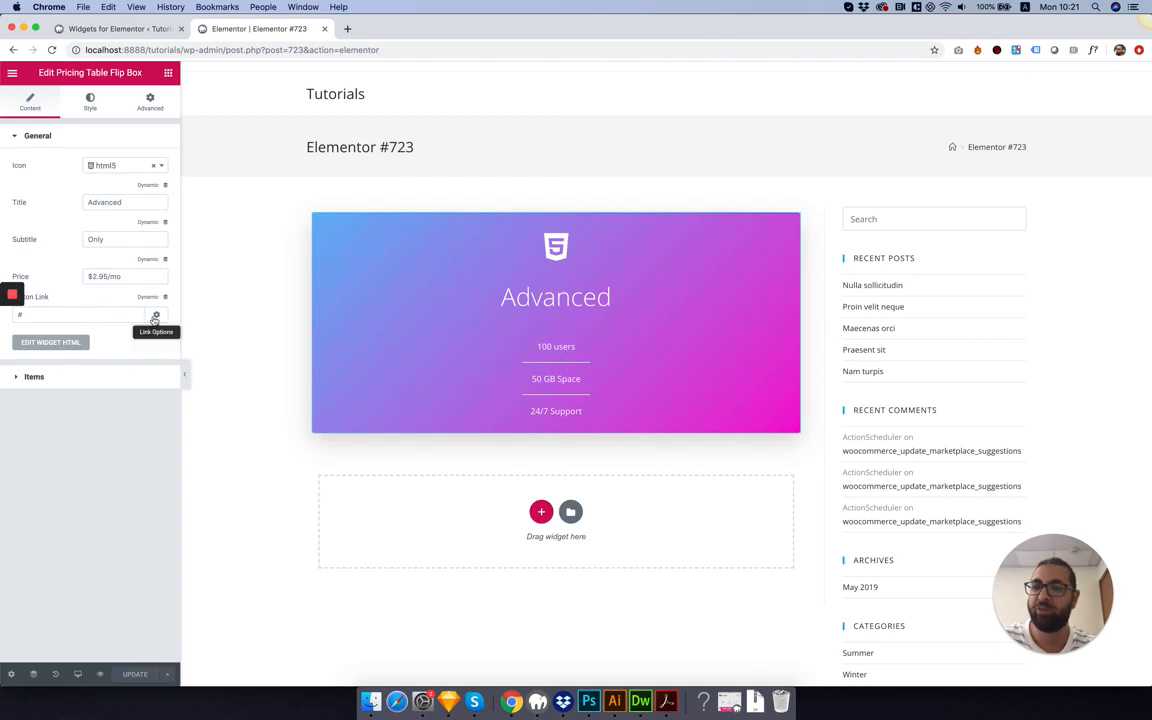
click(156, 314)
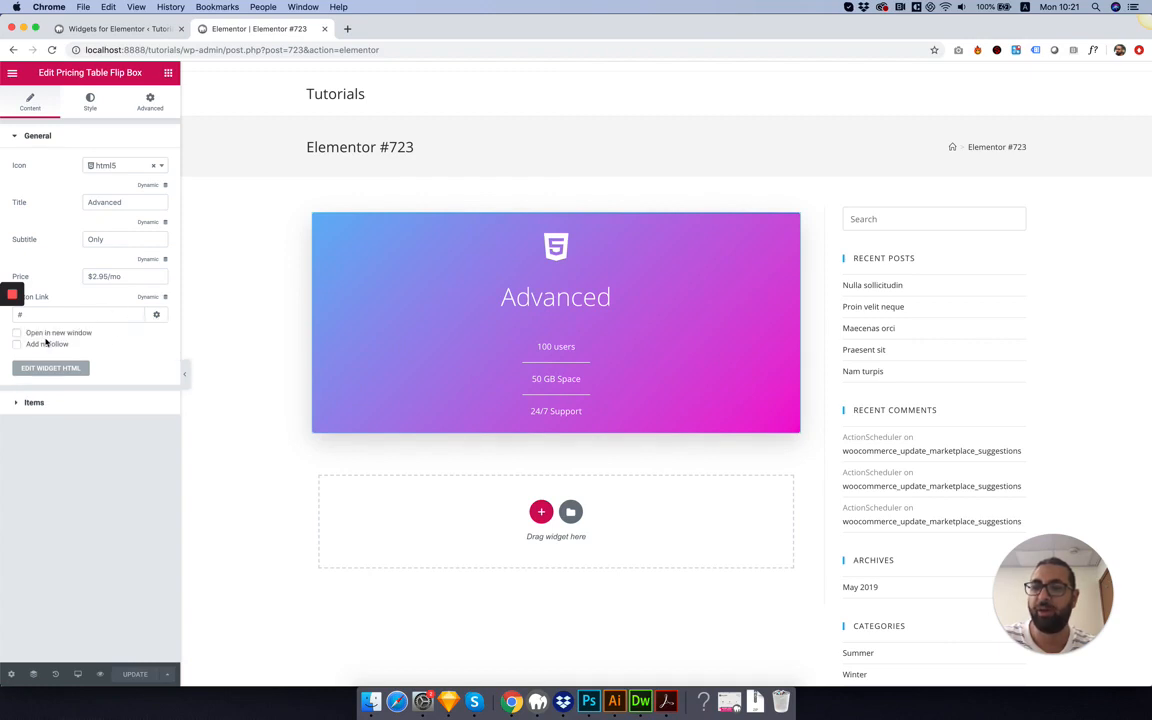
mouse_move(30, 348)
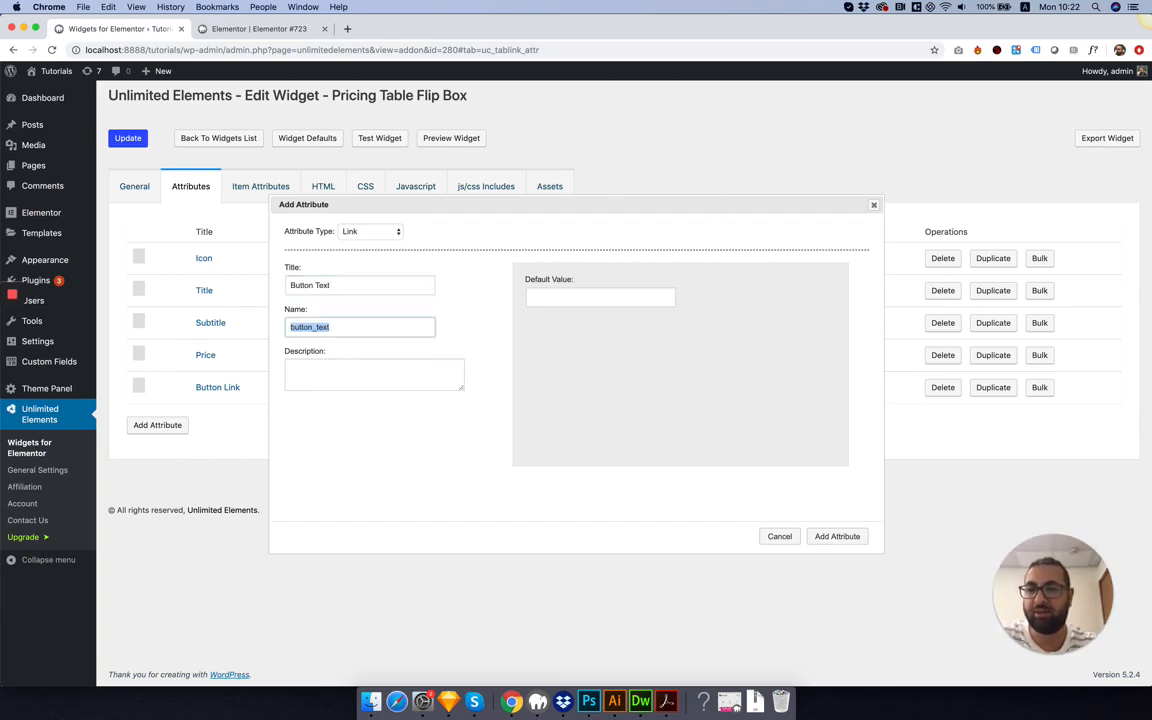
Set the Button Text attribute type to Text Field with default value Buy Now.
click(370, 232)
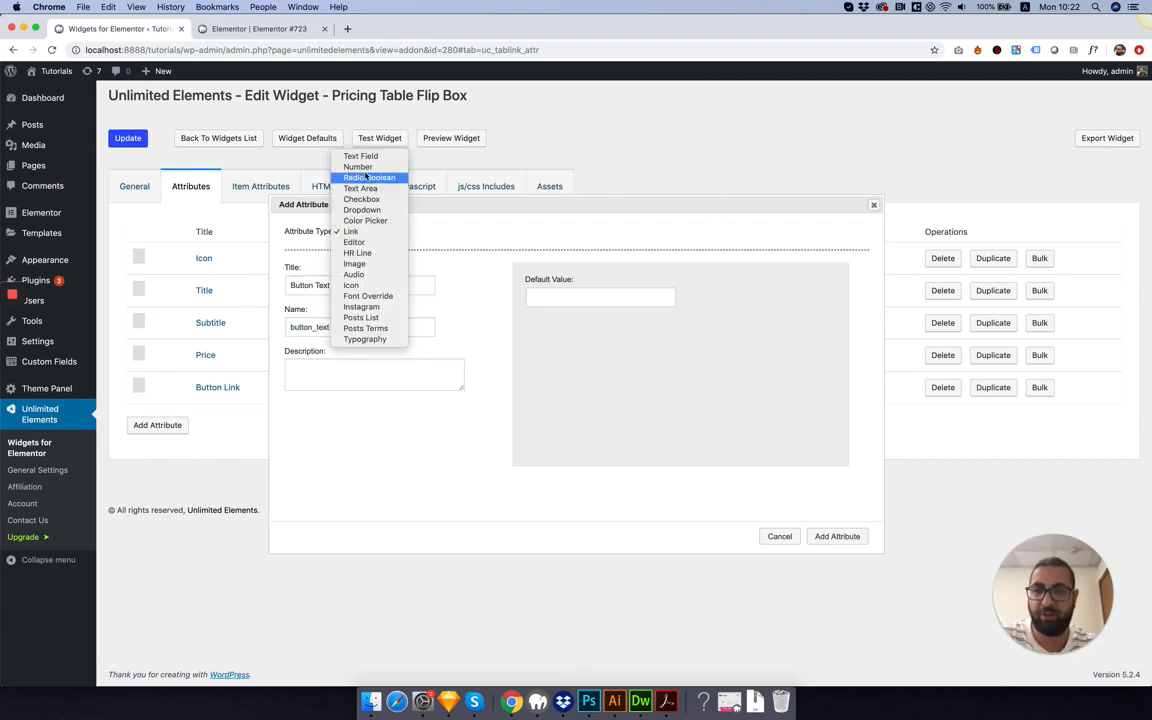
click(360, 156)
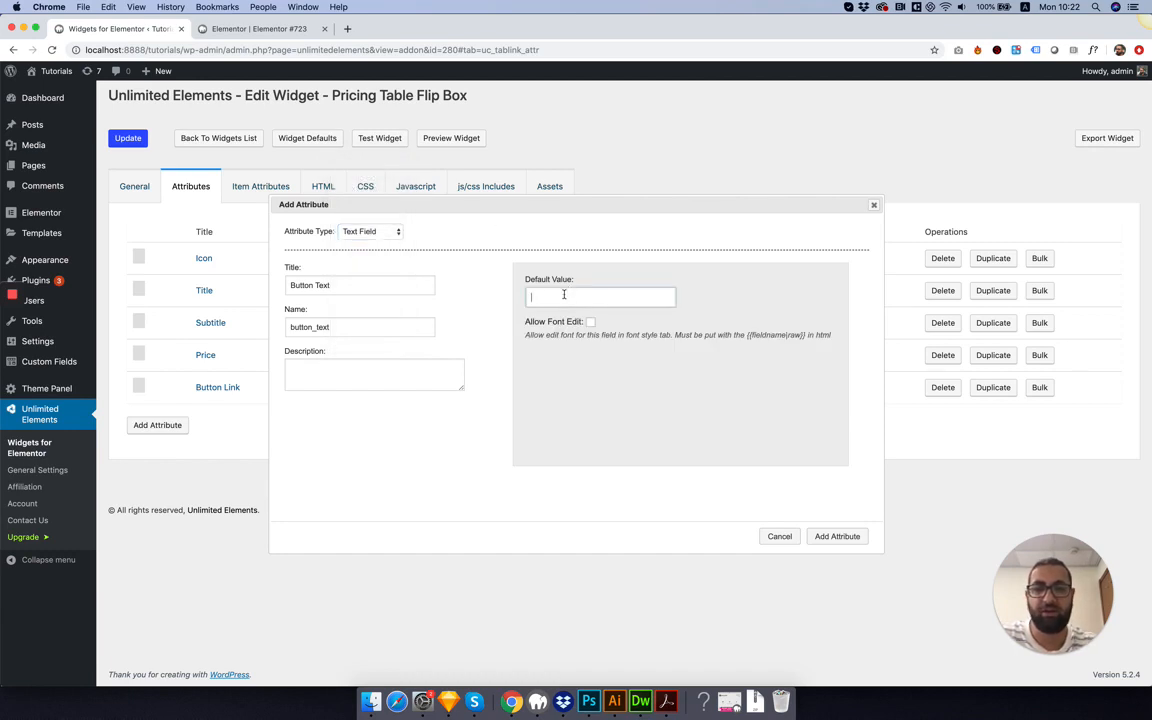
text(Buy)
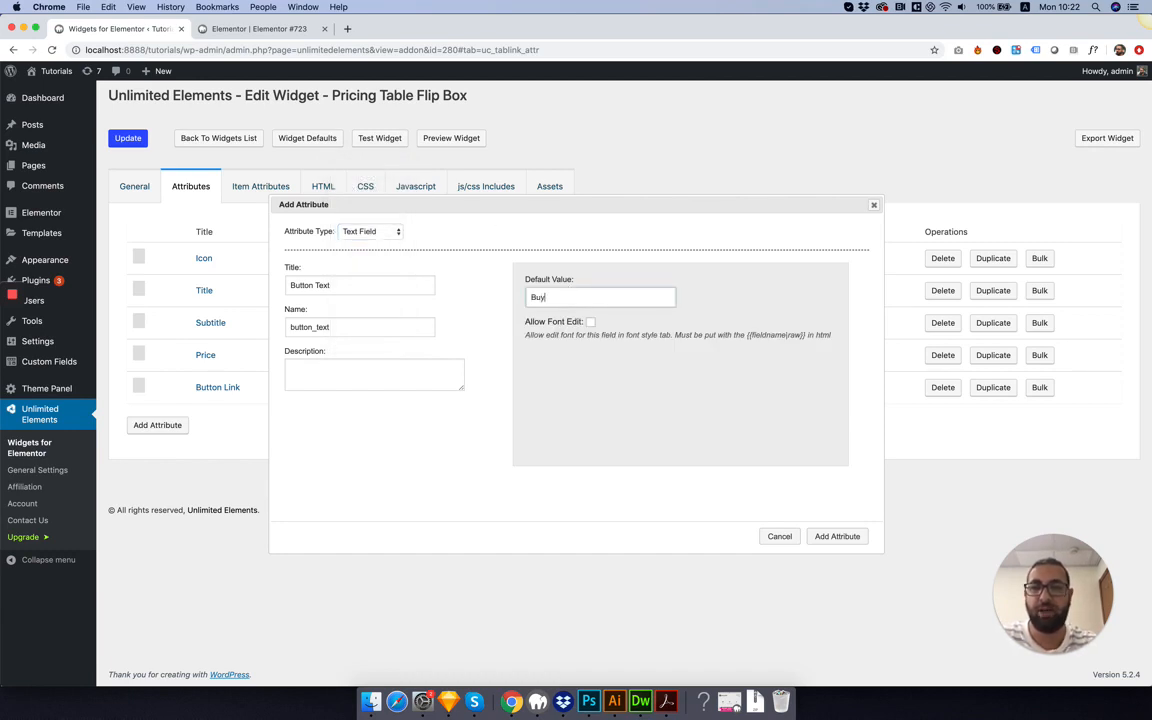
text(Now)
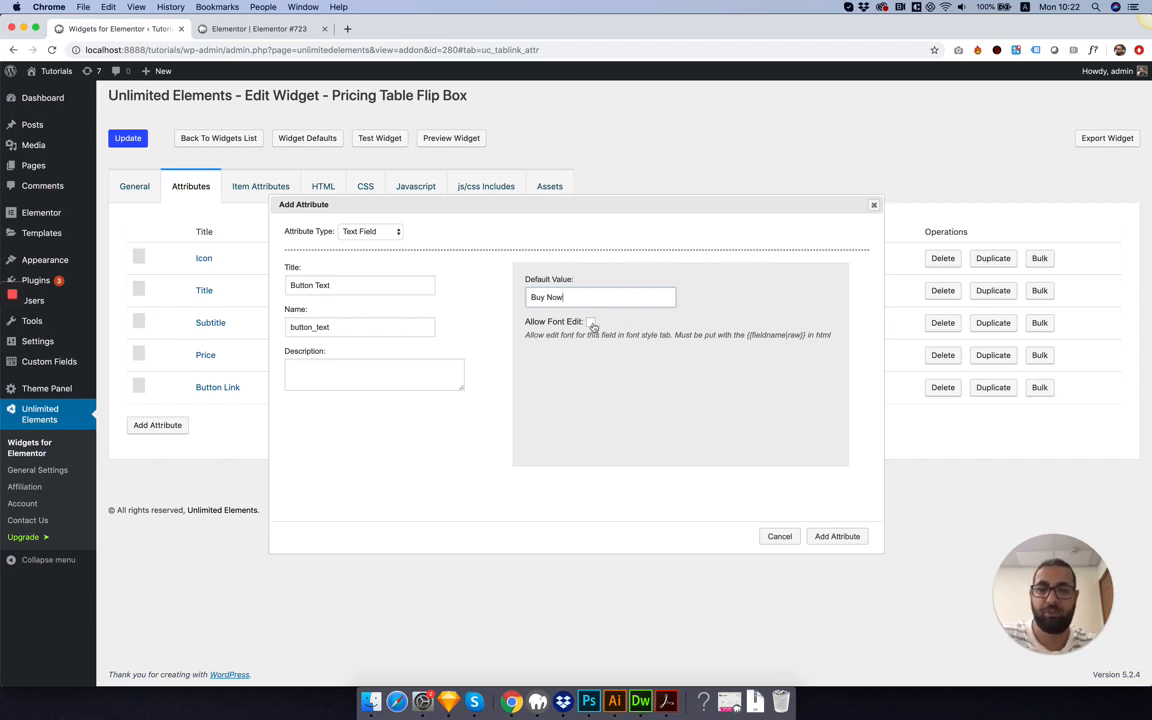
Add the Button Text attribute and replace the button's fixed label in the HTML with {{button_text|raw}}.
click(836, 536)
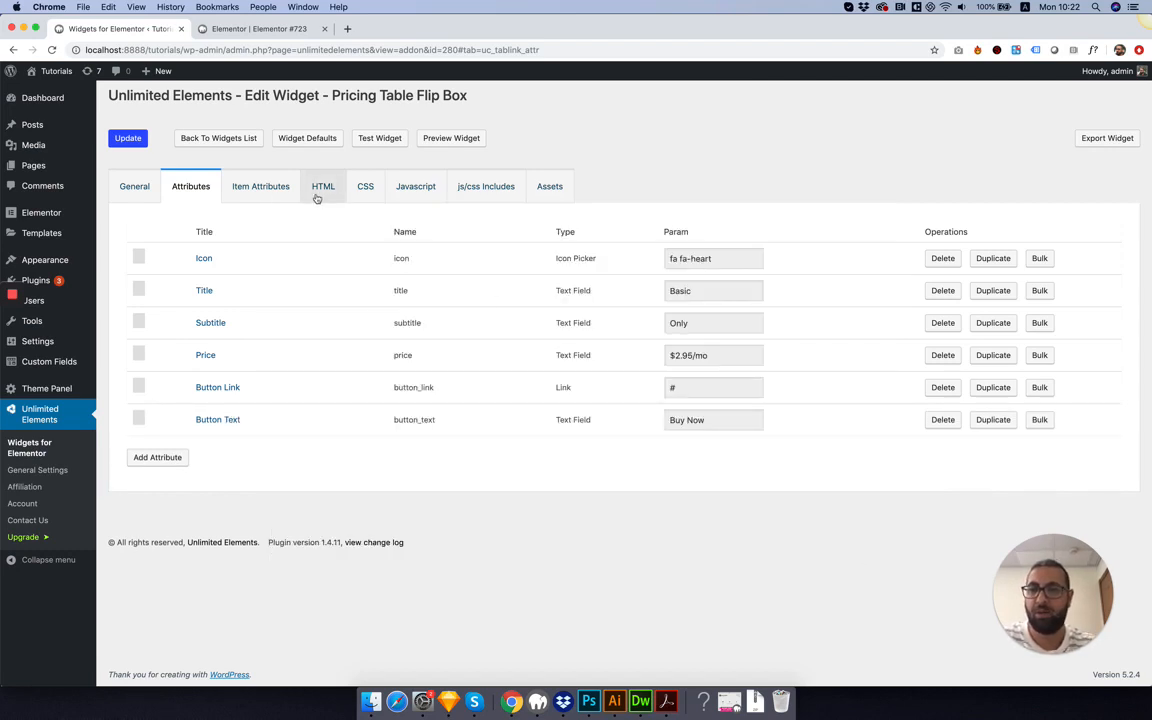
click(324, 186)
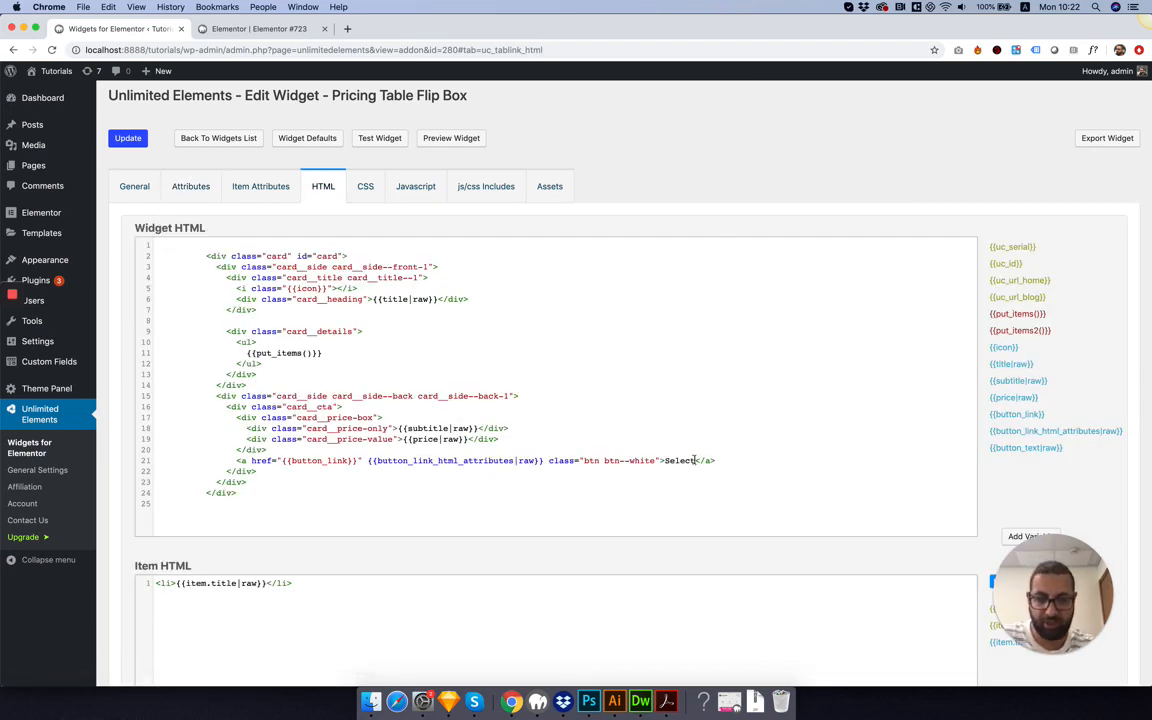
double_click(680, 460)
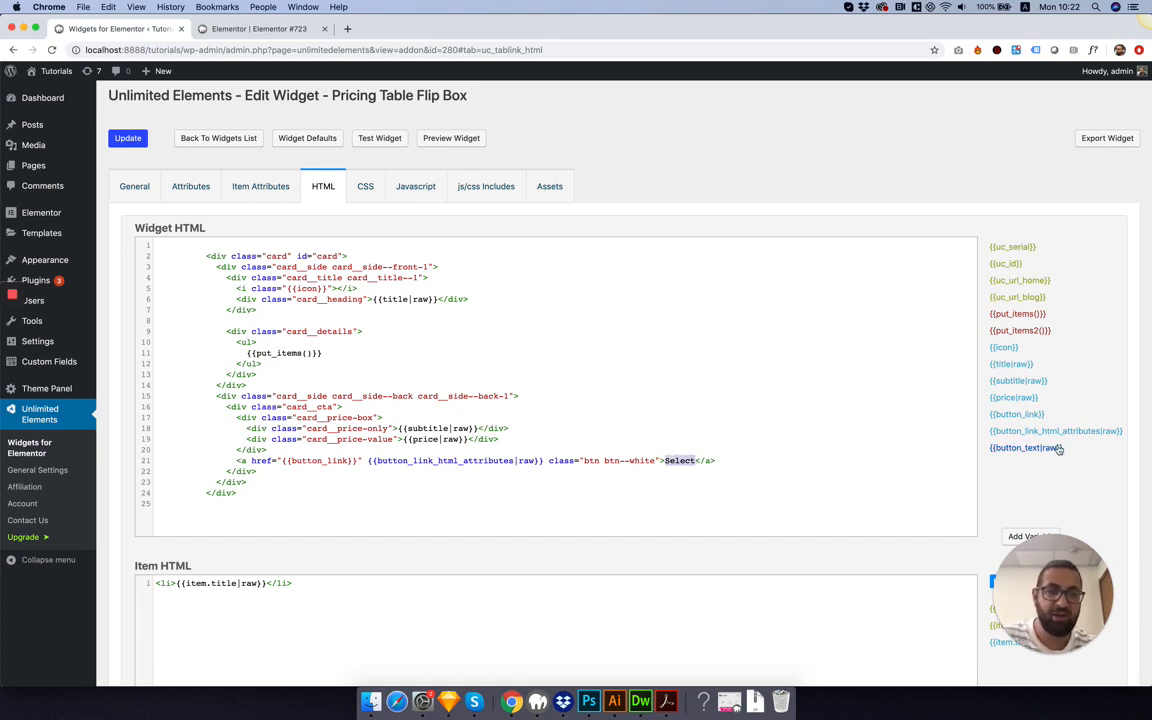
click(1024, 448)
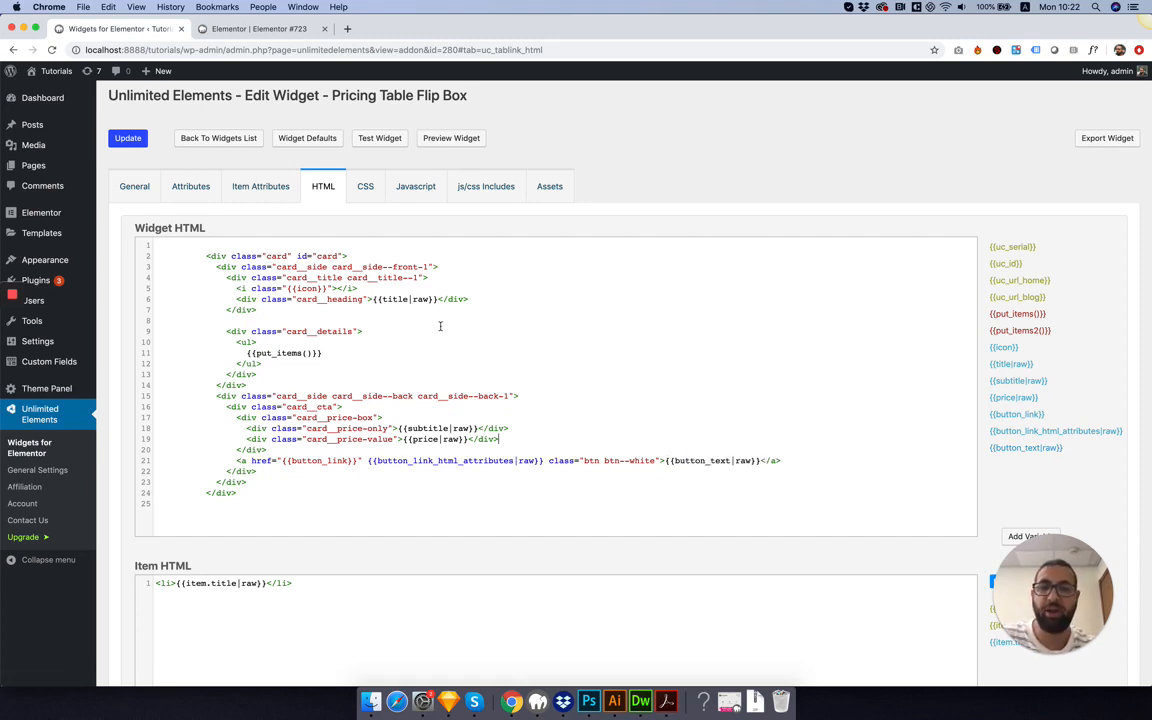
click(128, 138)
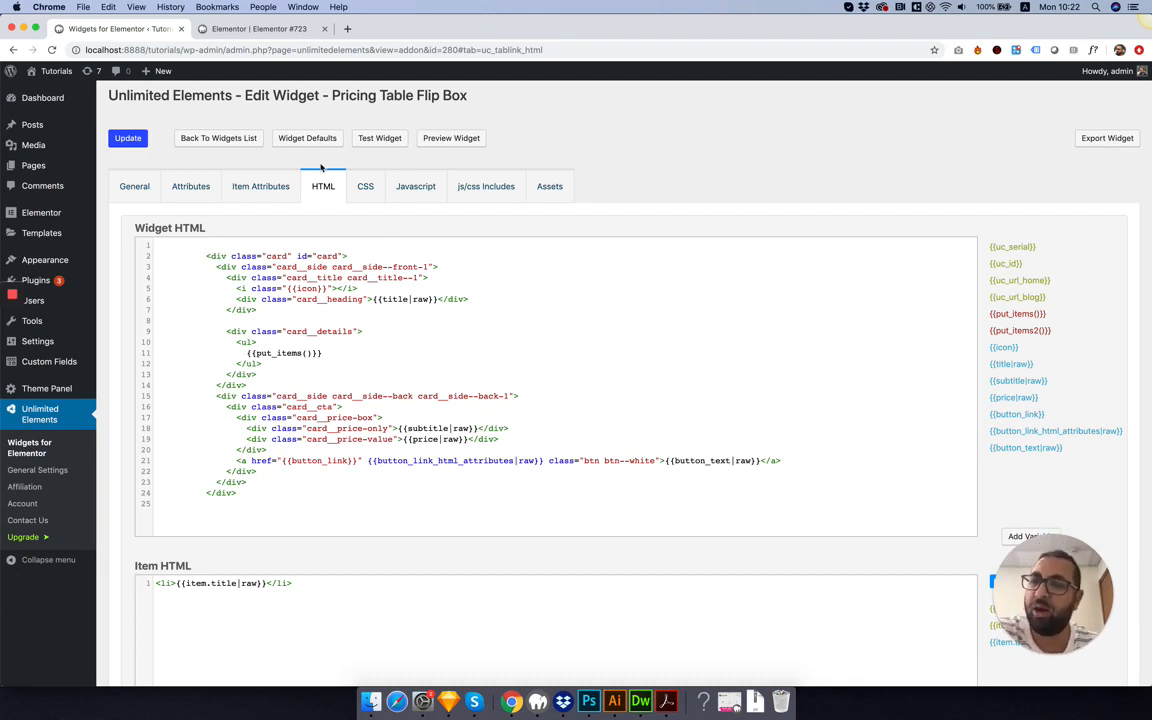
Scroll the widget CSS down to the .card__side--front-1 linear-gradient rules.
click(364, 186)
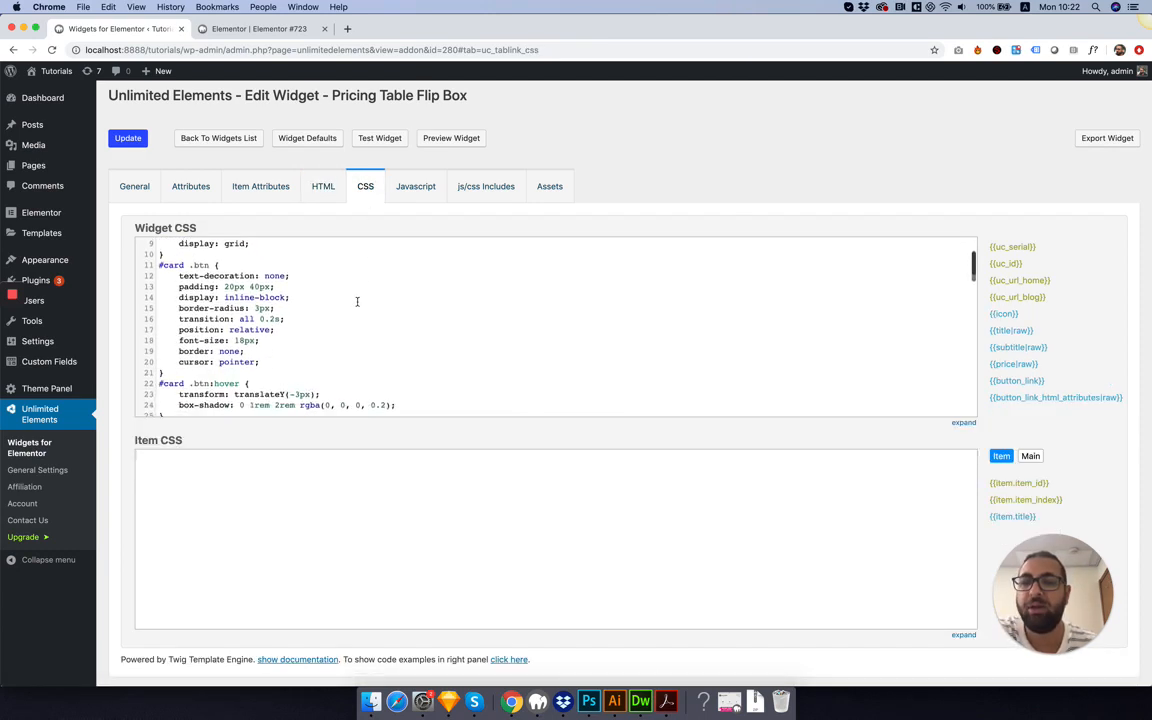
scroll(down, 3)
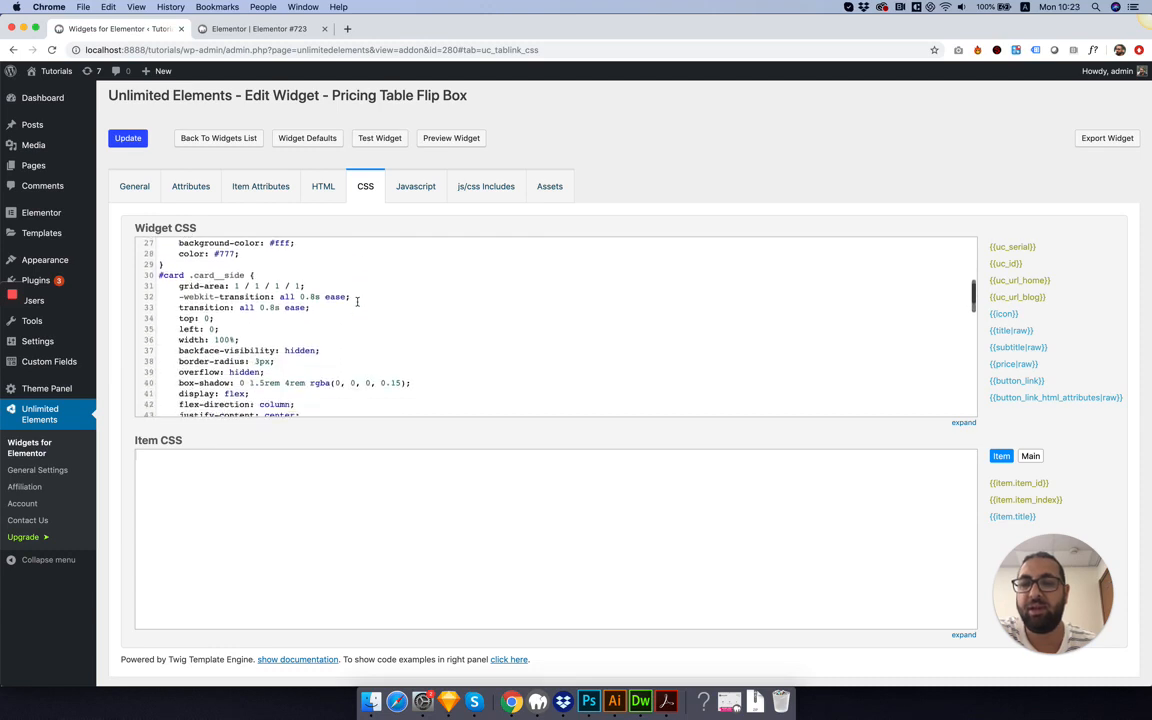
scroll(down, 3)
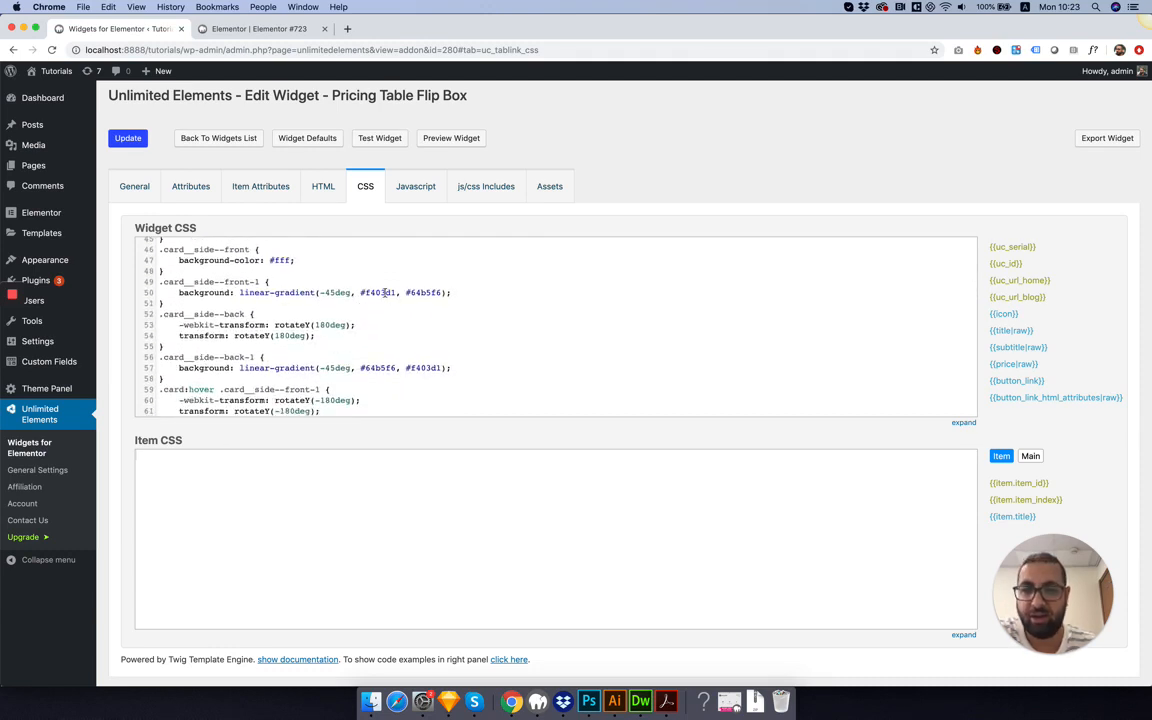
mouse_move(410, 340)
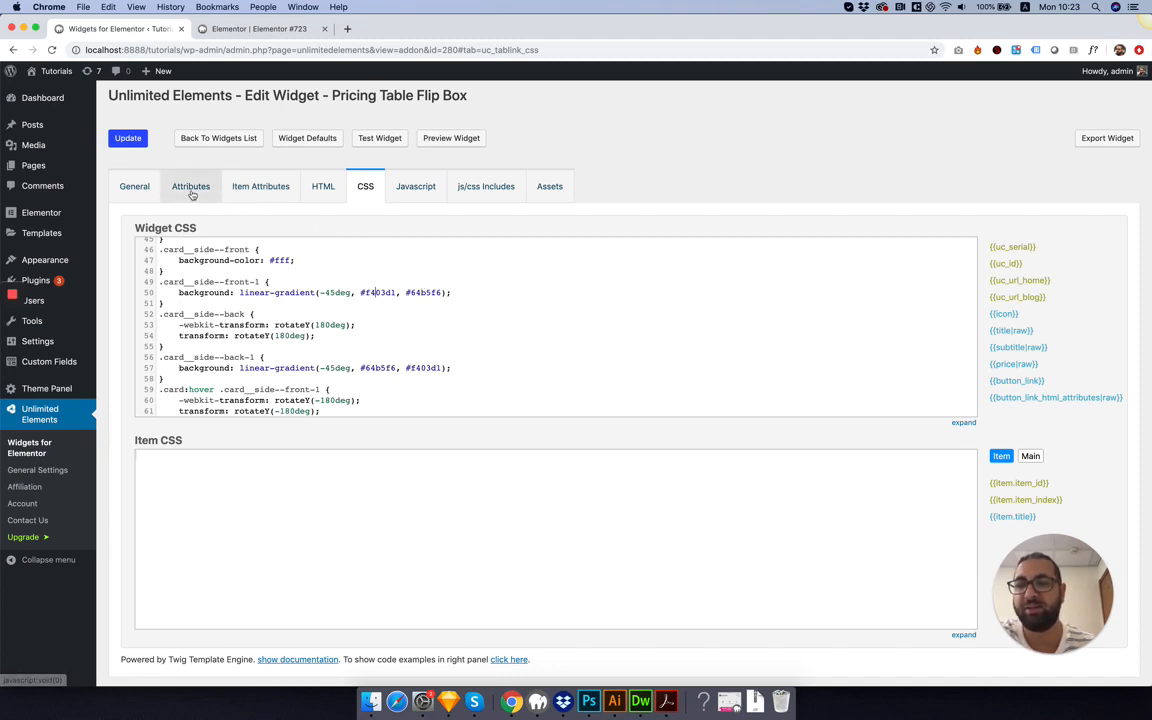
Add a Gradient Color One color picker attribute, gradient_color_one, defaulting to blue #0046ff.
click(190, 186)
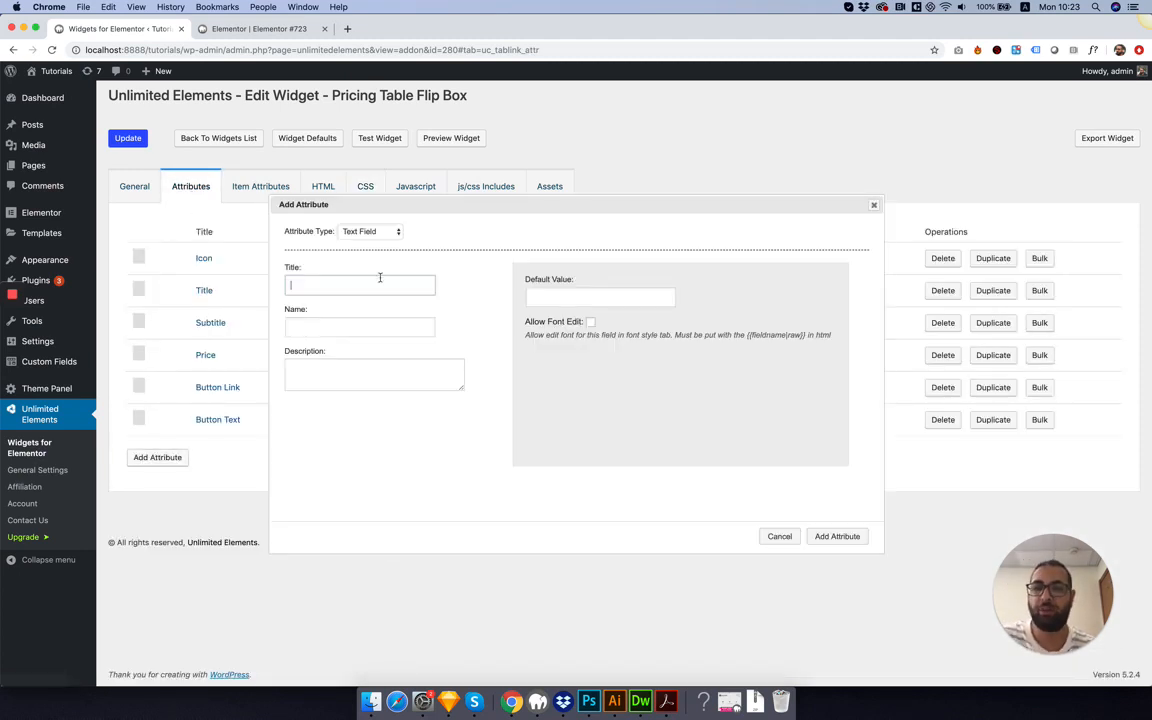
click(370, 232)
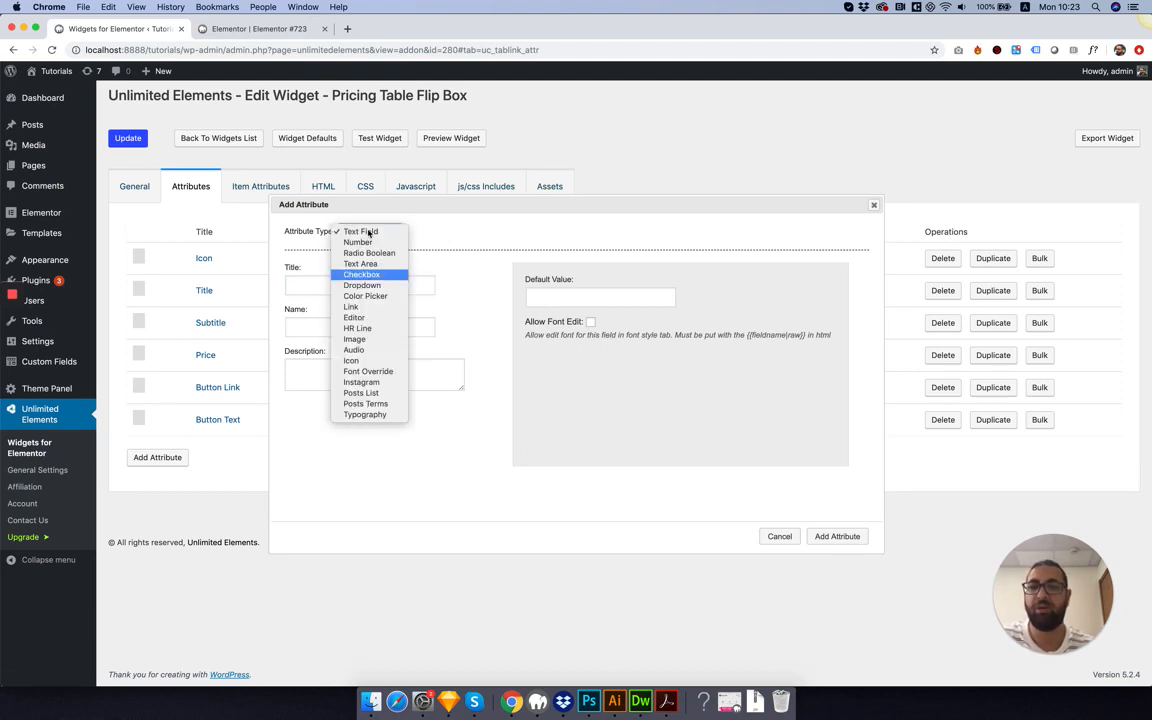
mouse_move(362, 284)
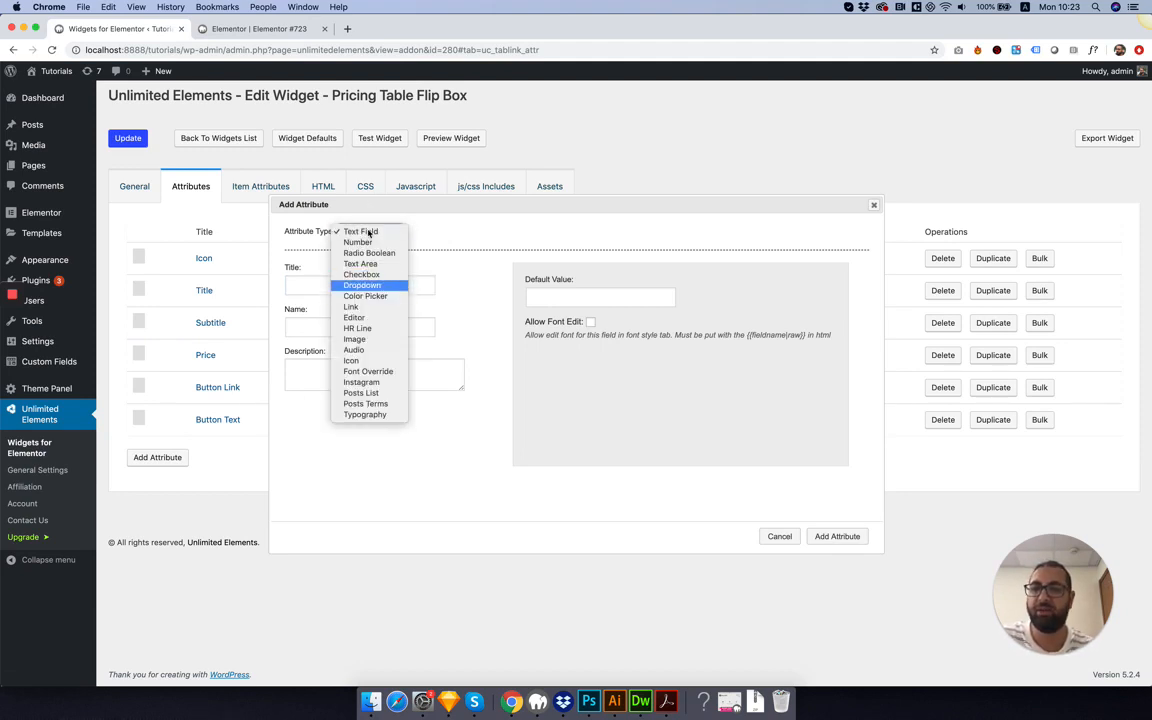
click(364, 296)
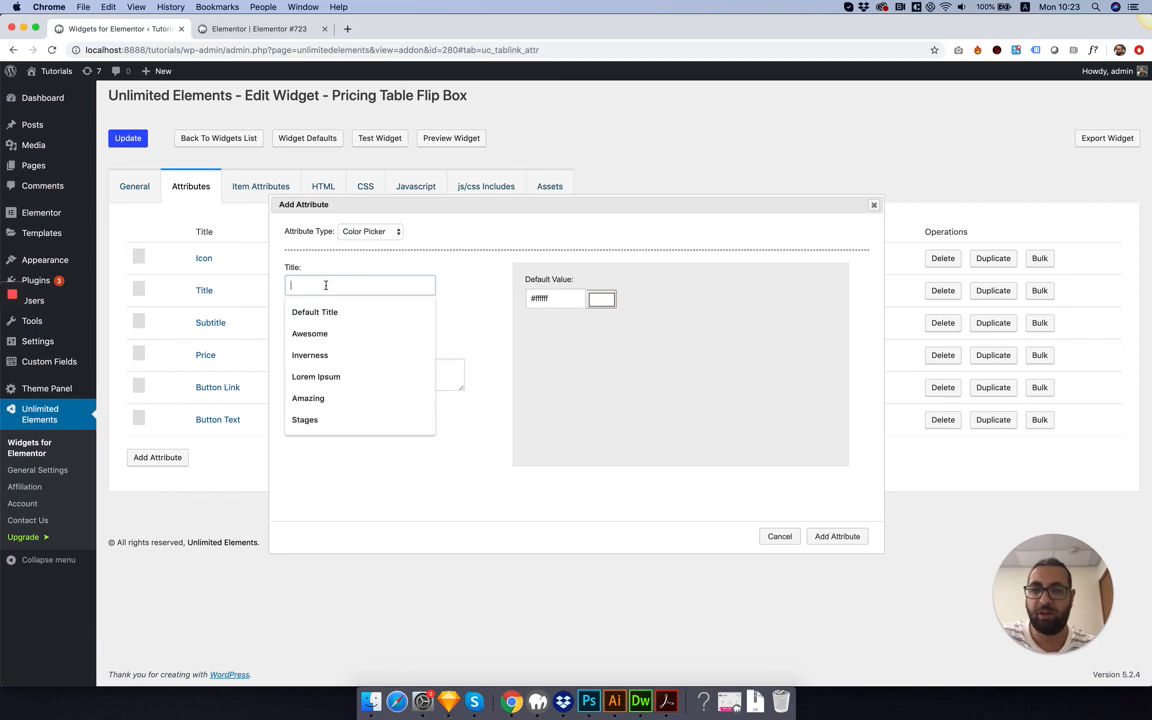
text(Gradient Color)
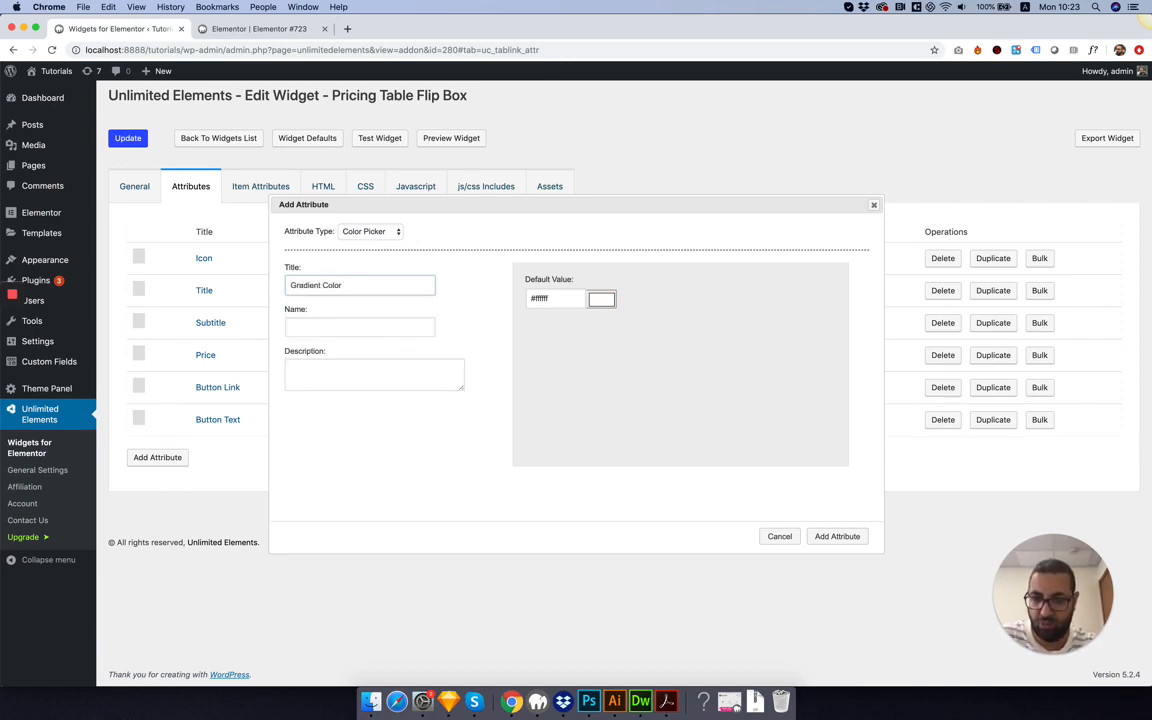
click(600, 298)
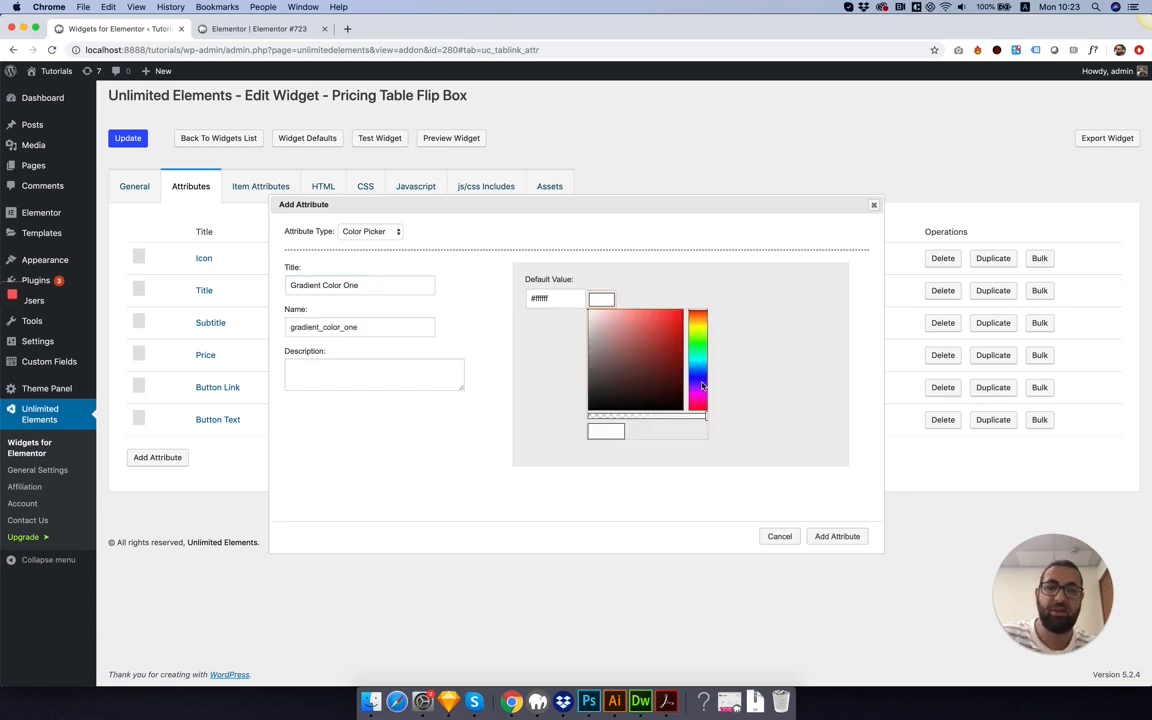
click(698, 302)
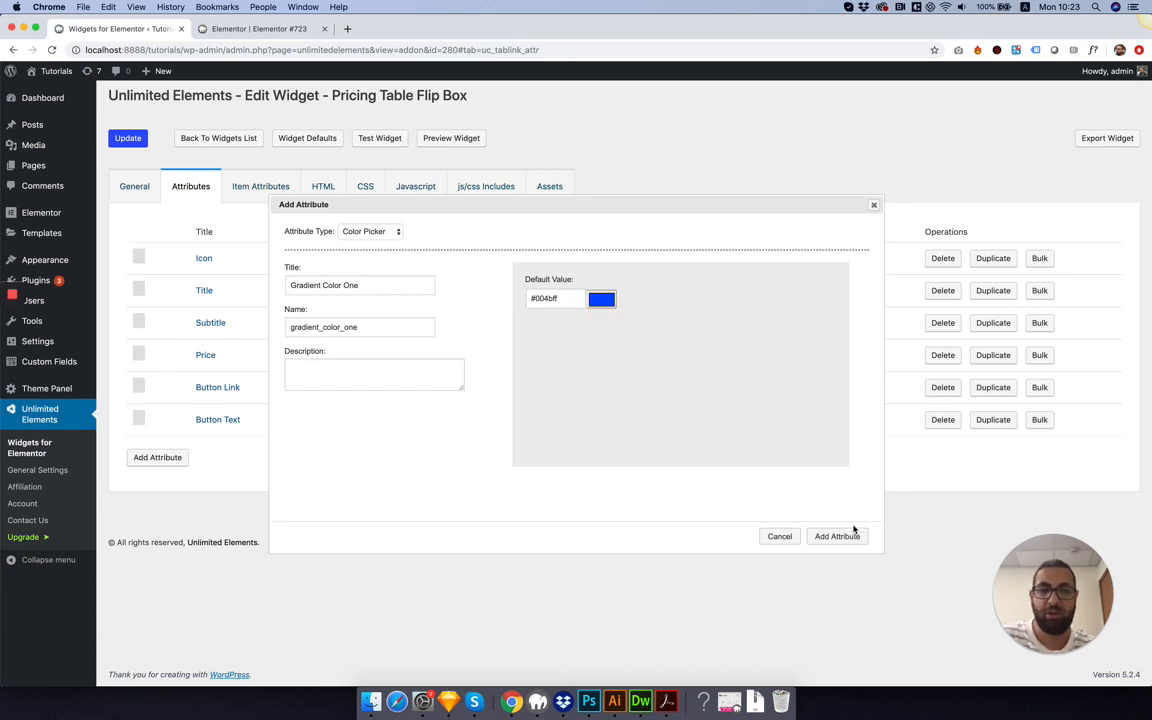
click(836, 536)
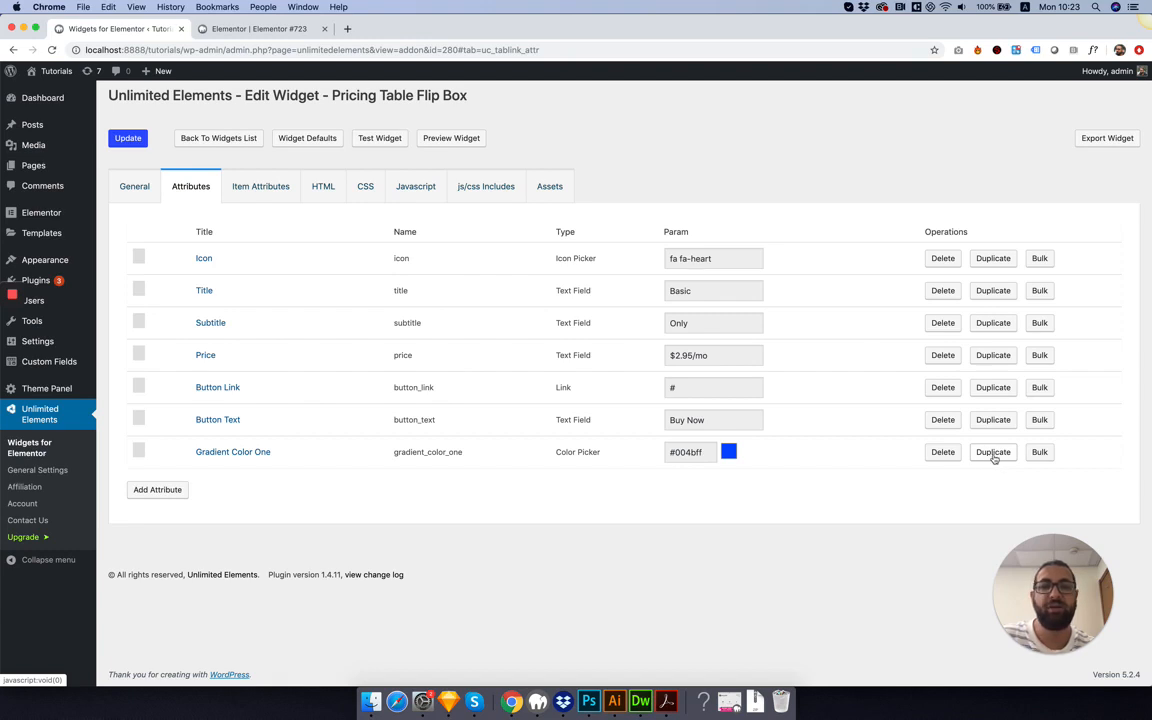
Duplicate Gradient Color One into Gradient Color Two with a light cyan #00e5ff default.
click(992, 452)
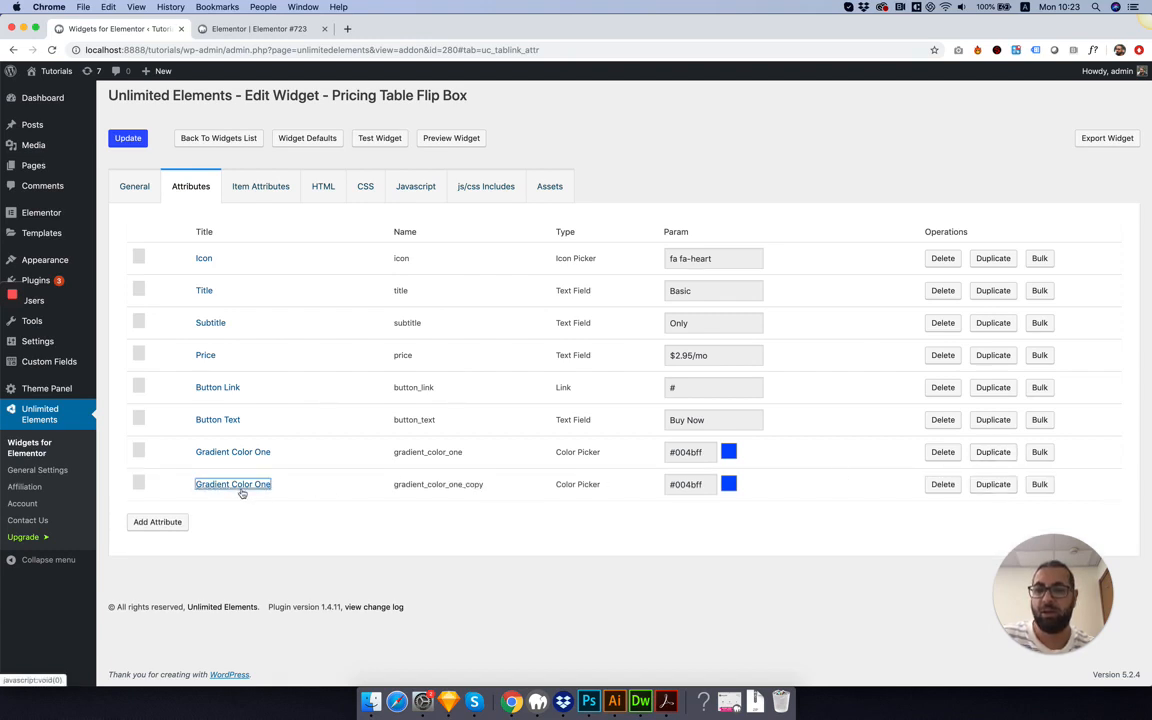
click(232, 484)
text(gradient_color_two)
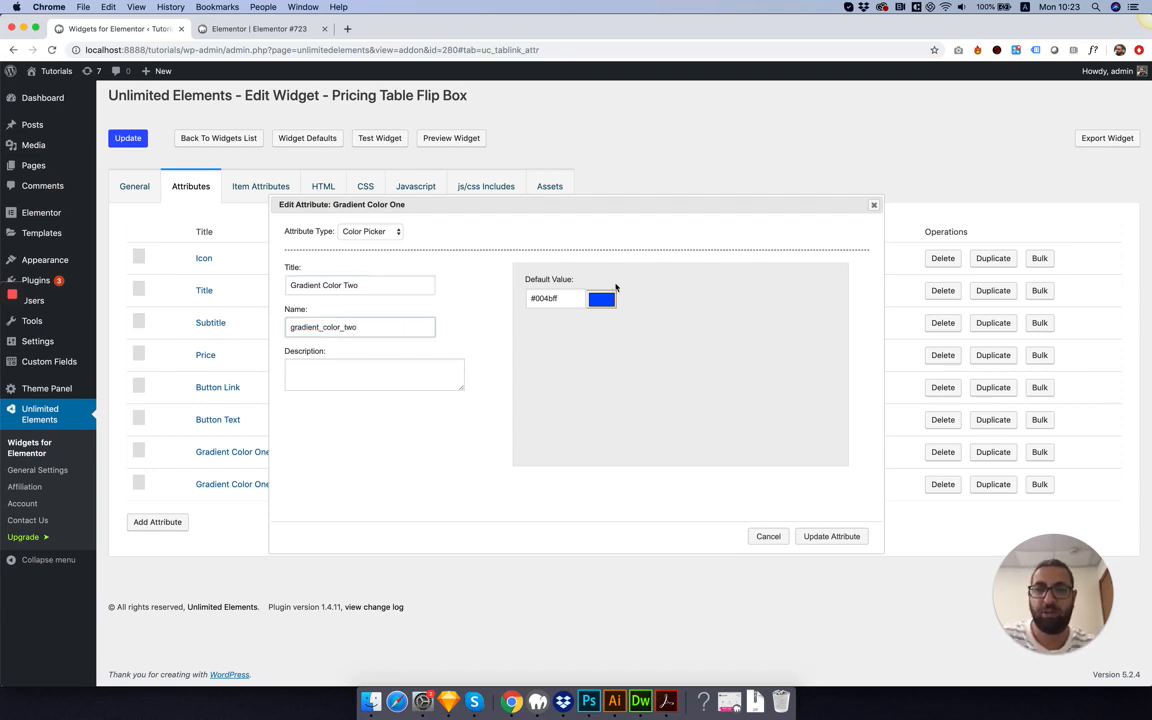
click(600, 298)
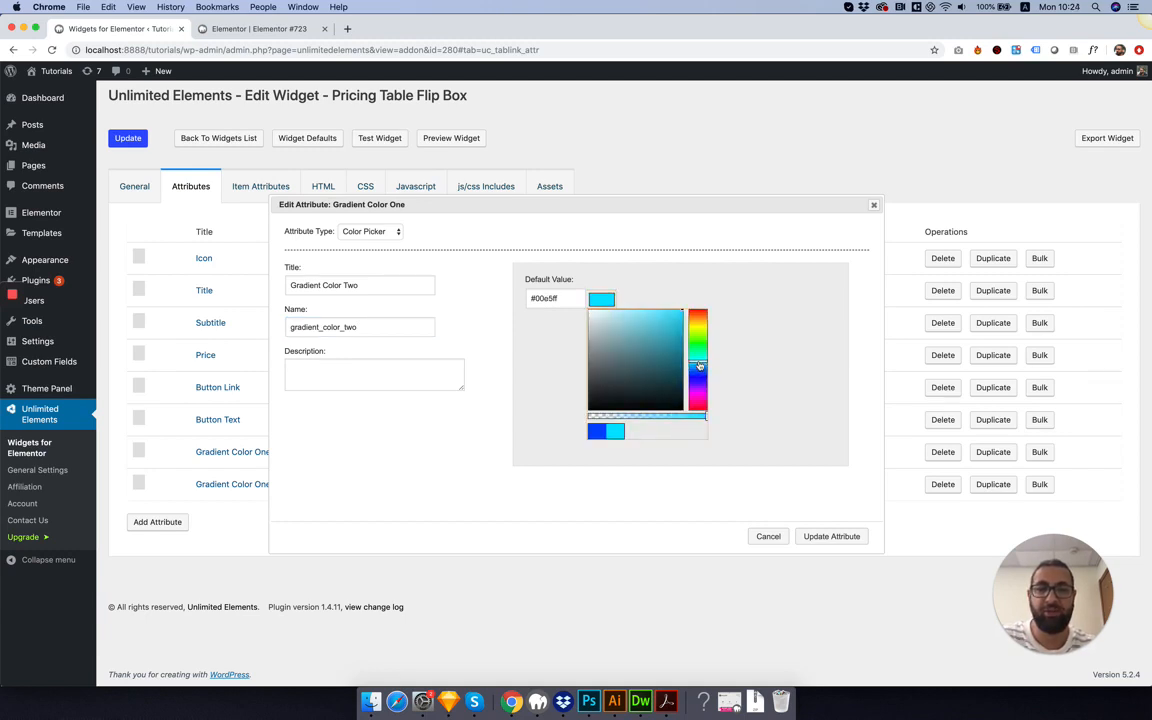
click(832, 536)
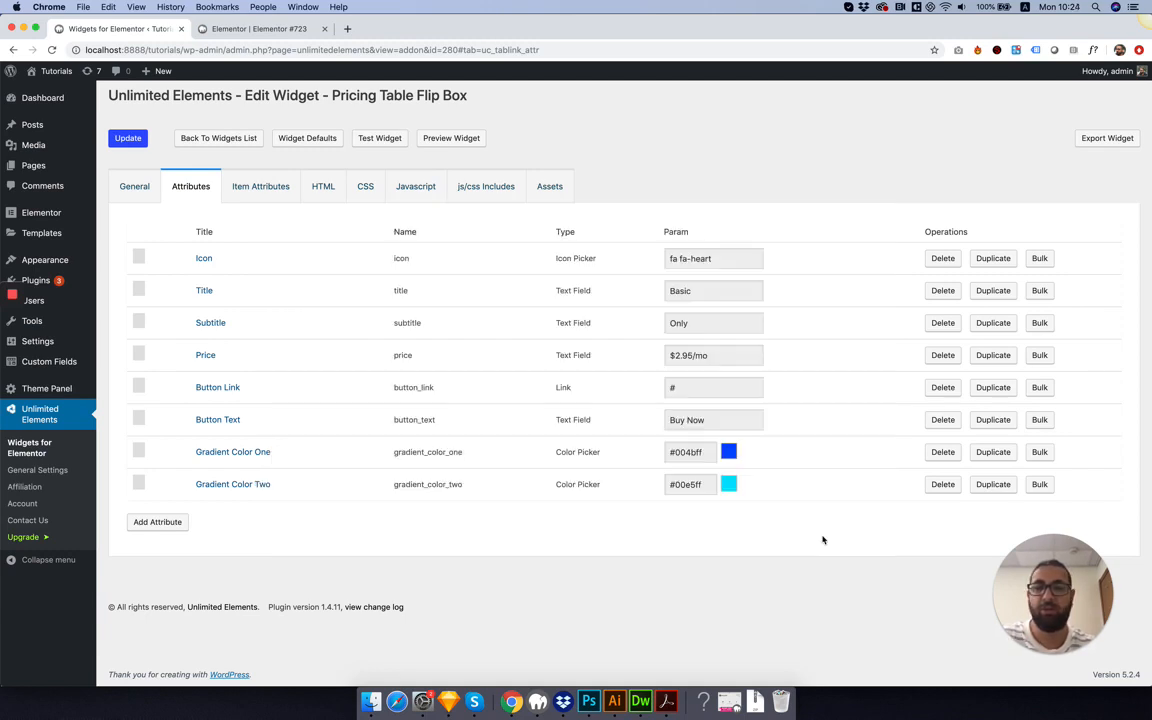
mouse_move(364, 264)
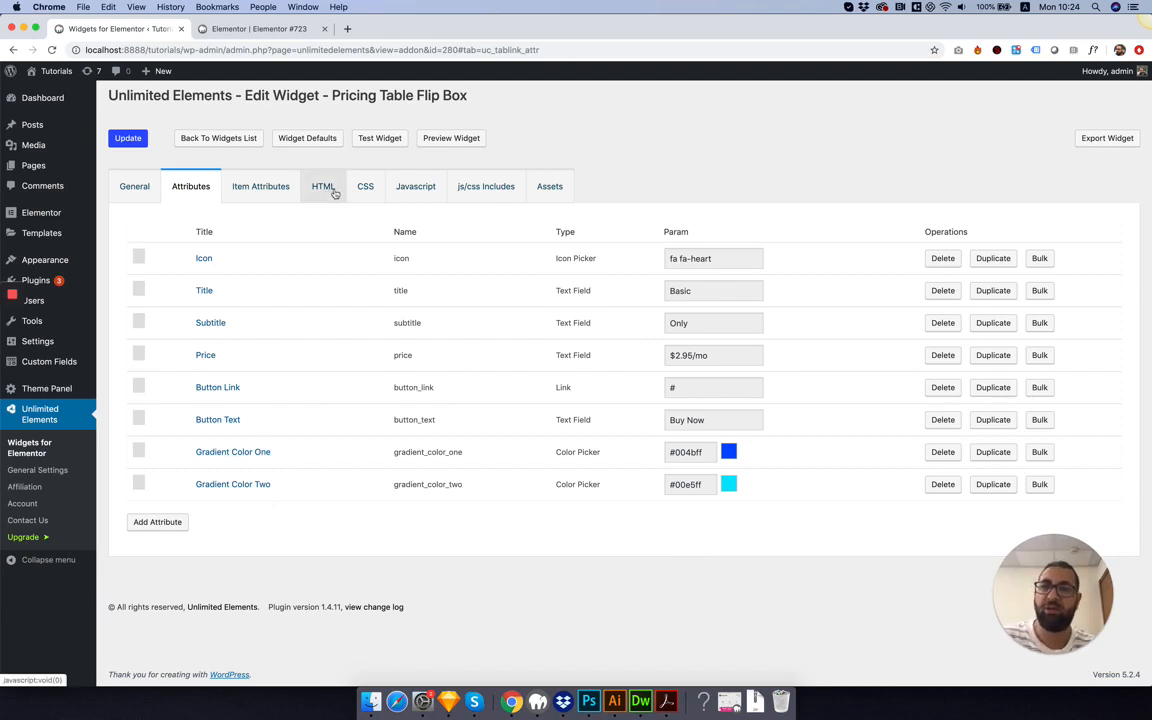
Replace the front and back gradient hex colours with {{gradient_color_one}} and {{gradient_color_two}}, then save the widget.
click(364, 186)
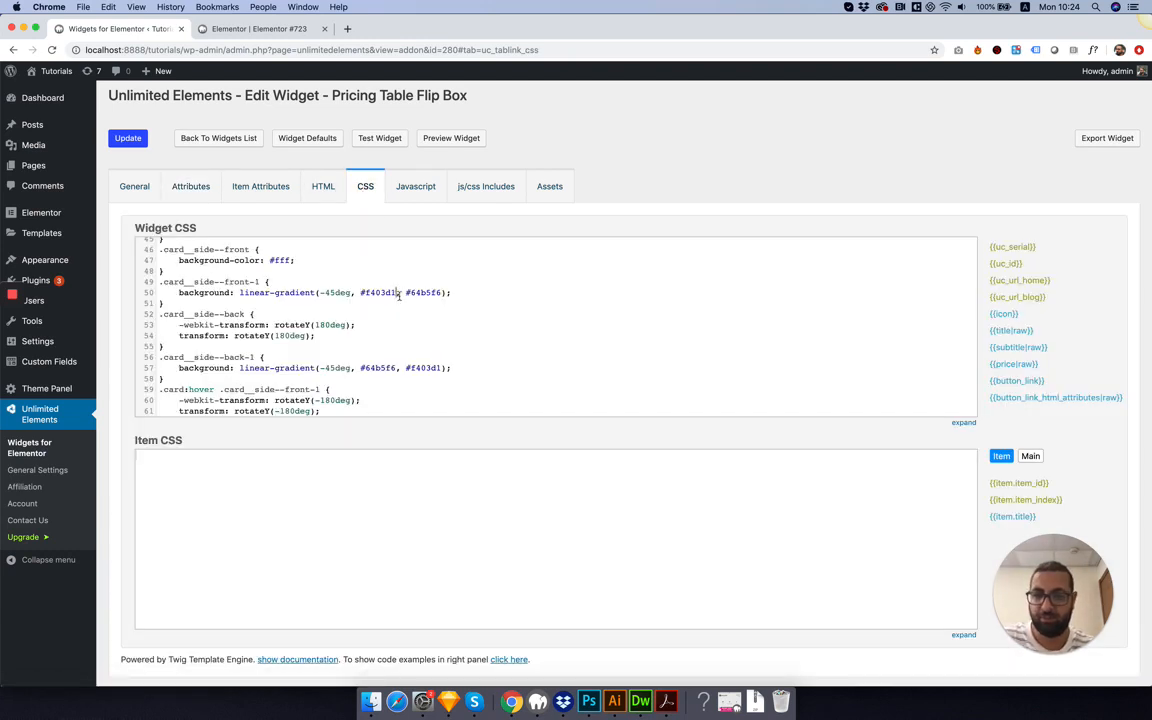
double_click(376, 292)
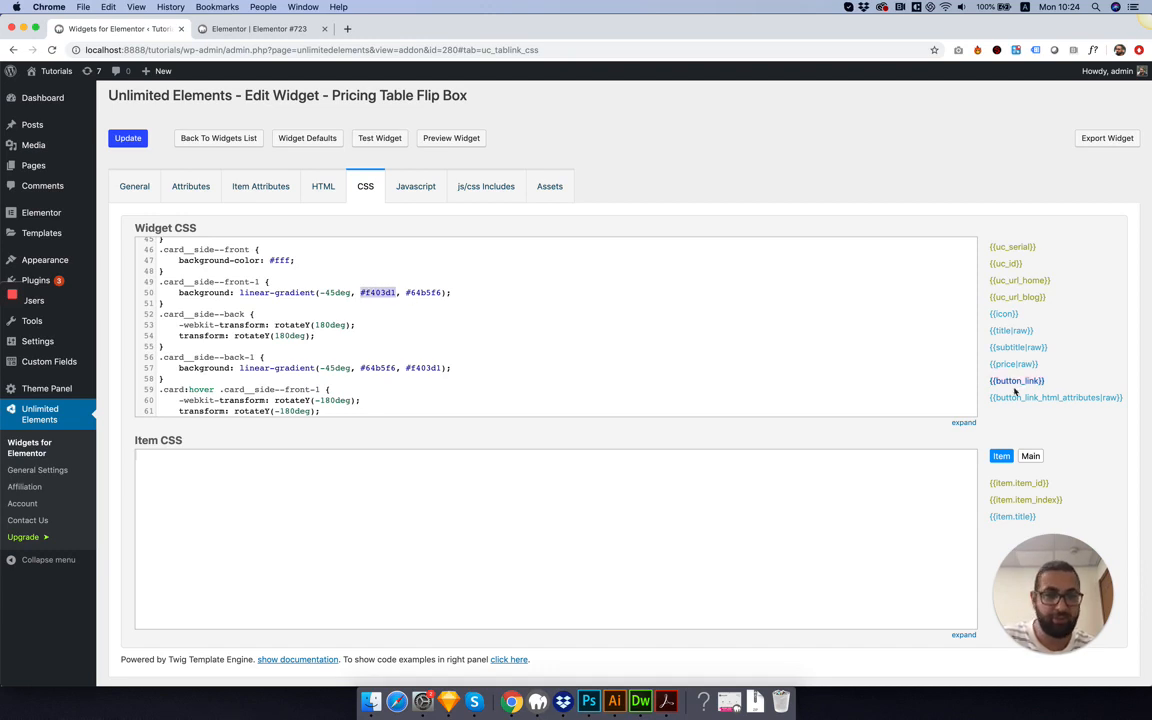
scroll(down, 3)
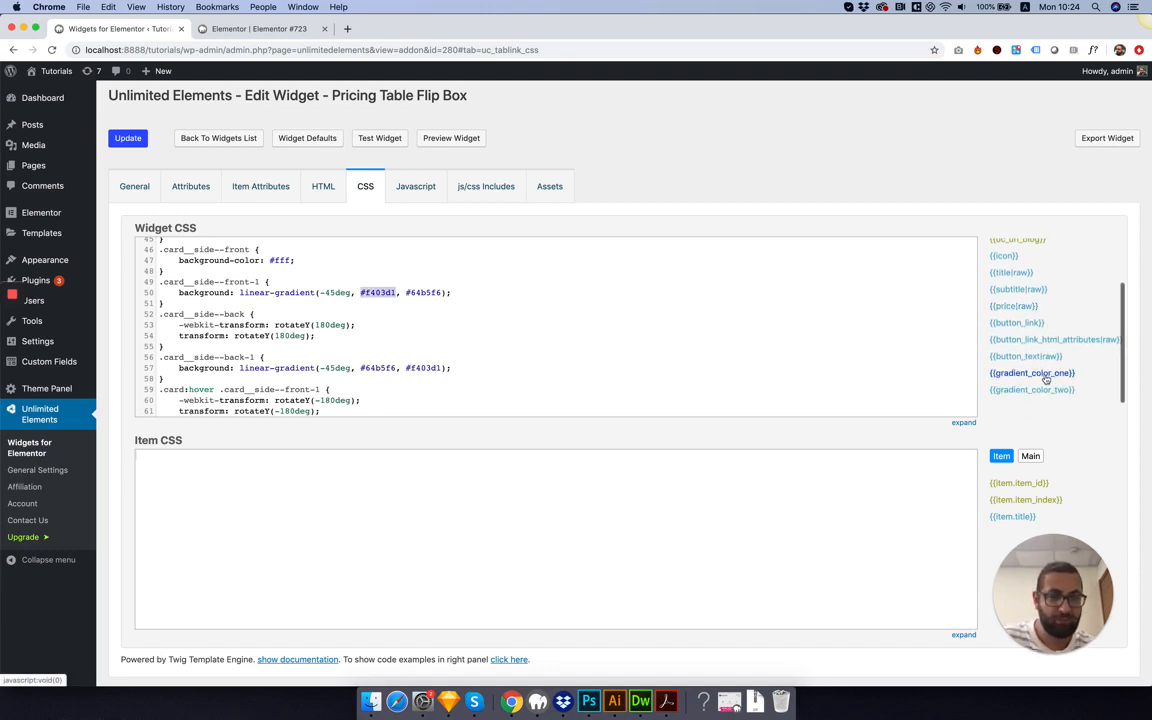
click(1032, 372)
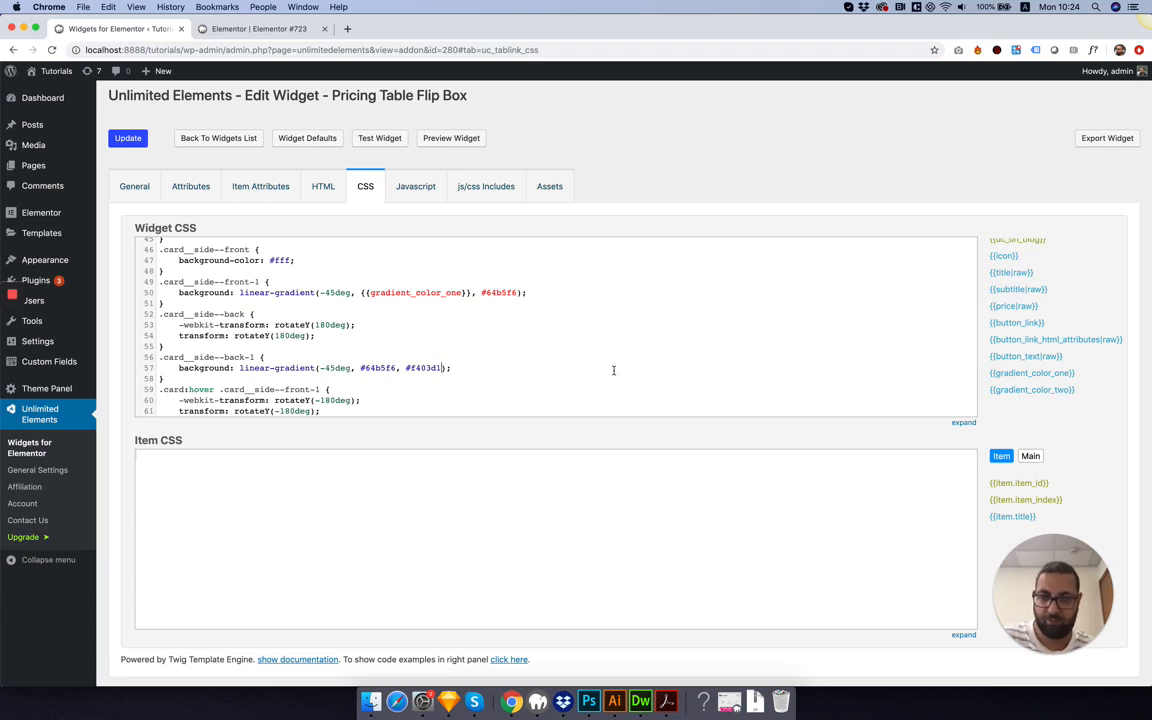
double_click(424, 368)
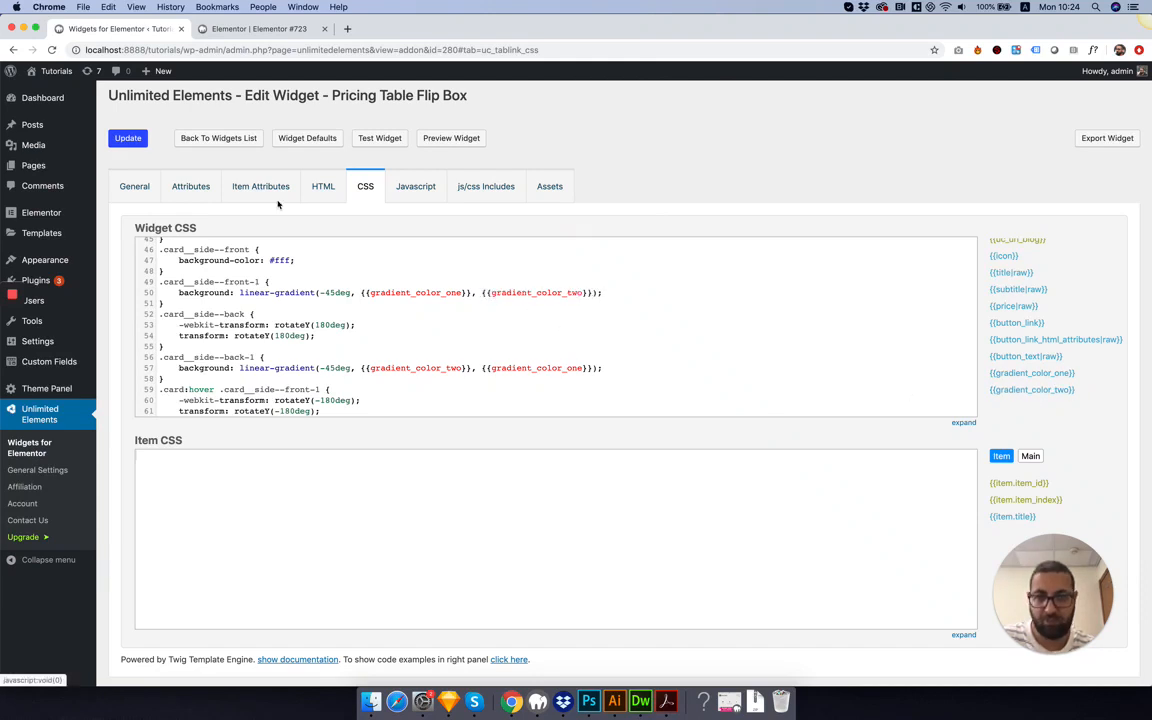
click(128, 138)
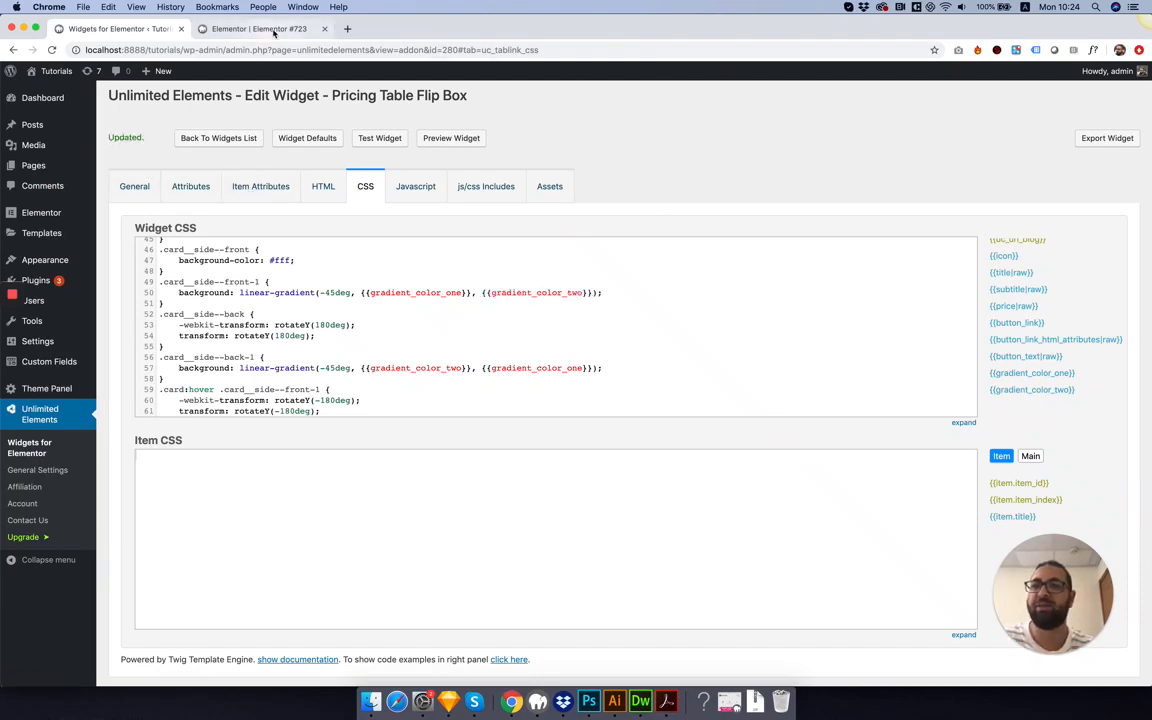
In Elementor, change the flip box's Gradient Color One to a magenta shade.
click(258, 28)
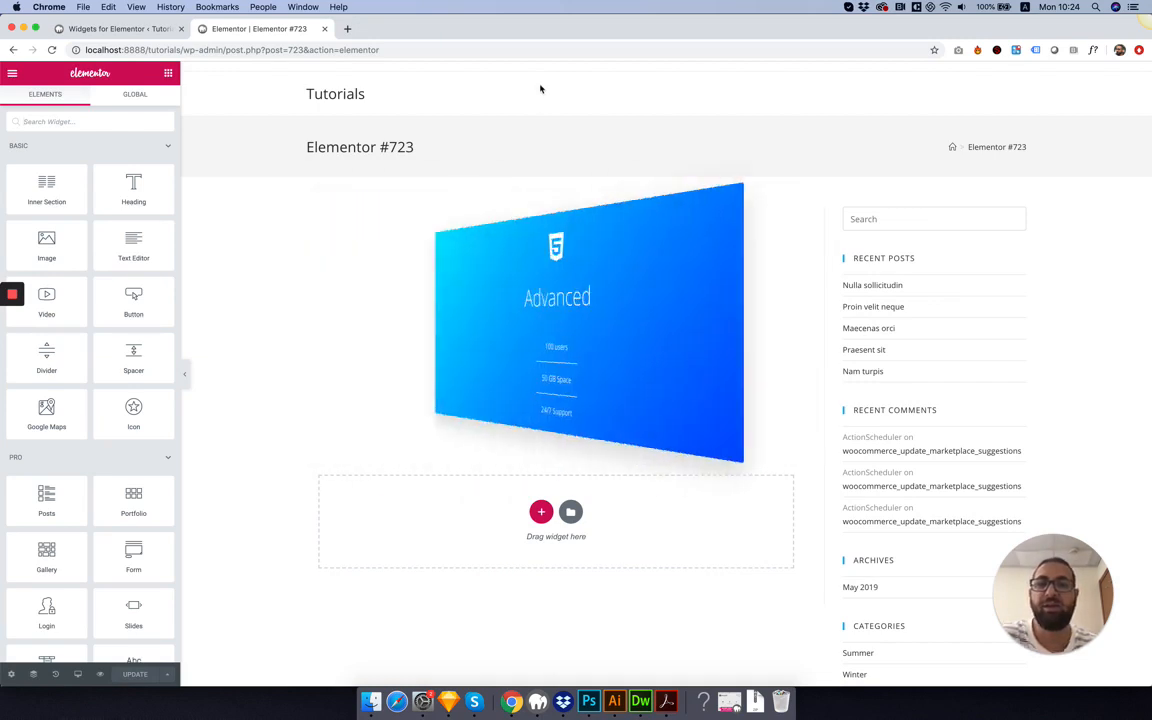
click(588, 322)
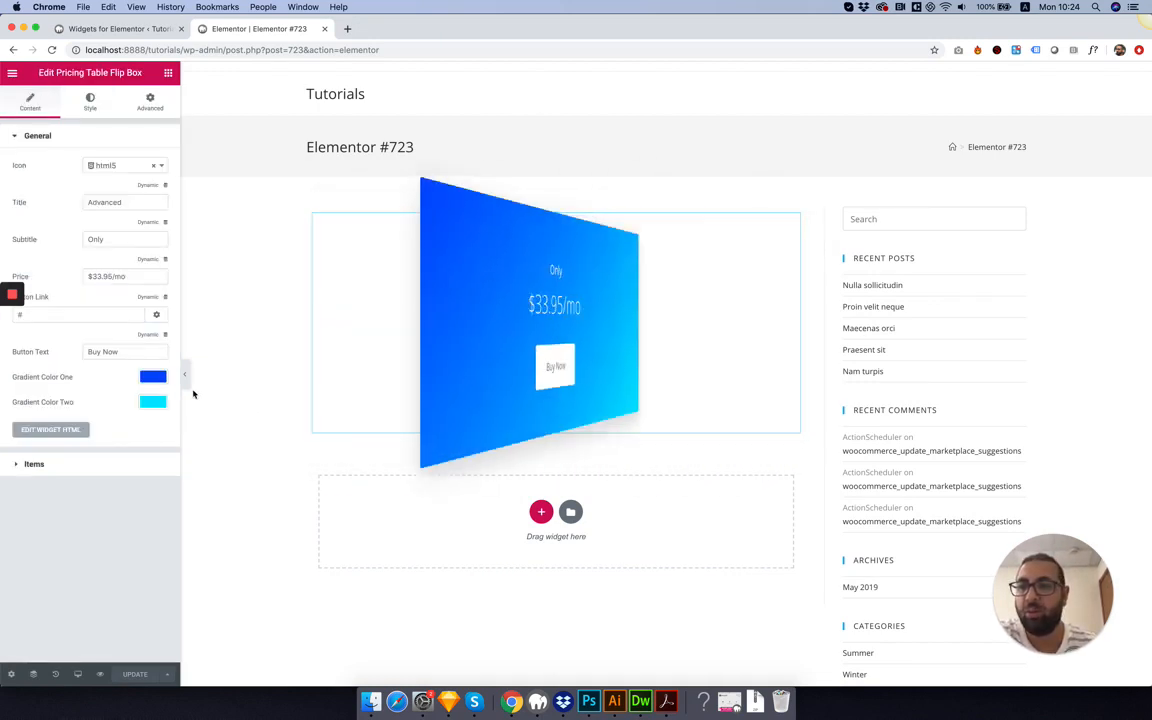
click(152, 400)
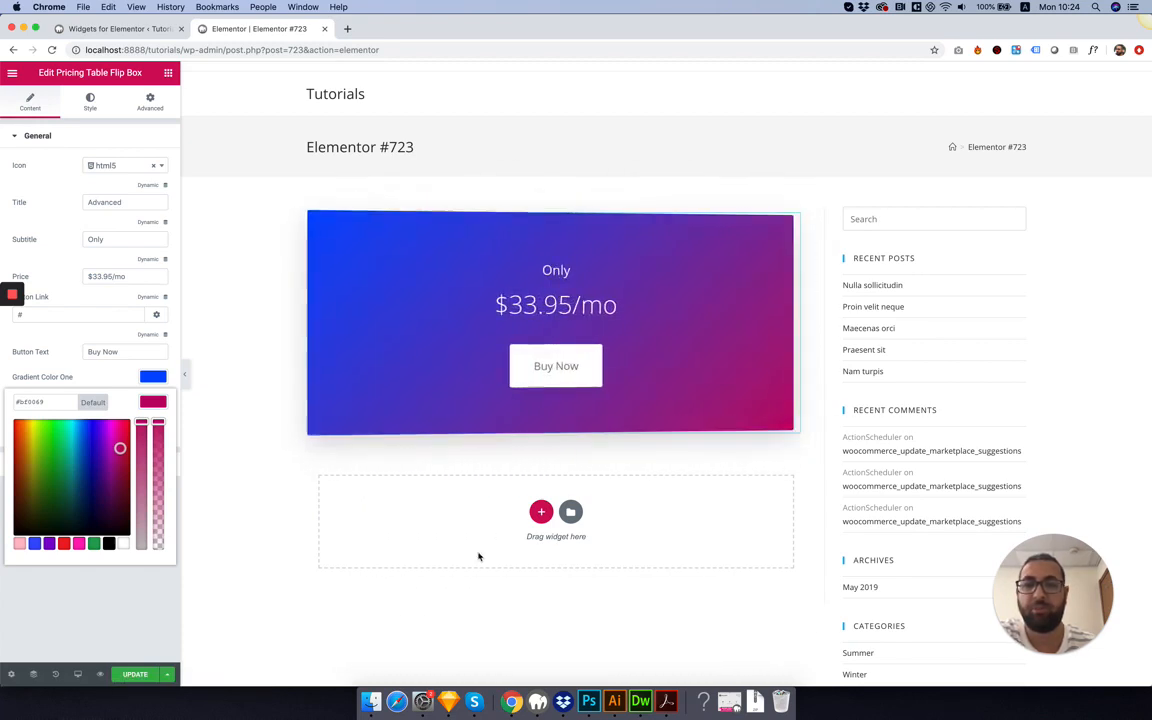
click(556, 320)
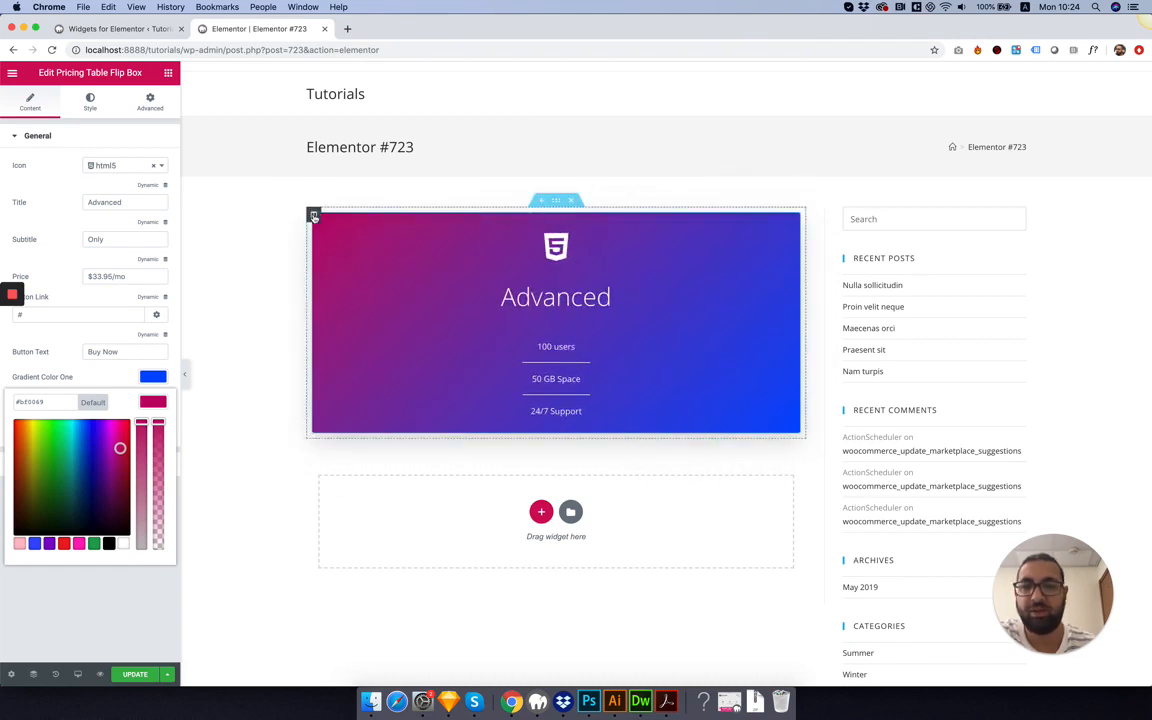
Duplicate the flip box's column into two side-by-side cards and return to the widget editor.
right_click(312, 216)
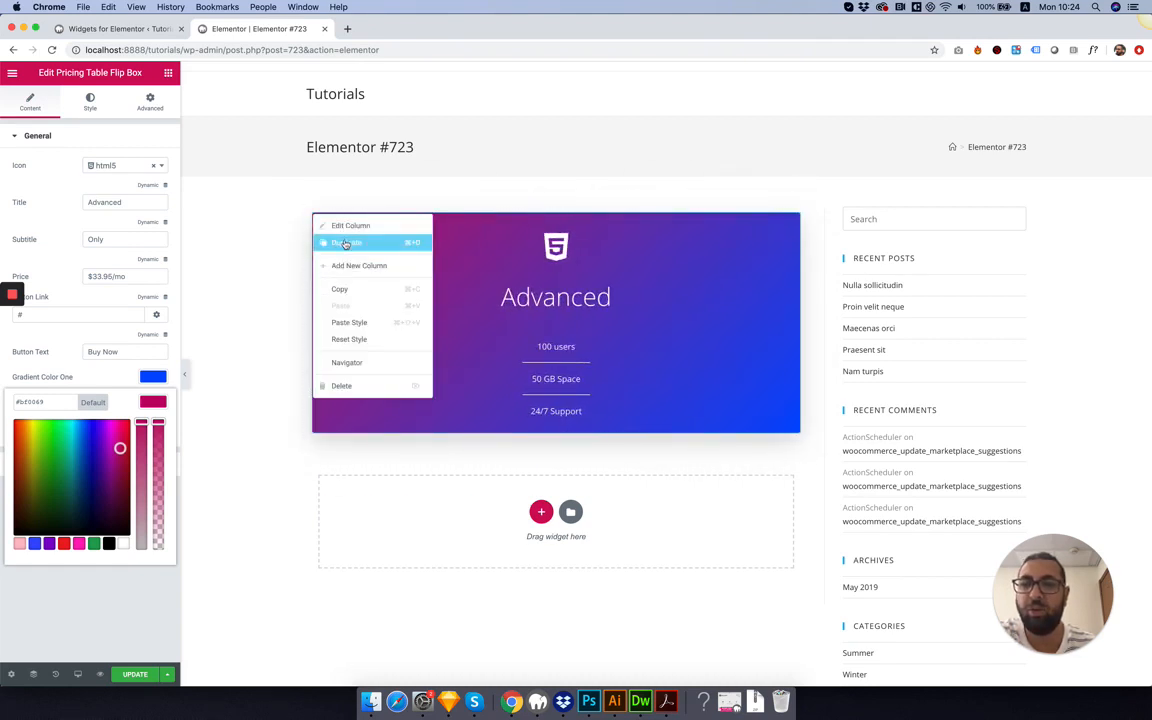
click(348, 242)
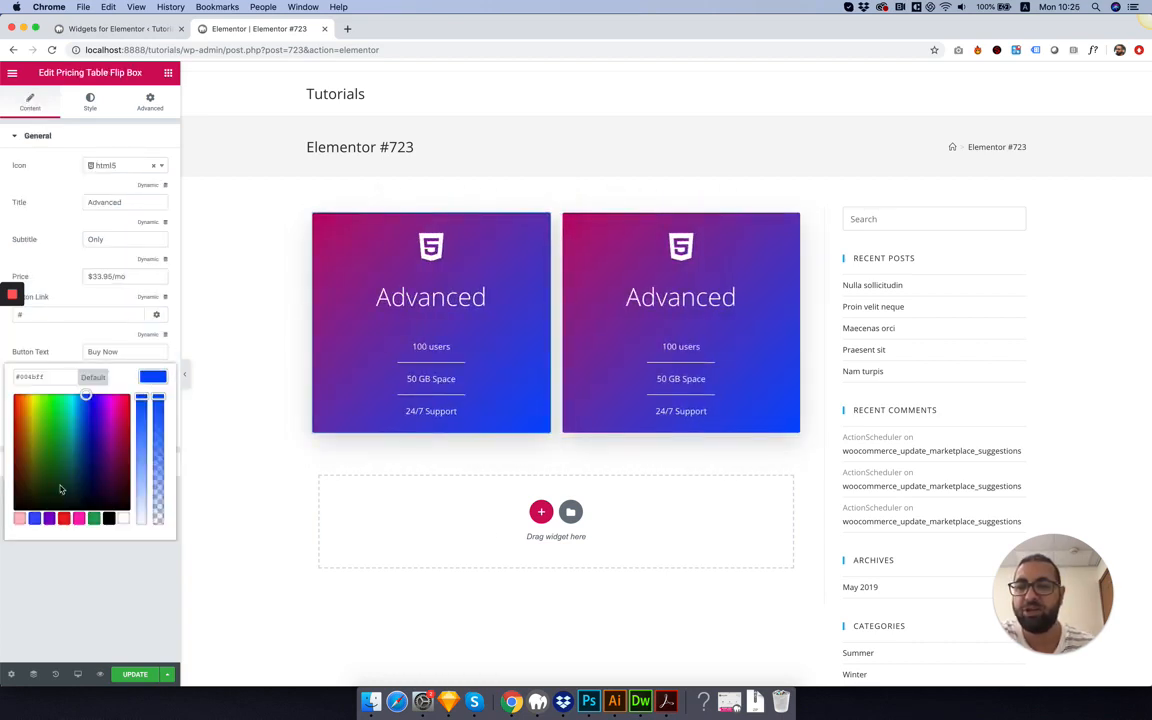
click(24, 520)
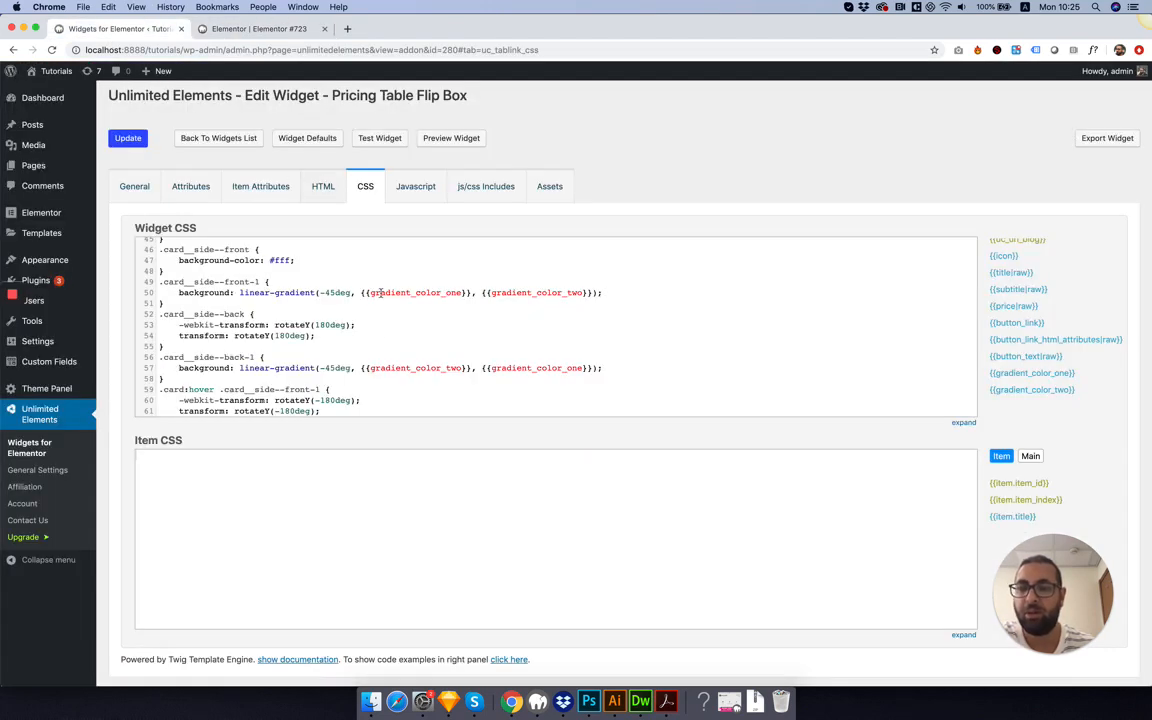
Set the card div's id to {{uc_id}} in the widget HTML.
click(324, 186)
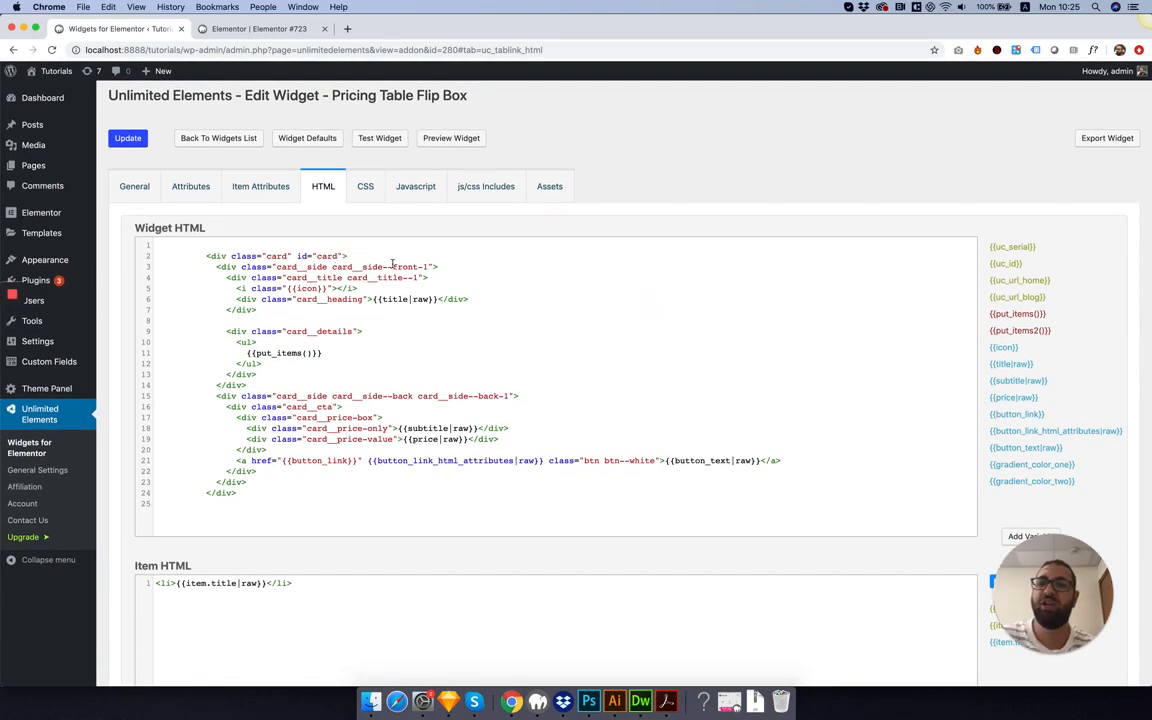
double_click(328, 256)
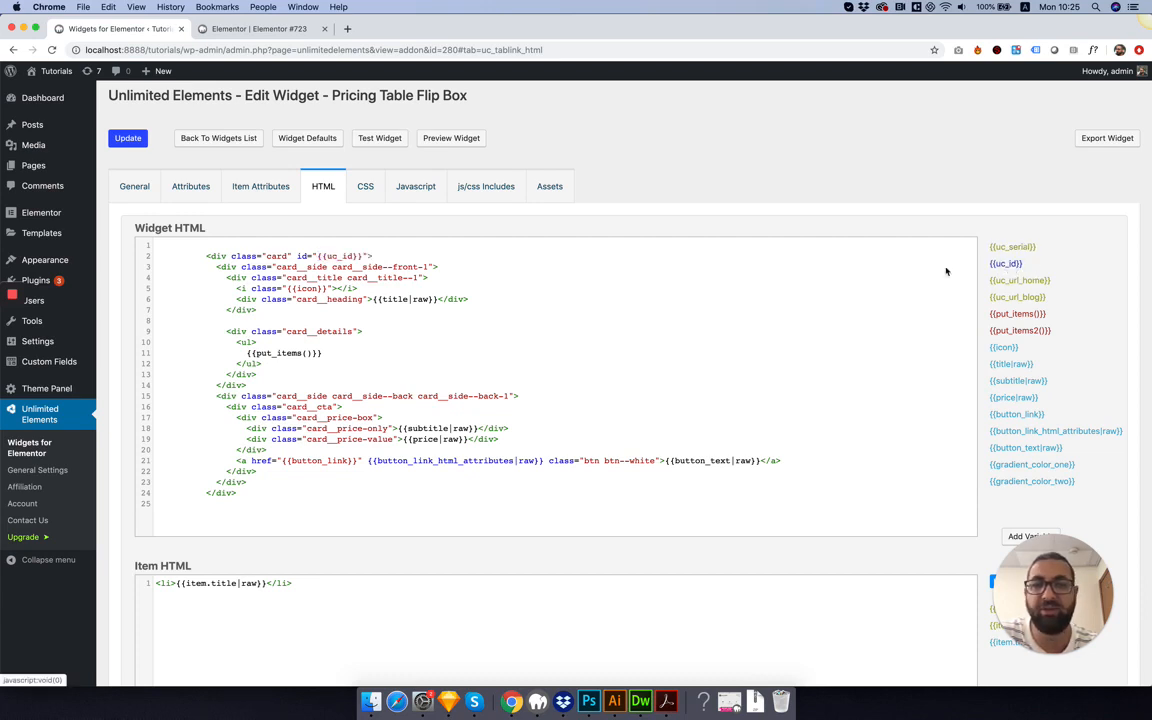
double_click(336, 256)
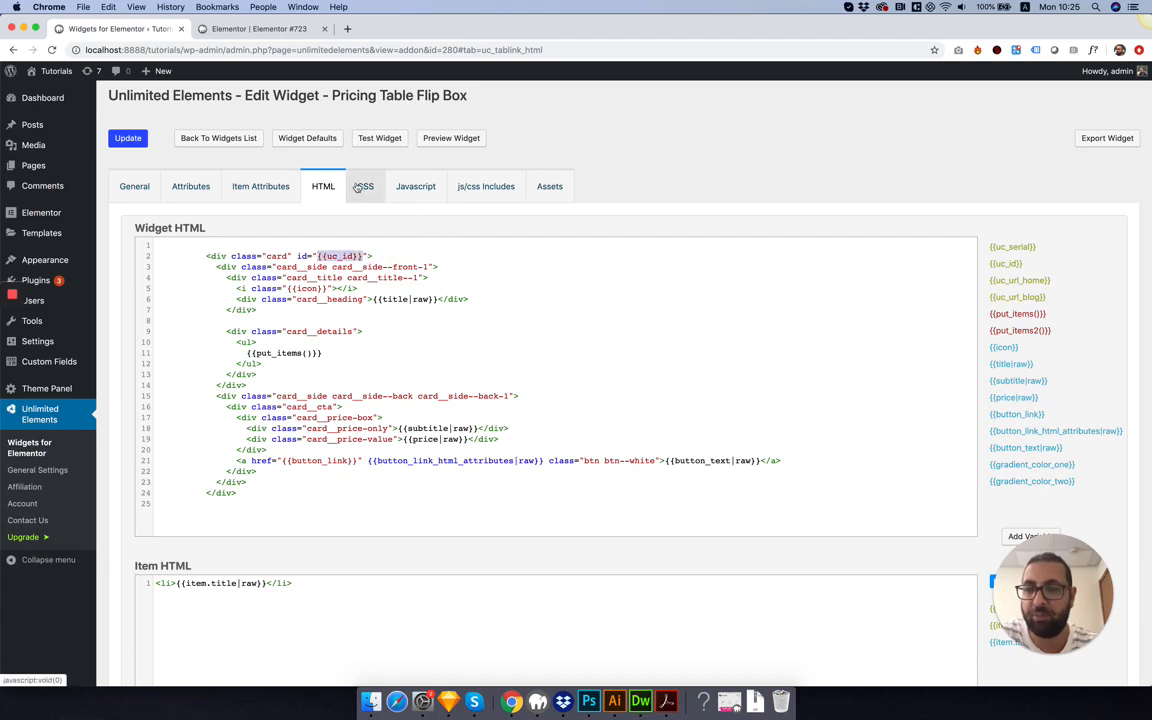
click(364, 186)
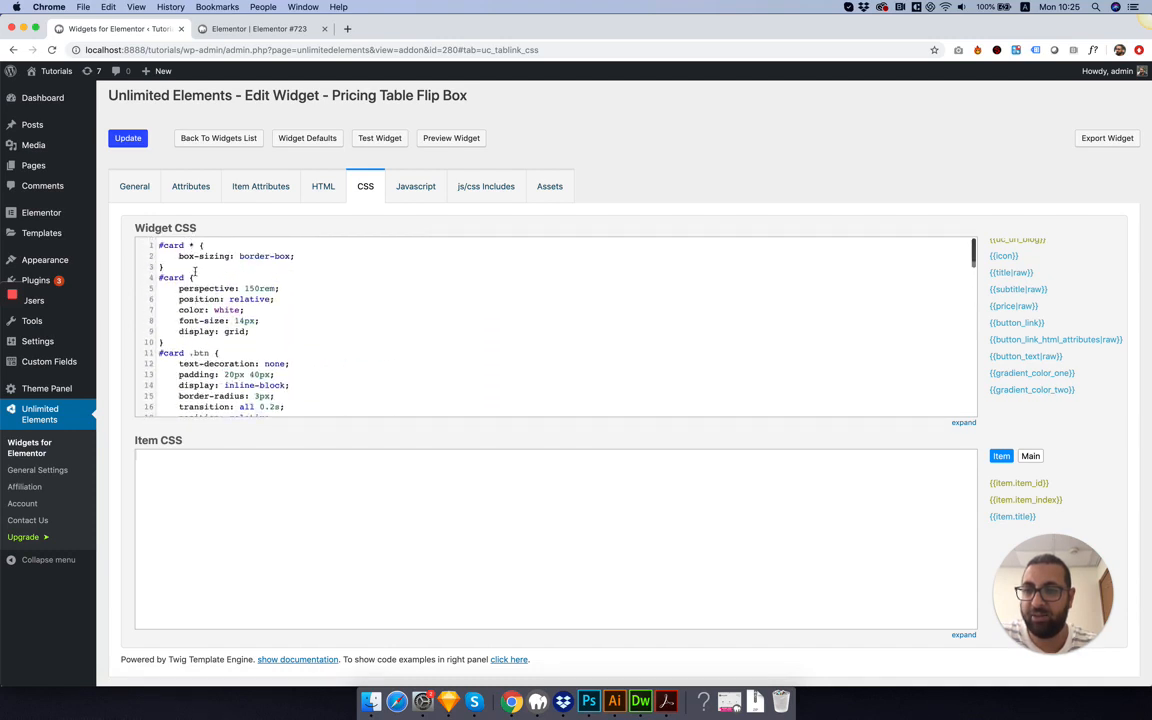
Replace the #card selectors throughout the CSS with #{{uc_id}} and save the widget.
double_click(170, 244)
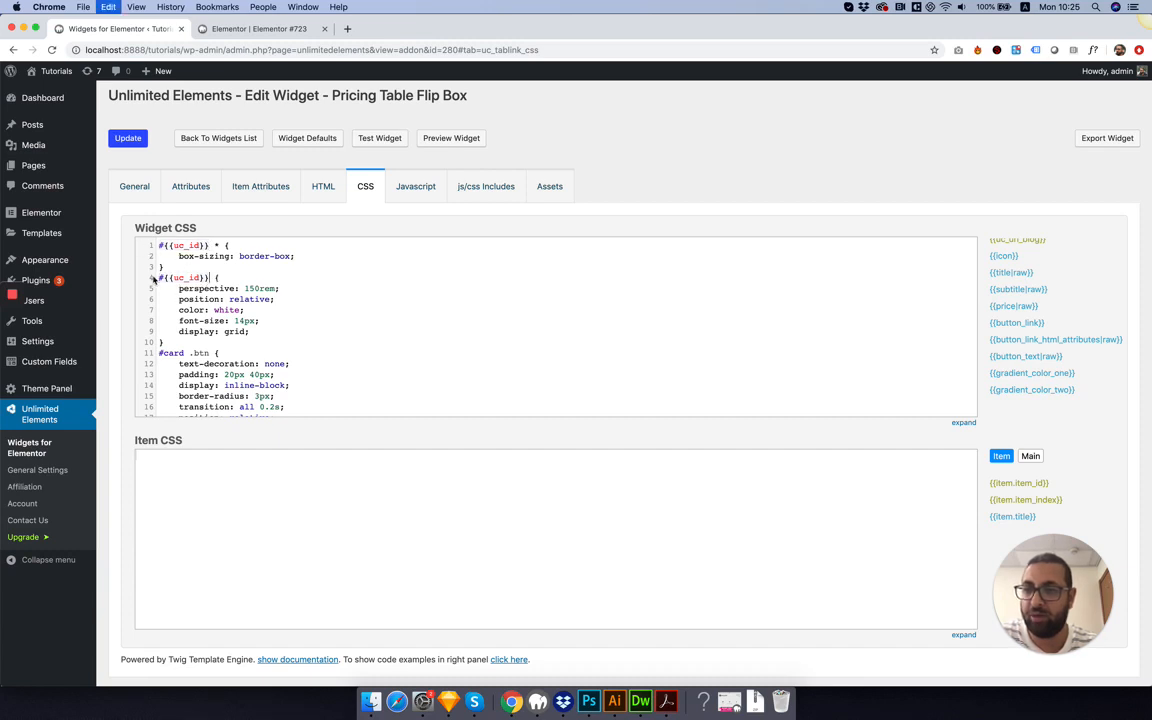
scroll(down, 3)
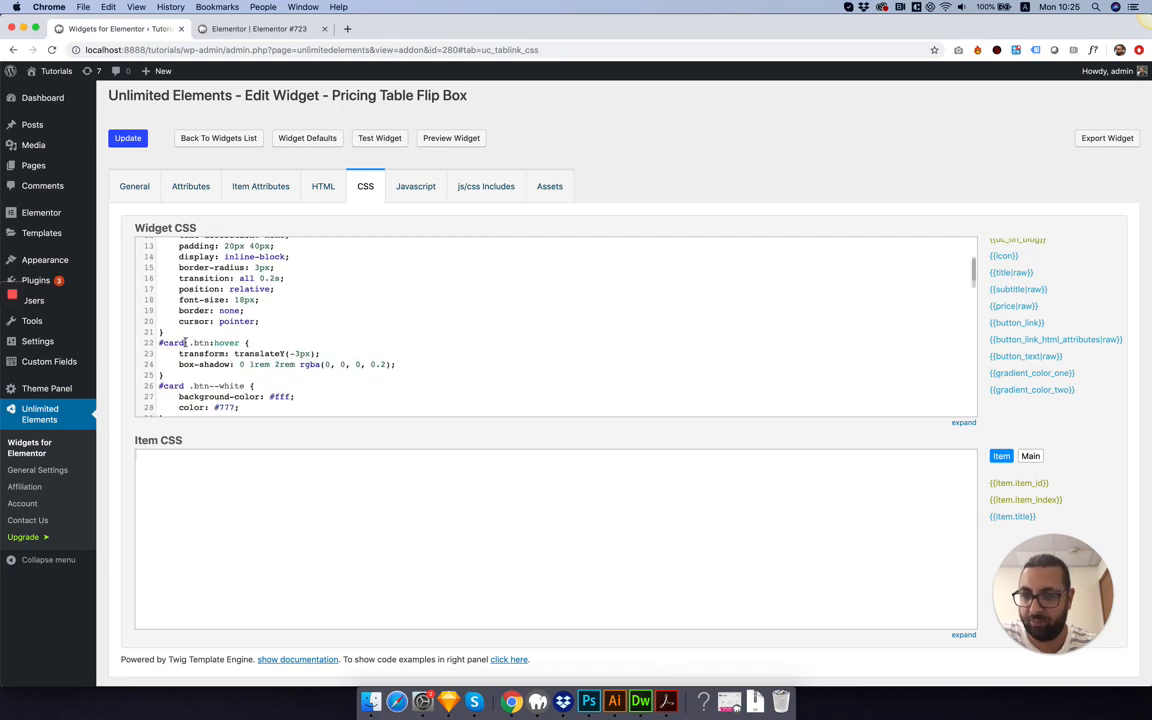
text({{uc_id}})
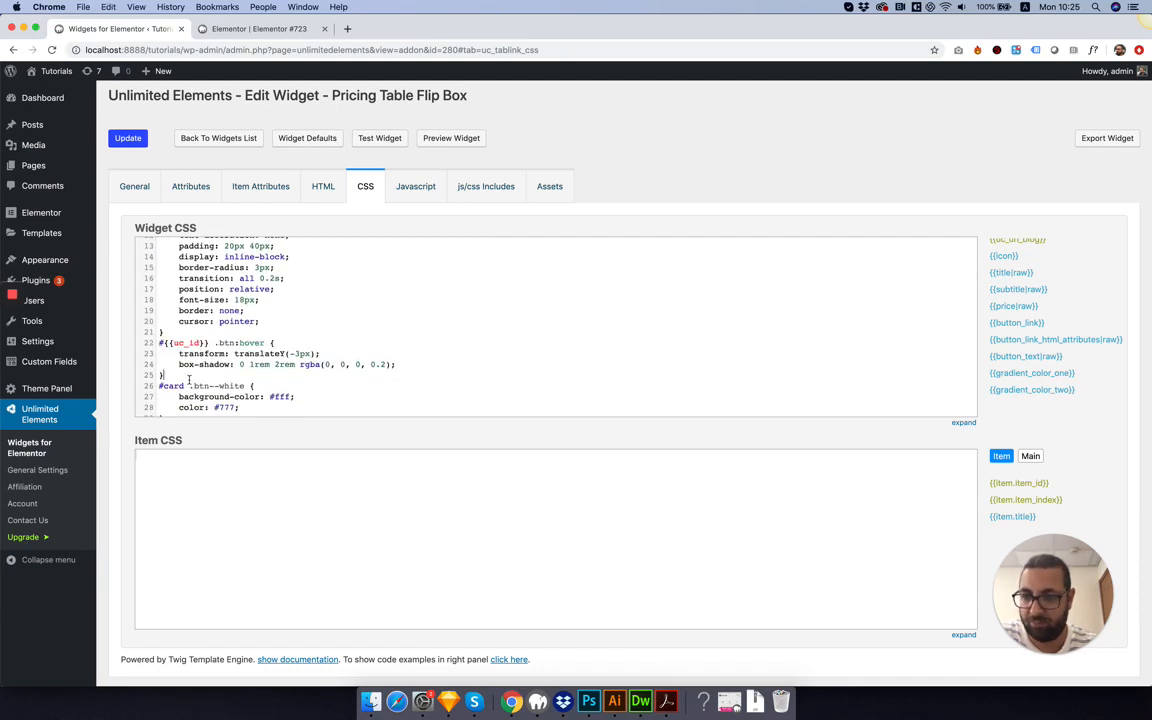
scroll(down, 3)
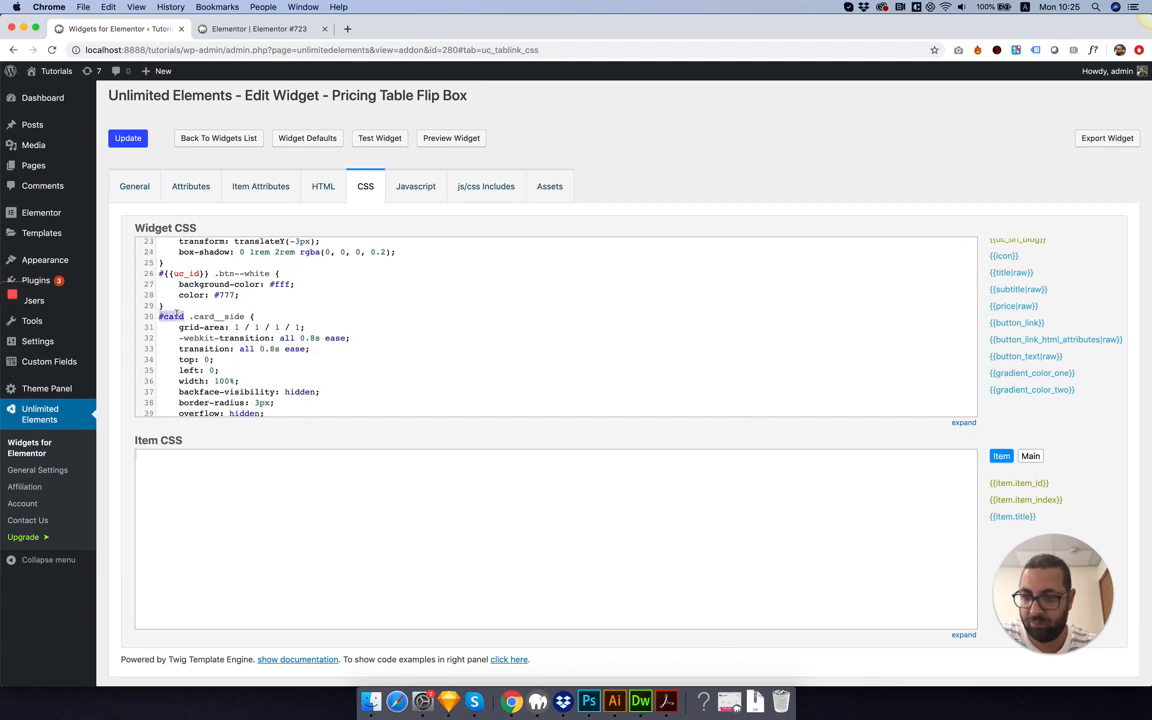
scroll(down, 3)
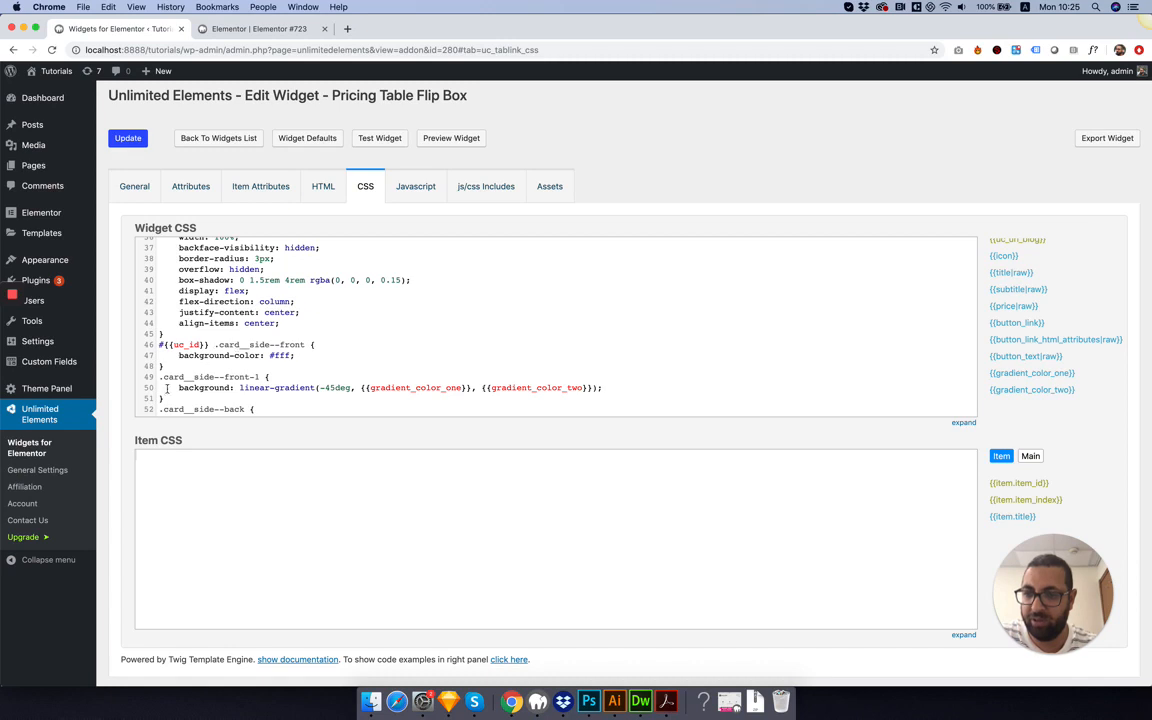
text(#{{uc_id}})
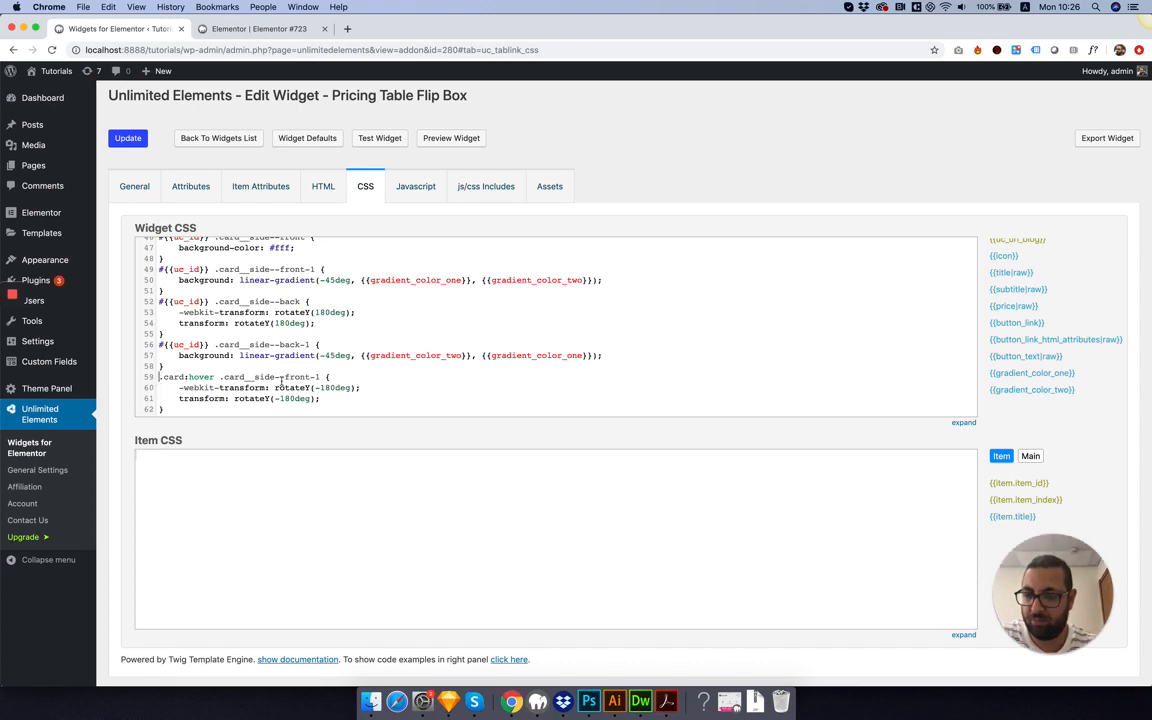
double_click(172, 376)
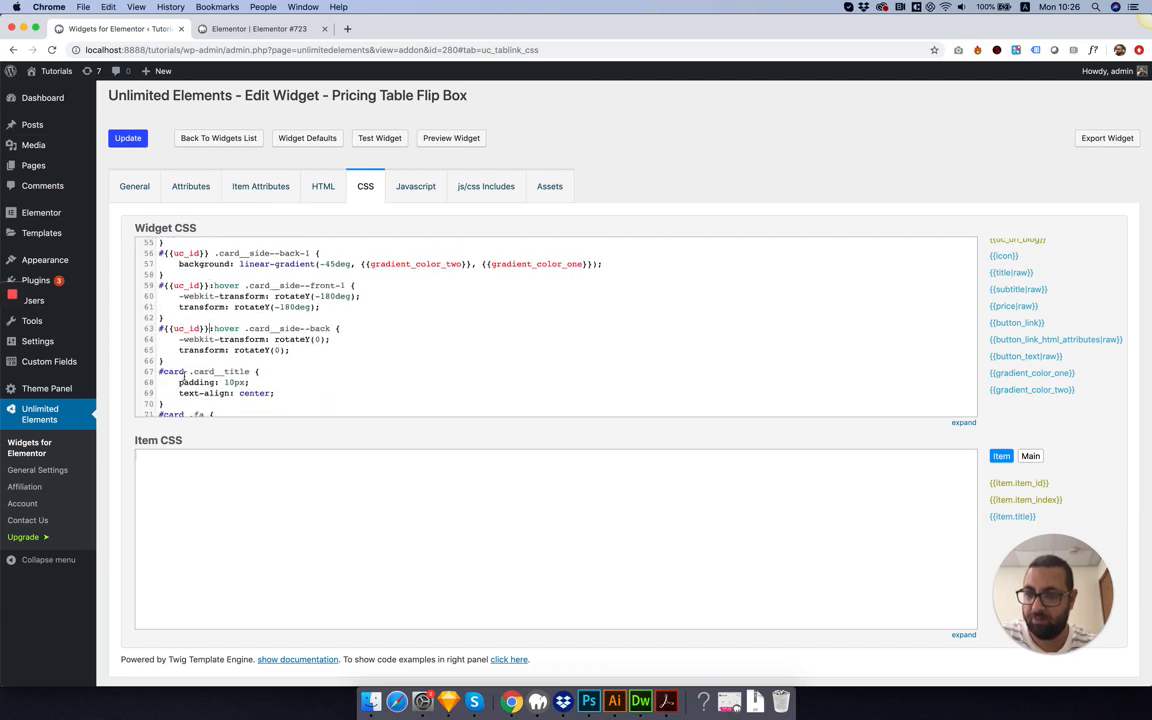
scroll(down, 3)
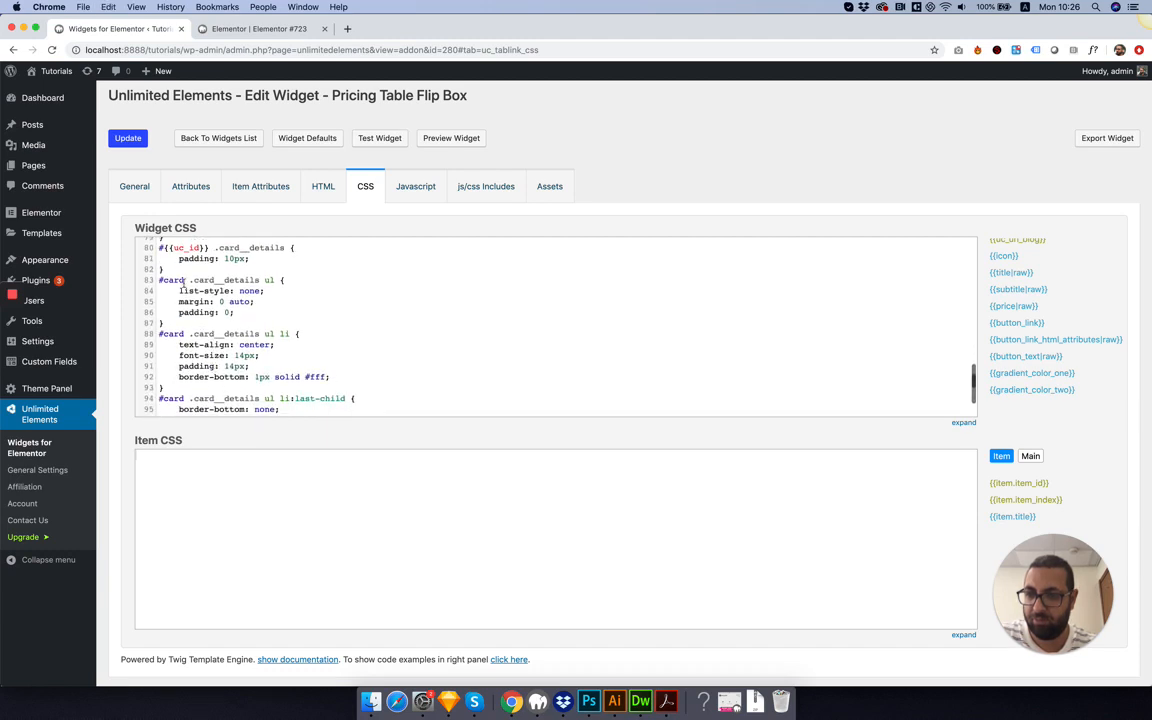
text({{uc_id}})
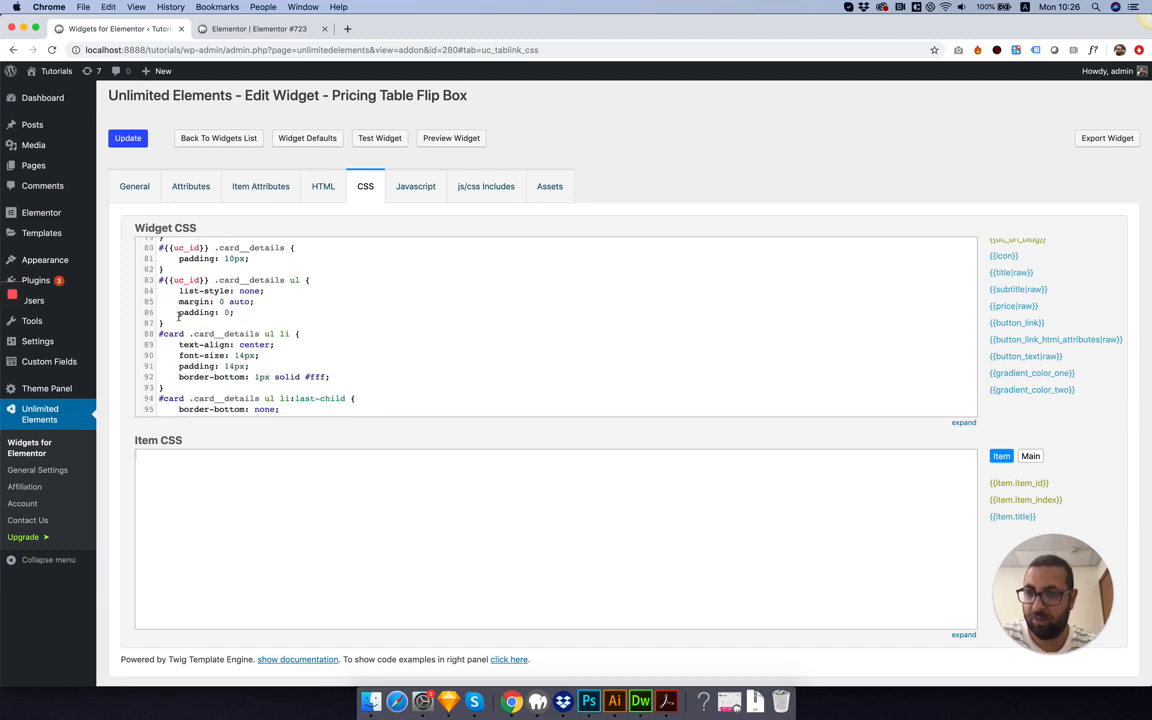
scroll(down, 3)
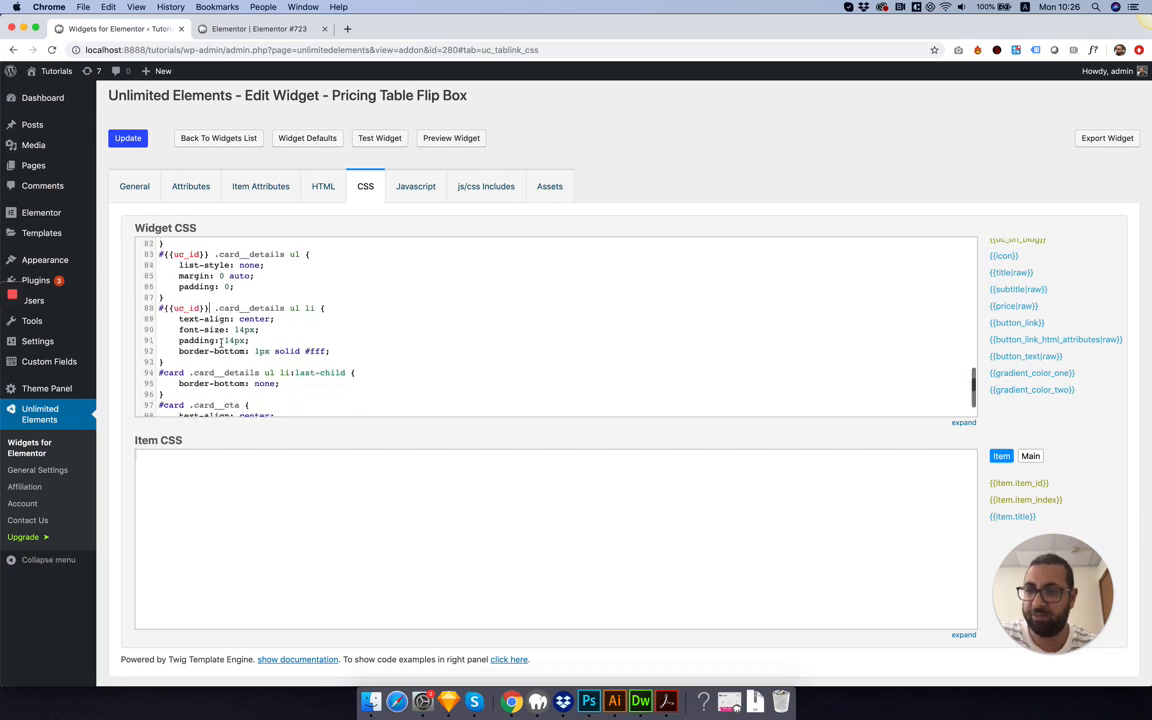
scroll(down, 3)
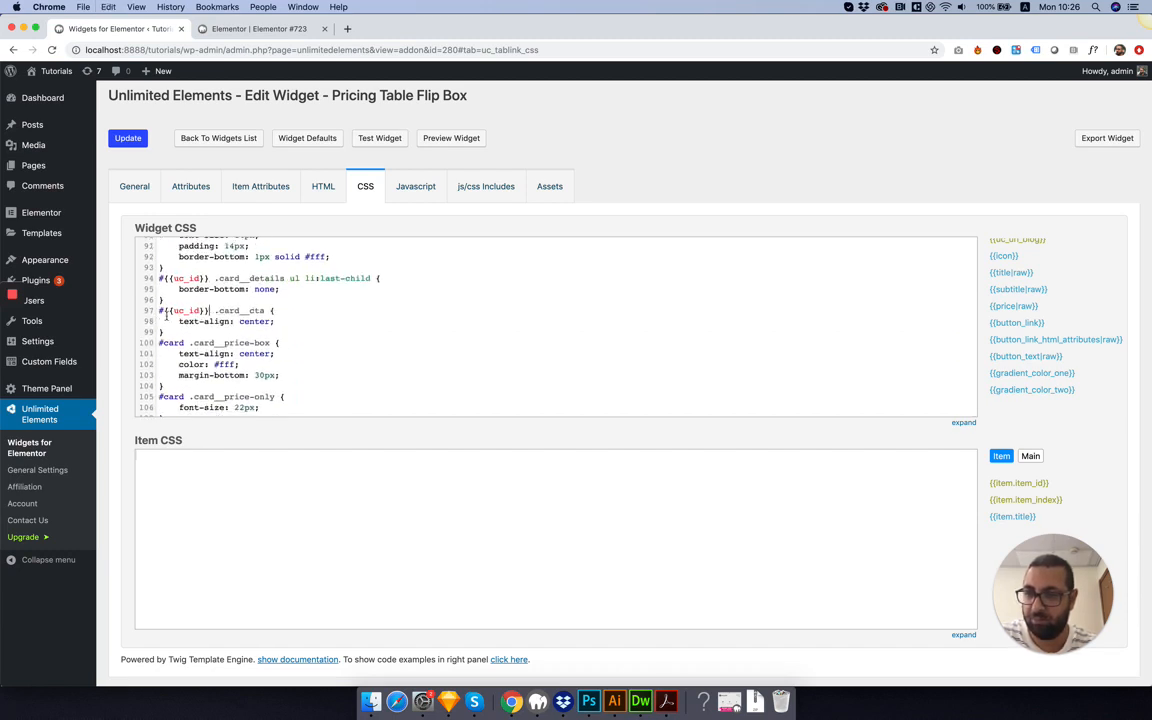
scroll(down, 3)
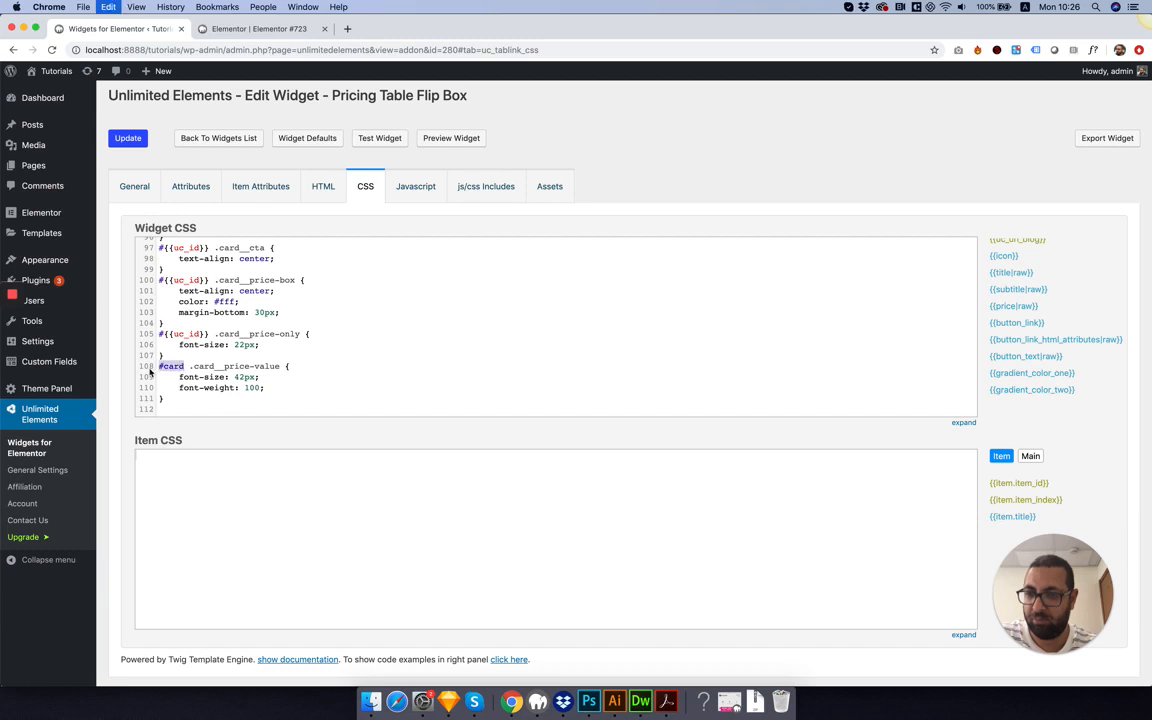
click(128, 138)
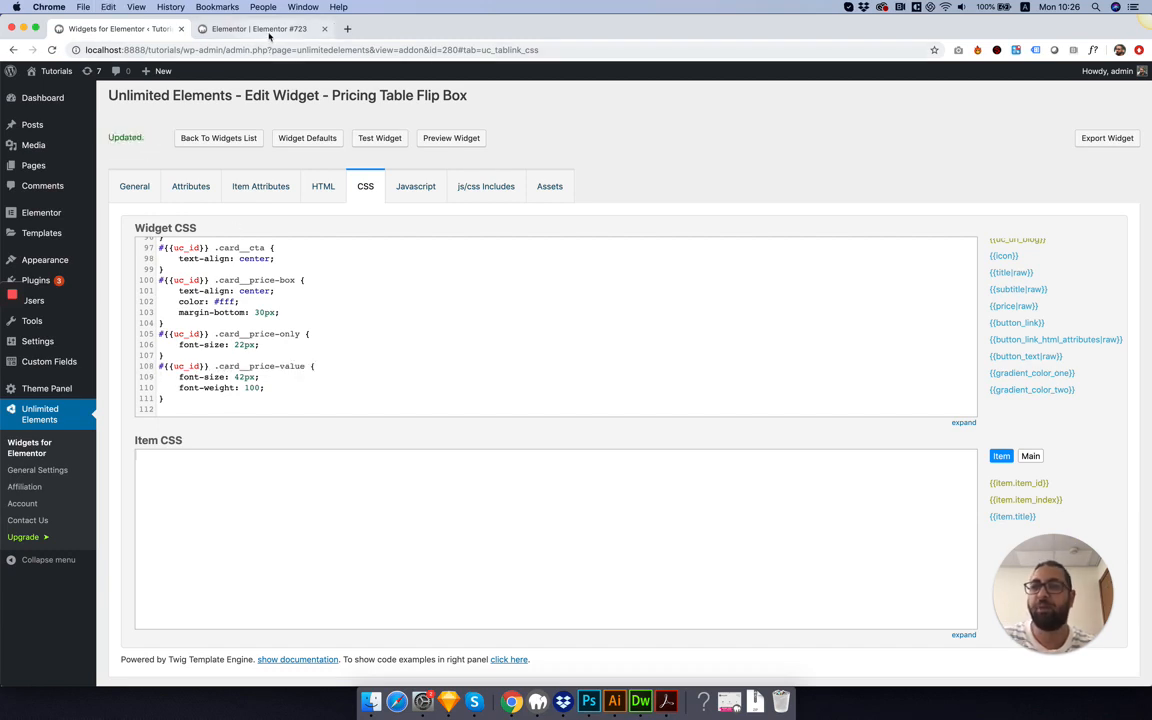
Give the middle card an id-card icon and green-to-magenta gradient, then return to the widget editor.
click(258, 28)
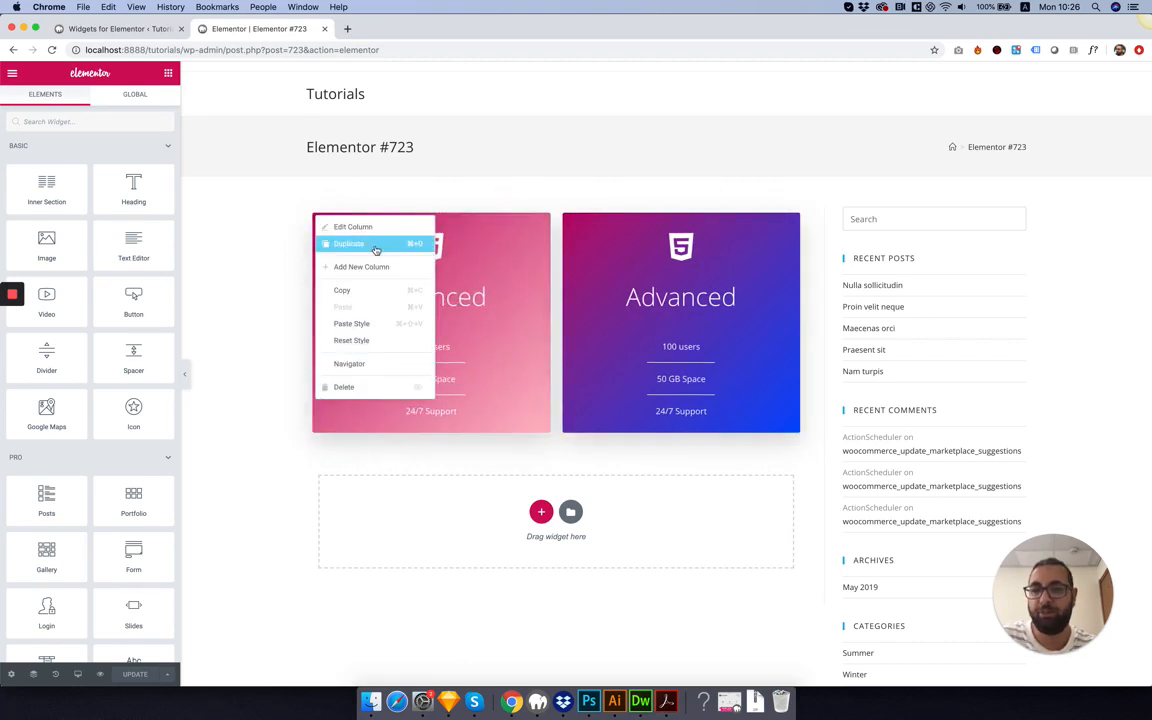
click(348, 244)
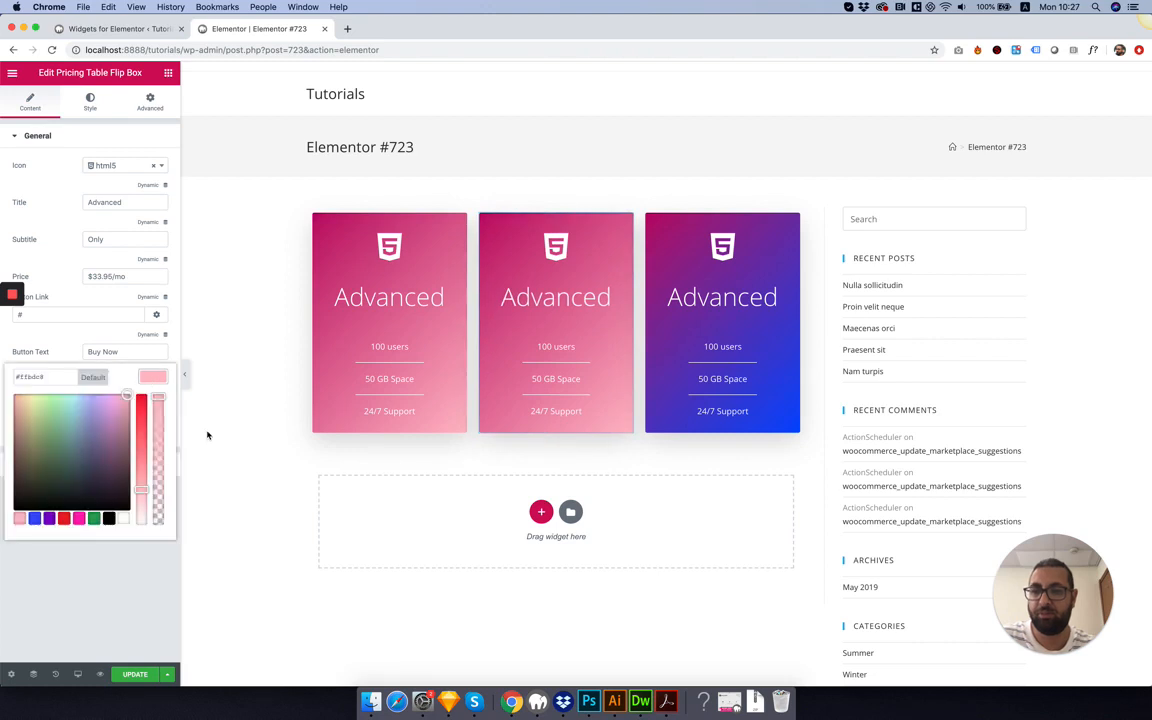
click(60, 436)
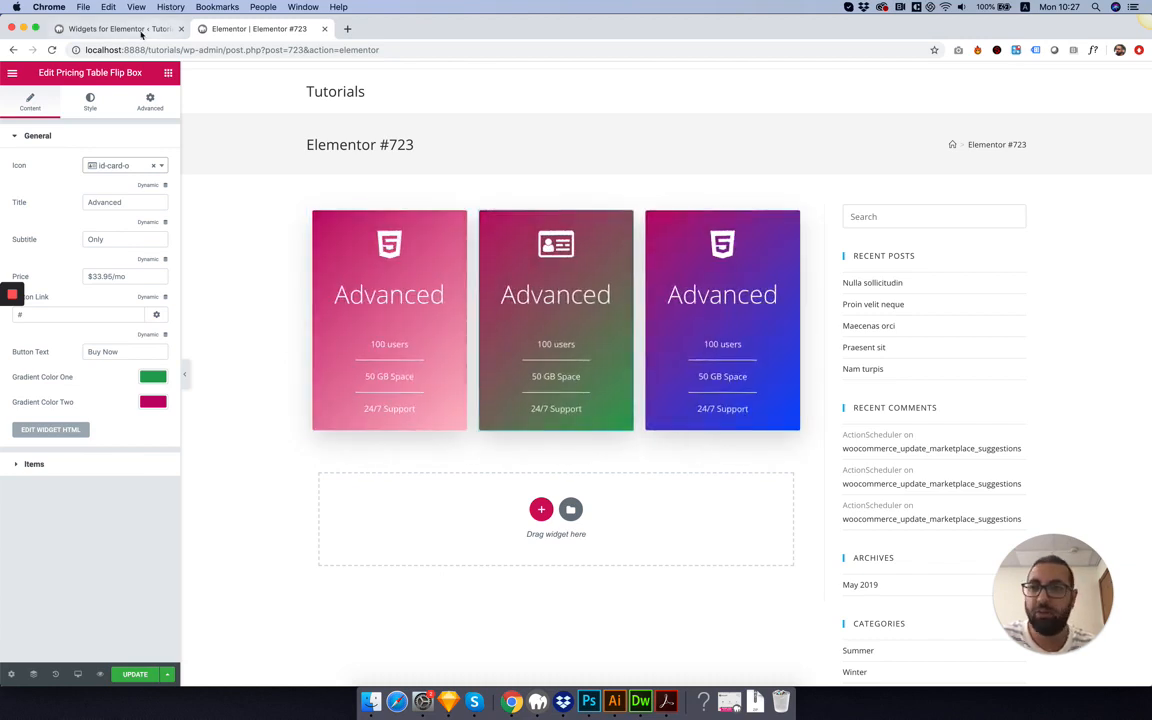
click(116, 28)
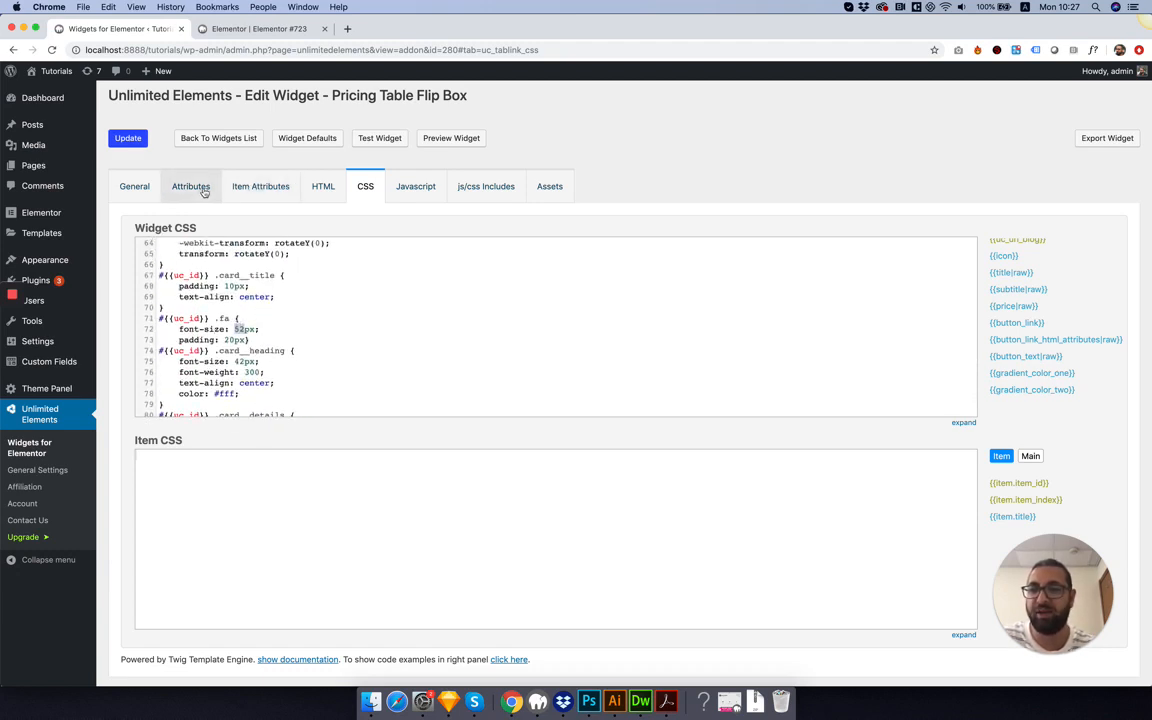
Start a new Icon Size attribute of type Number.
click(190, 186)
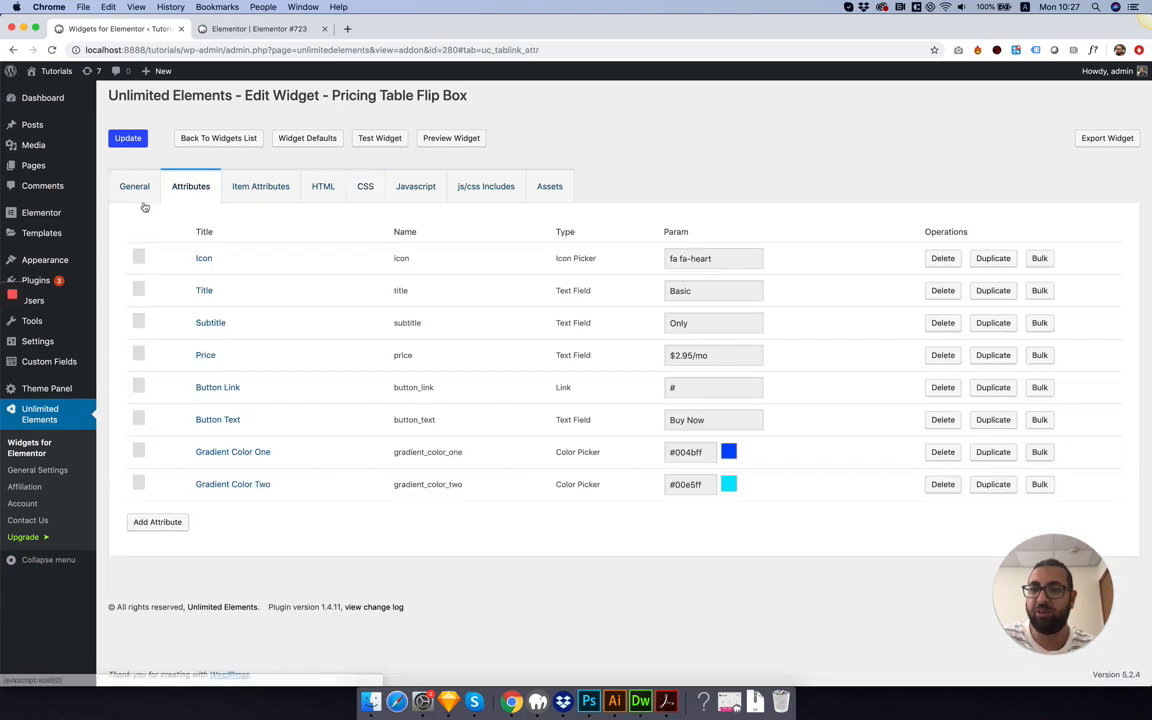
click(156, 520)
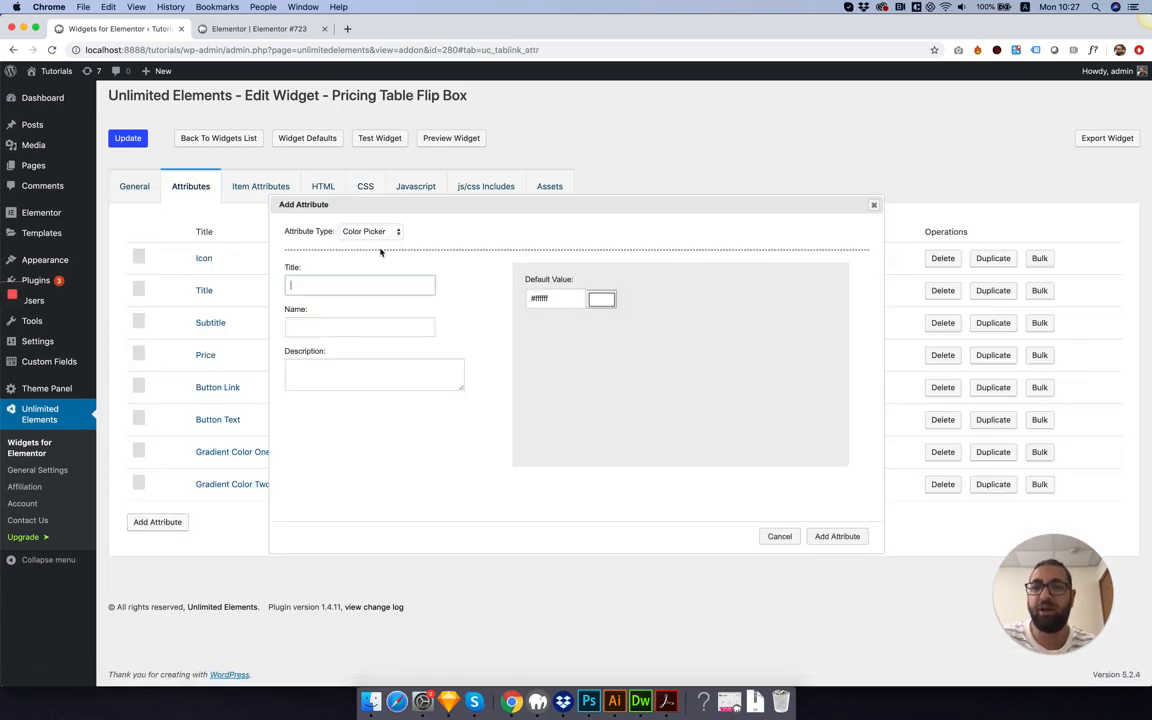
text(Icon S)
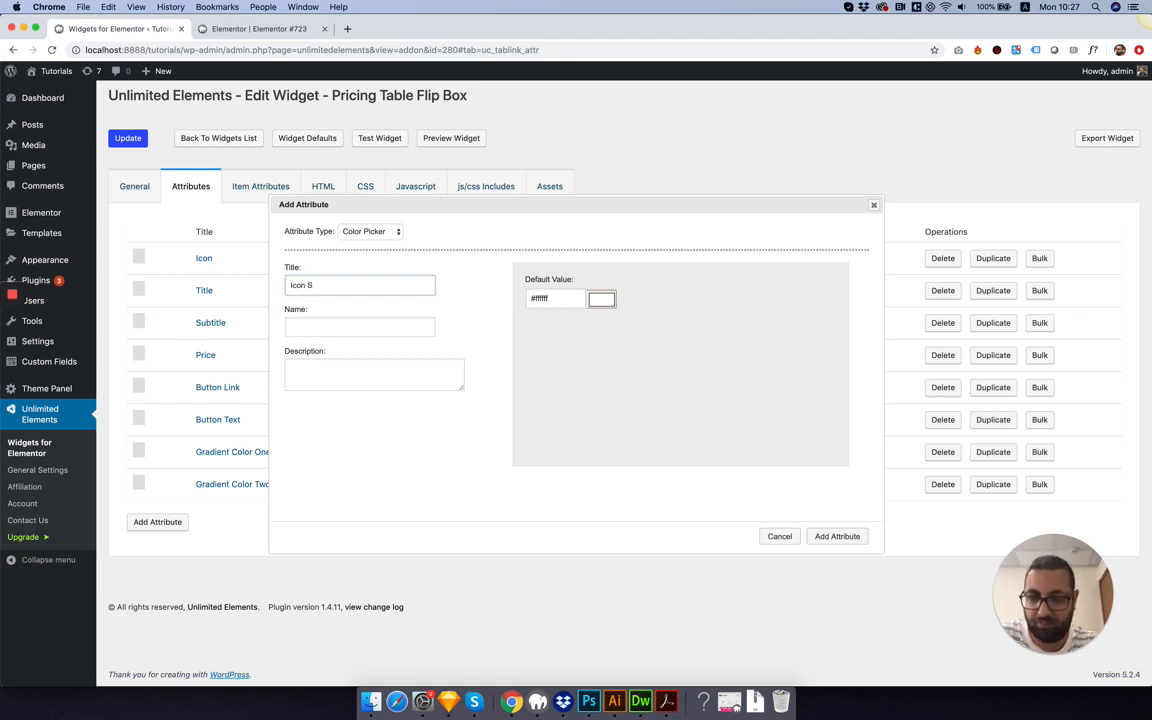
text(iz)
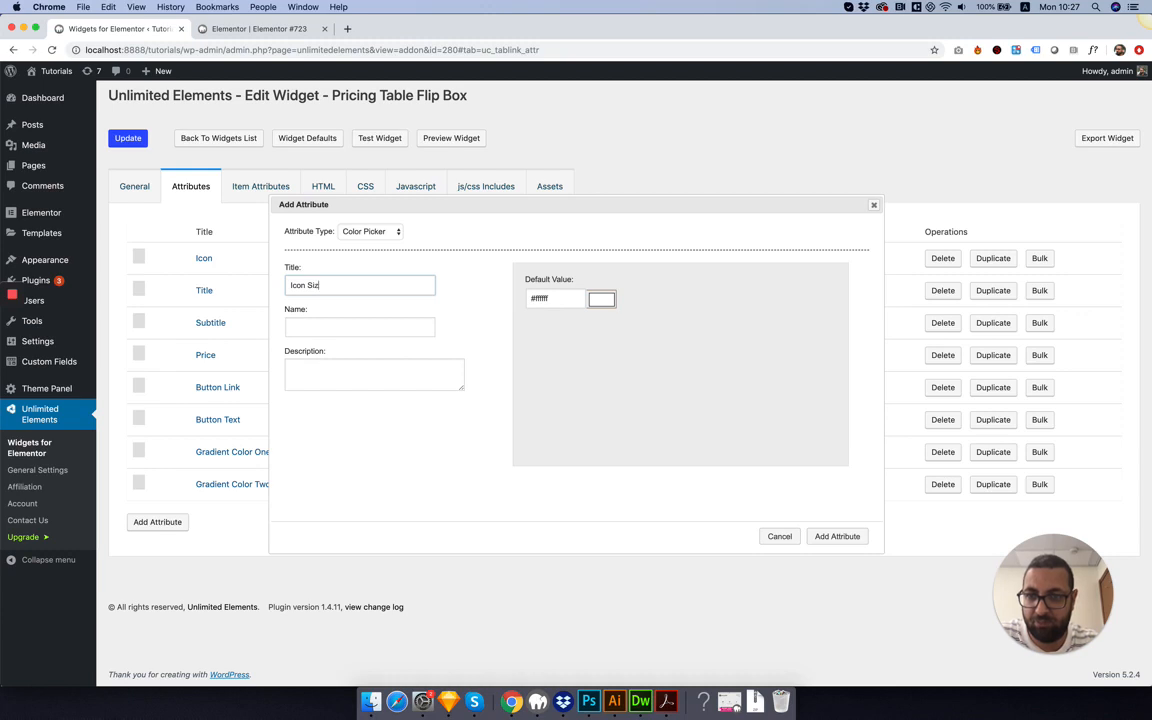
click(370, 232)
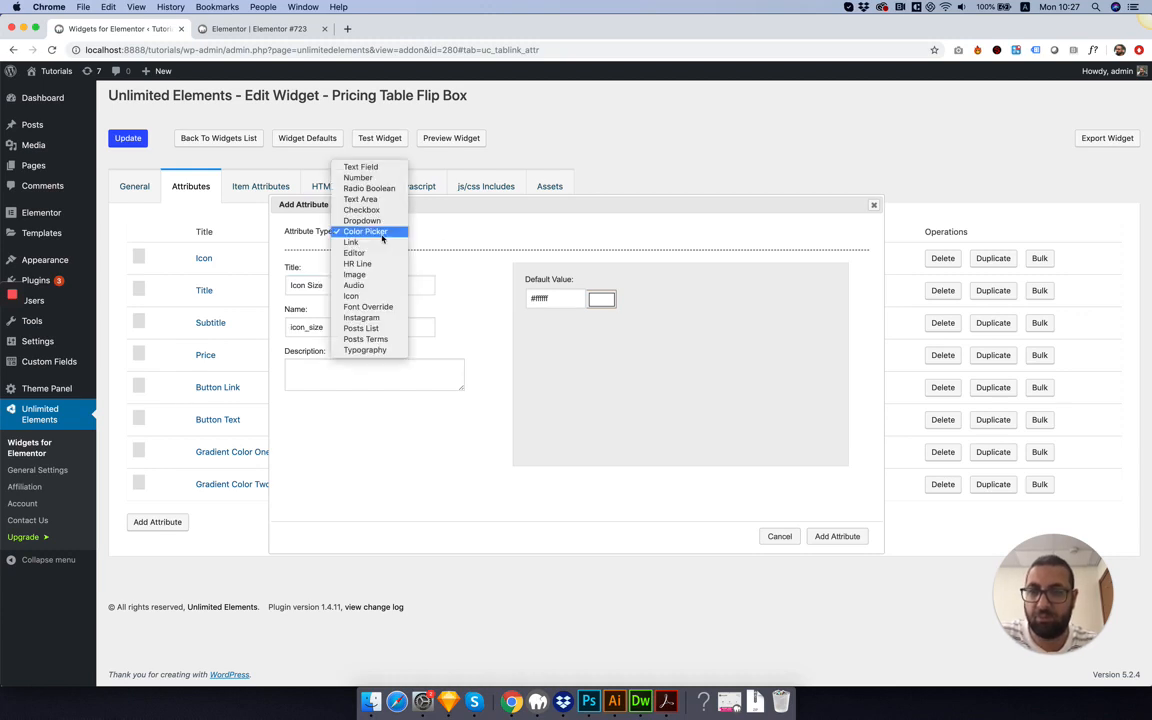
click(358, 176)
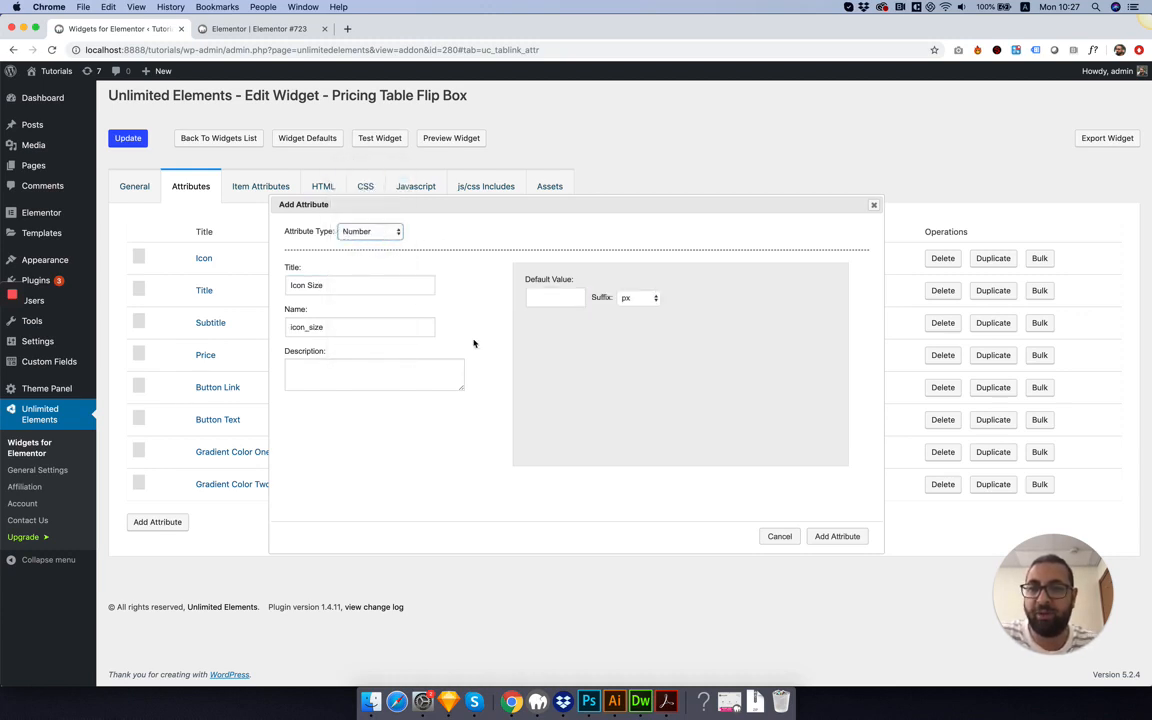
Set the Icon Size suffix to none and default to 52, then add the attribute.
click(638, 296)
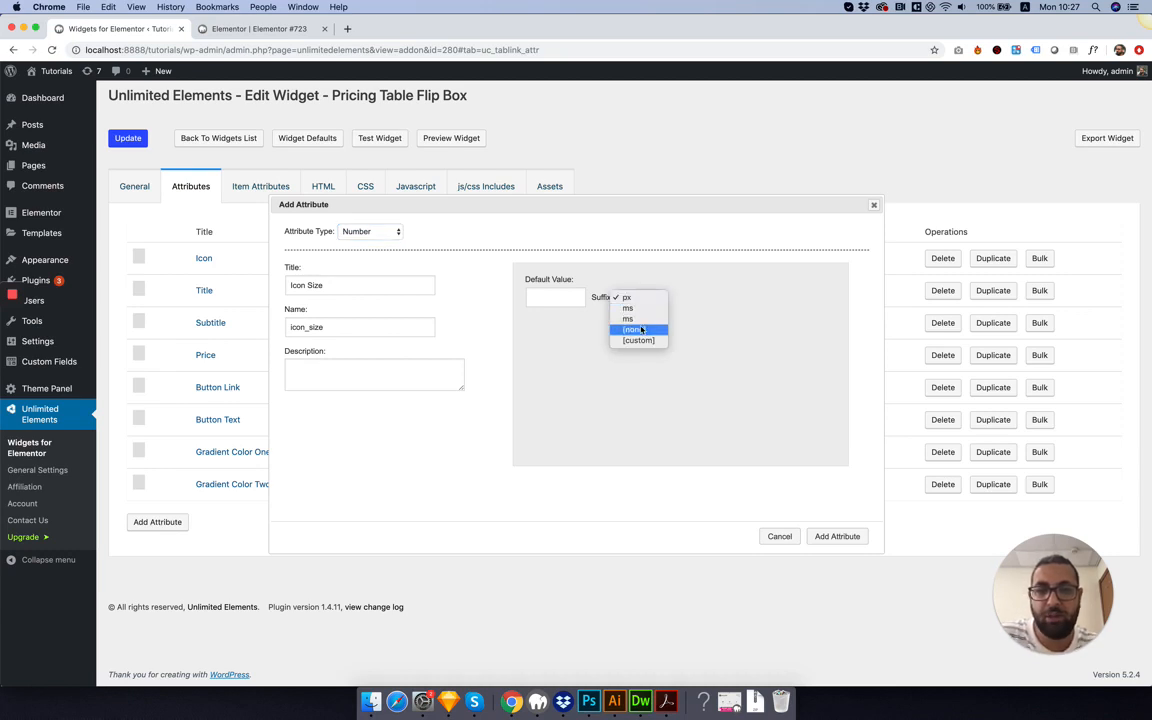
click(638, 328)
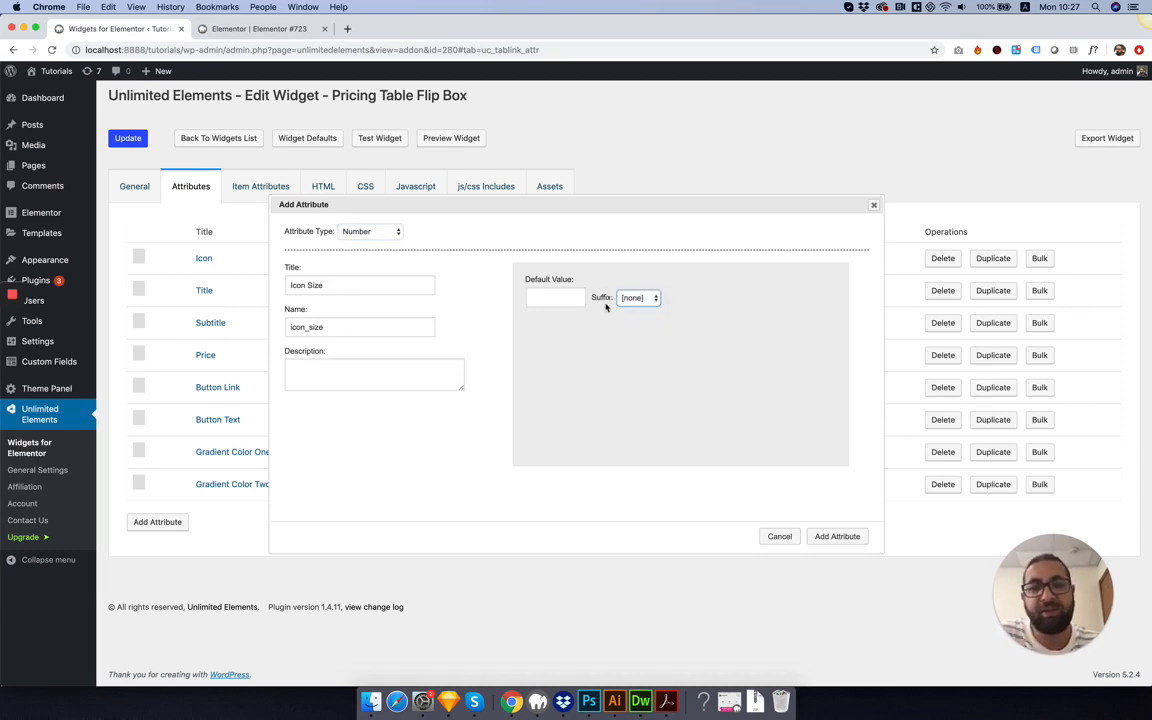
click(556, 296)
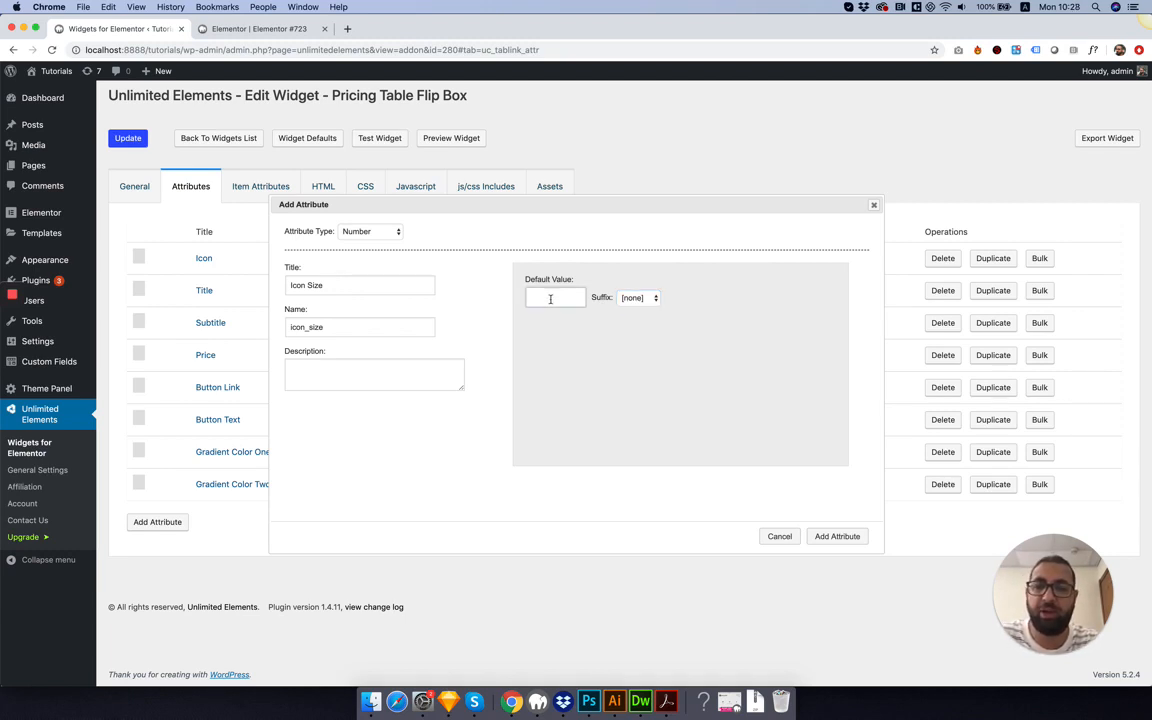
click(836, 536)
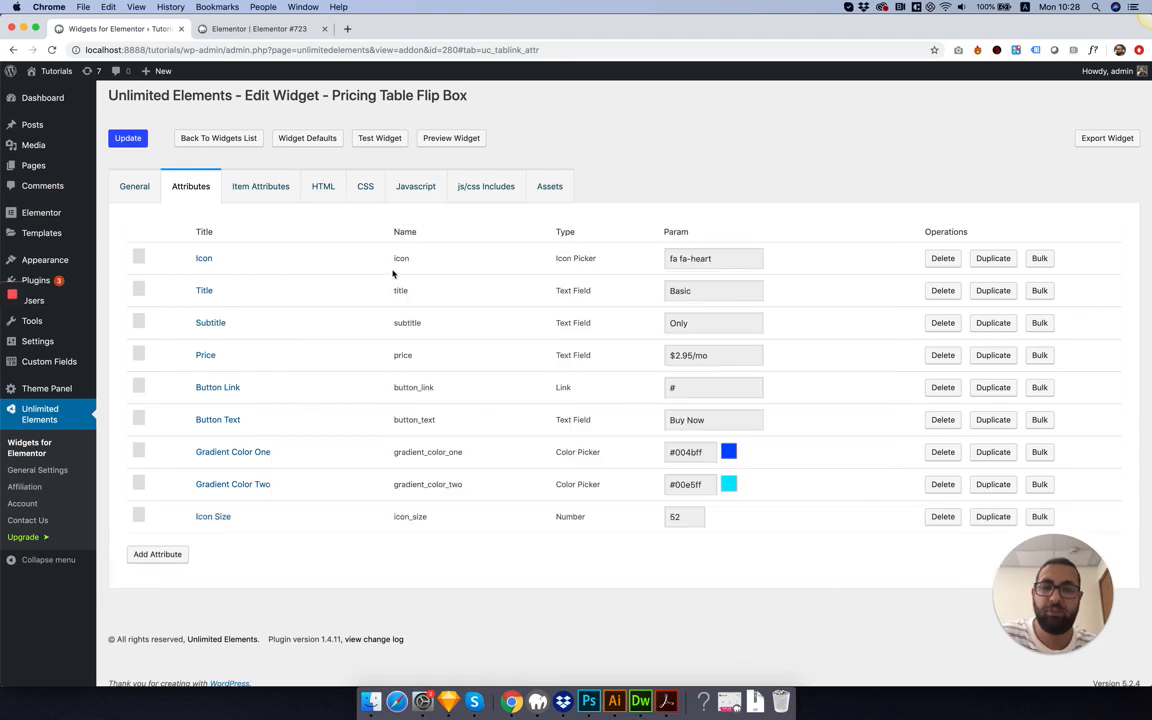
Size the card icon with font-size {{icon_size}}px in the widget CSS, update it, and head back to Elementor.
click(324, 186)
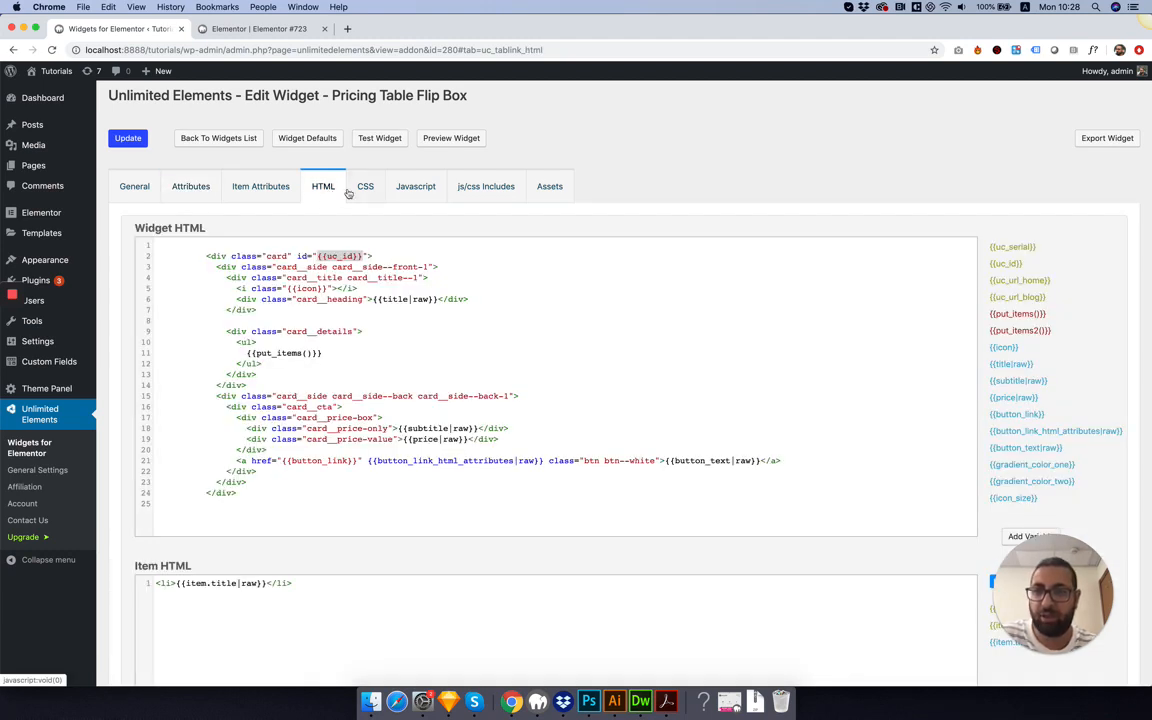
click(364, 186)
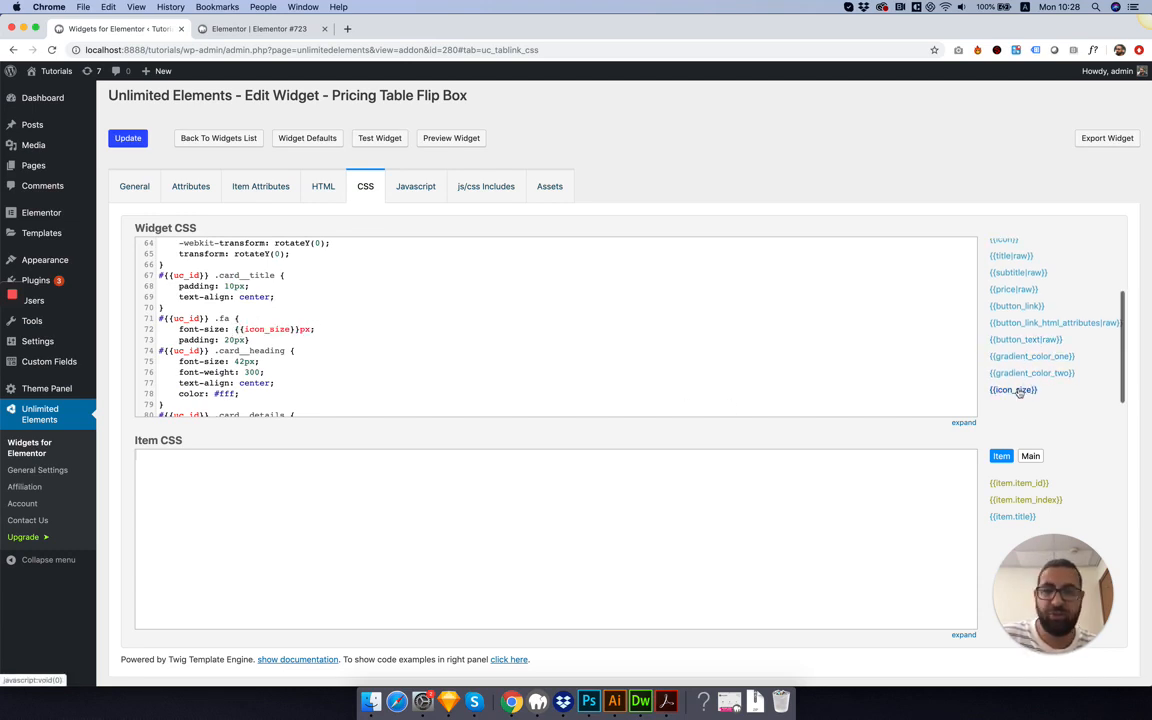
click(128, 138)
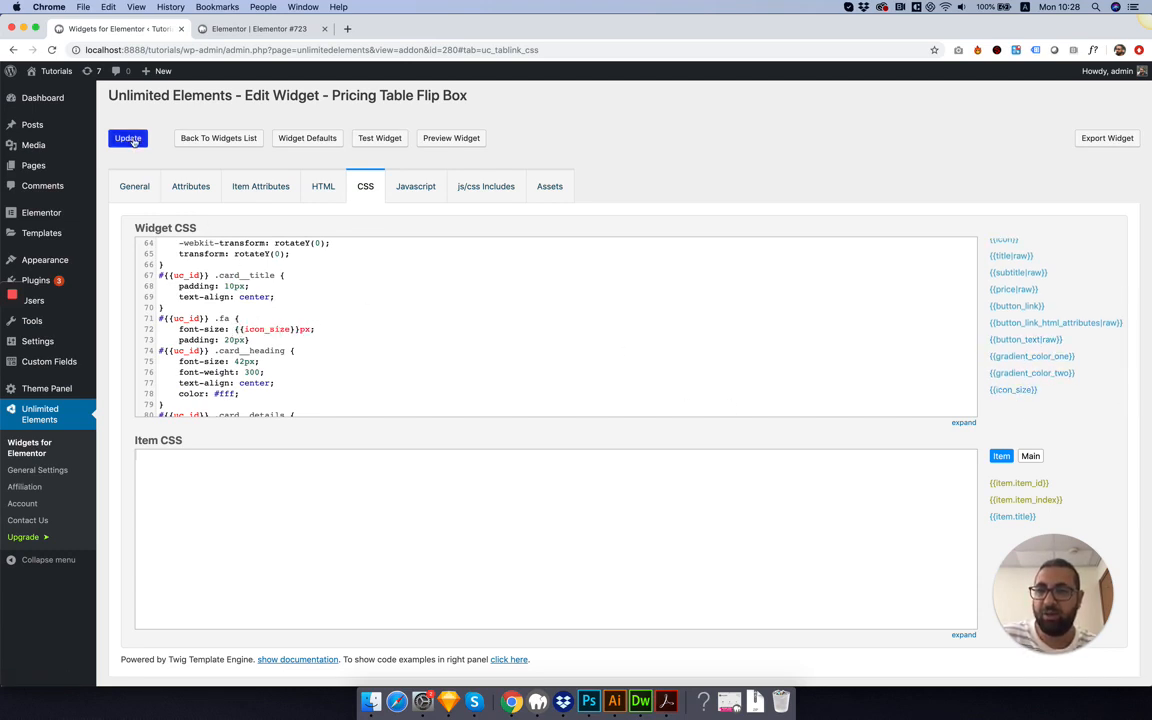
click(190, 186)
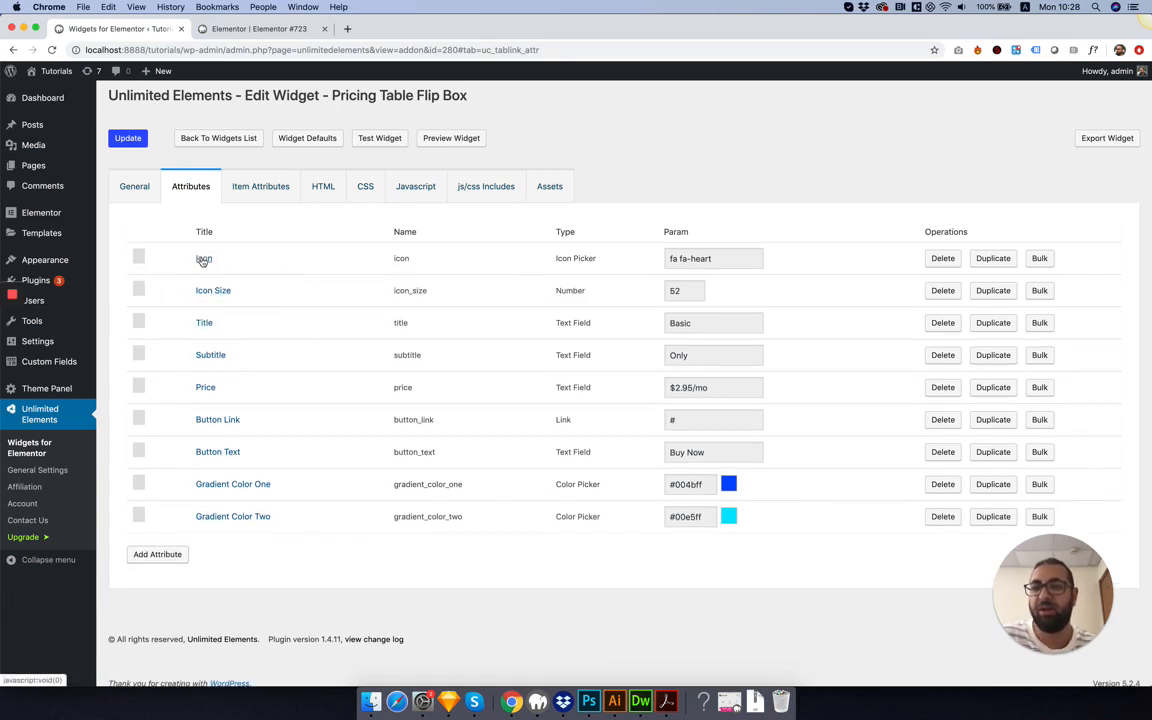
click(258, 28)
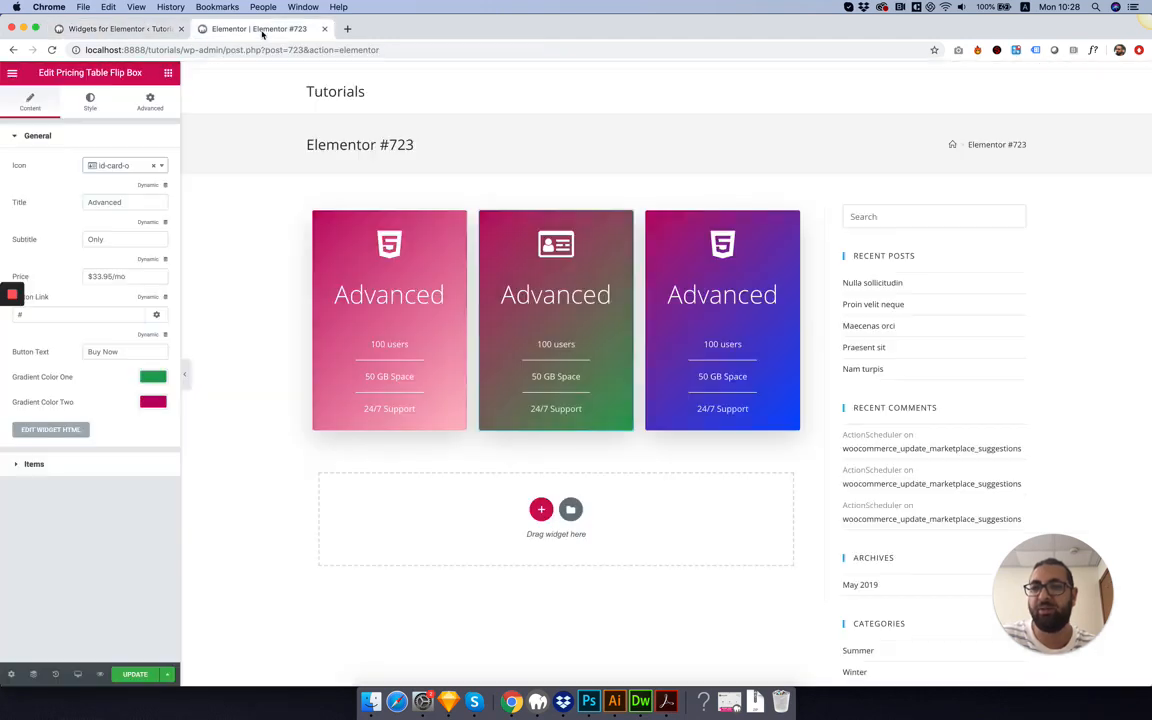
Reload the editor, set the first card's Icon Size to 52, and flip it to its price side.
click(52, 50)
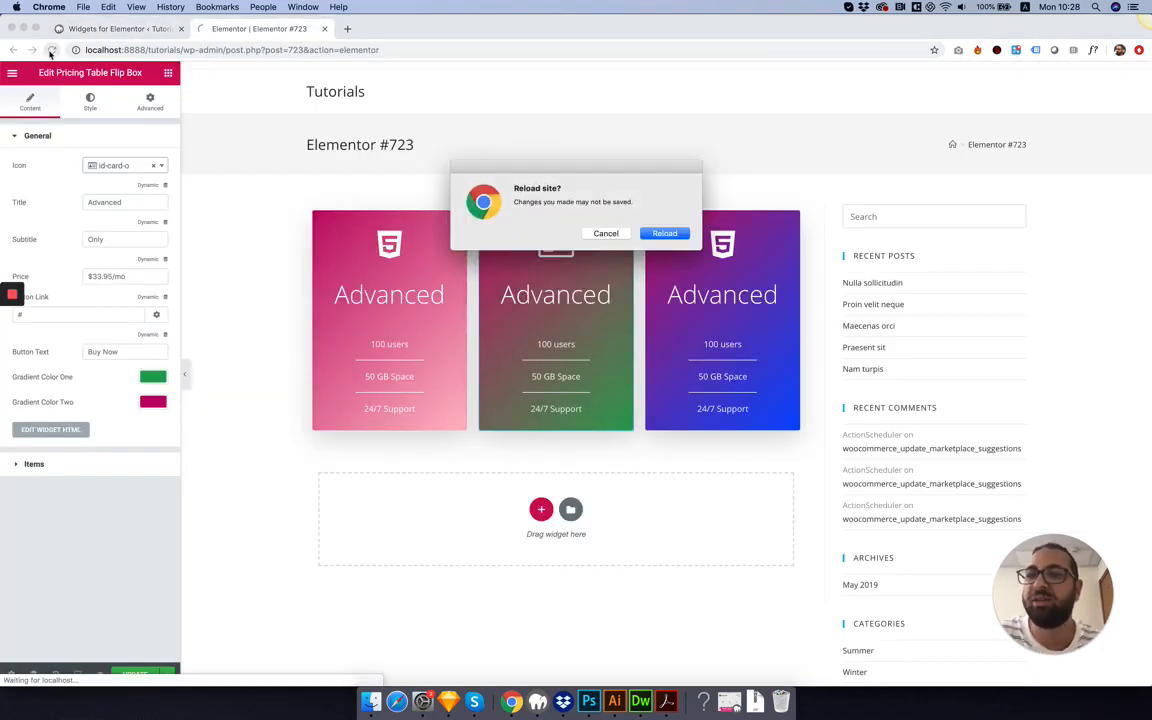
click(604, 232)
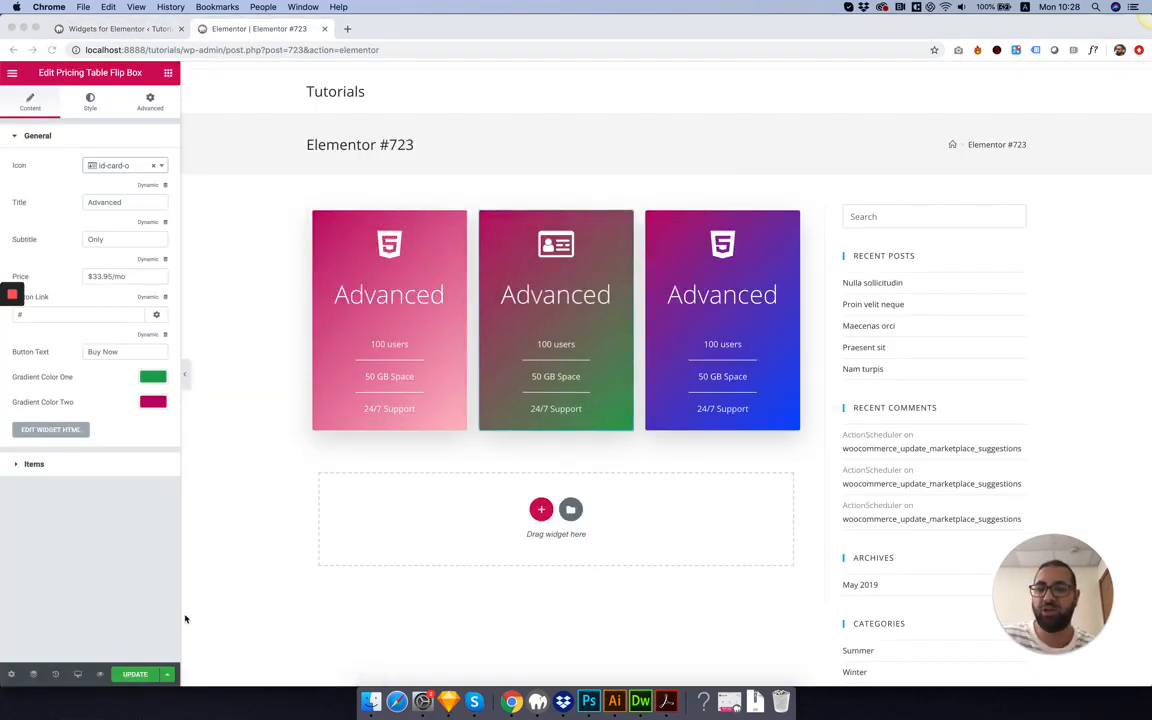
click(136, 674)
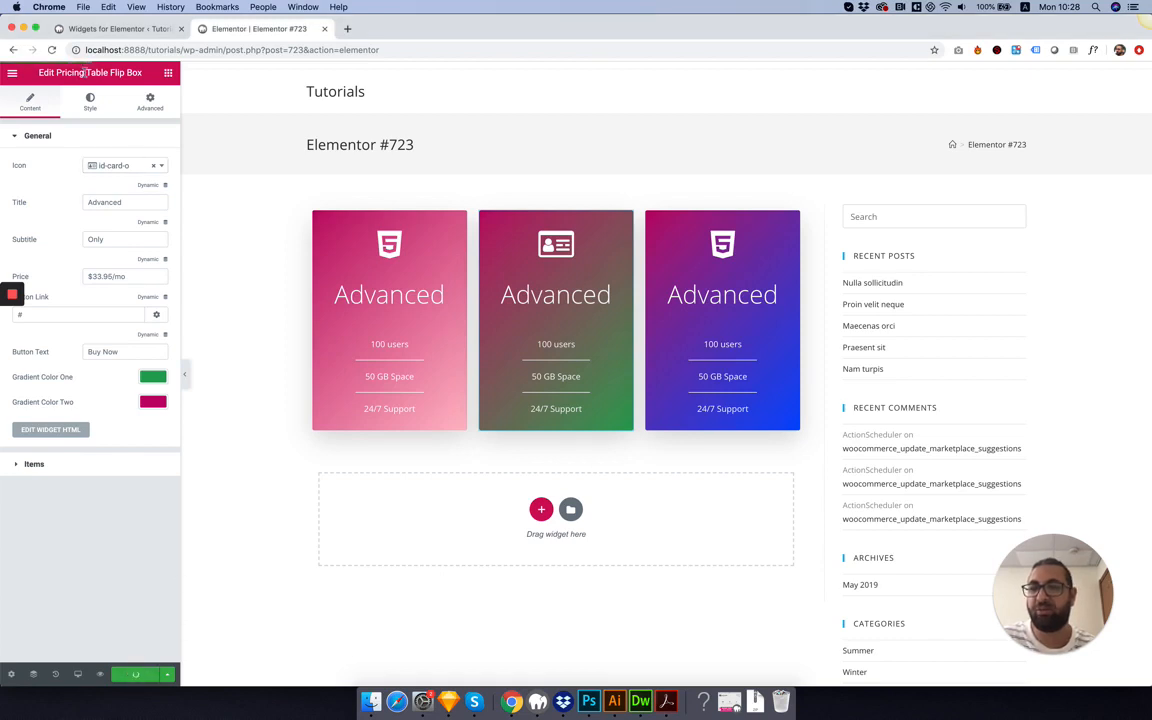
click(52, 50)
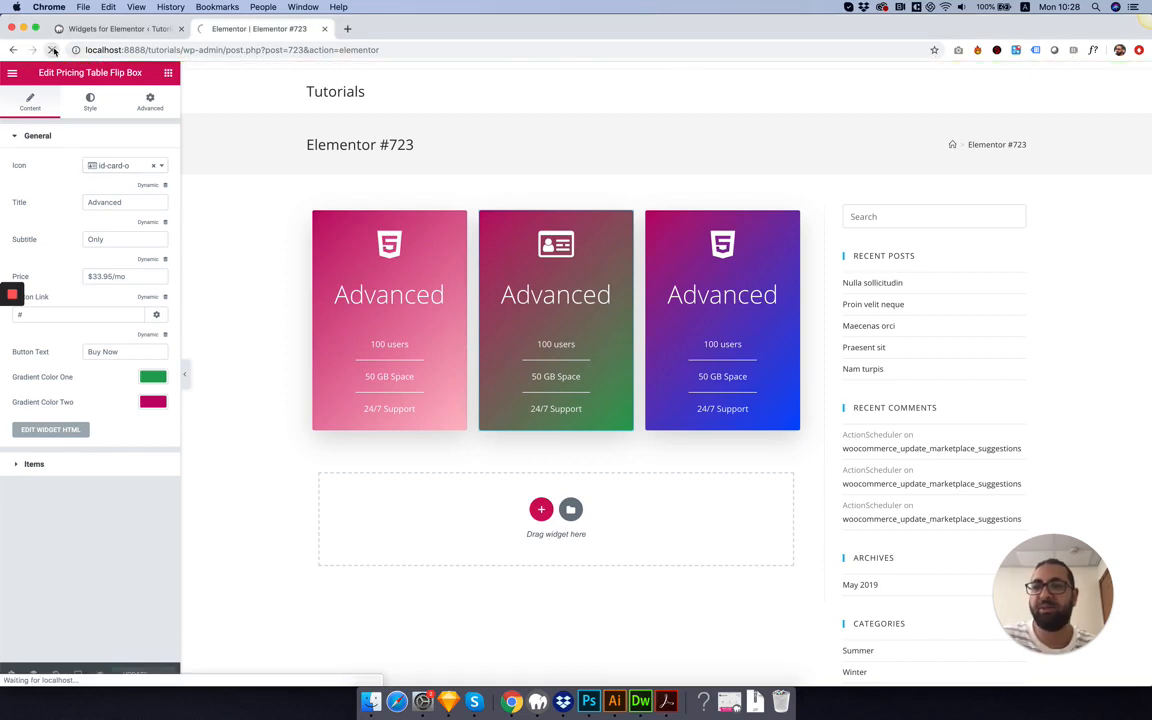
click(52, 50)
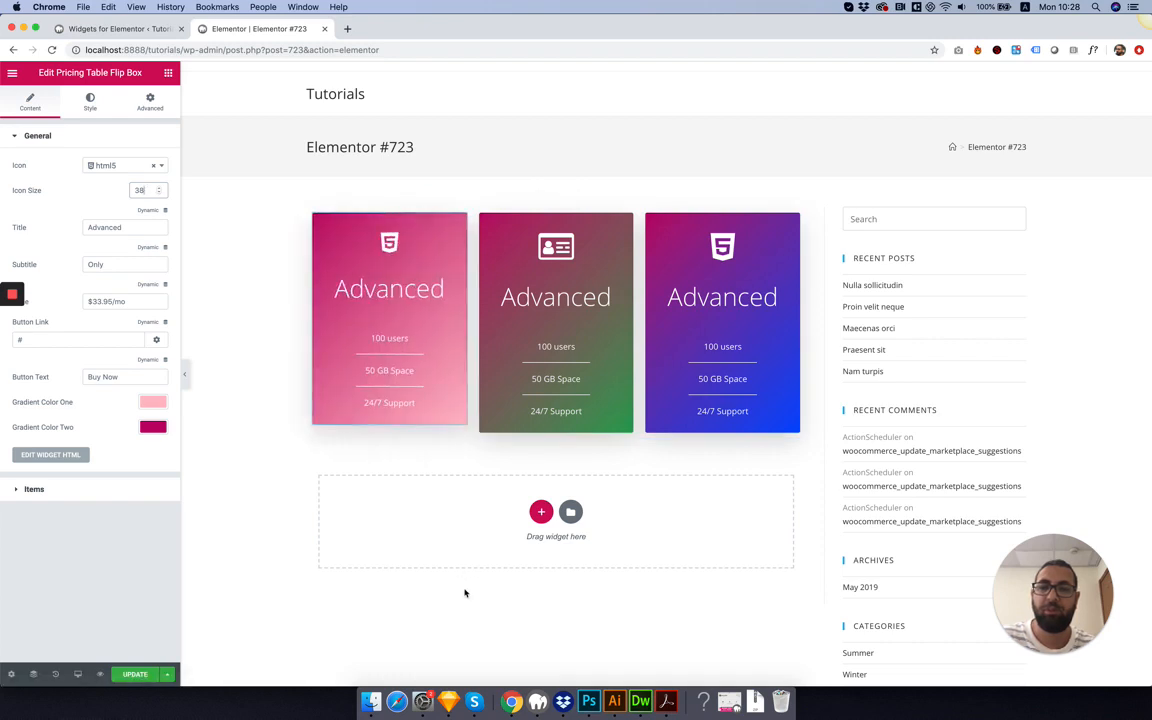
click(388, 320)
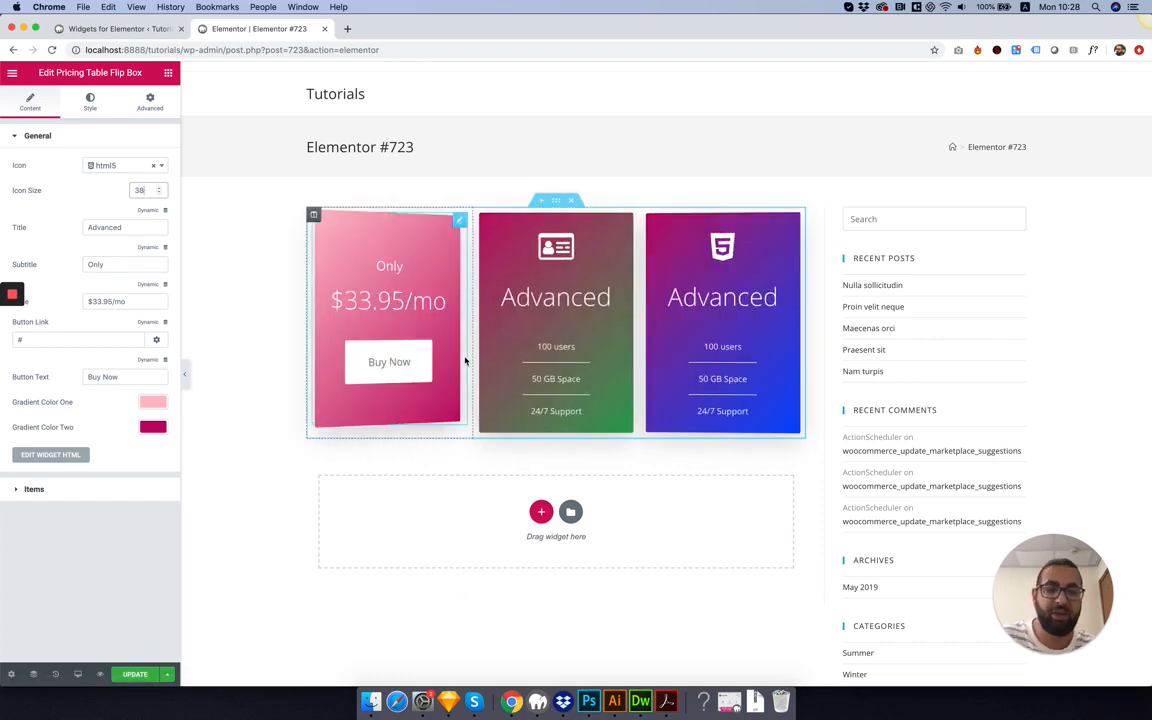